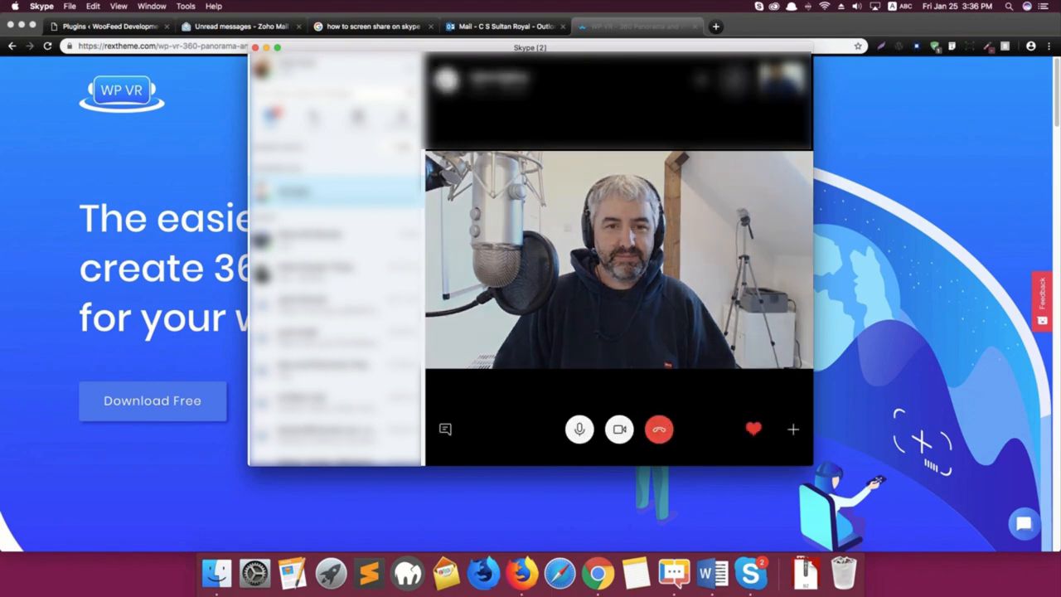
# Bring Chrome and the WordPress admin back in front of the Skype call
pyautogui.click(108, 25)
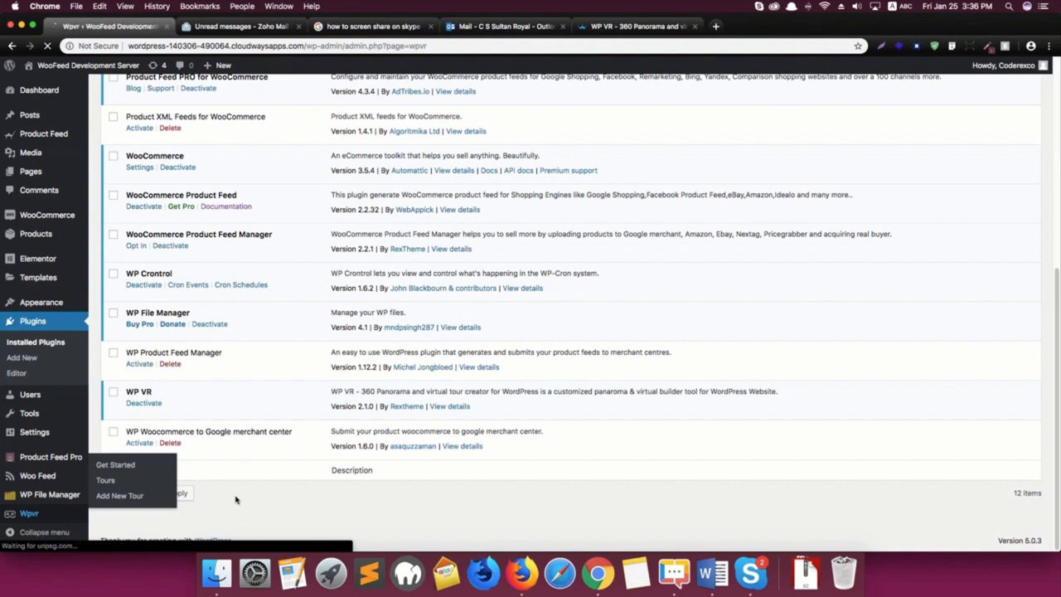
# Open WP VR's Get Started page and scroll through its documentation and support panels
pyautogui.click(116, 464)
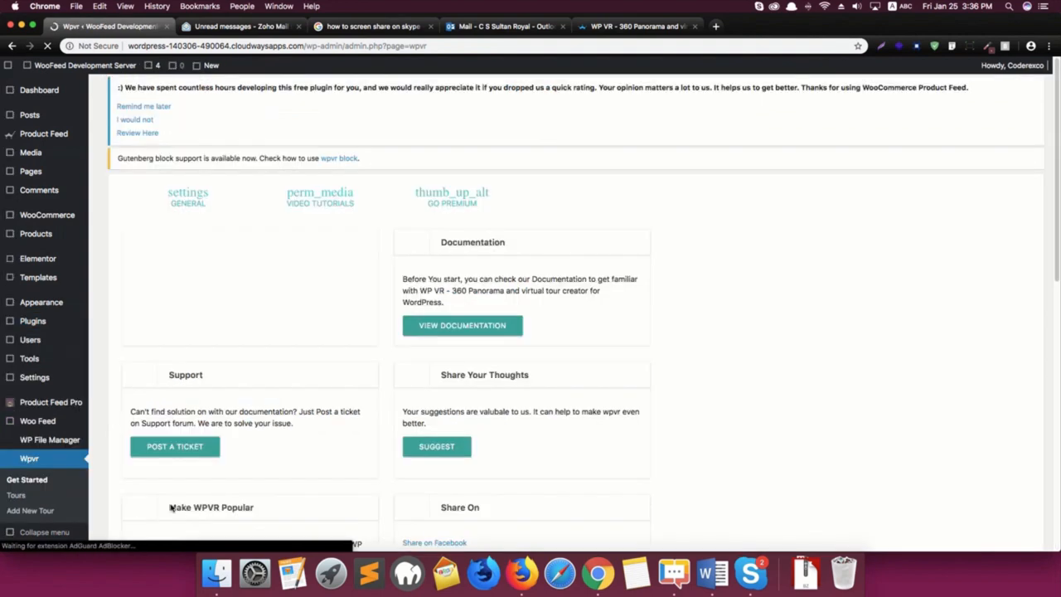
pyautogui.click(29, 459)
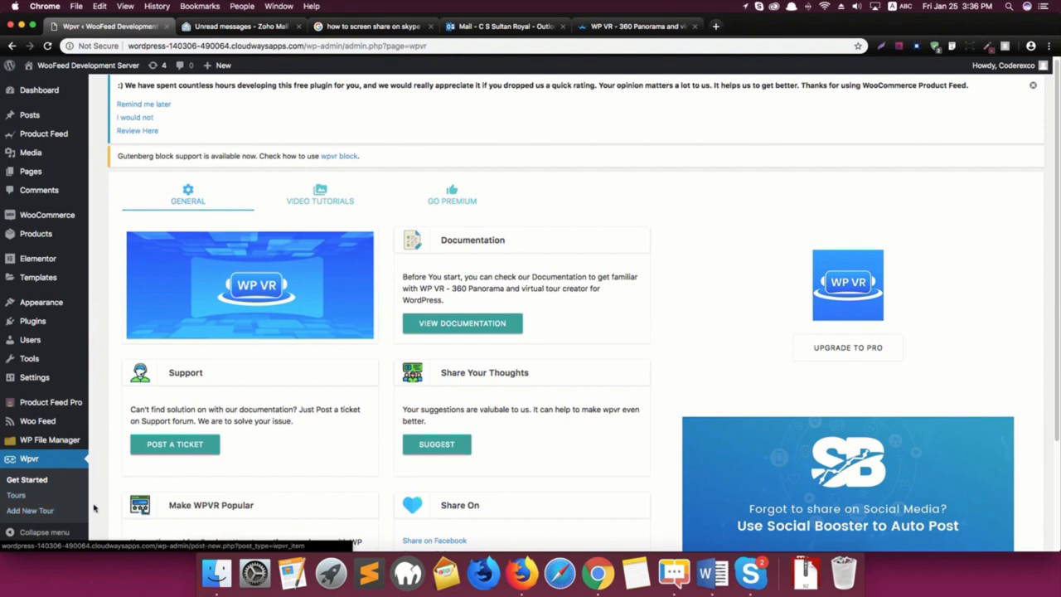
pyautogui.scroll(-3)
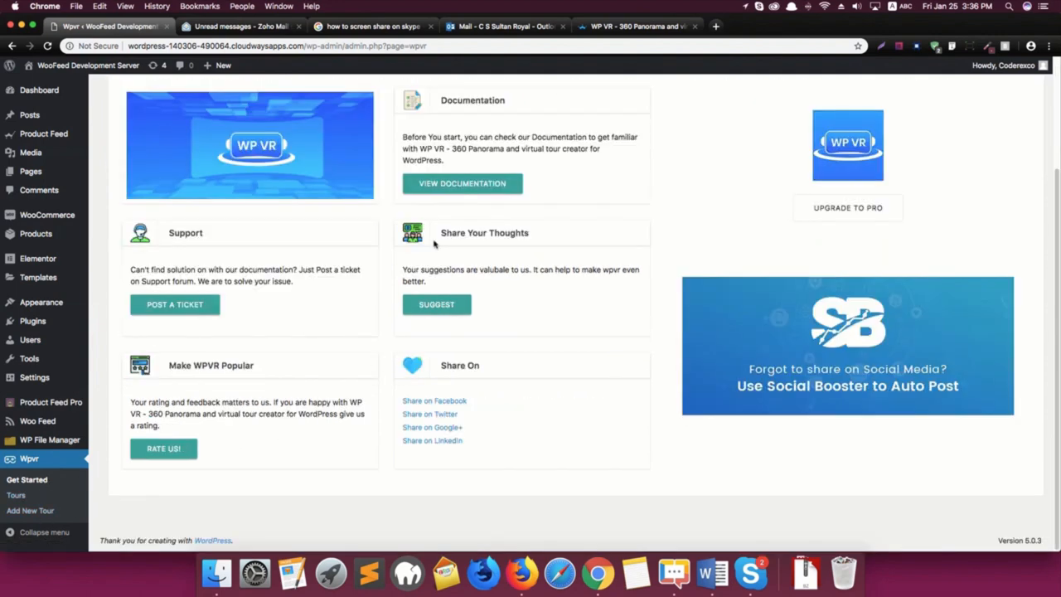
pyautogui.moveTo(363, 386)
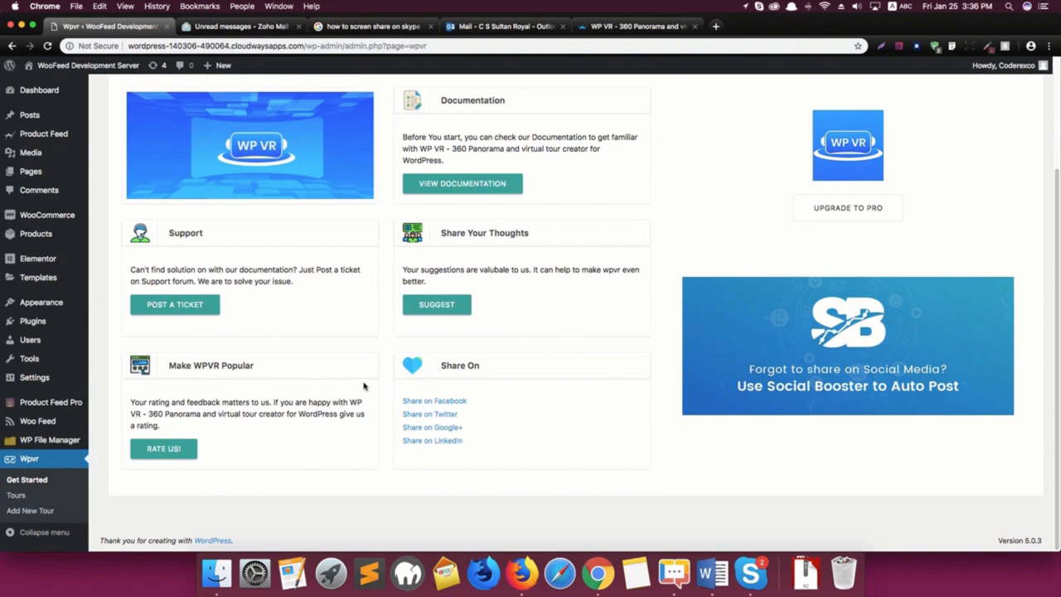
pyautogui.moveTo(342, 385)
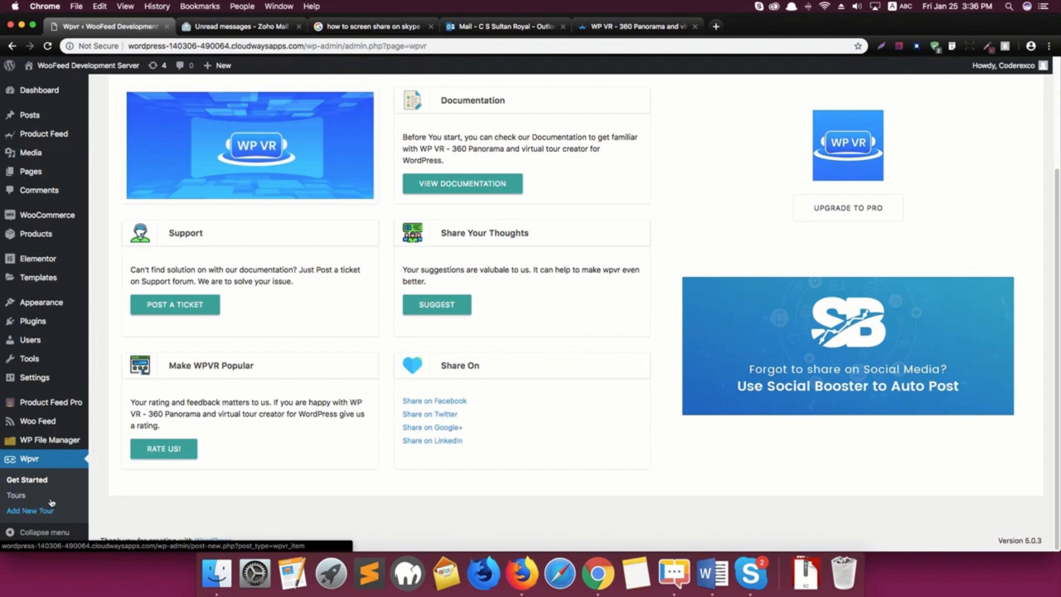
pyautogui.moveTo(37, 515)
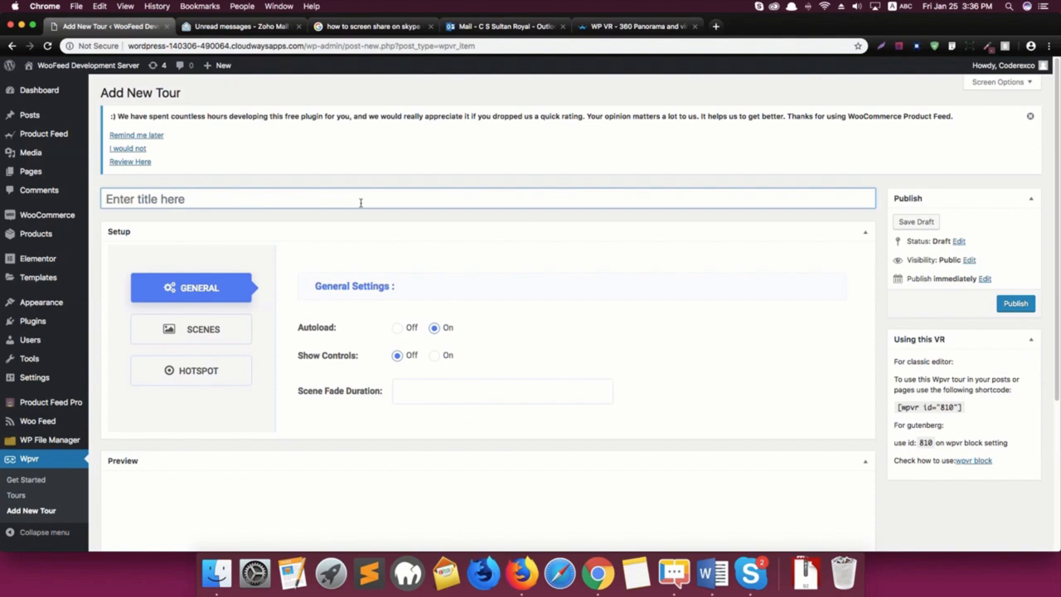
# Create a tour titled 'Nathan' with autoload on and scene fade duration 1000
pyautogui.write('Nathan')
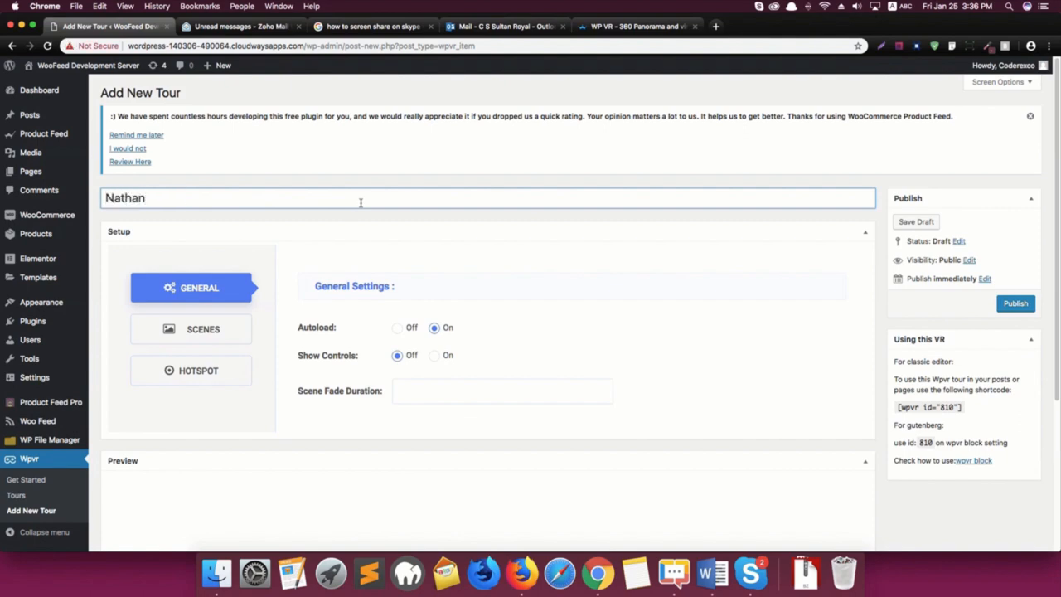
pyautogui.moveTo(512, 275)
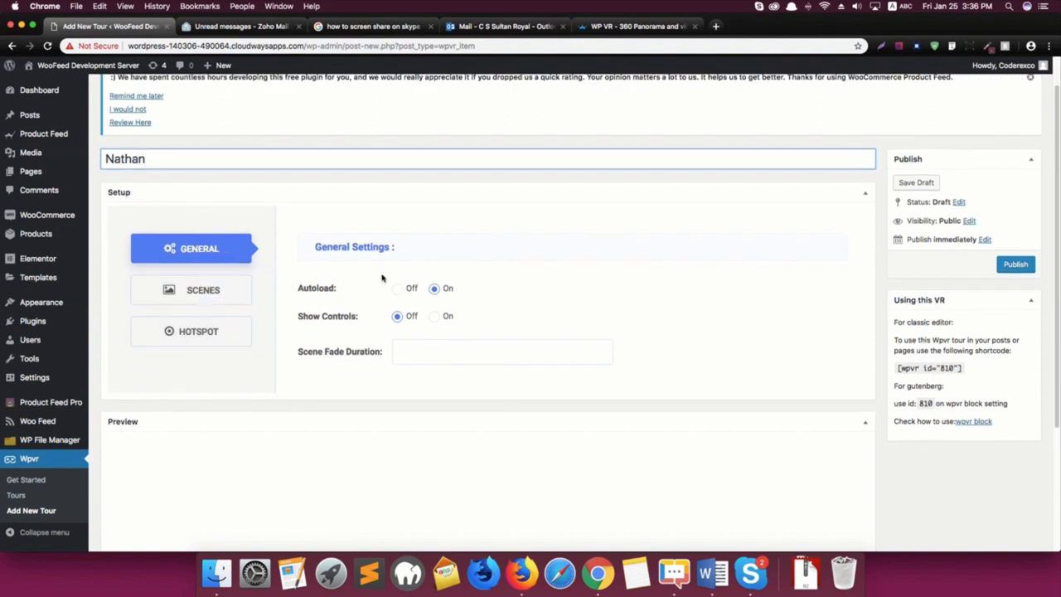
pyautogui.moveTo(406, 298)
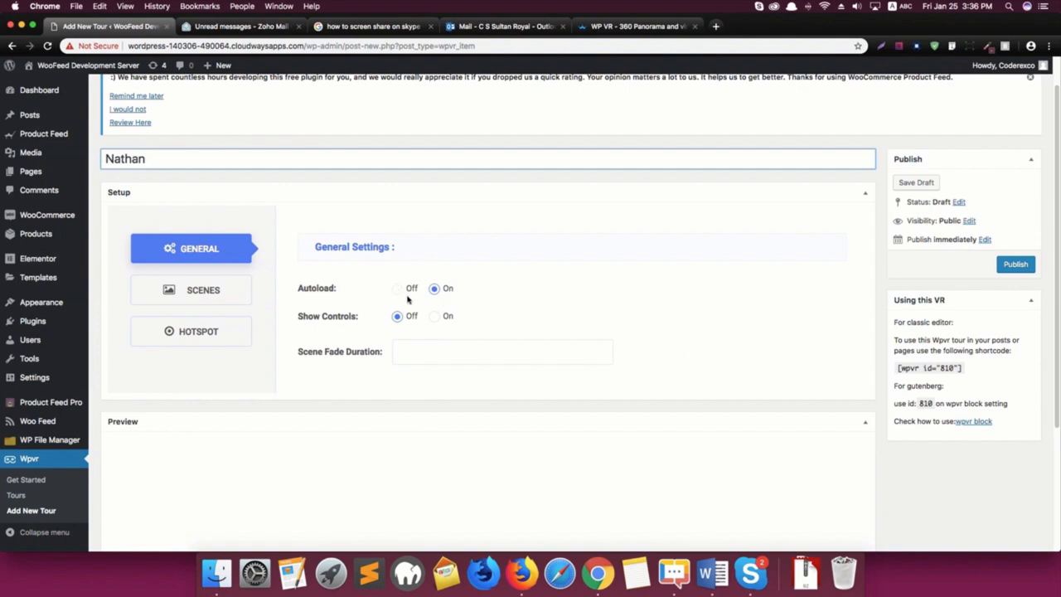
pyautogui.moveTo(444, 302)
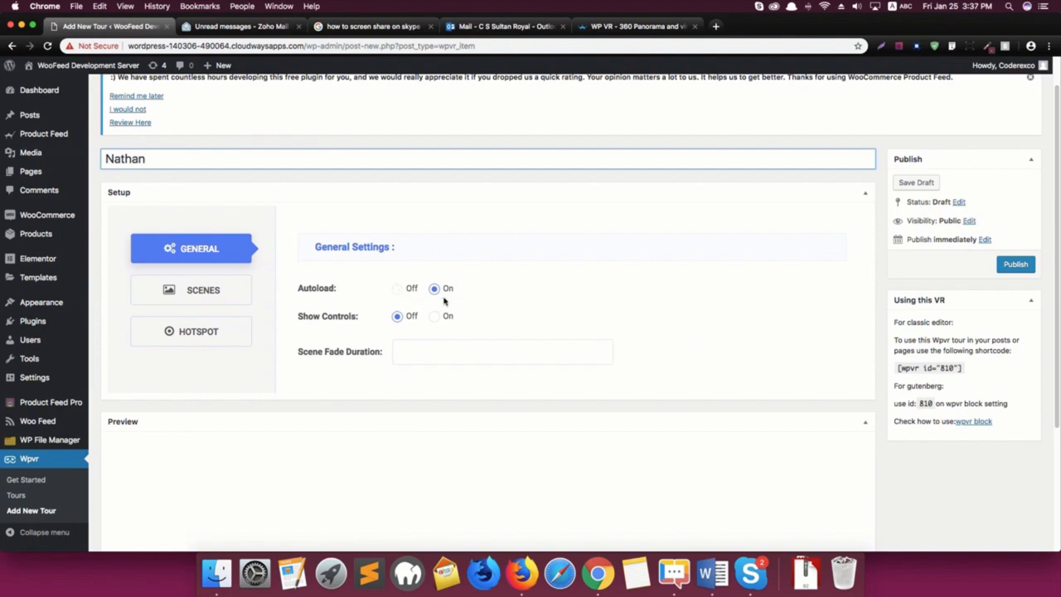
pyautogui.click(489, 158)
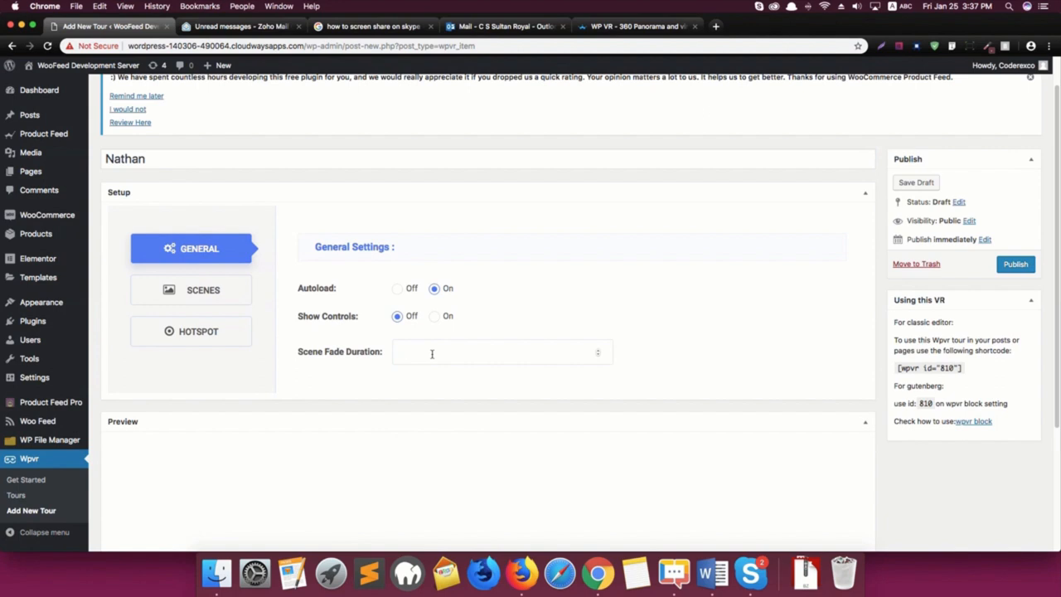
pyautogui.moveTo(459, 355)
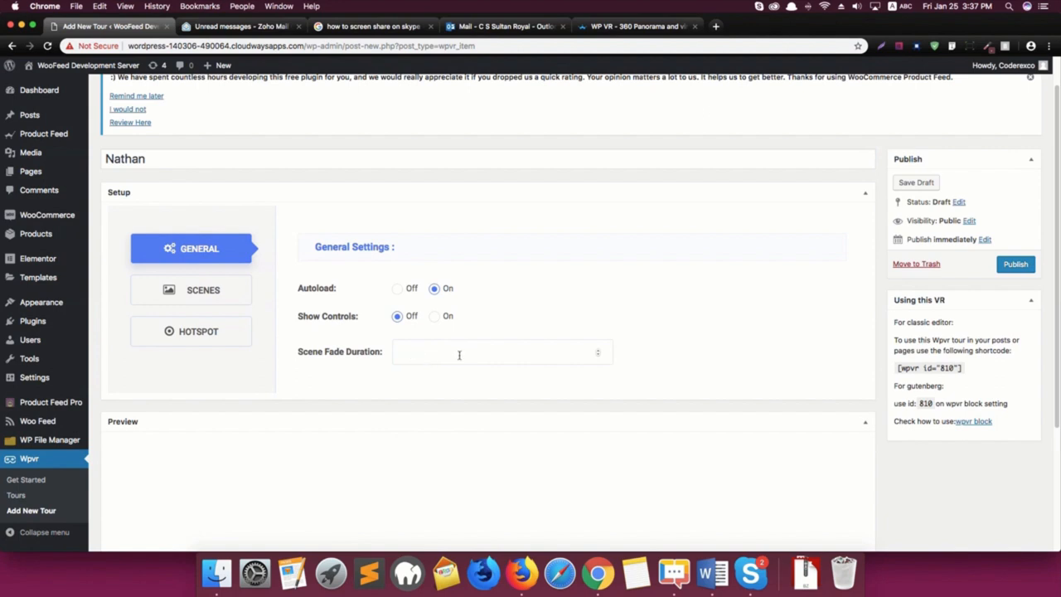
pyautogui.write('1')
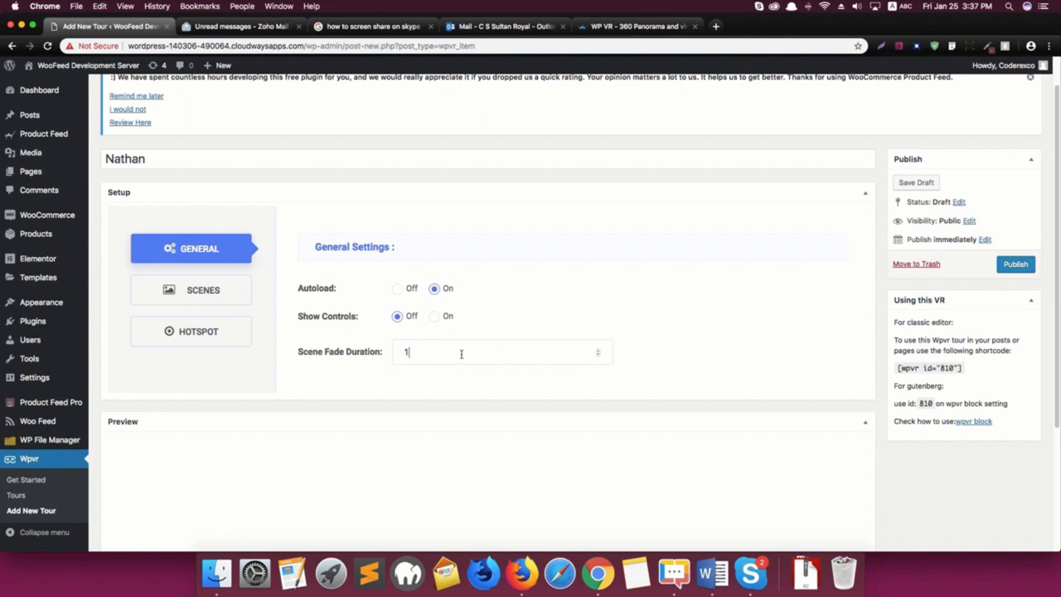
pyautogui.write('000')
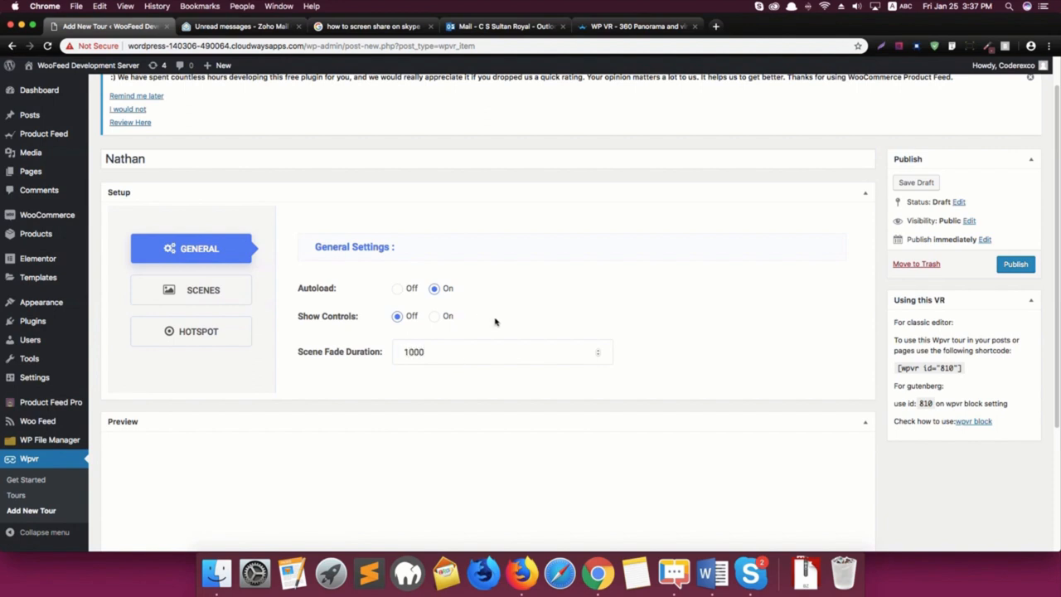
pyautogui.moveTo(247, 270)
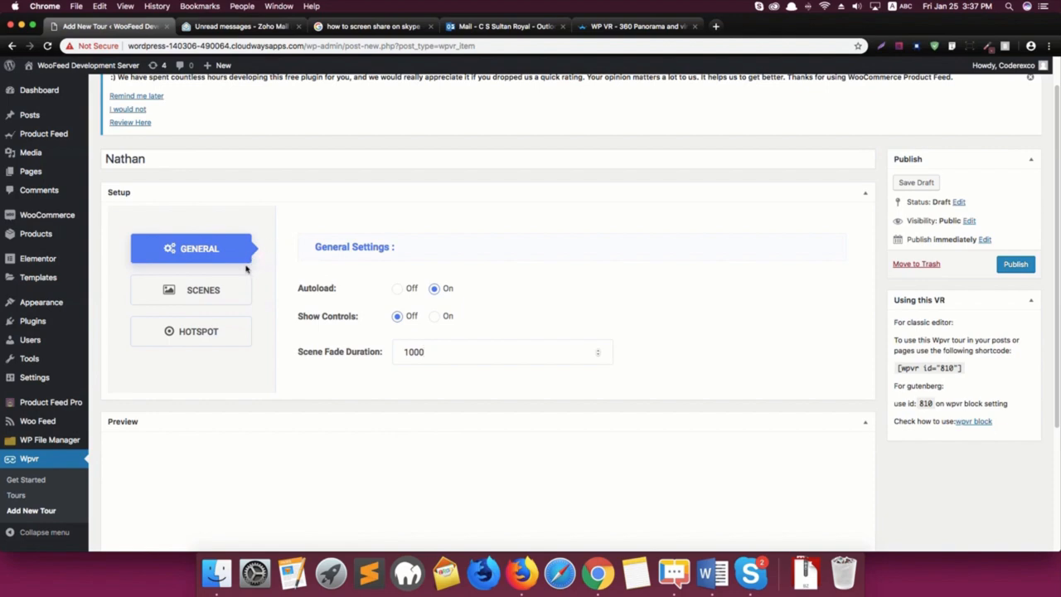
# Give the tour's first scene the ID 'Scene01'
pyautogui.click(203, 289)
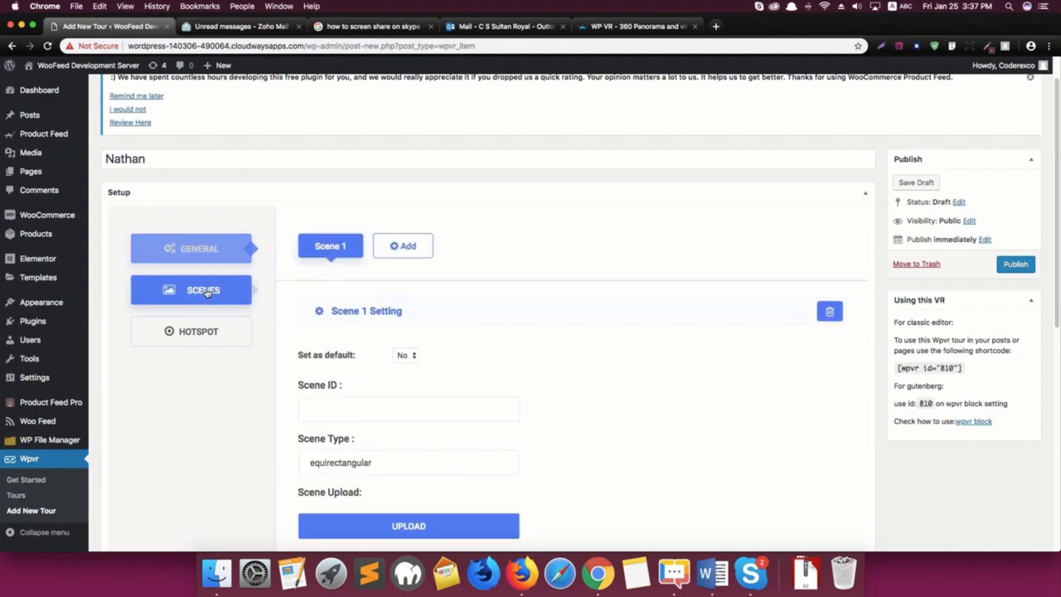
pyautogui.scroll(-3)
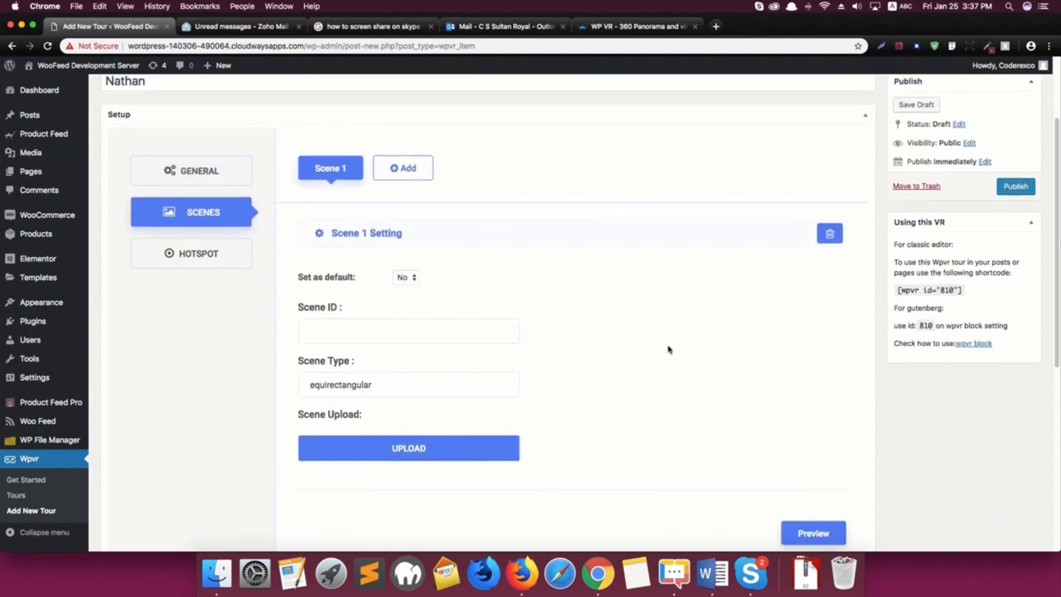
pyautogui.moveTo(415, 315)
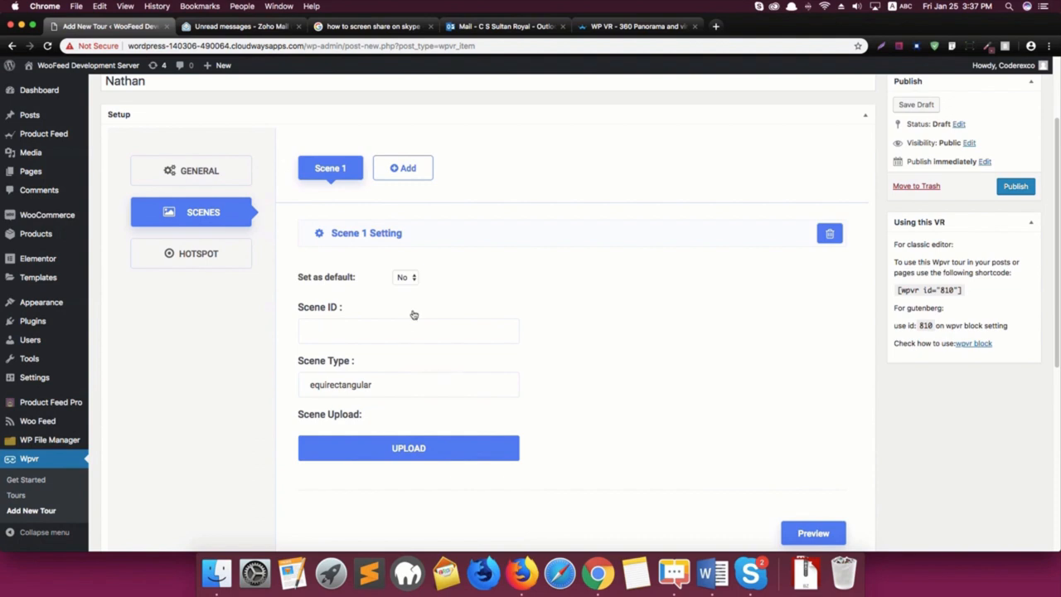
pyautogui.click(408, 330)
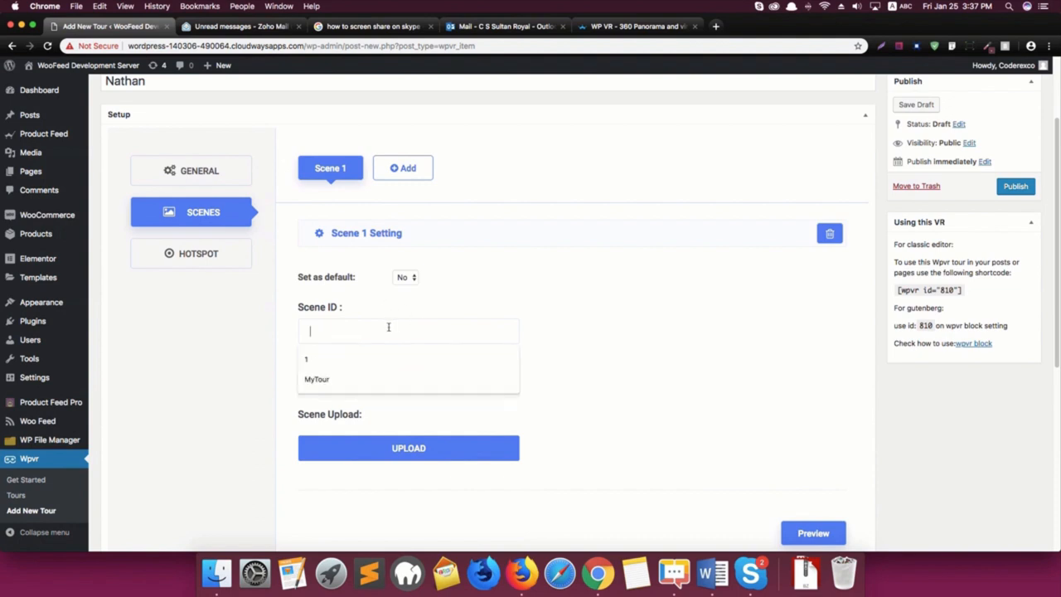
pyautogui.write('Scene')
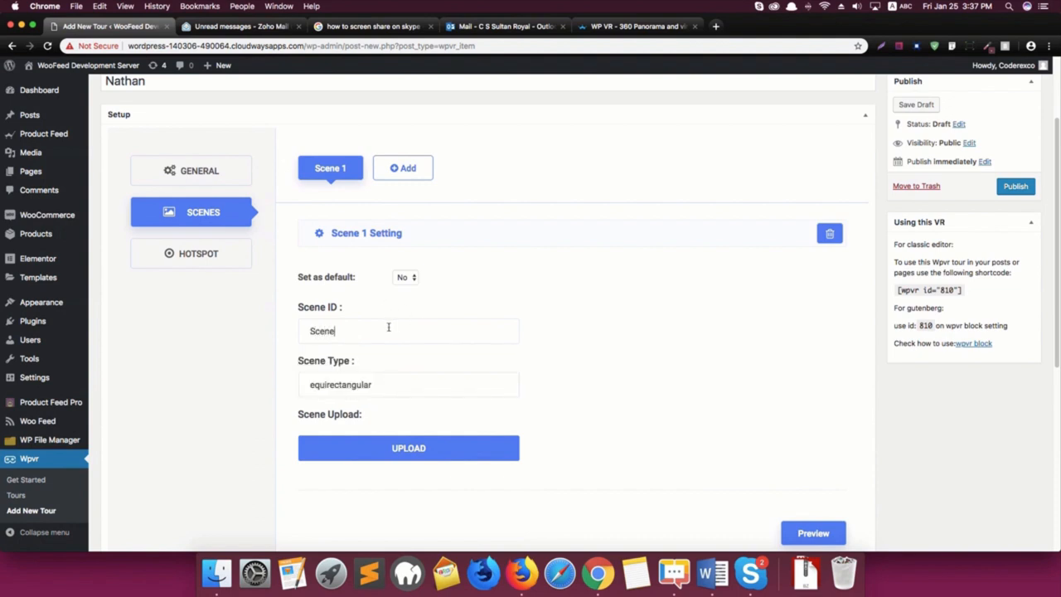
pyautogui.write('01')
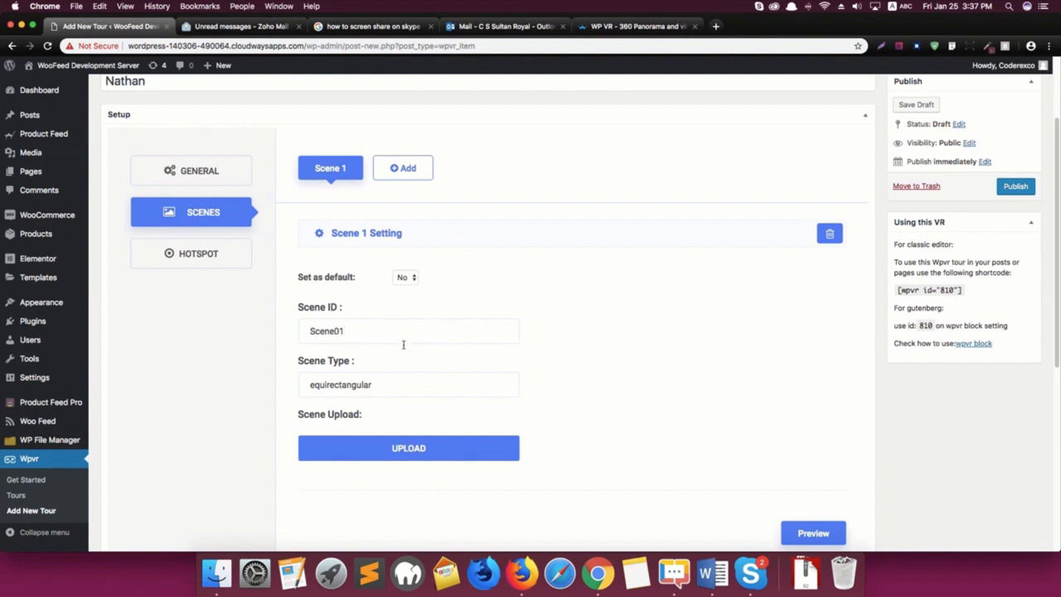
pyautogui.moveTo(350, 392)
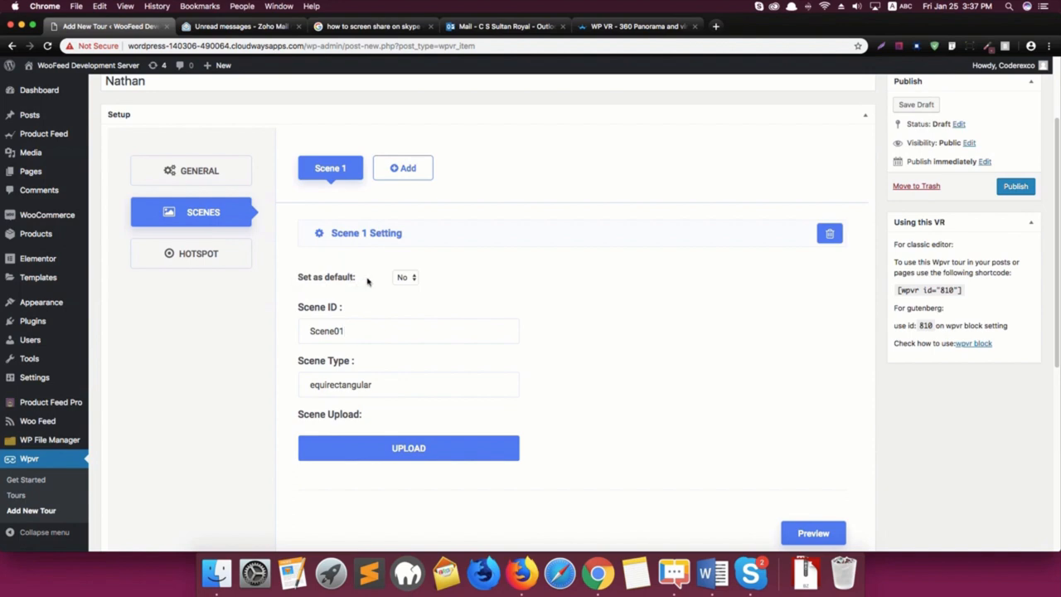
# Set Scene01 as the tour's default scene
pyautogui.click(406, 277)
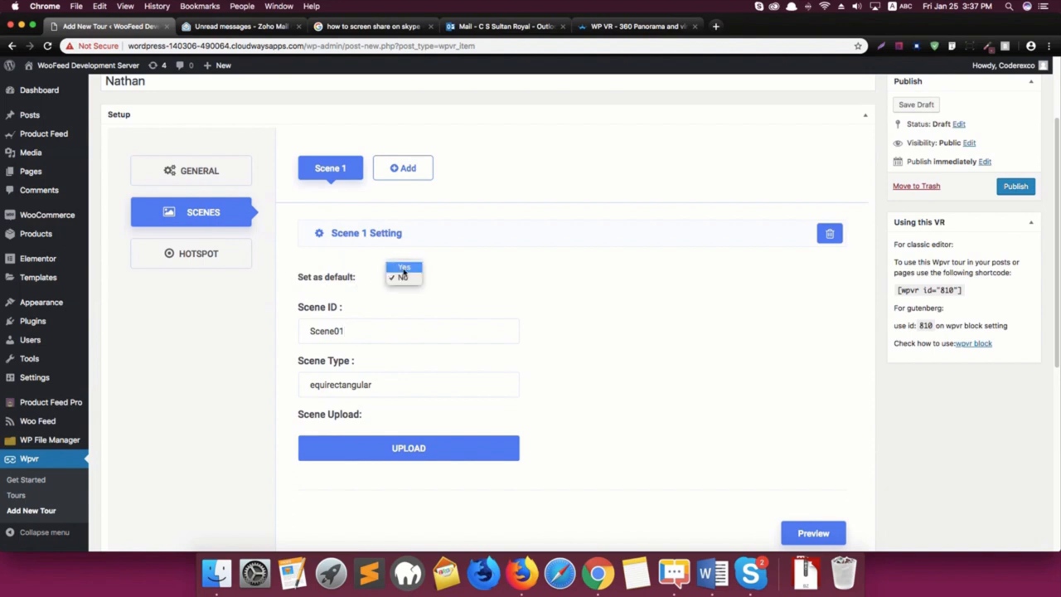
pyautogui.click(403, 267)
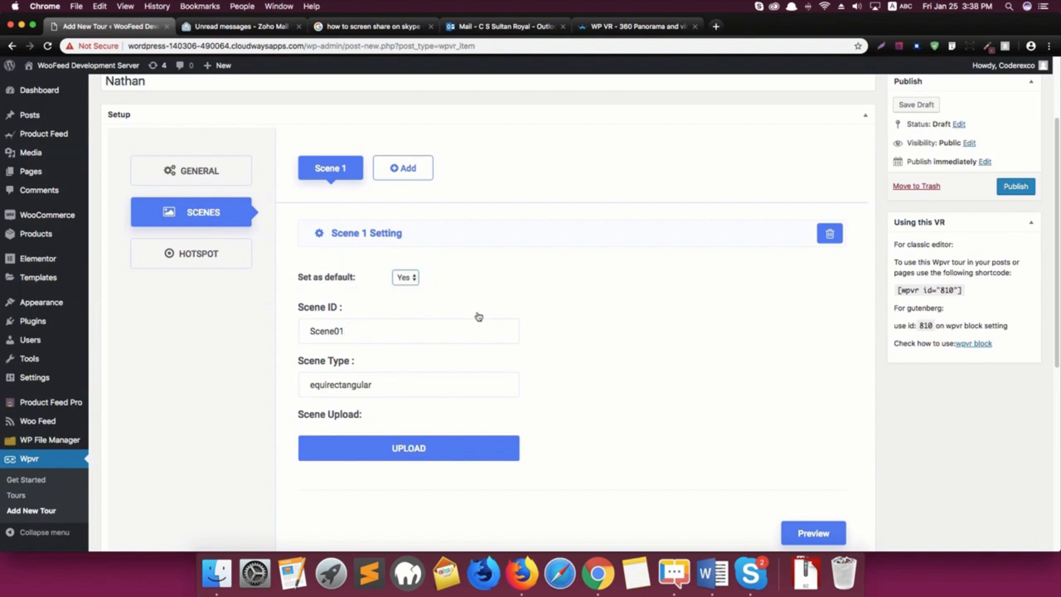
pyautogui.moveTo(470, 359)
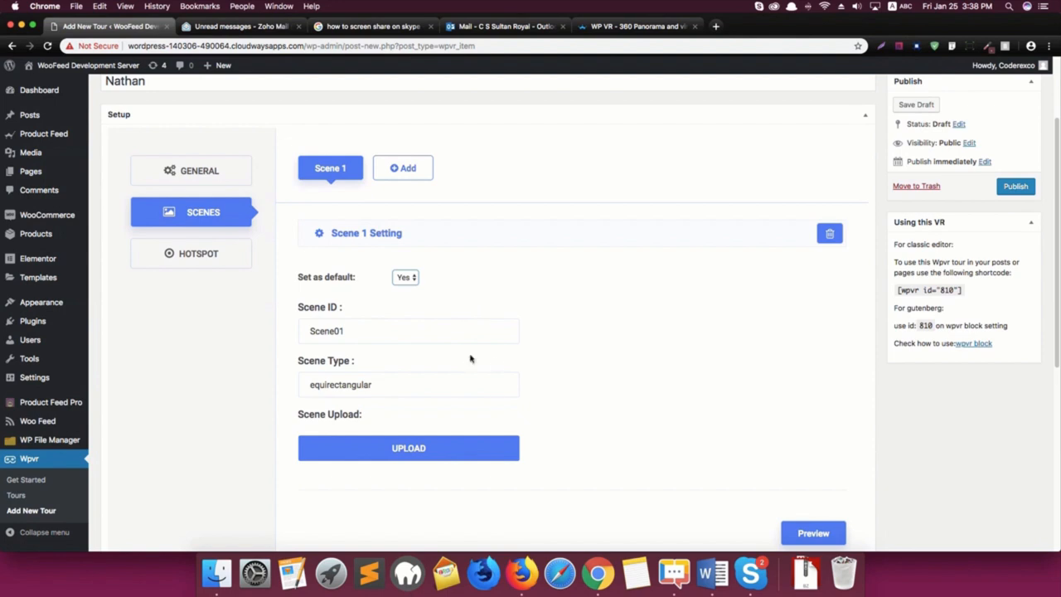
pyautogui.scroll(-3)
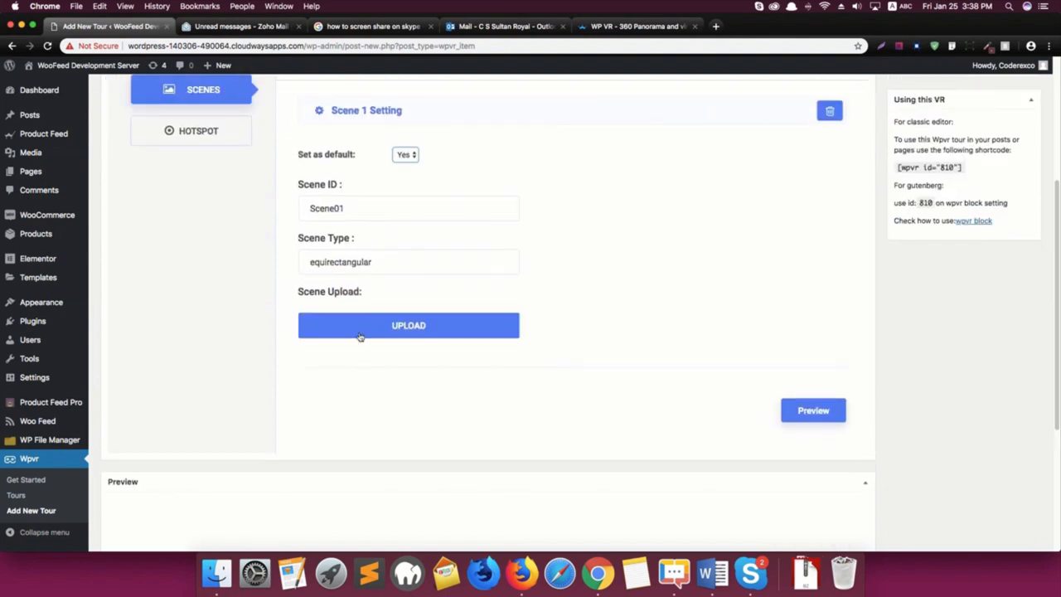
# Use the red-and-white houses panorama from the Media Library as Scene01's image
pyautogui.click(408, 325)
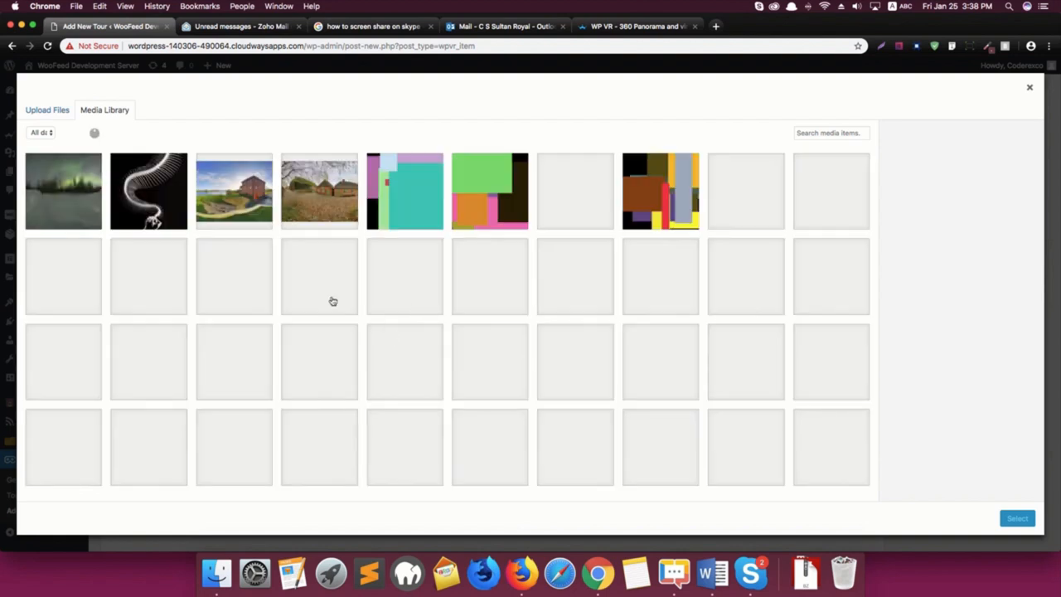
pyautogui.click(234, 191)
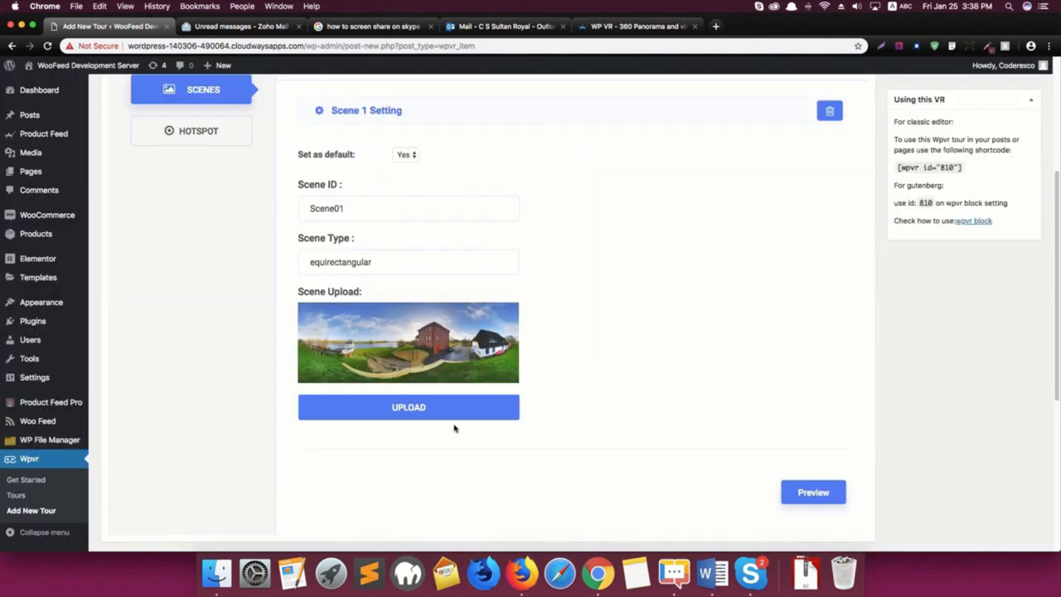
pyautogui.moveTo(497, 341)
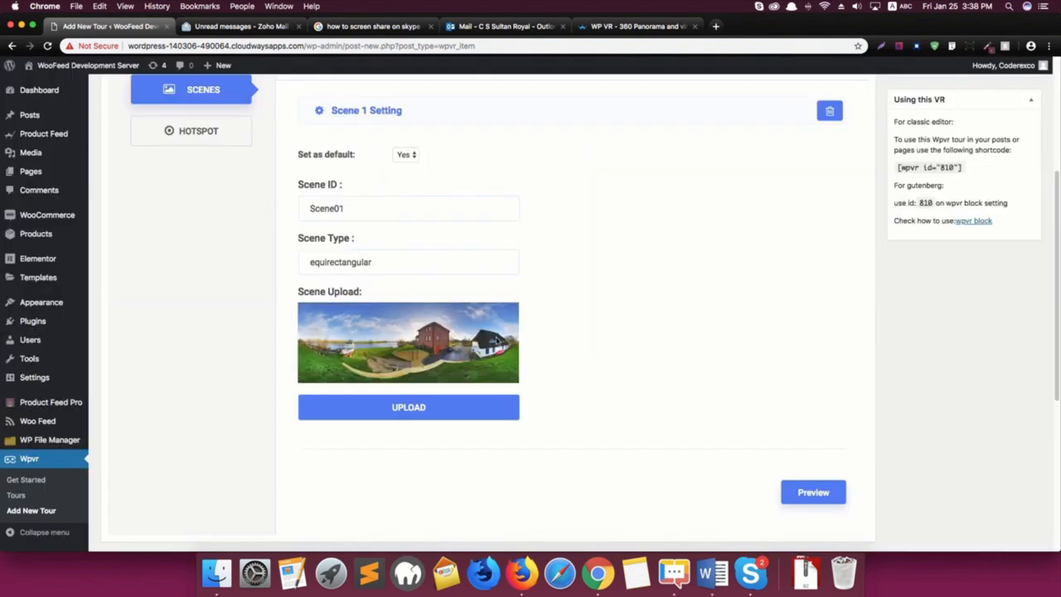
pyautogui.scroll(-3)
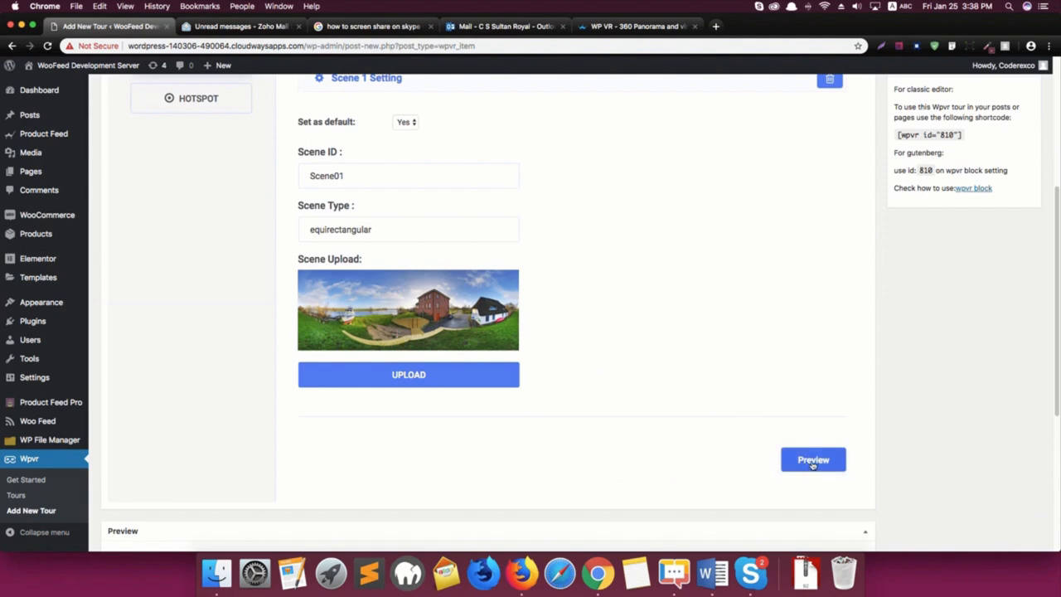
pyautogui.click(812, 459)
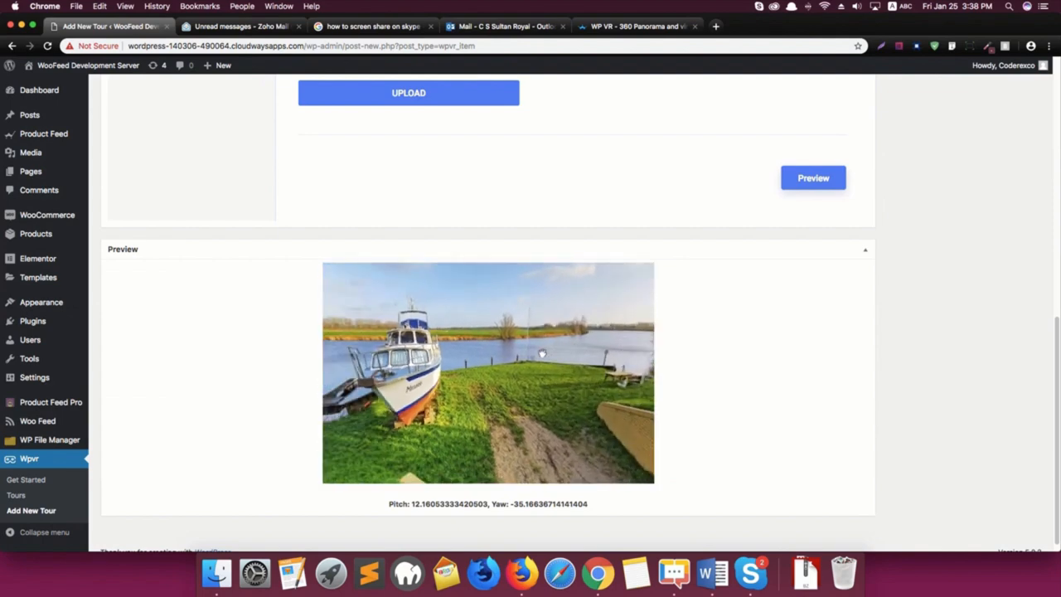
pyautogui.moveTo(542, 354); pyautogui.dragTo(395, 355)
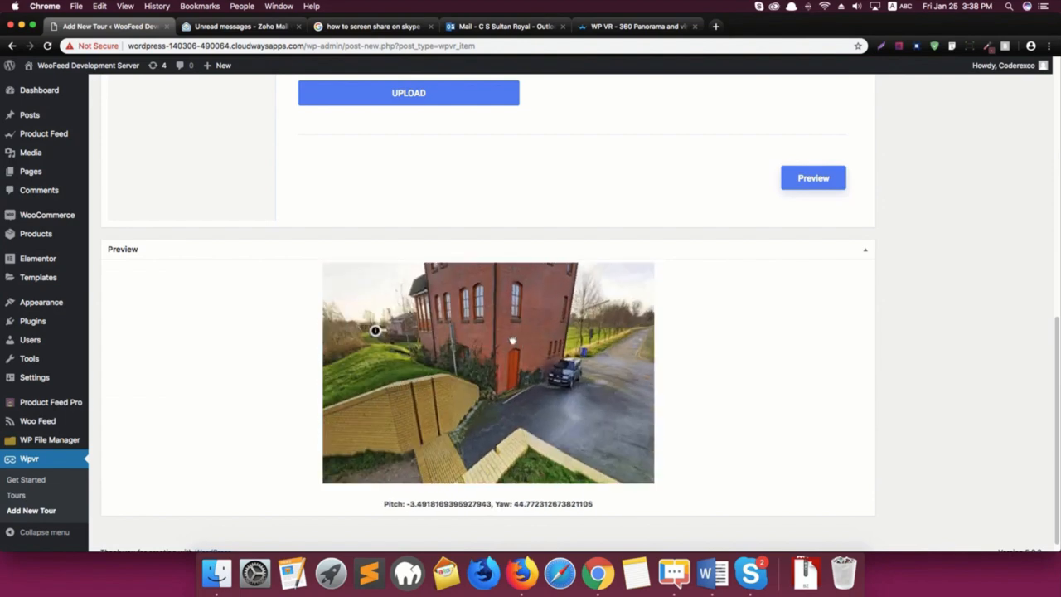
pyautogui.moveTo(375, 330); pyautogui.dragTo(637, 327)
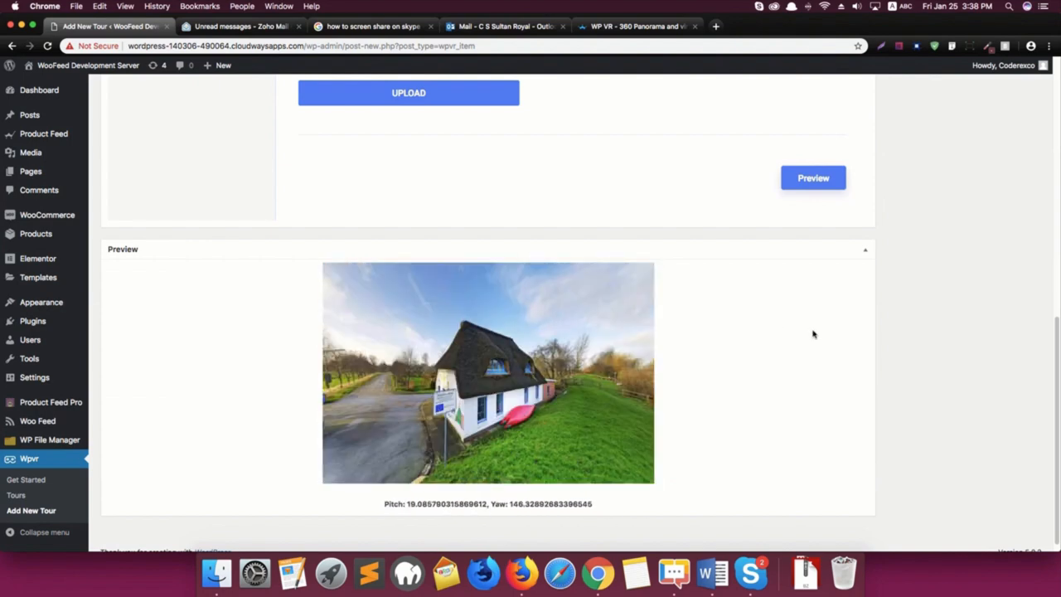
pyautogui.scroll(3)
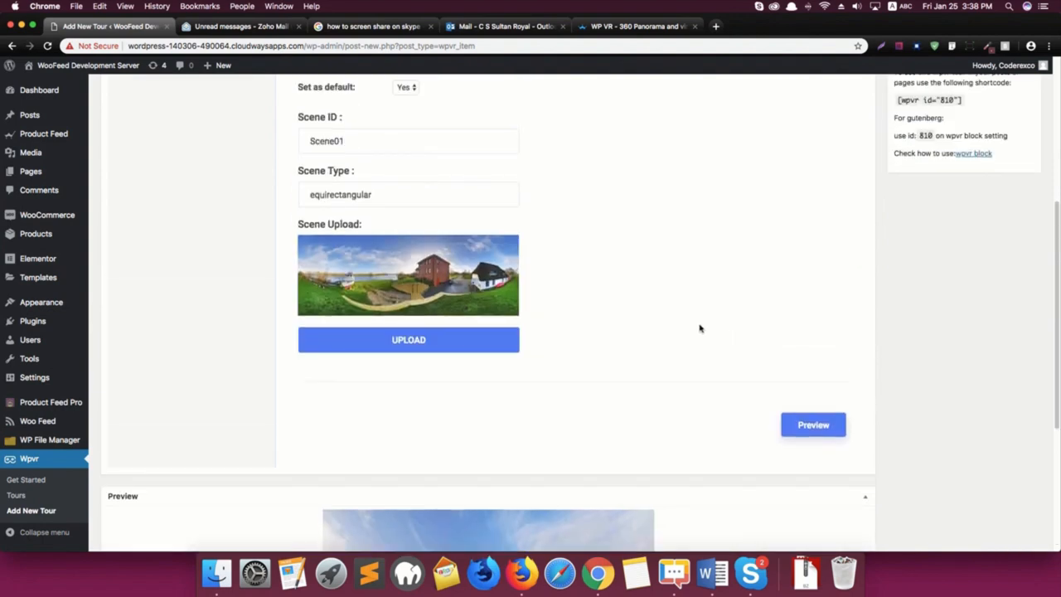
pyautogui.scroll(3)
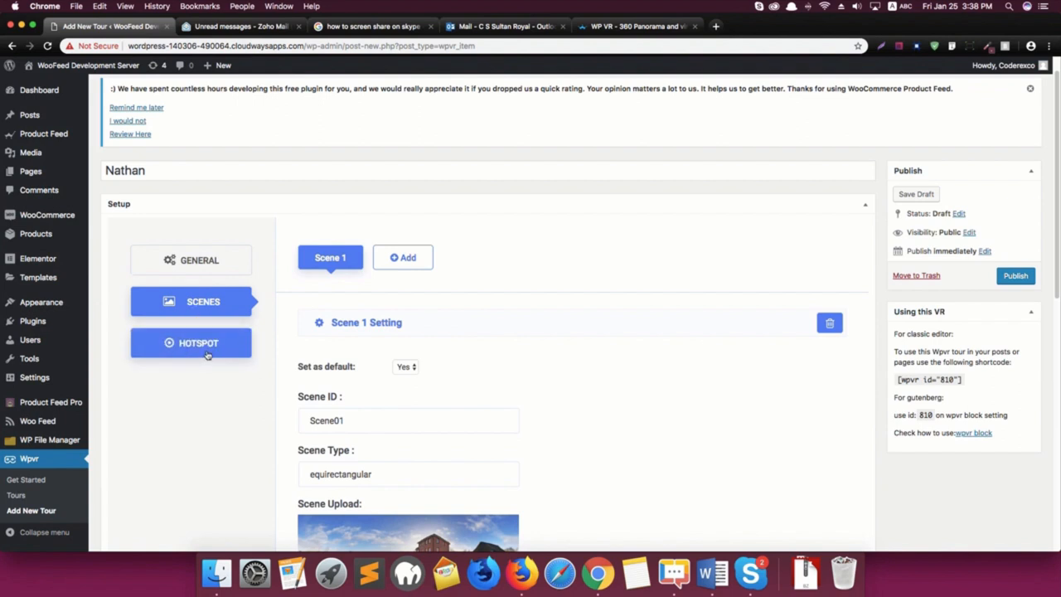
# Add Scene 1's first hotspot with the ID 'H01'
pyautogui.click(198, 342)
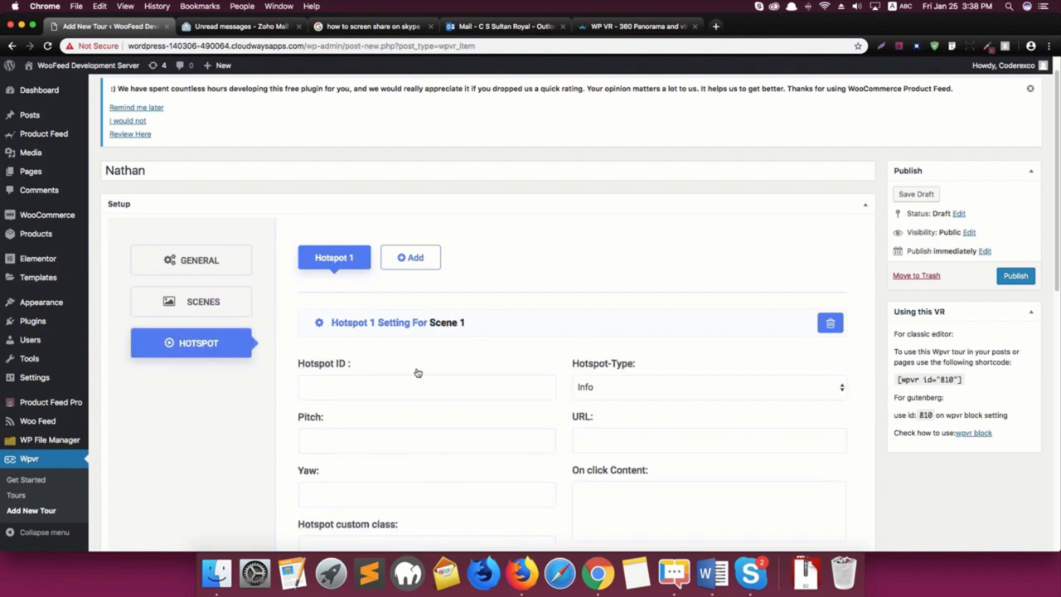
pyautogui.moveTo(439, 368)
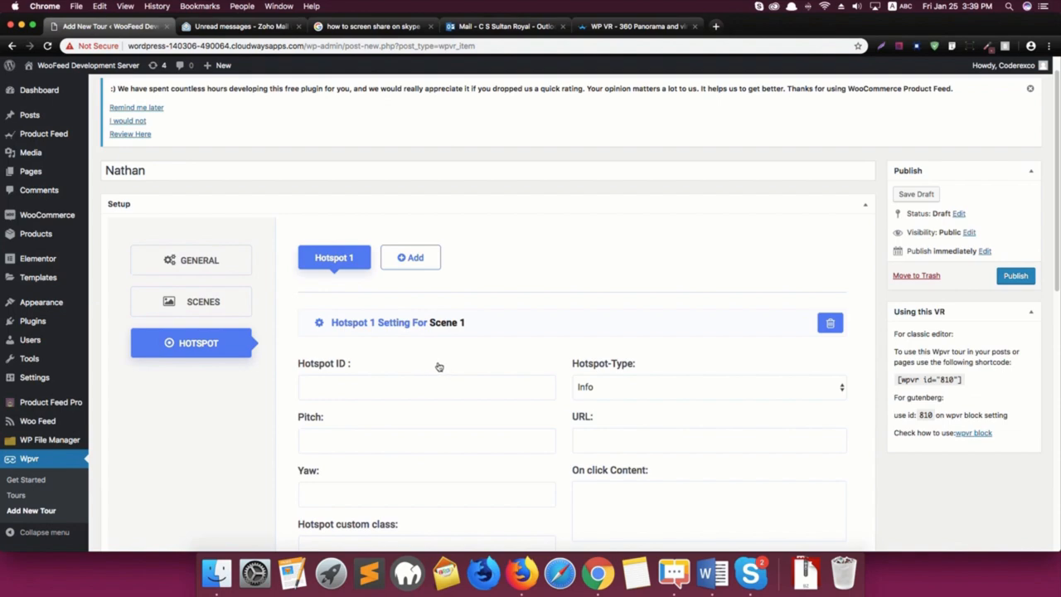
pyautogui.scroll(-3)
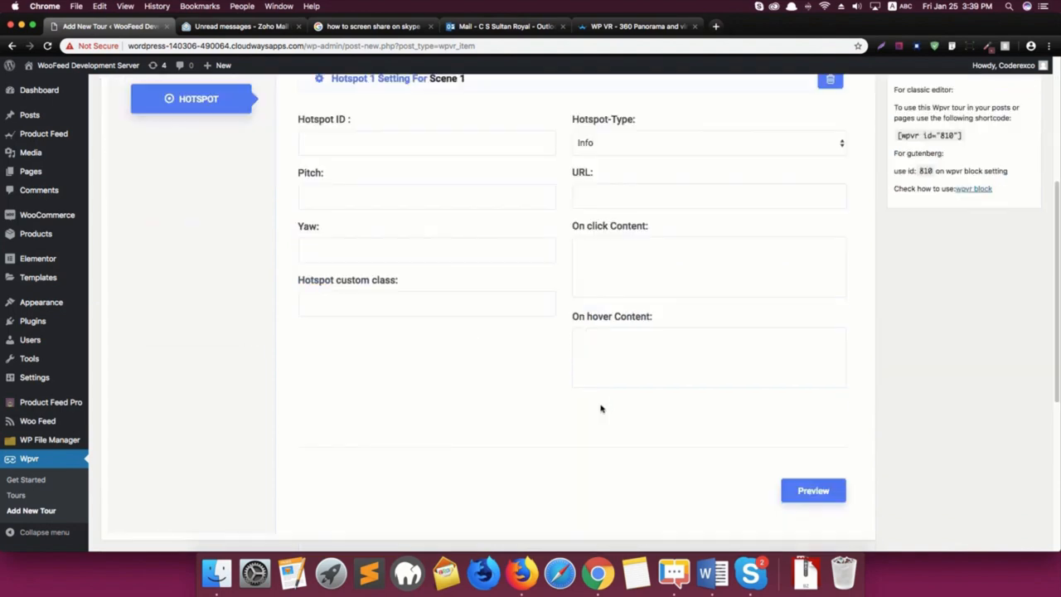
pyautogui.click(812, 490)
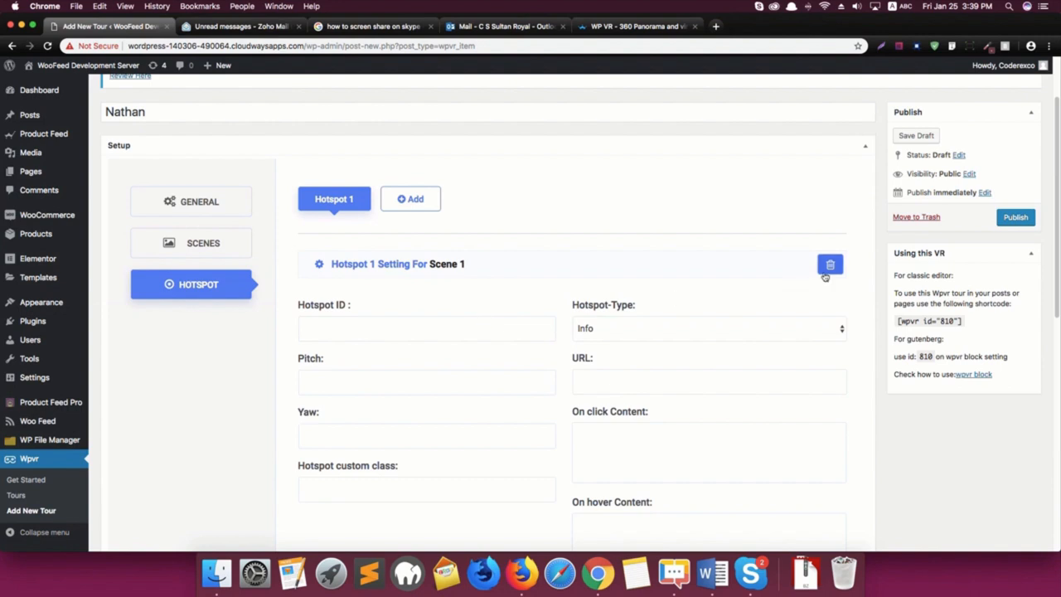
pyautogui.moveTo(463, 328)
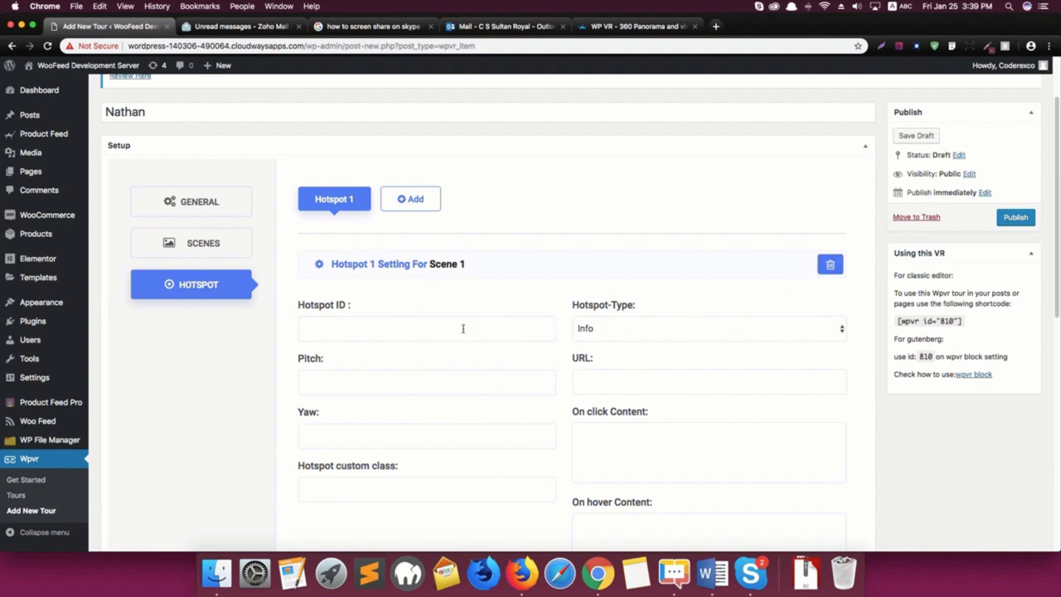
pyautogui.click(426, 328)
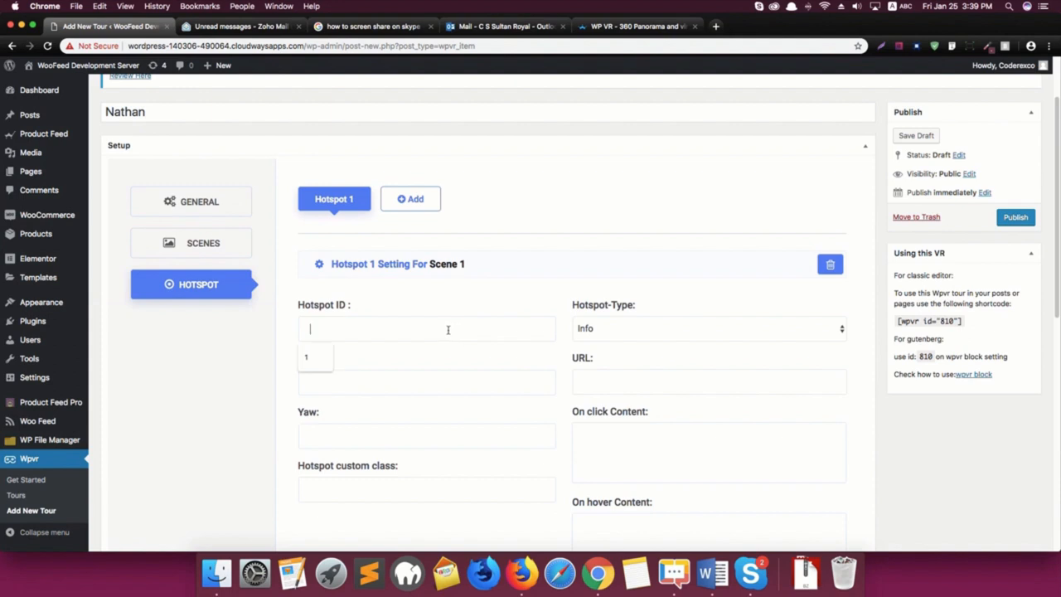
pyautogui.write('H01')
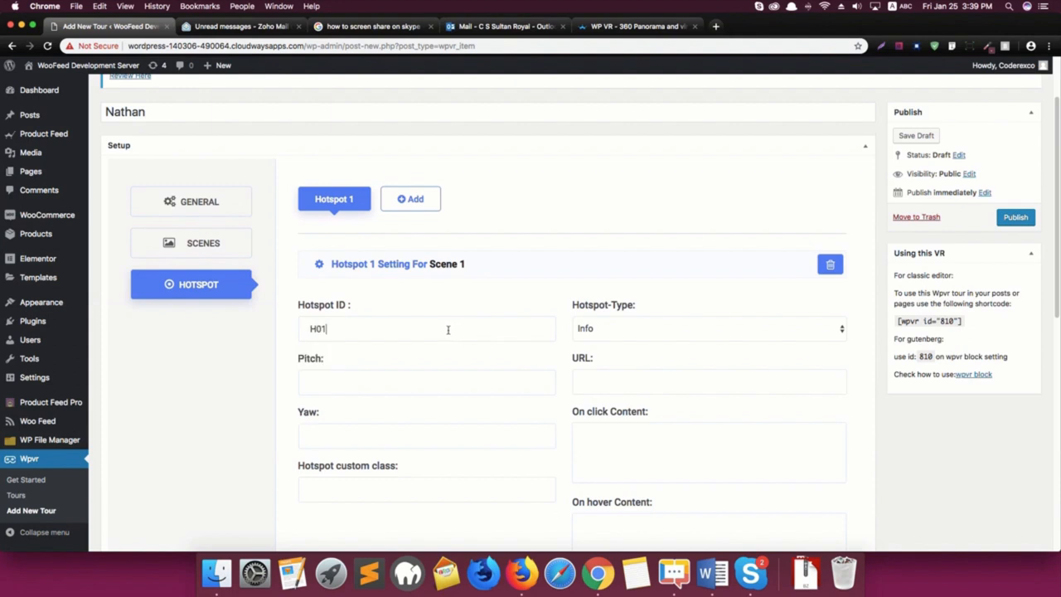
pyautogui.scroll(-3)
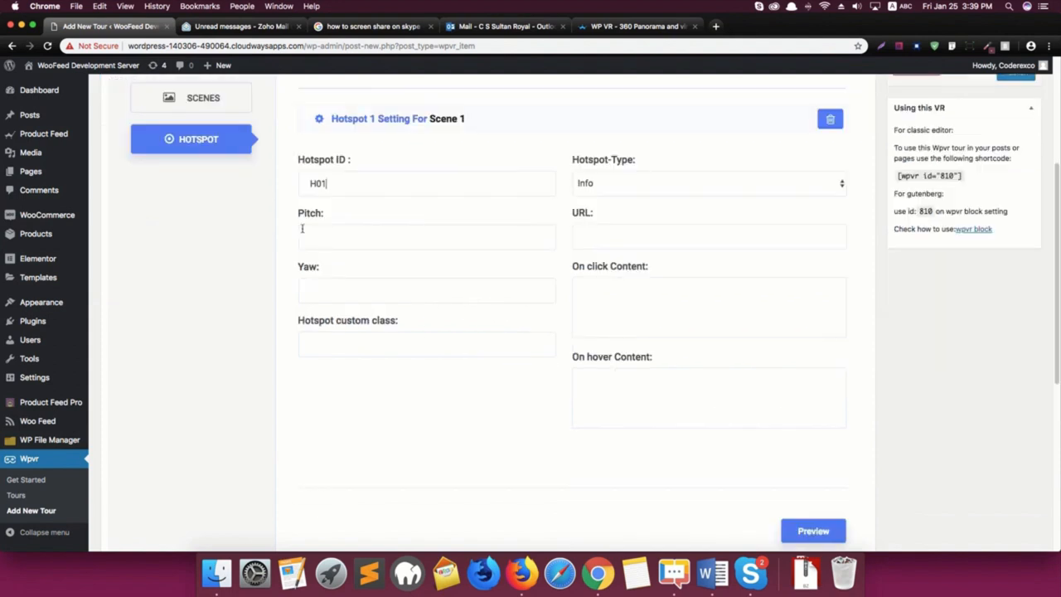
pyautogui.moveTo(577, 348)
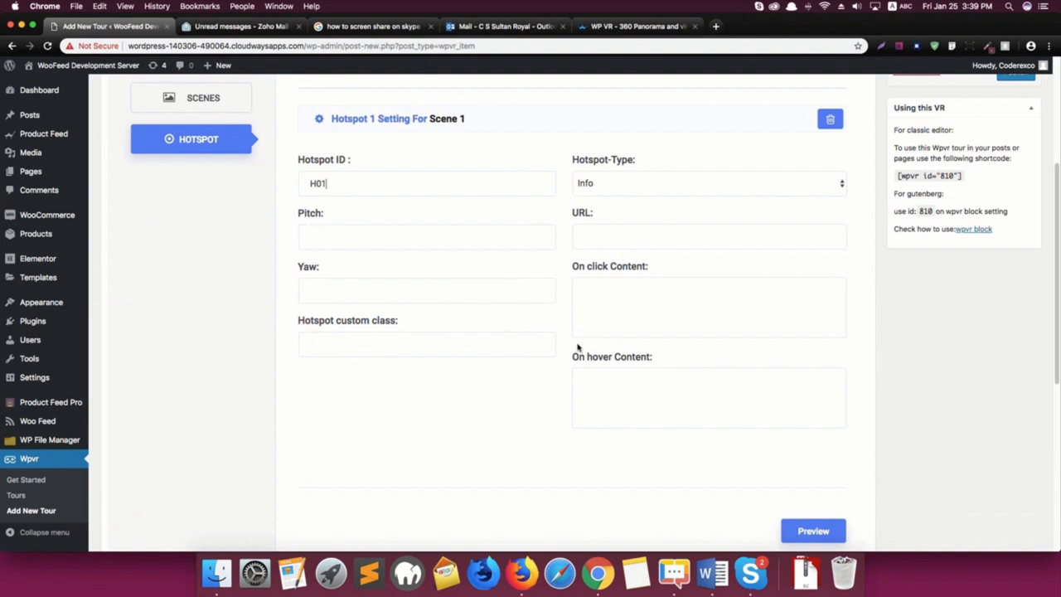
# Fill hotspot H01's pitch (-17.0733) and yaw (-100.7954) from the preview coordinates
pyautogui.click(812, 530)
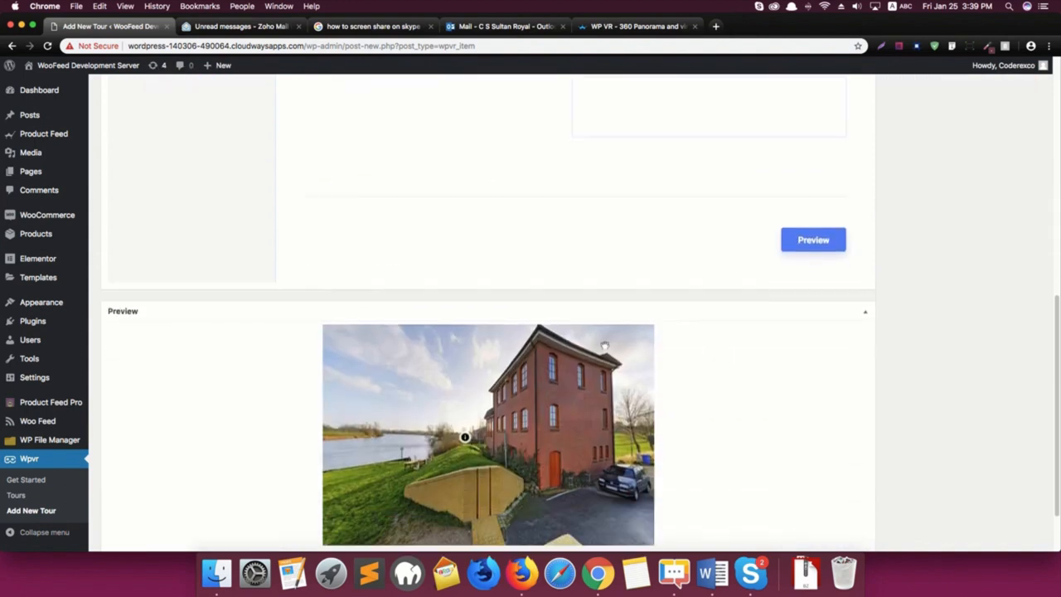
pyautogui.scroll(-3)
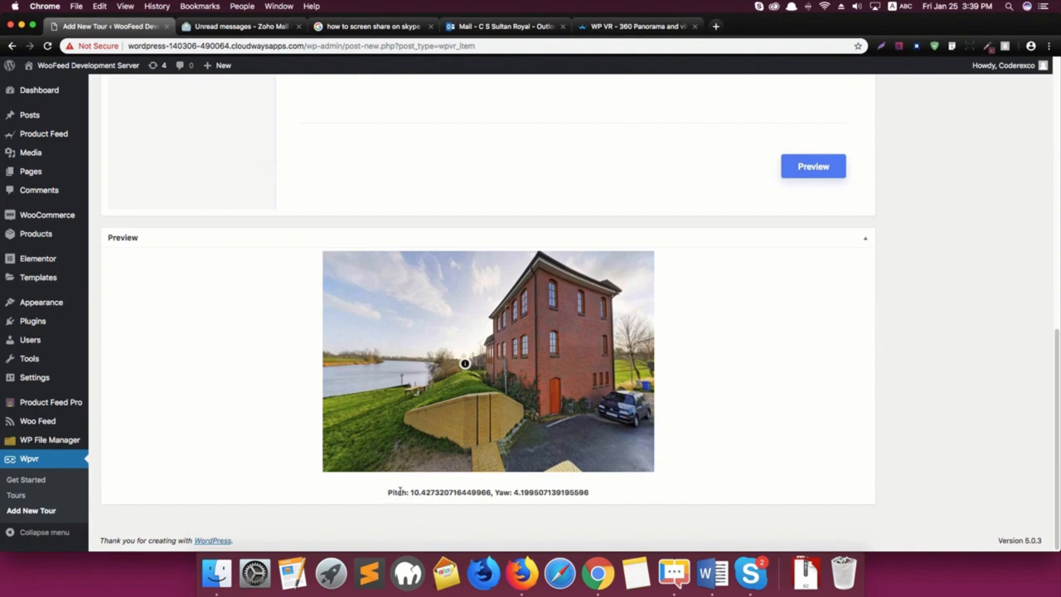
pyautogui.moveTo(591, 357)
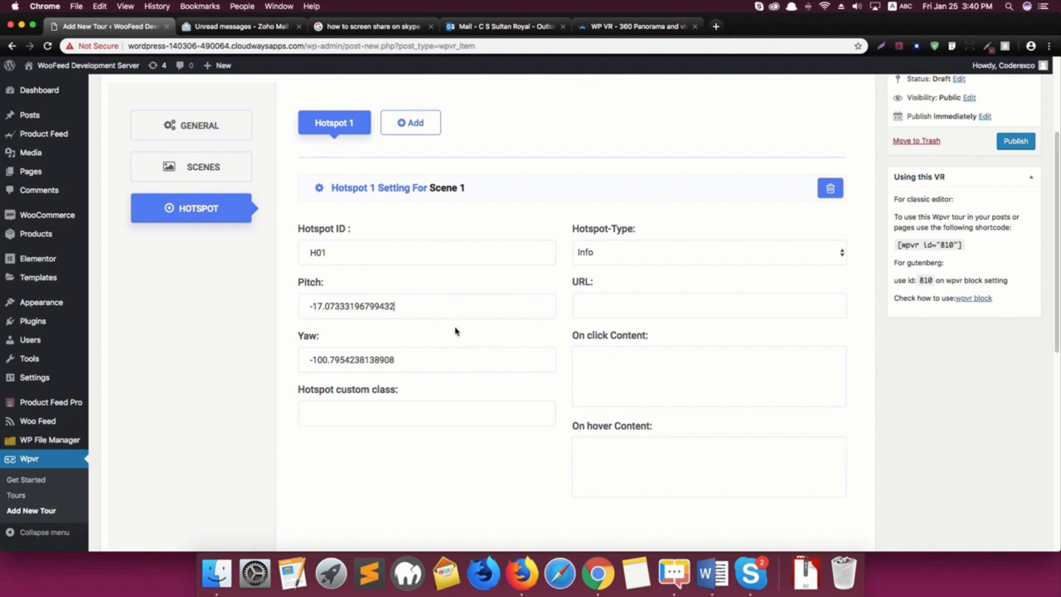
pyautogui.scroll(-3)
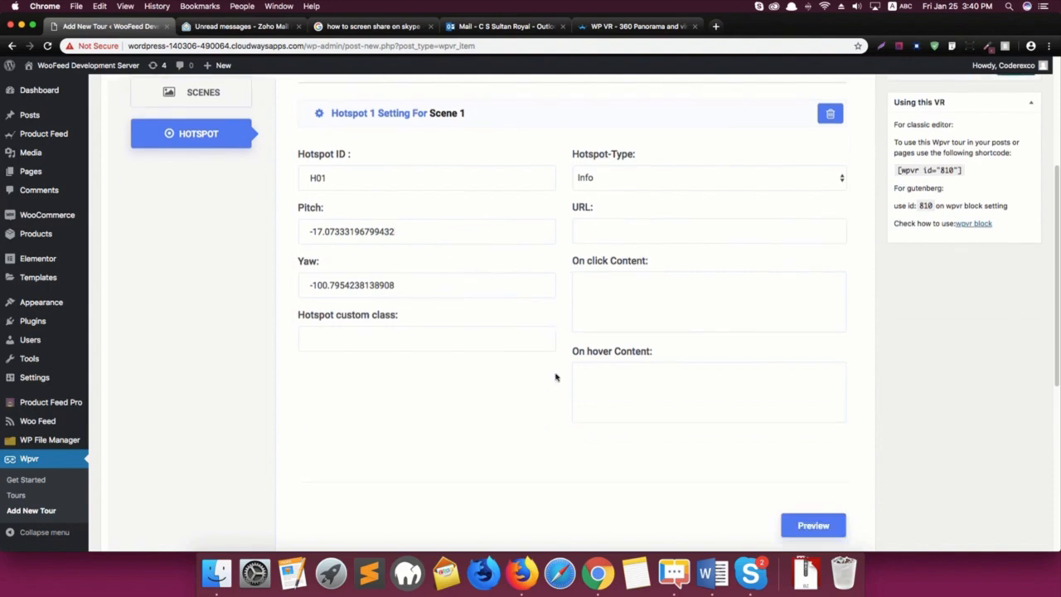
pyautogui.scroll(-3)
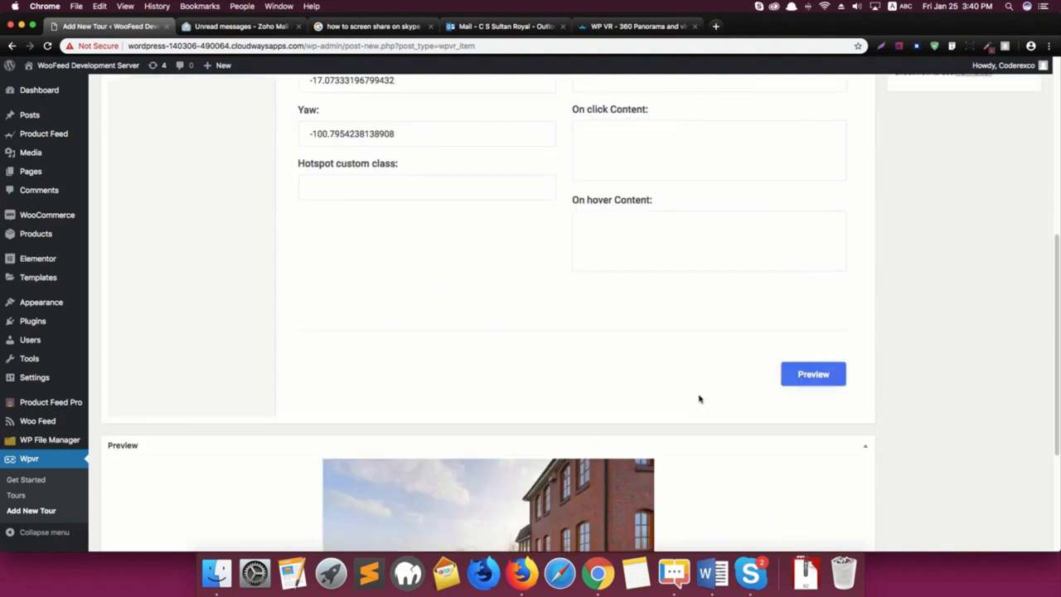
pyautogui.scroll(-3)
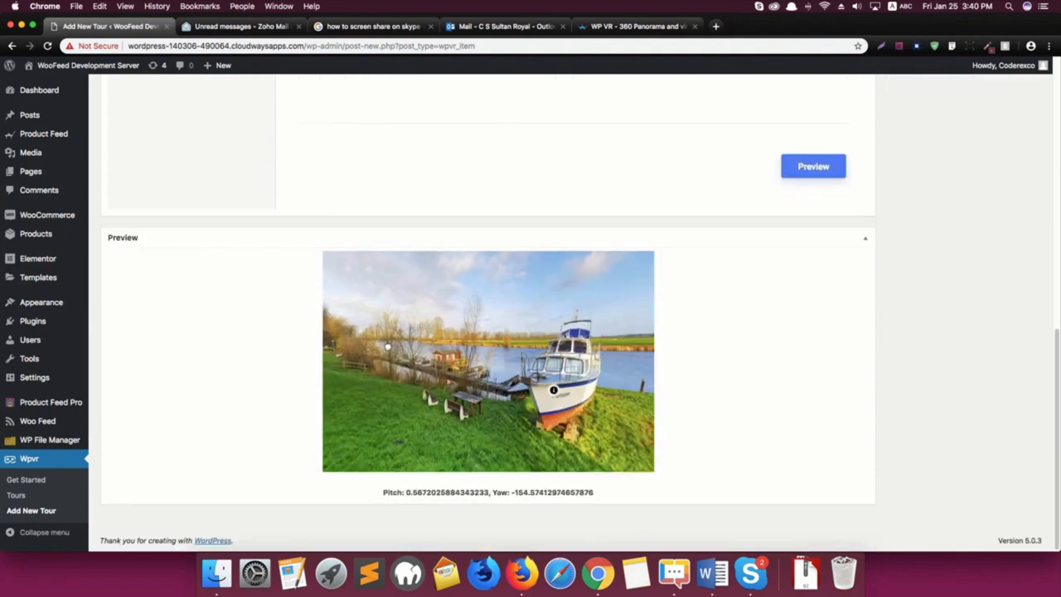
pyautogui.scroll(-3)
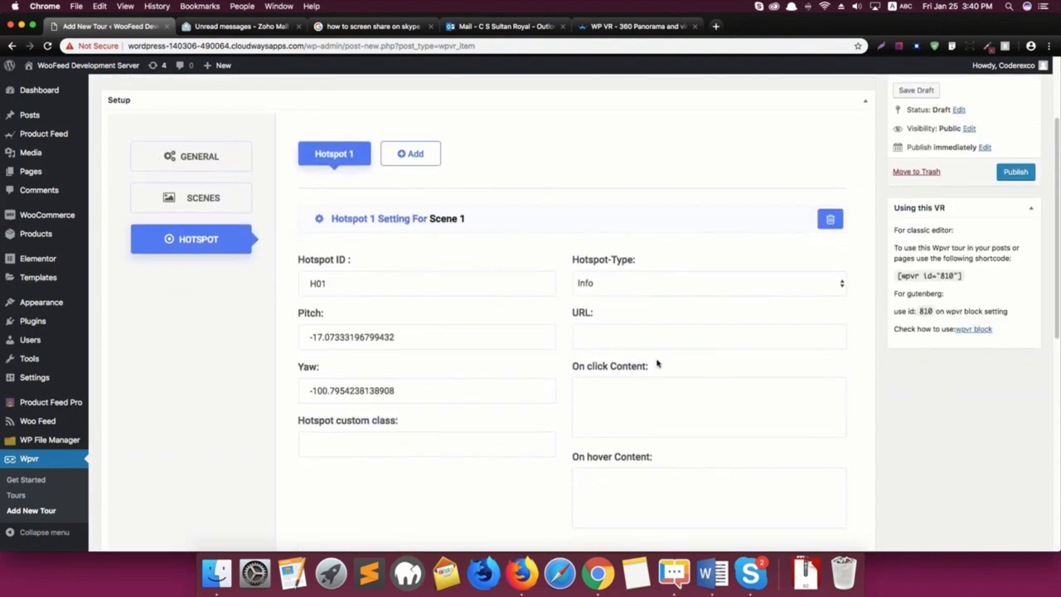
# Set hotspot H01's on-hover content to 'Hello'
pyautogui.scroll(-3)
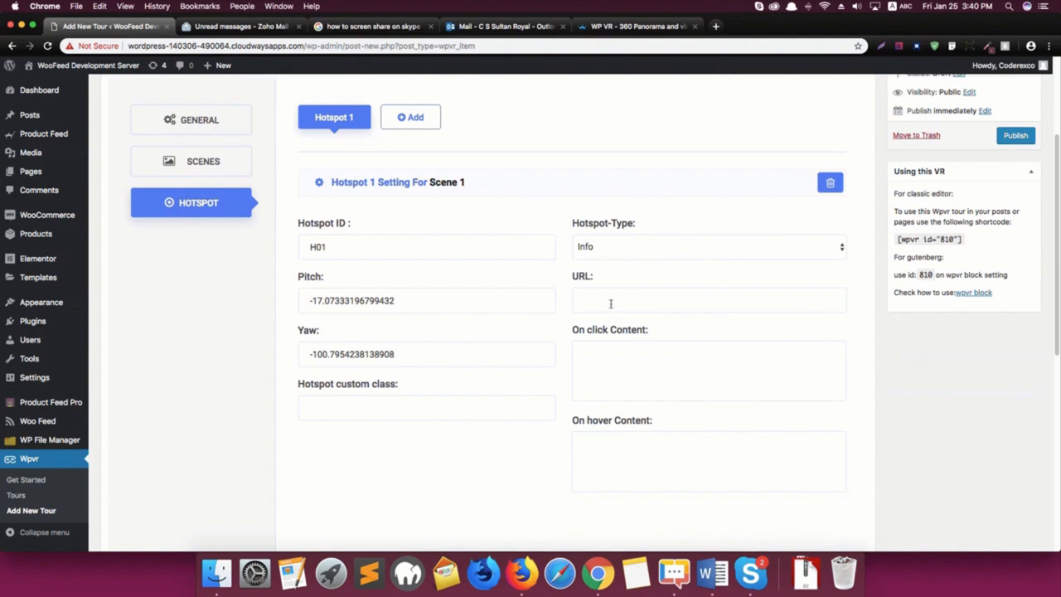
pyautogui.scroll(-3)
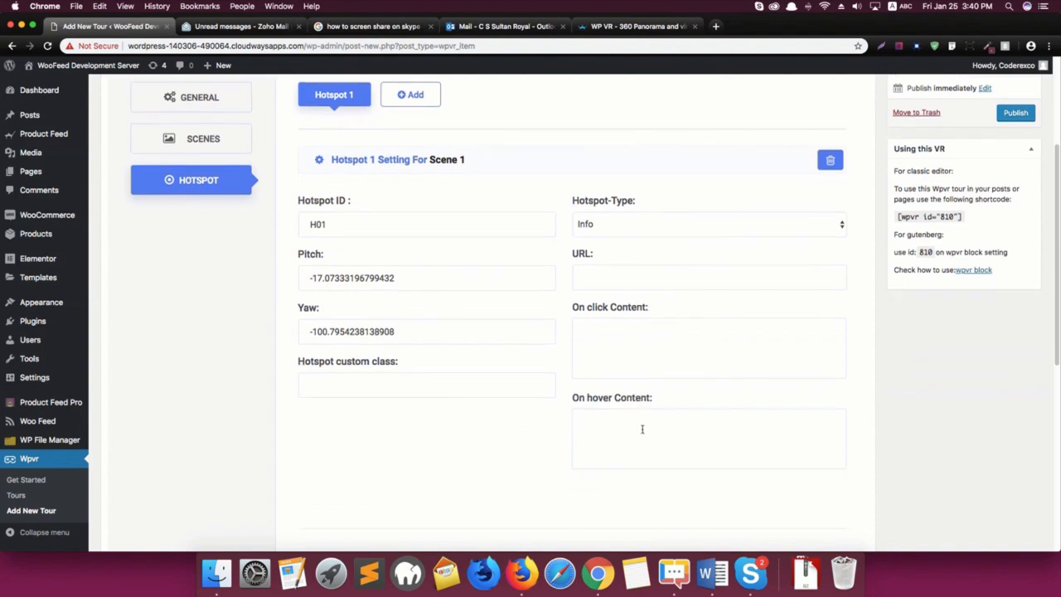
pyautogui.write('Hello')
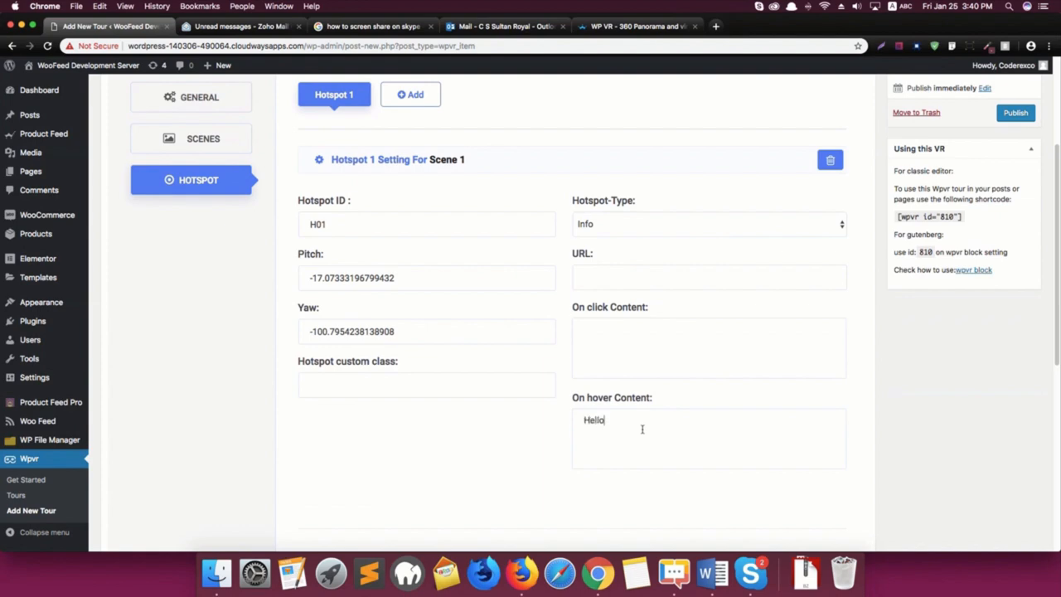
pyautogui.scroll(-3)
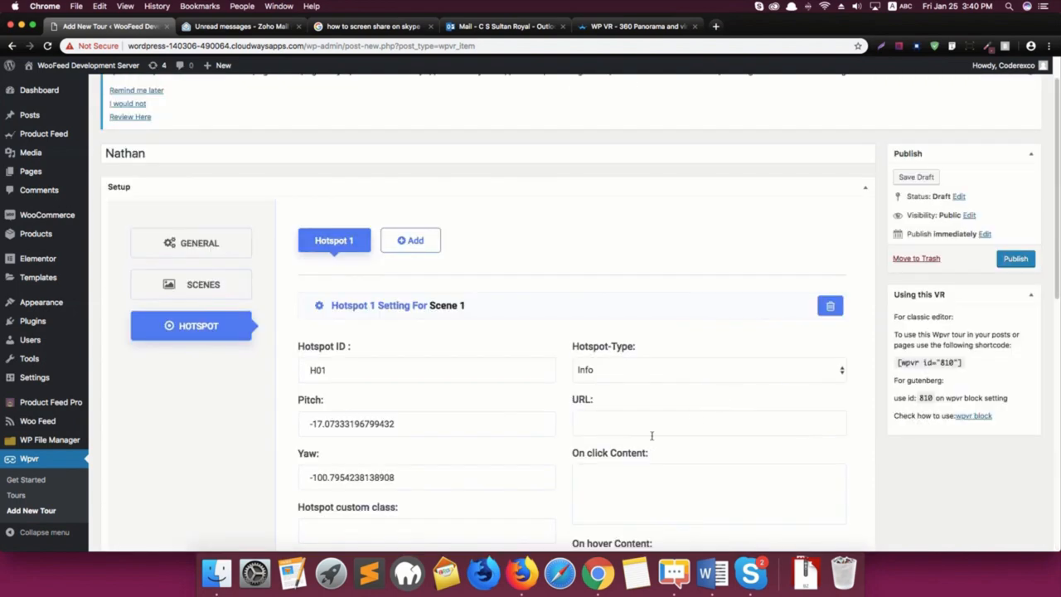
pyautogui.scroll(-3)
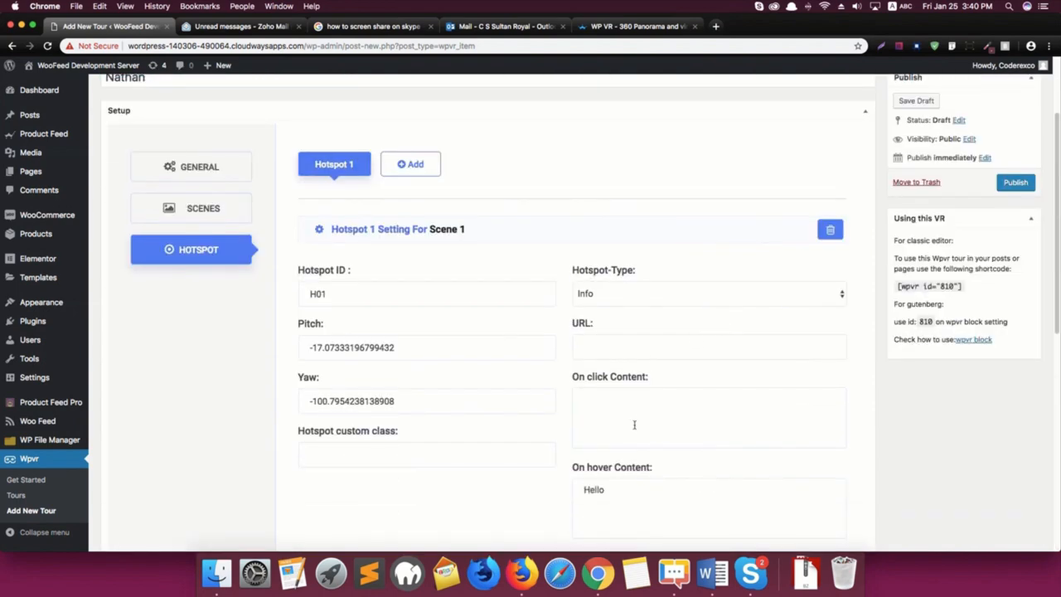
# Write 'Hello how are you?' as hotspot H01's on-click content
pyautogui.click(647, 400)
pyautogui.write('<p>')
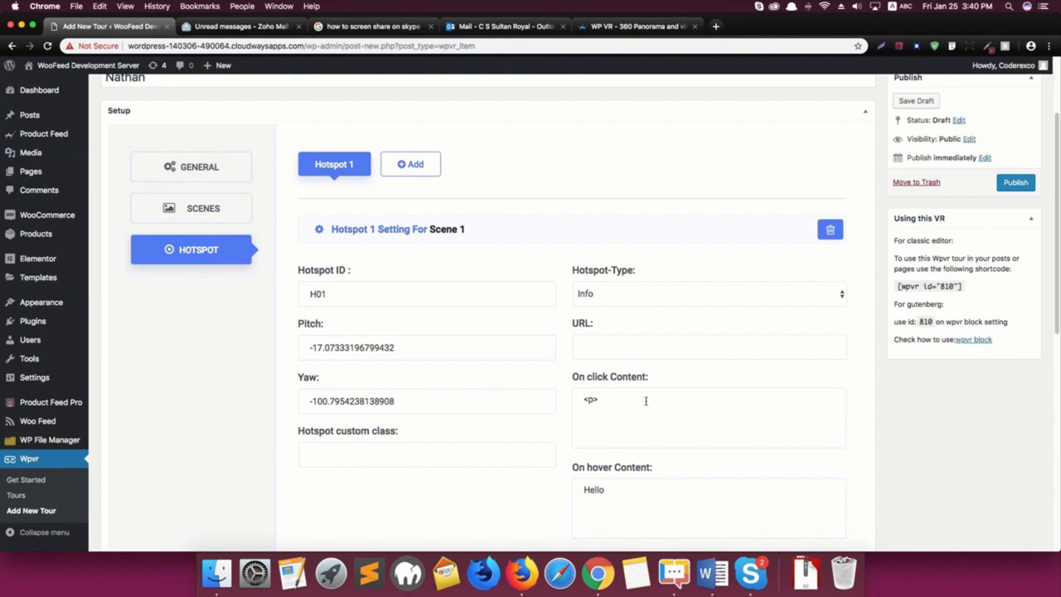
pyautogui.write('Hell')
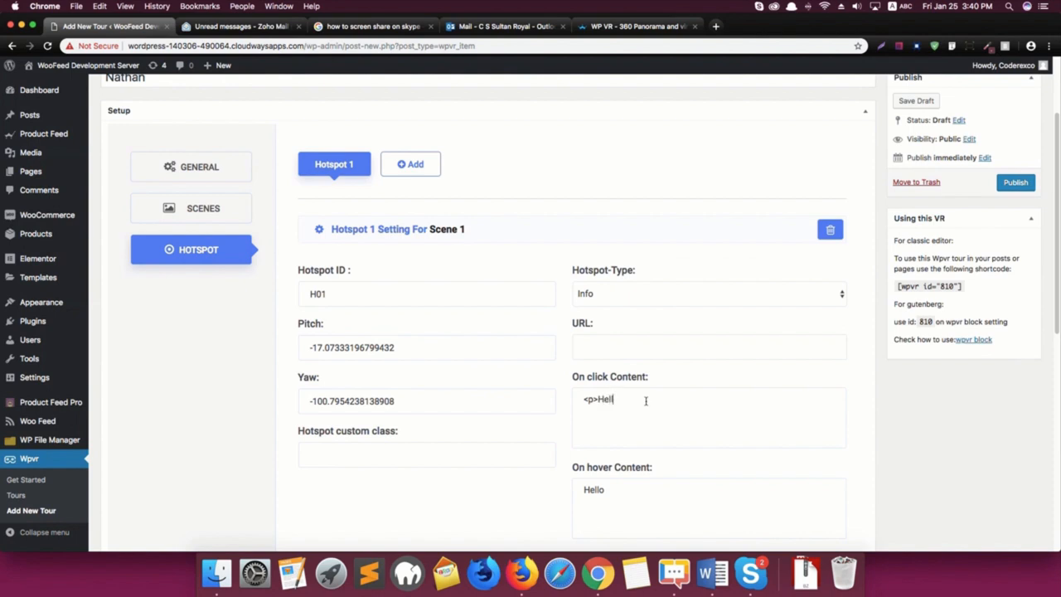
pyautogui.write('o how are y')
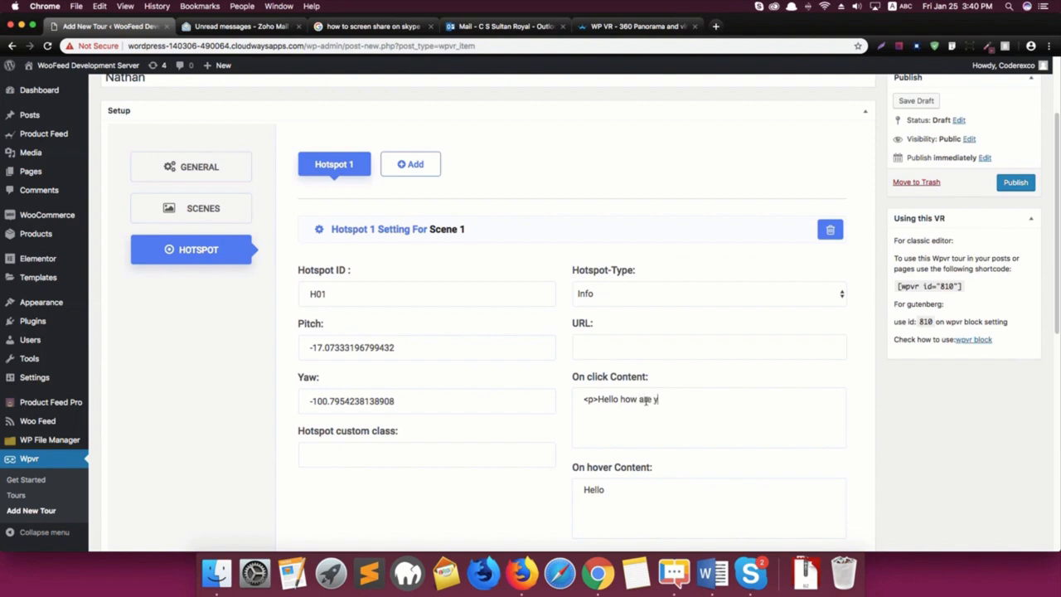
pyautogui.write('ou?')
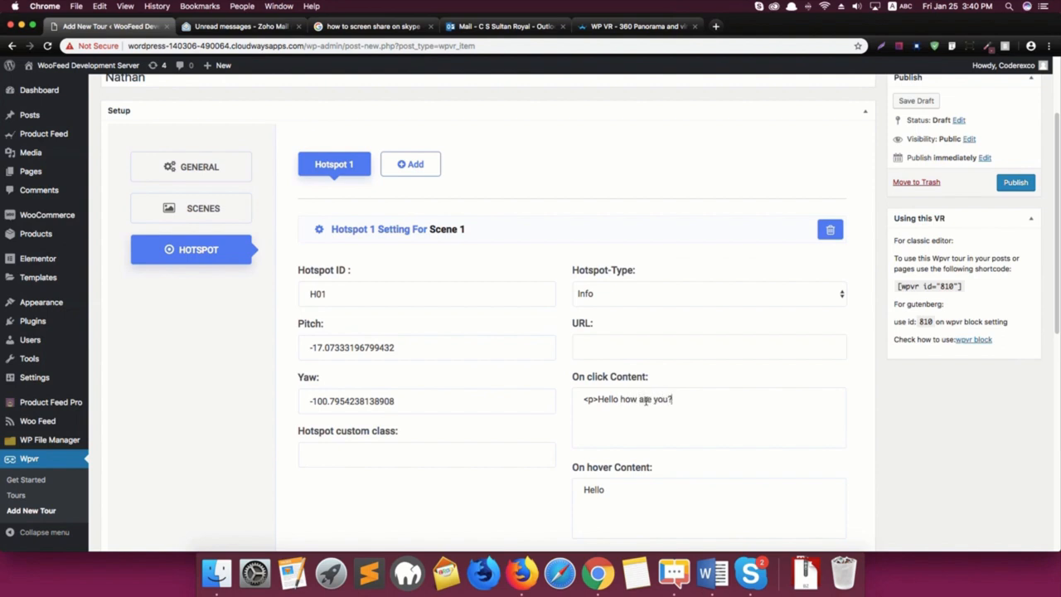
pyautogui.write('</p>')
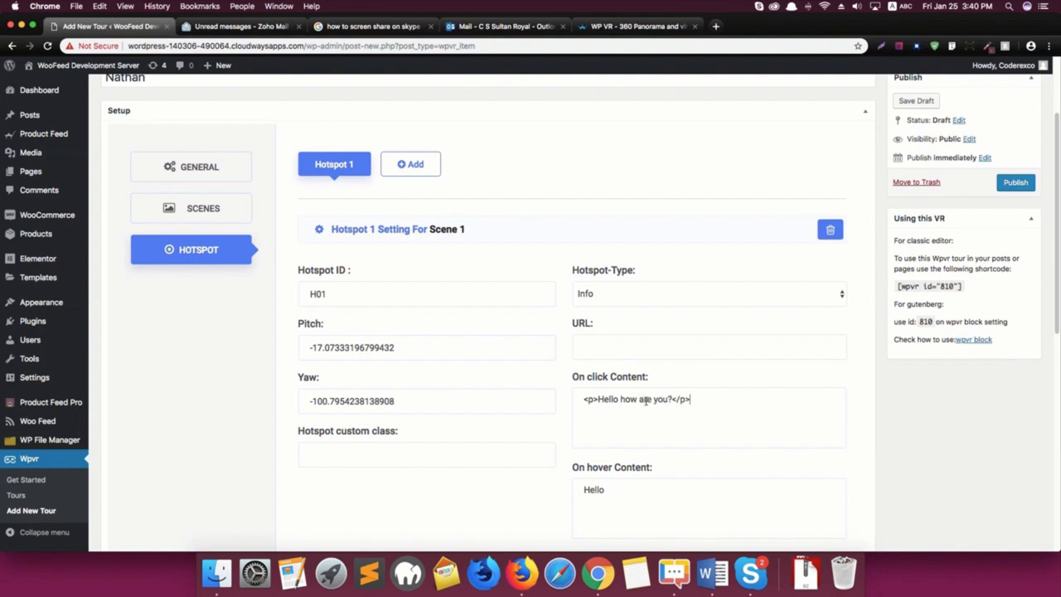
pyautogui.scroll(-3)
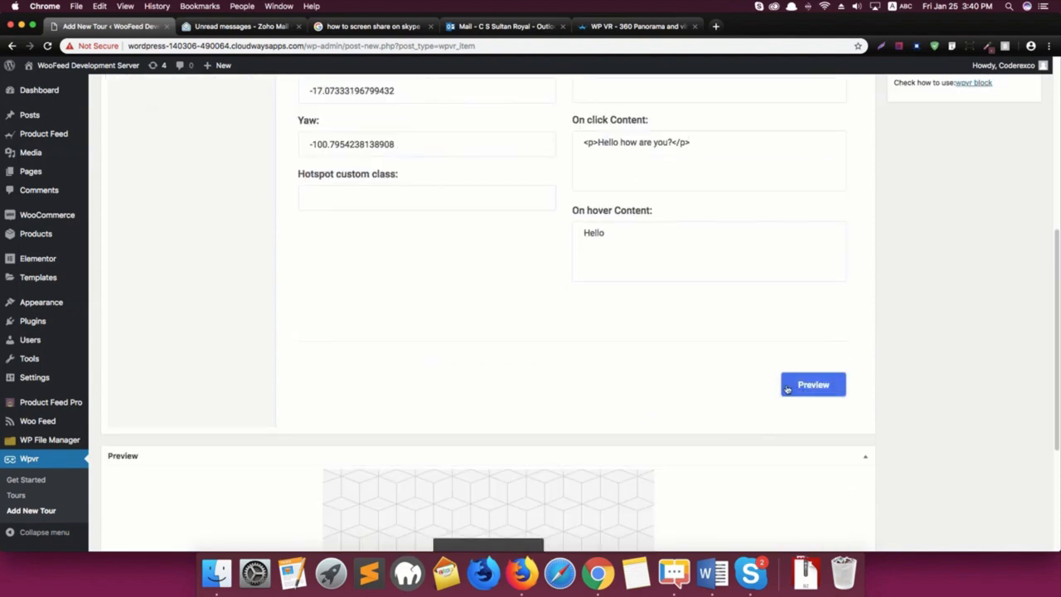
# Preview the tour's new hotspot popup, then return to Hotspot 1's settings
pyautogui.click(813, 383)
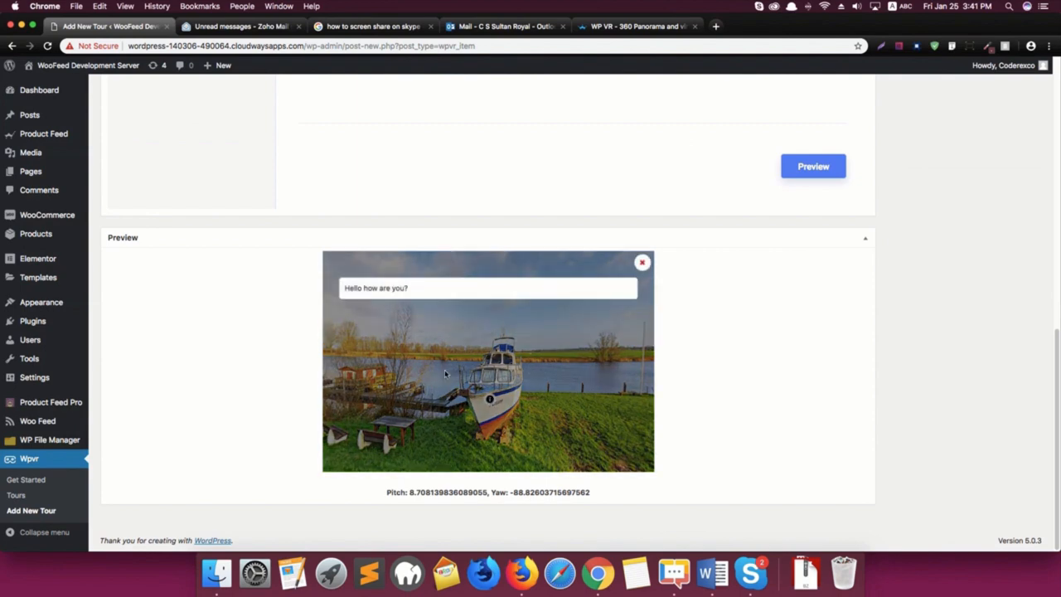
pyautogui.moveTo(520, 309)
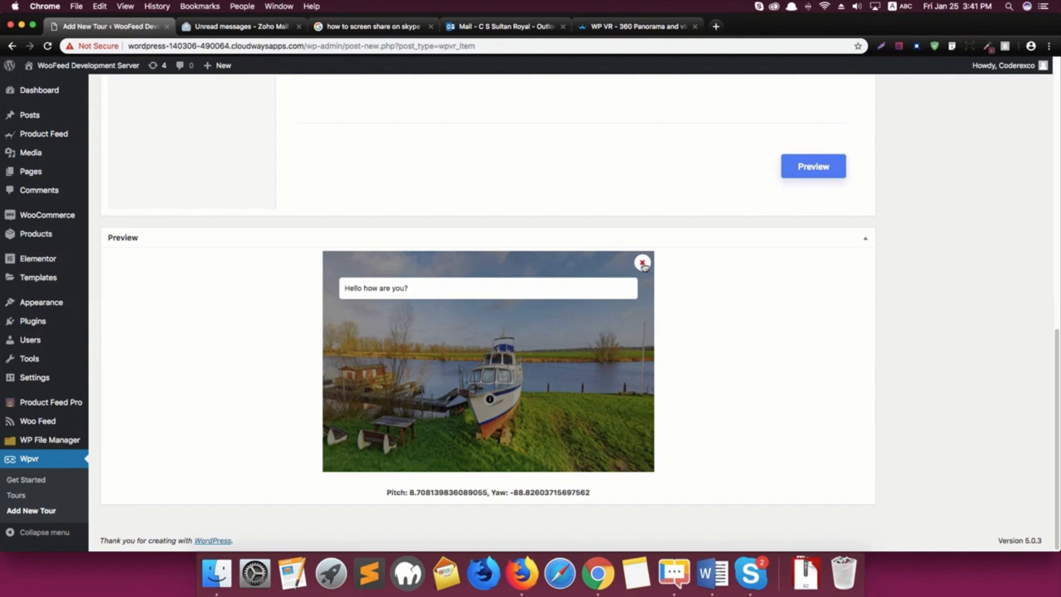
pyautogui.scroll(3)
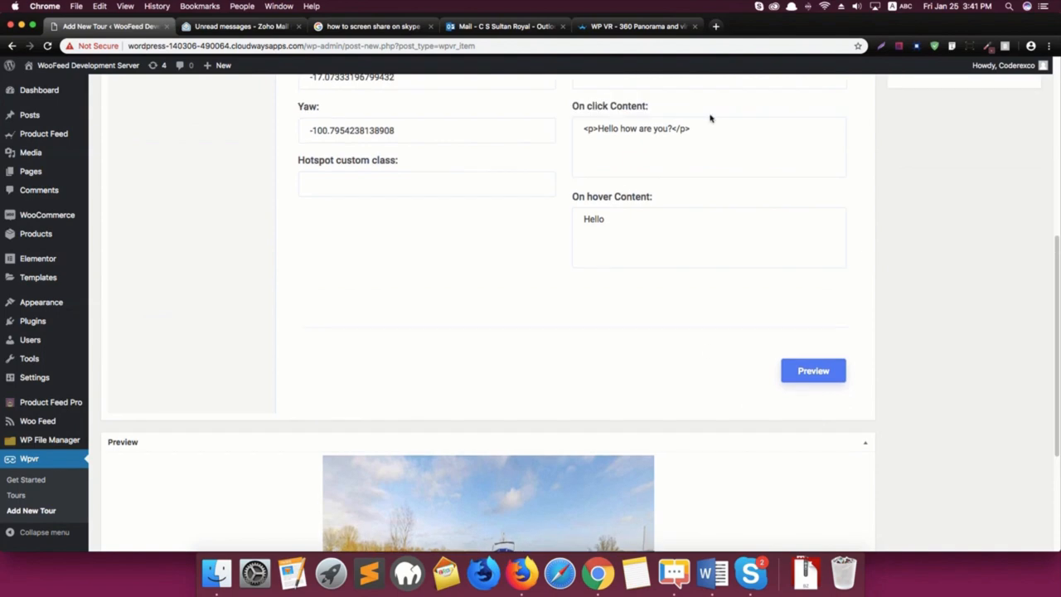
pyautogui.scroll(-3)
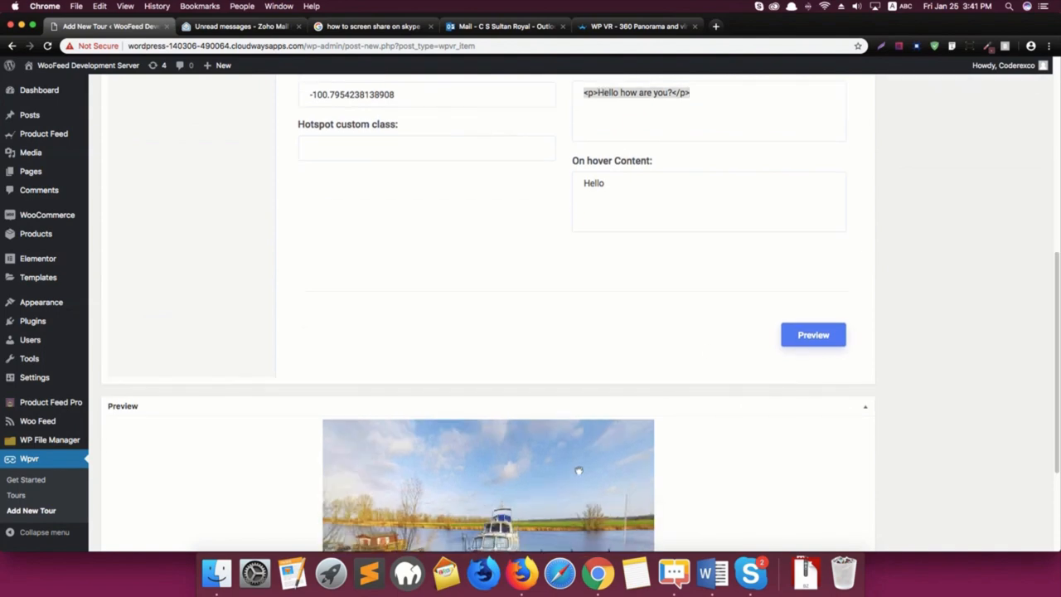
pyautogui.scroll(3)
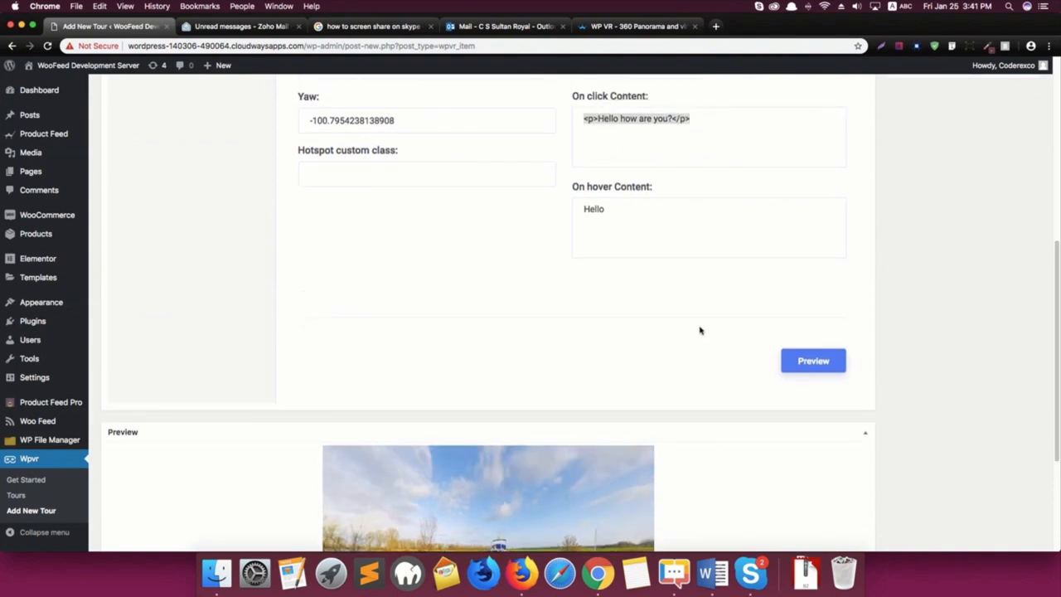
pyautogui.scroll(3)
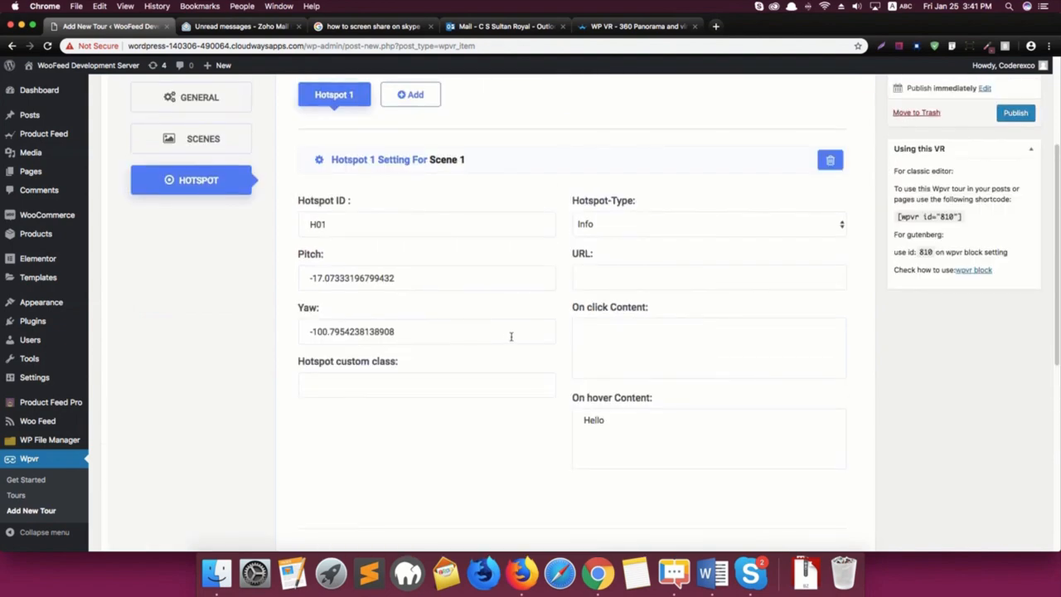
# Open a new Chrome tab on YouTube
pyautogui.scroll(-3)
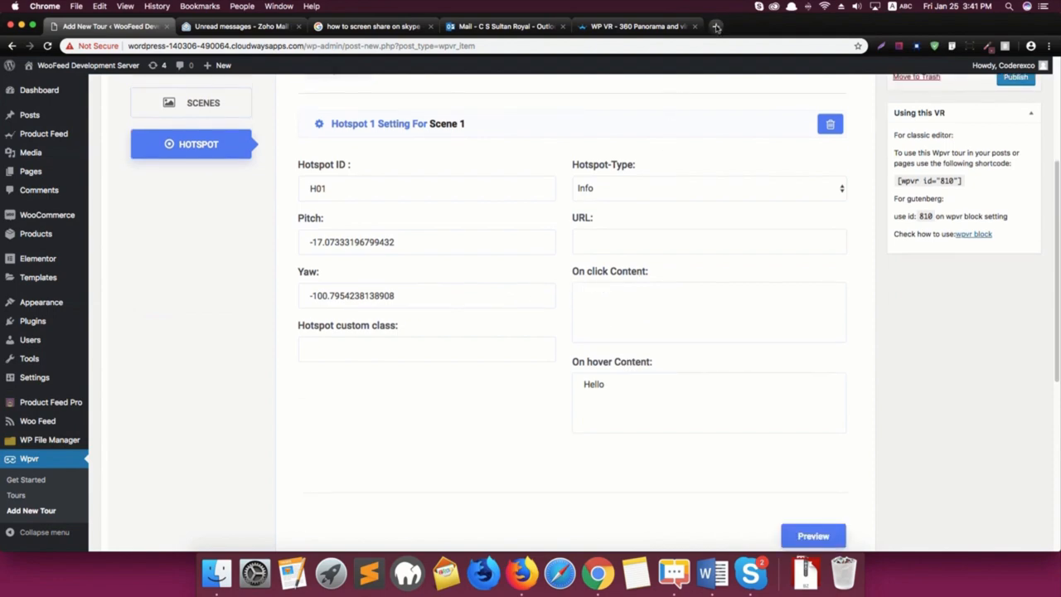
pyautogui.click(715, 26)
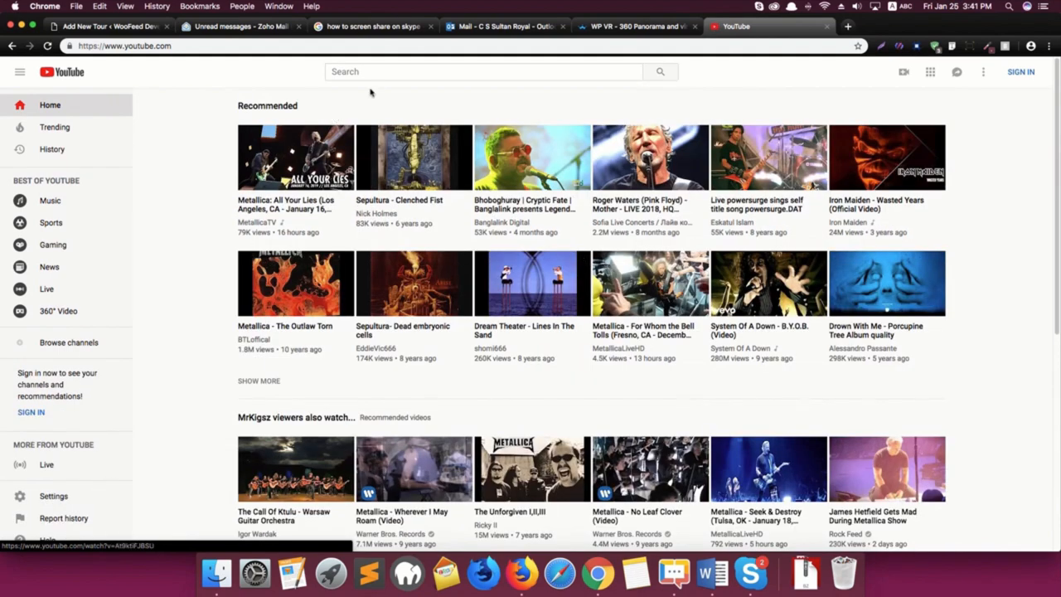
pyautogui.scroll(-3)
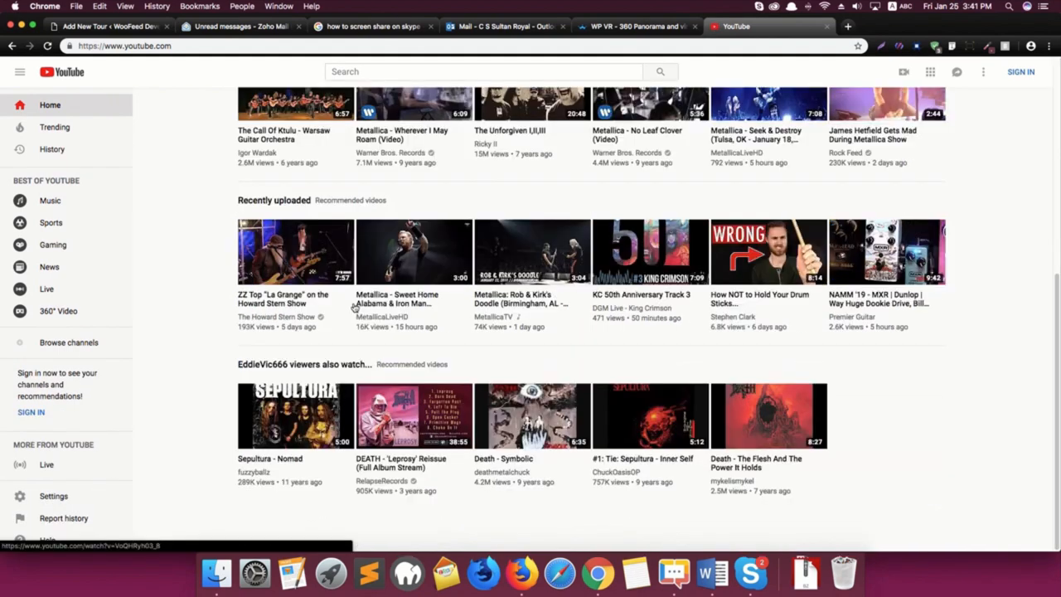
pyautogui.scroll(3)
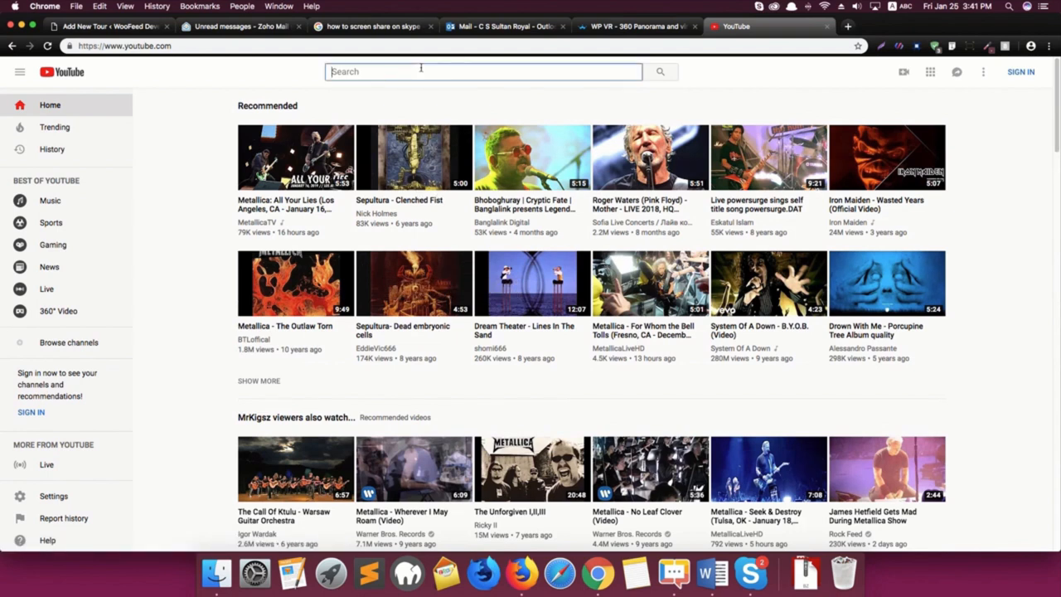
# Search YouTube for 'how to create a virtual tour rextheme'
pyautogui.write('how to create a youtube')
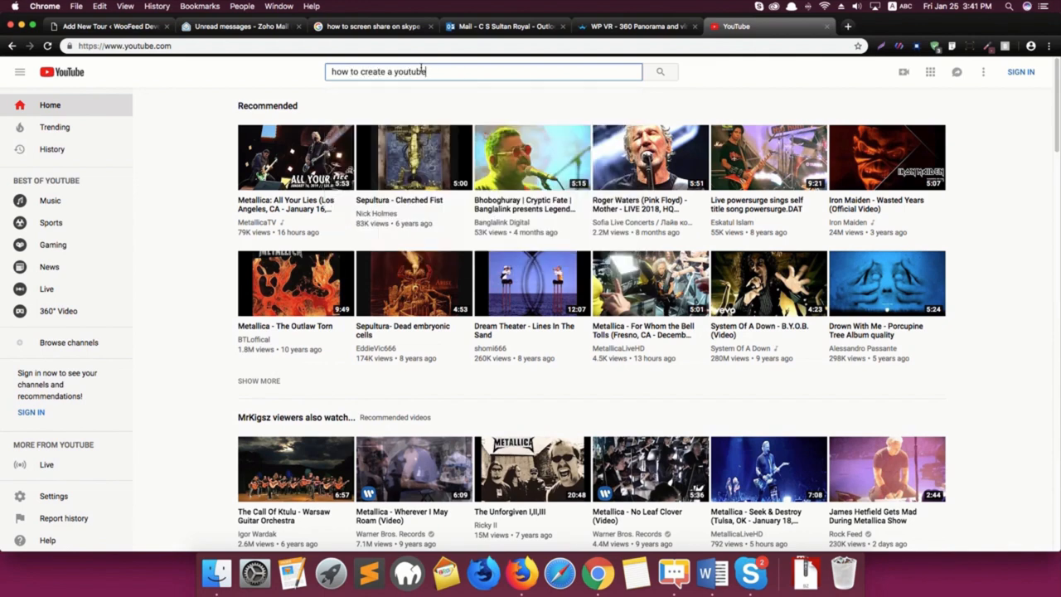
pyautogui.press('backspace')
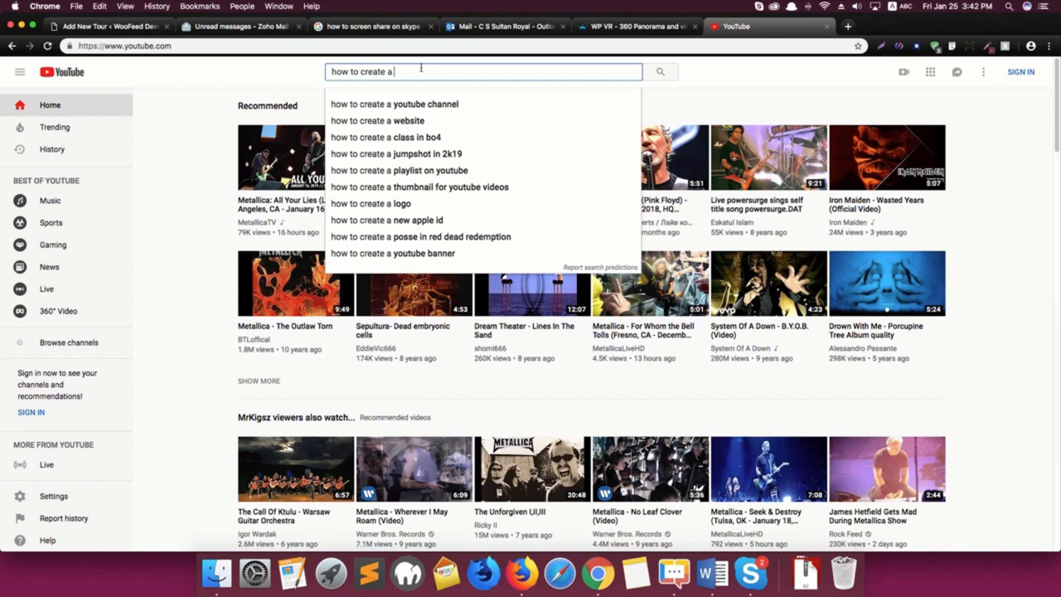
pyautogui.write('virt')
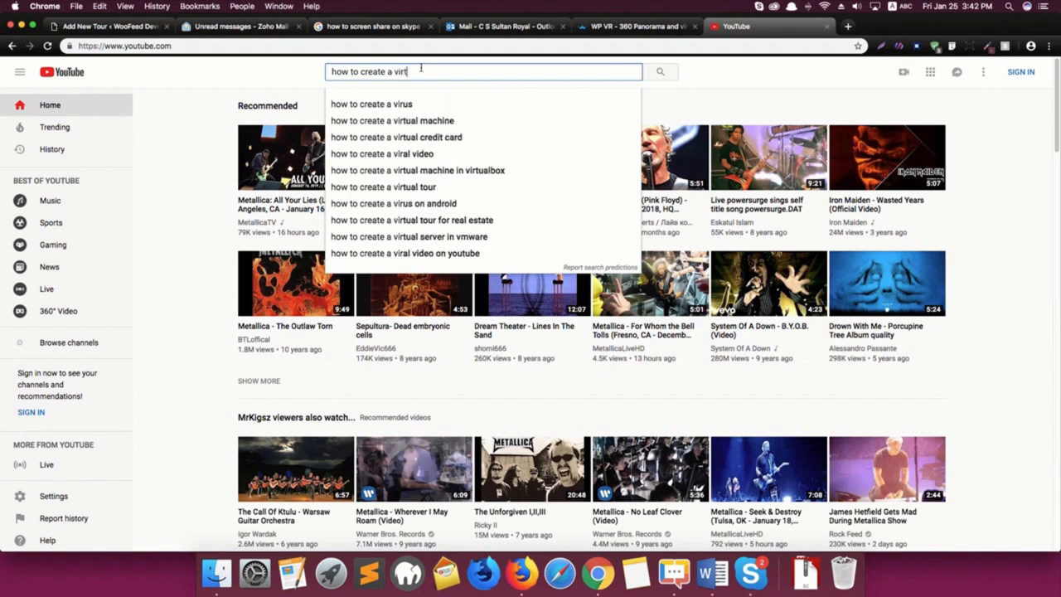
pyautogui.write('ual tou')
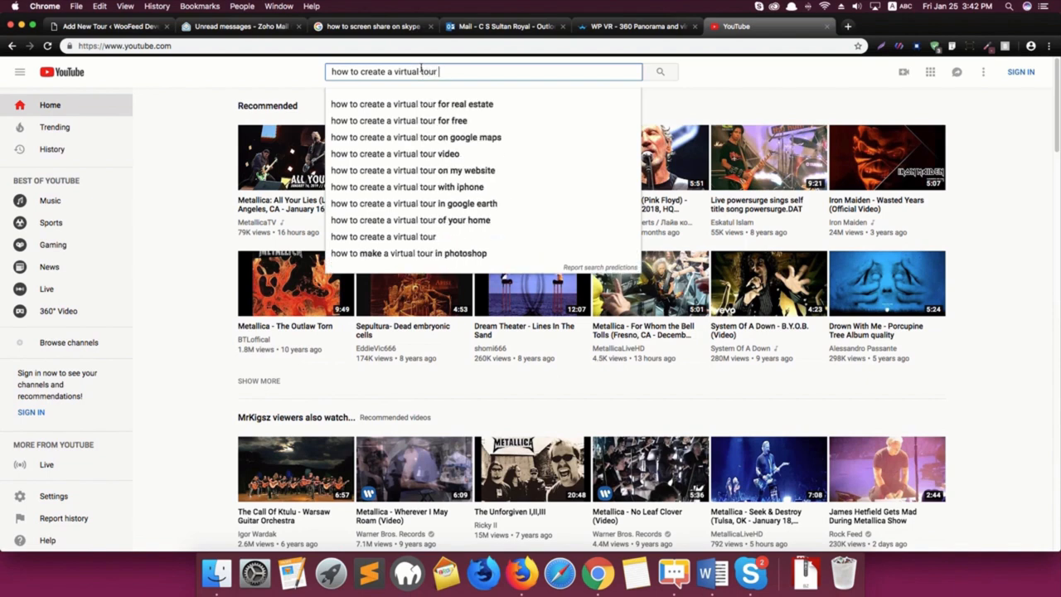
pyautogui.write('rextheme')
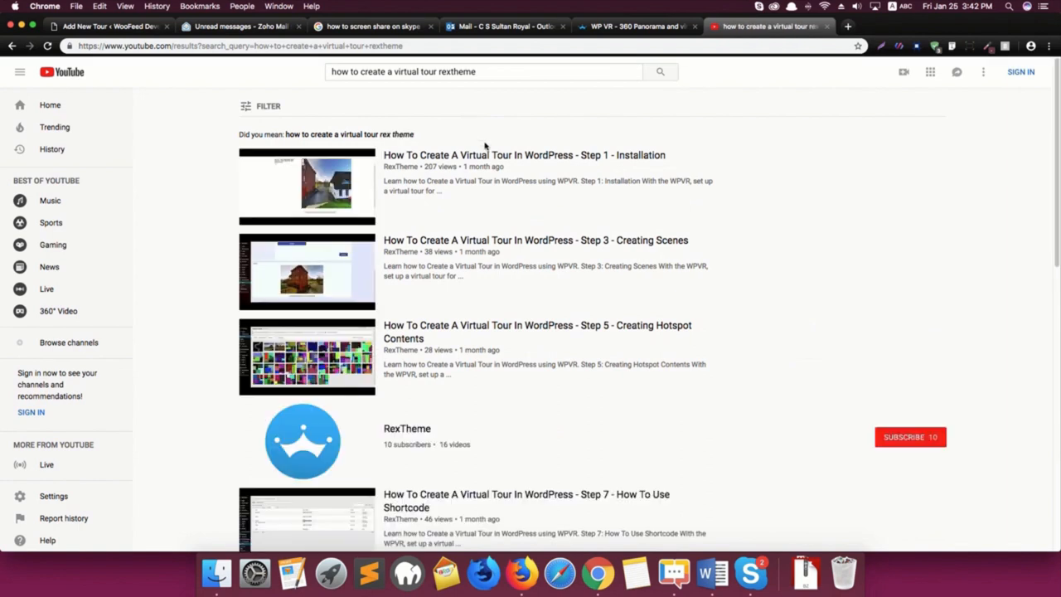
# Copy the iframe embed code of the Step 1 Installation tutorial video
pyautogui.click(524, 155)
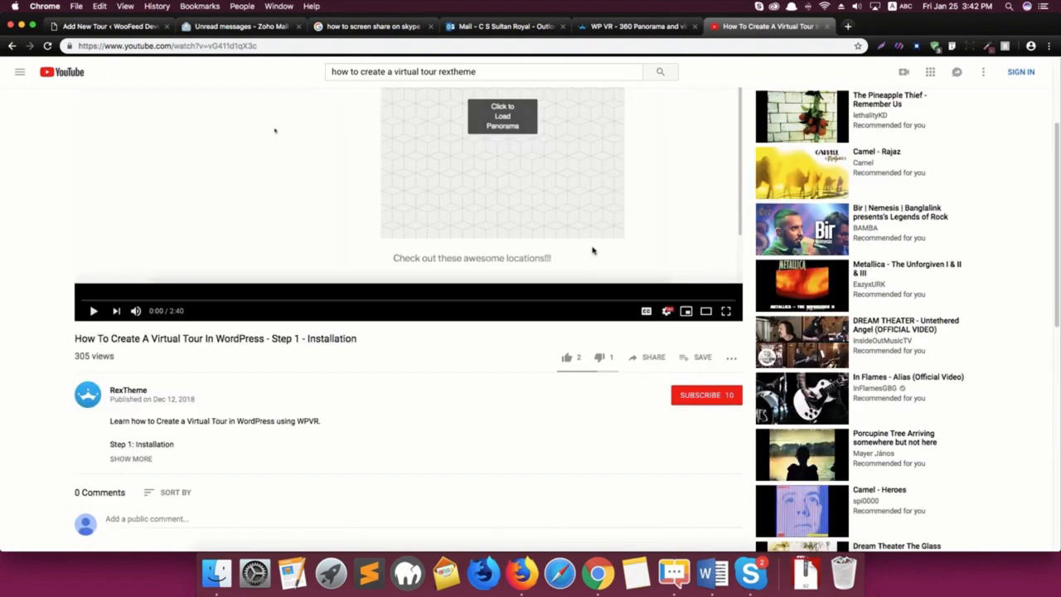
pyautogui.moveTo(682, 293)
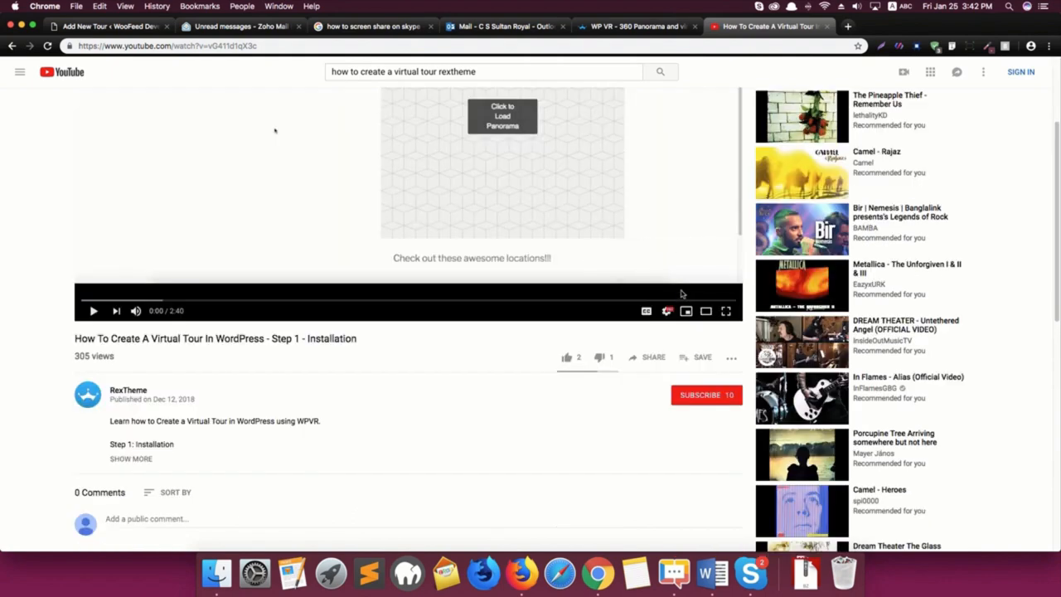
pyautogui.moveTo(685, 311)
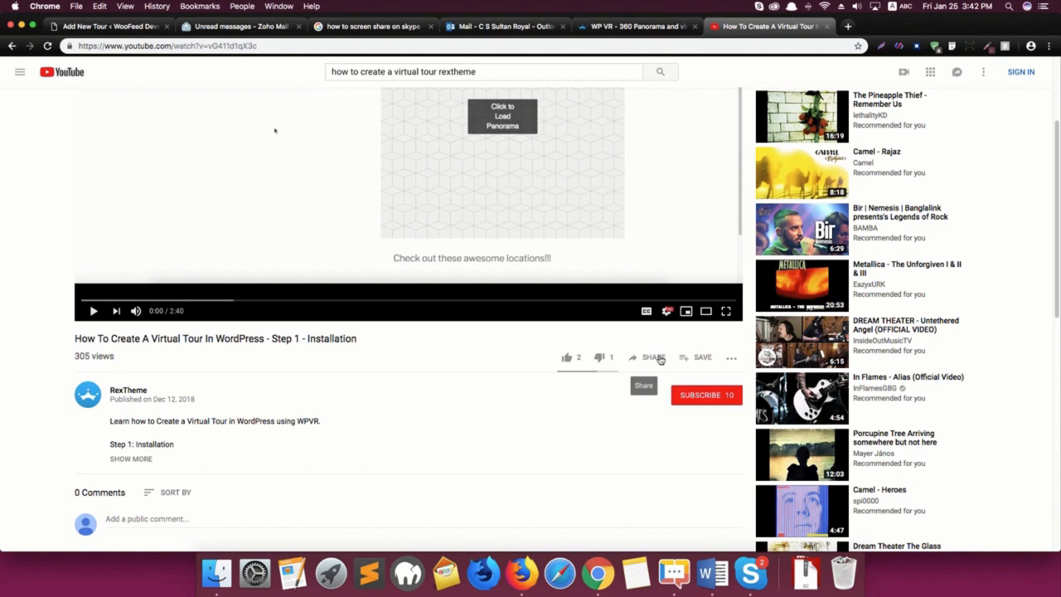
pyautogui.click(654, 357)
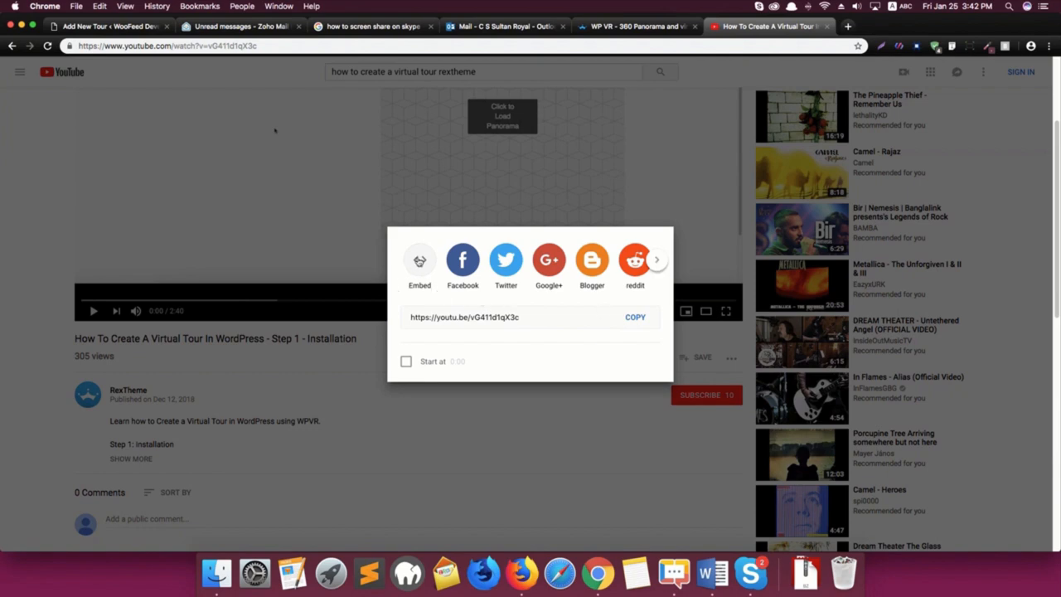
pyautogui.click(419, 260)
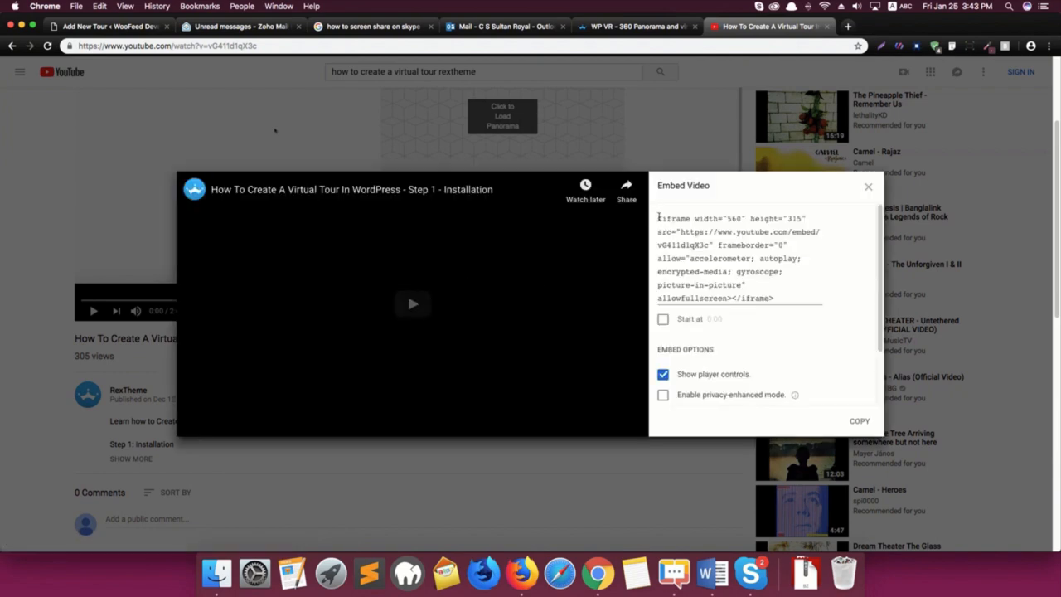
pyautogui.tripleClick(730, 257)
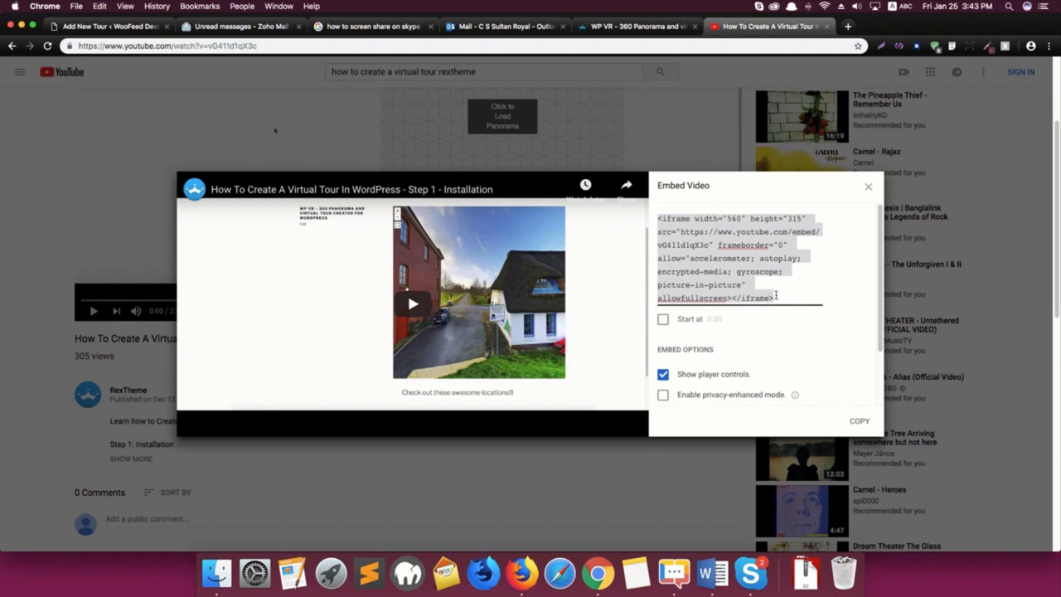
pyautogui.click(635, 25)
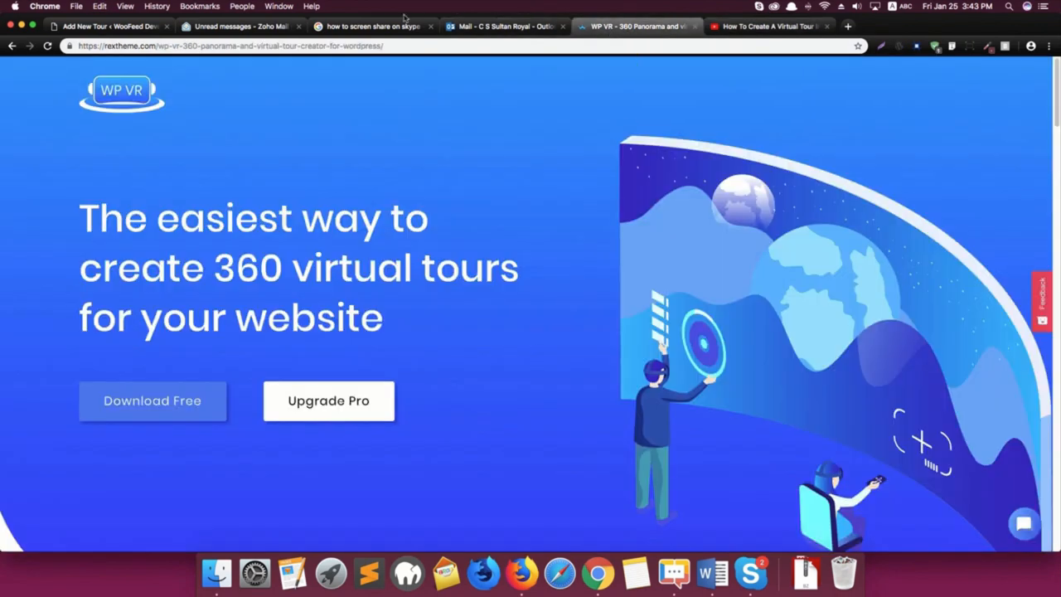
# Paste the YouTube iframe embed code into Hotspot H01's On hover Content and preview
pyautogui.click(108, 26)
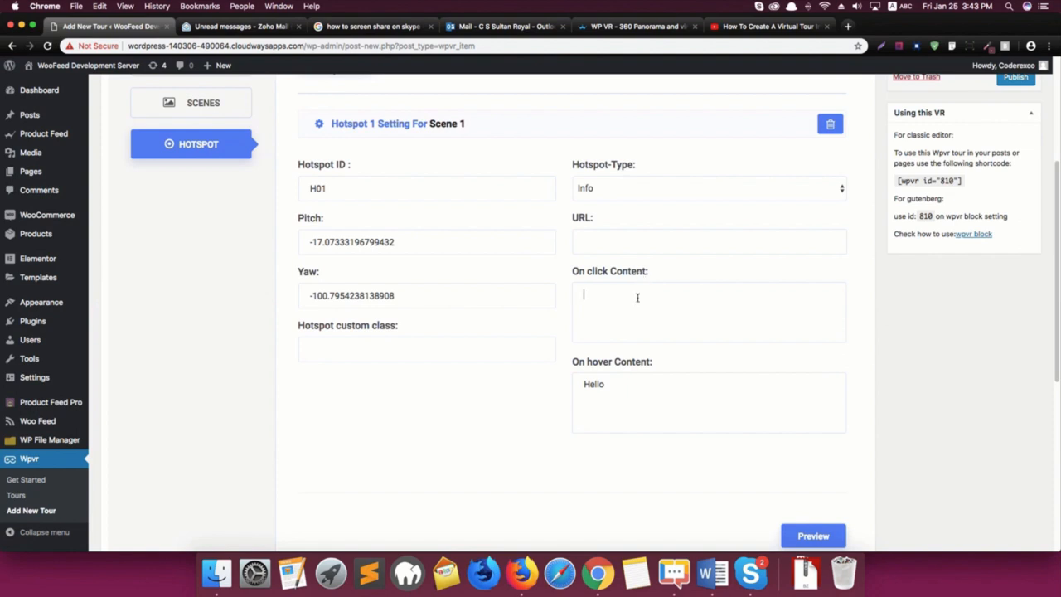
pyautogui.write('<iframe width="560" height="315" src="https://www.youtube.com/embed/vG411d1qX3c" frameborder="0" allow="accelerometer; autoplay; encrypted-media; gyroscope; picture-in-picture" allowfullscreen></iframe>')
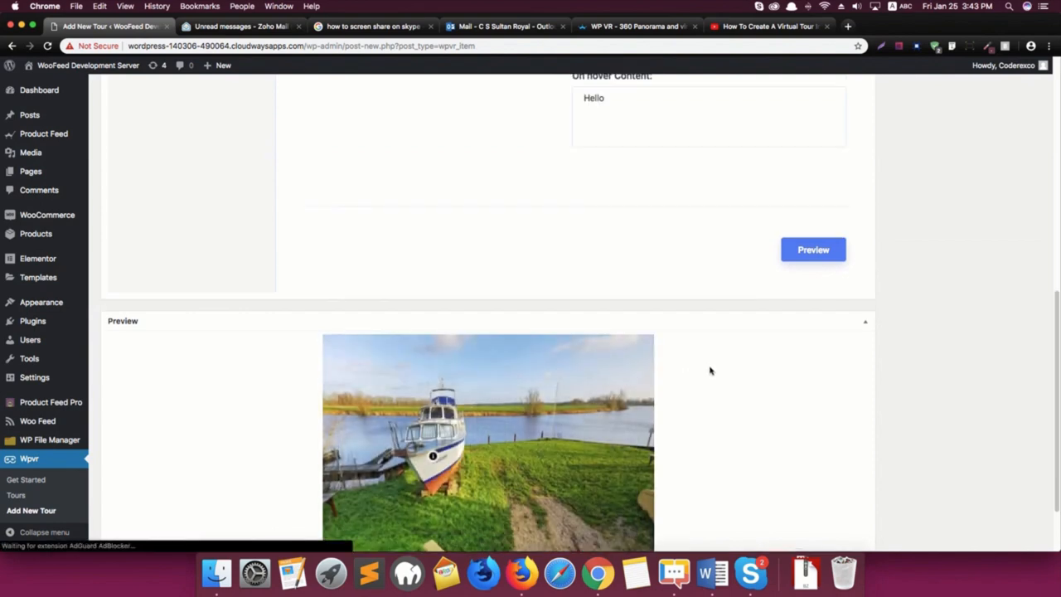
pyautogui.scroll(3)
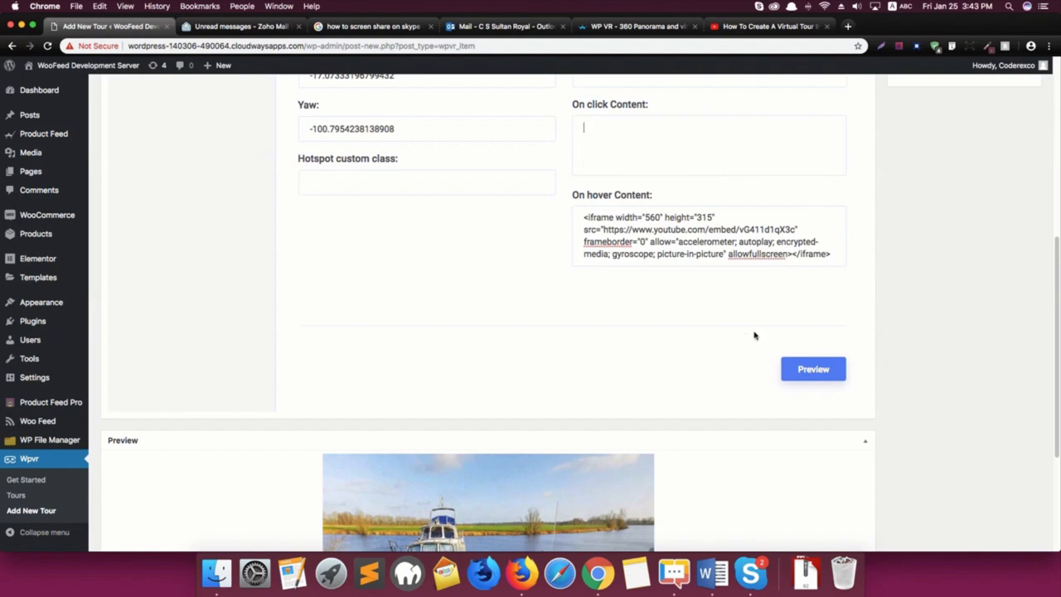
pyautogui.click(812, 369)
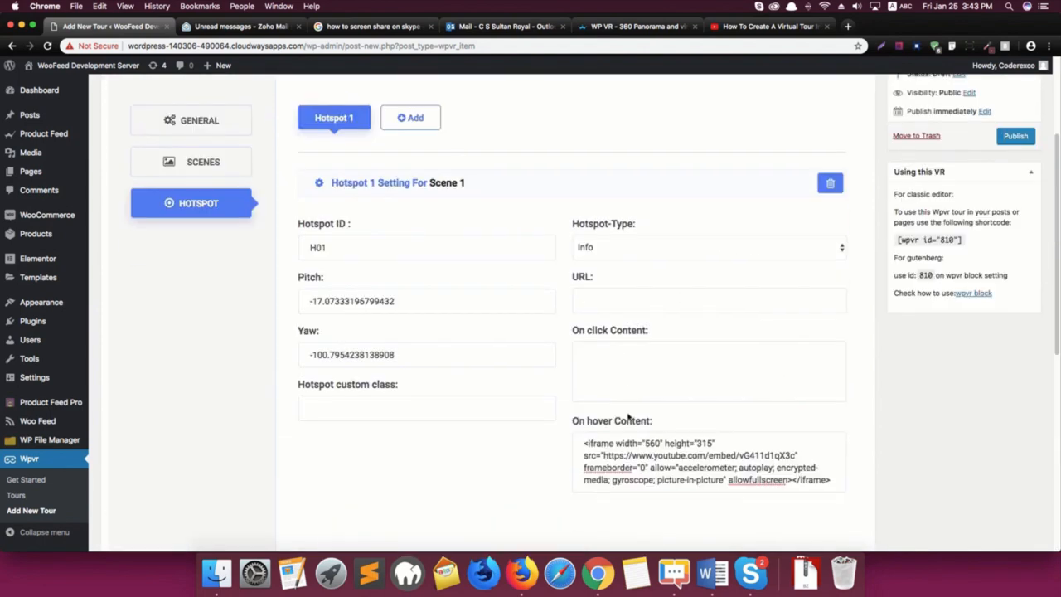
# Delete the iframe embed code from Hotspot H01's On hover Content field
pyautogui.tripleClick(705, 460)
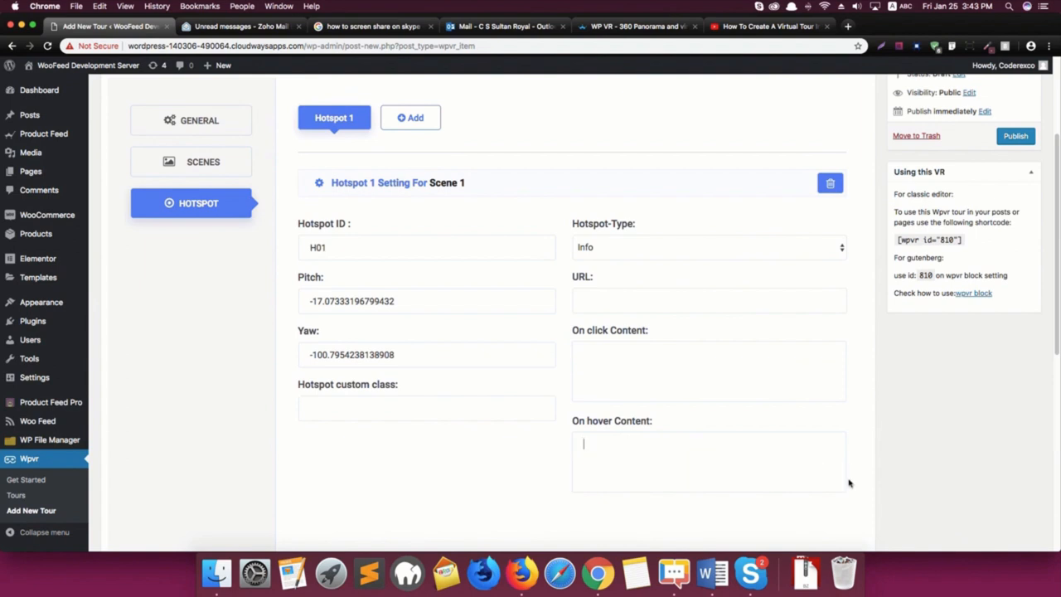
pyautogui.scroll(-3)
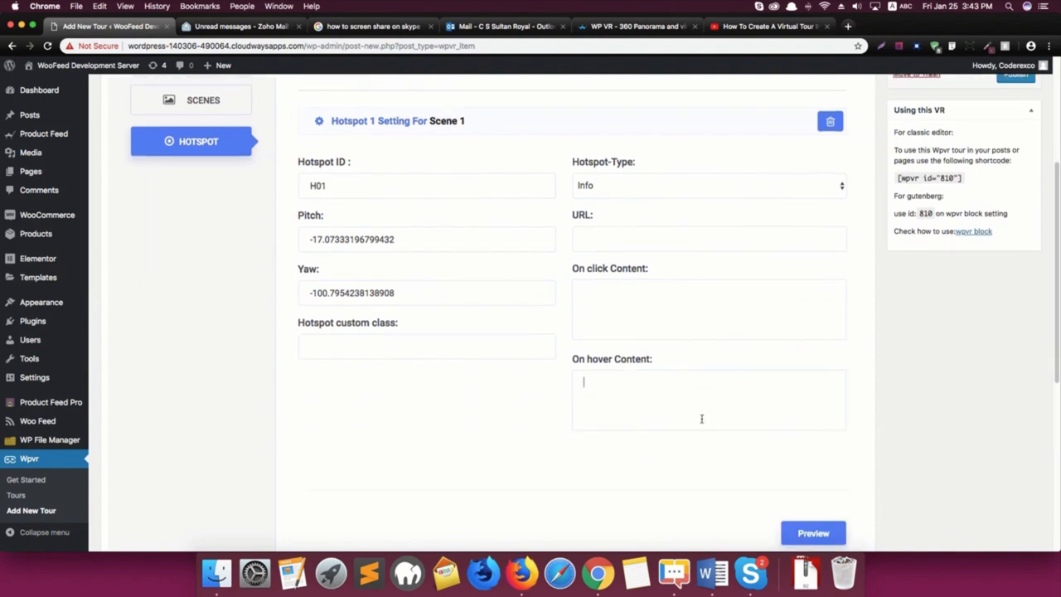
pyautogui.scroll(3)
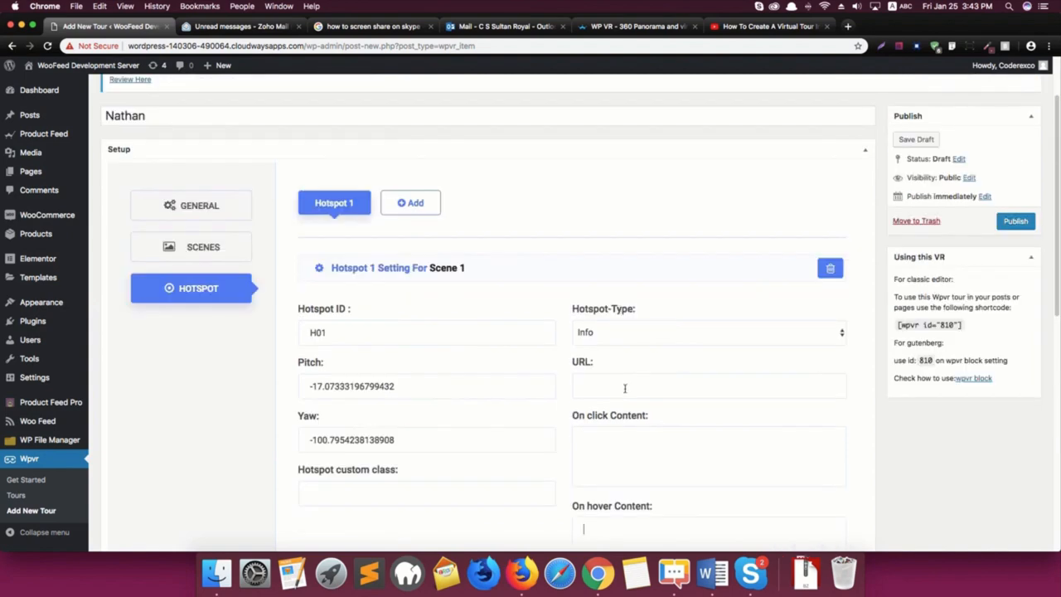
pyautogui.scroll(-3)
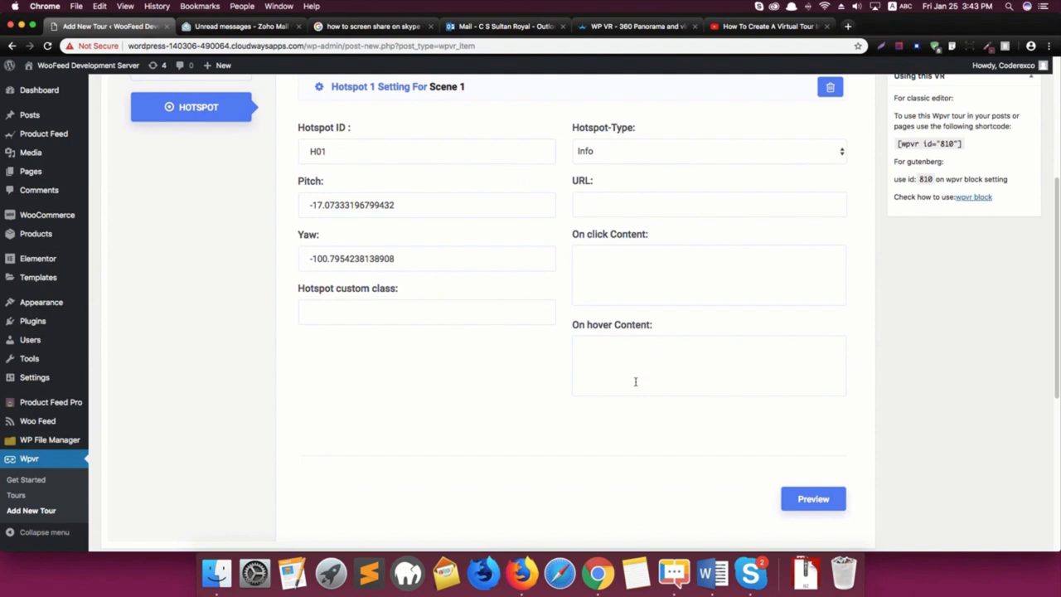
# Type the rextheme.com address for Hotspot H01 and check the hotspot in the preview
pyautogui.write('https://')
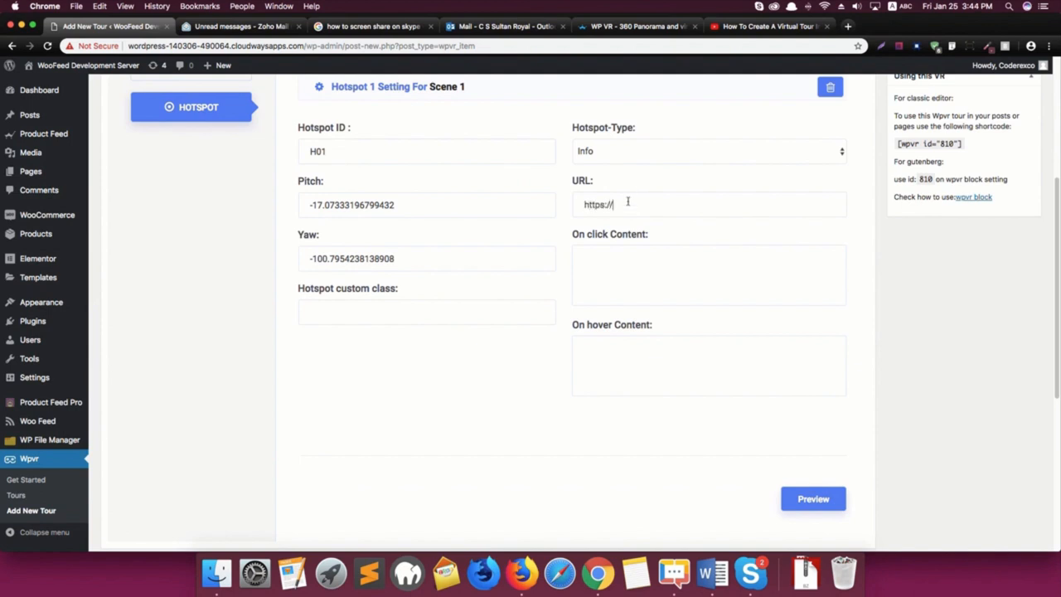
pyautogui.write('rexth')
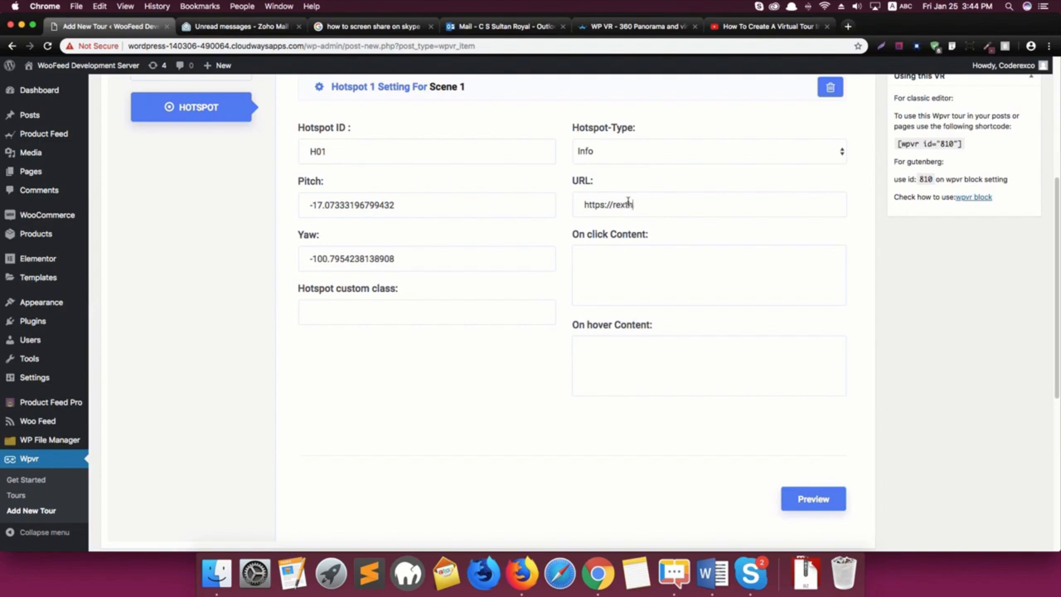
pyautogui.write('eme.com')
pyautogui.click(709, 365)
pyautogui.write('hello')
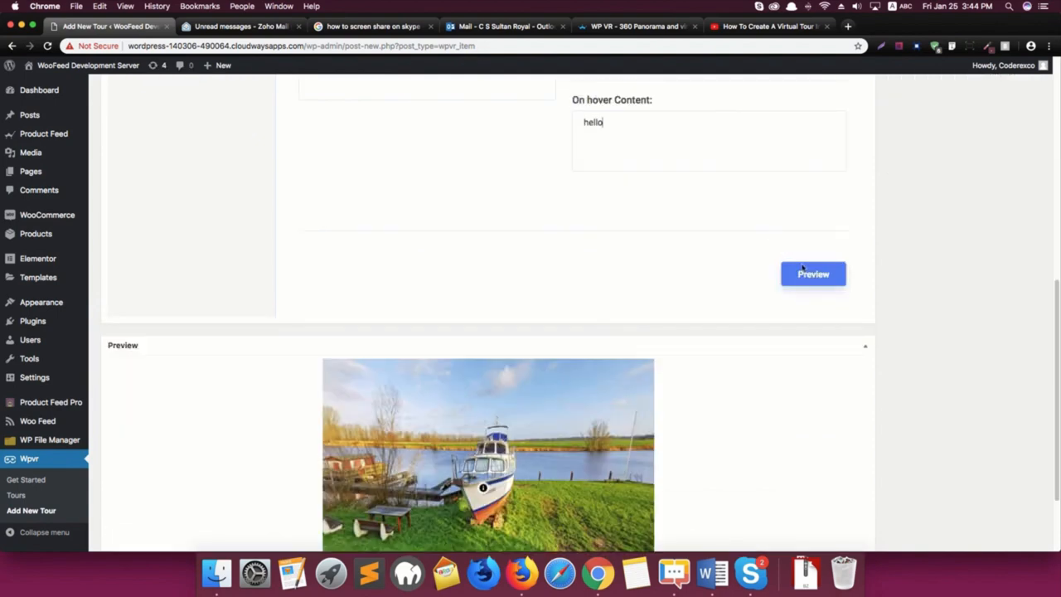
pyautogui.scroll(-3)
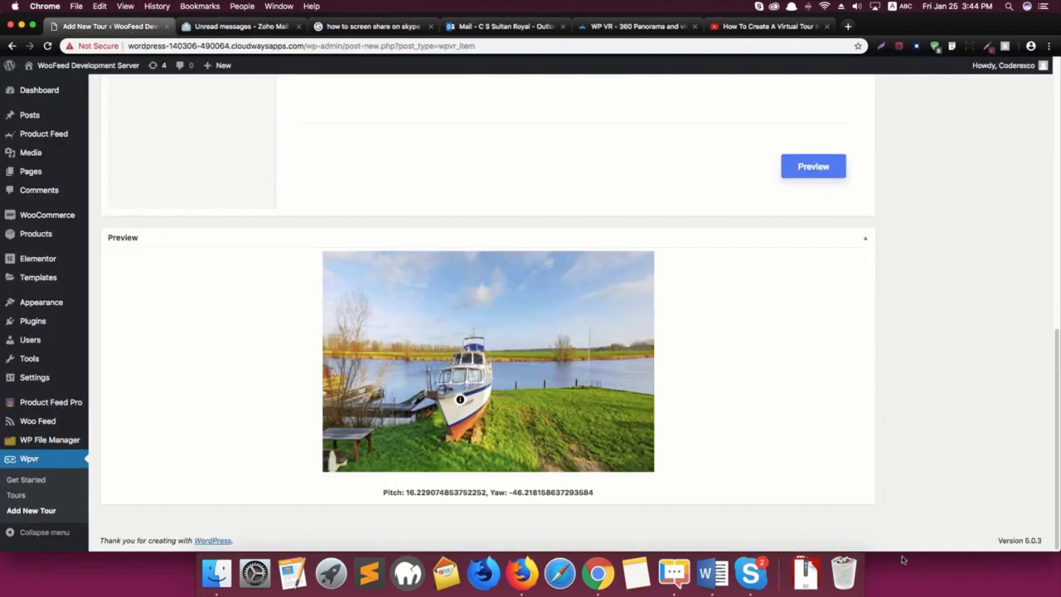
pyautogui.scroll(3)
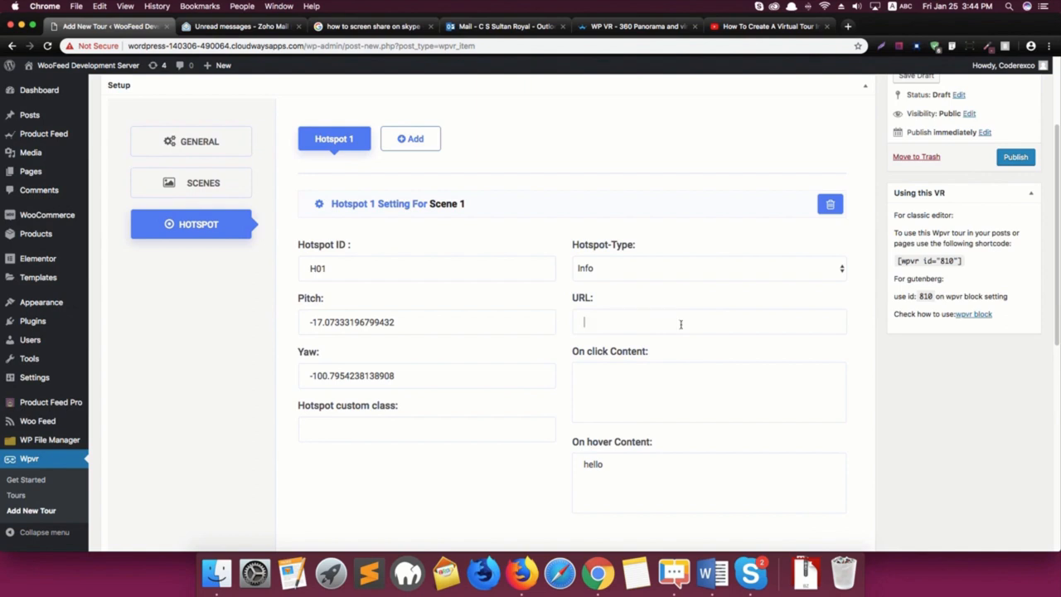
pyautogui.moveTo(445, 268)
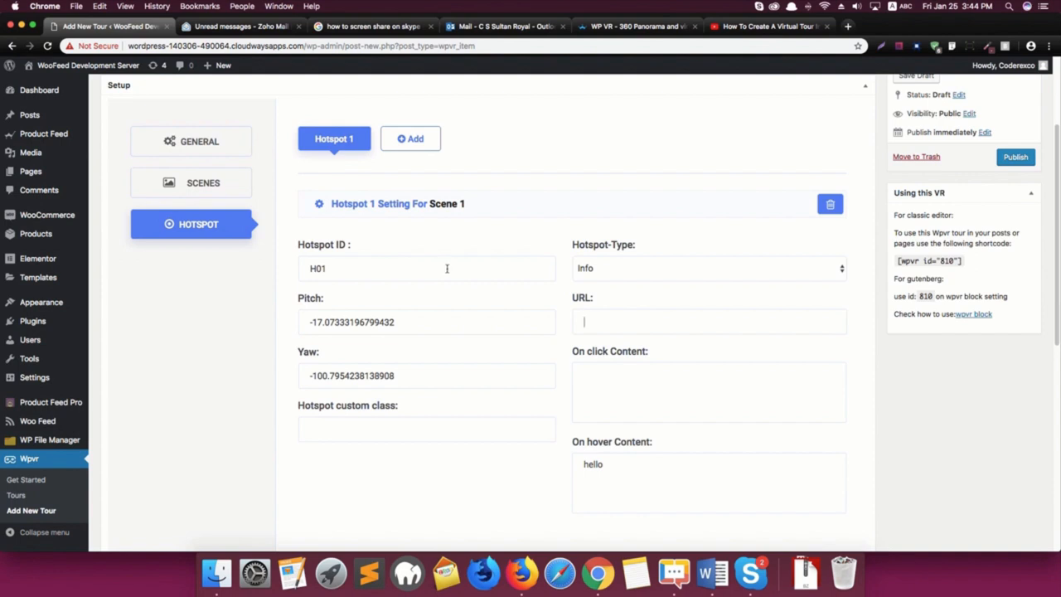
pyautogui.moveTo(278, 194)
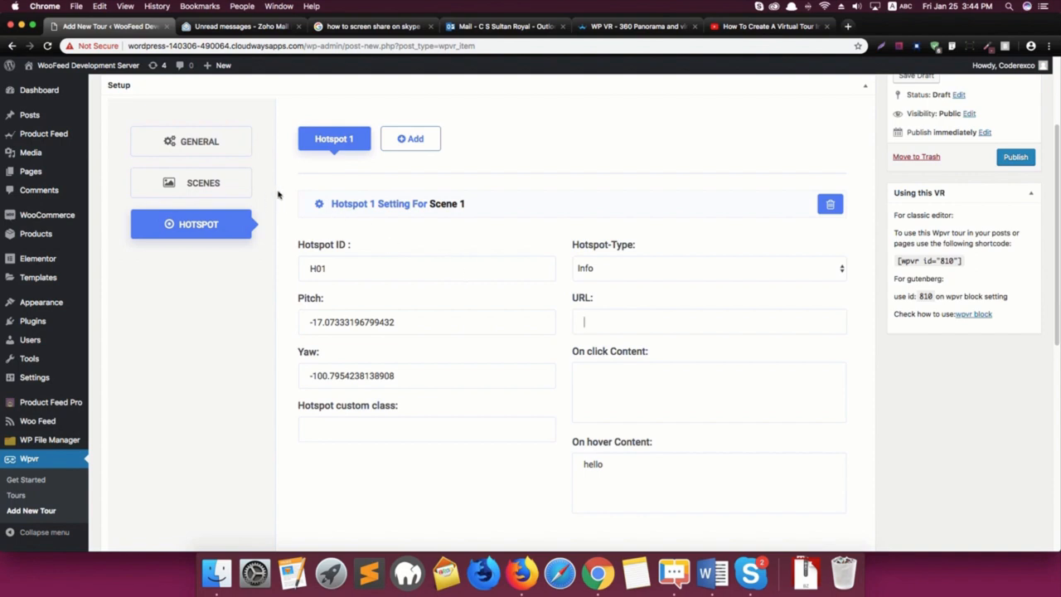
pyautogui.moveTo(322, 205)
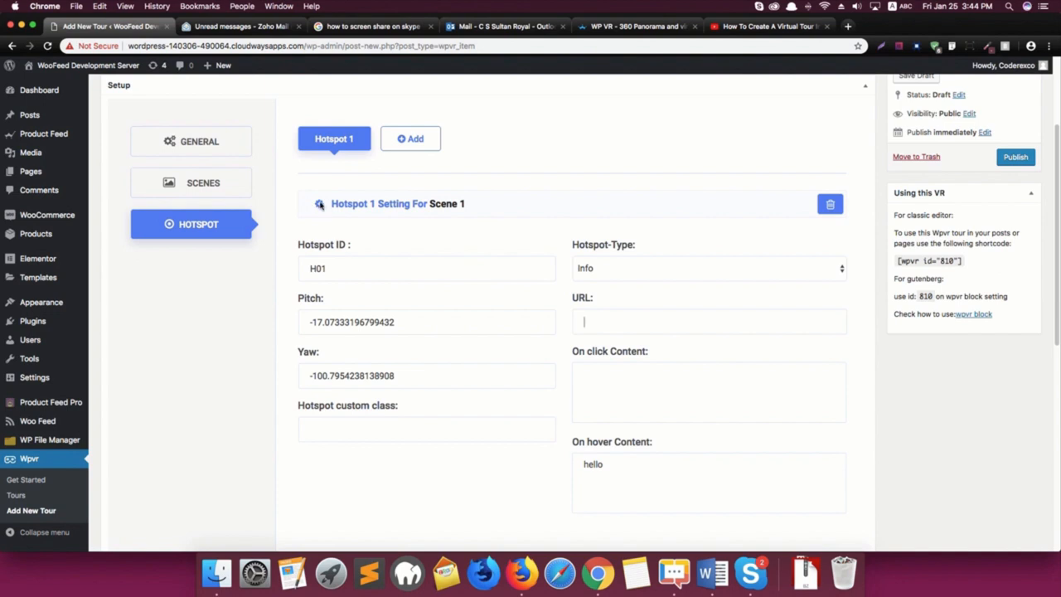
# Add a blank Hotspot 2 to Scene 1
pyautogui.scroll(-3)
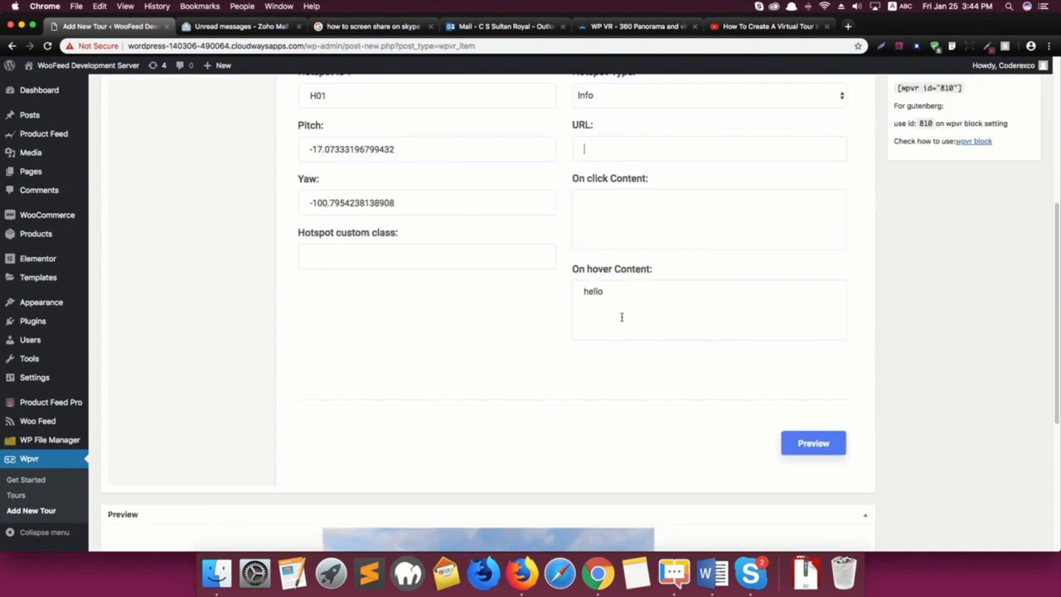
pyautogui.scroll(3)
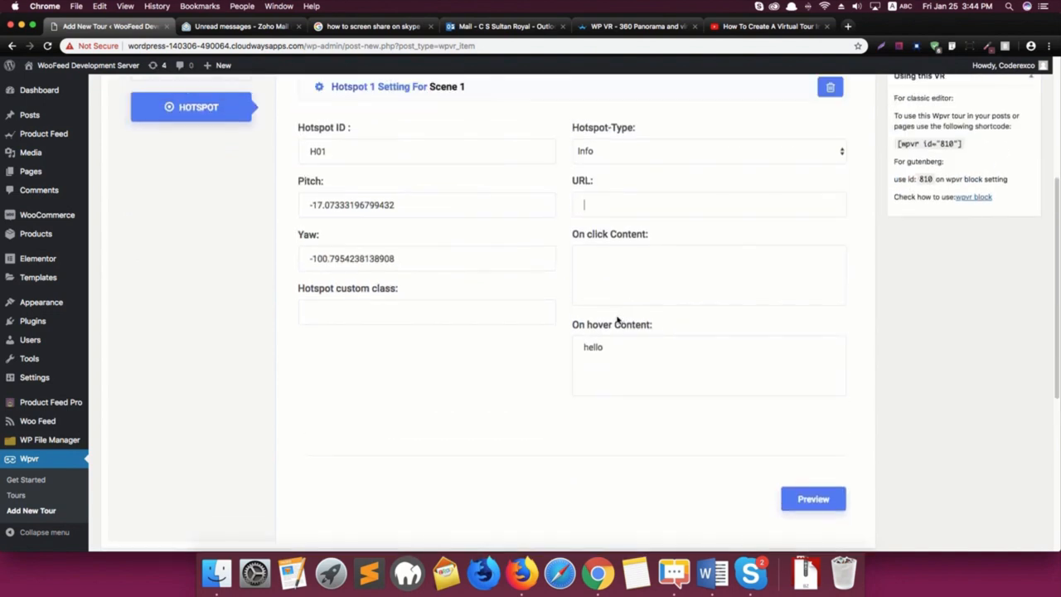
pyautogui.scroll(3)
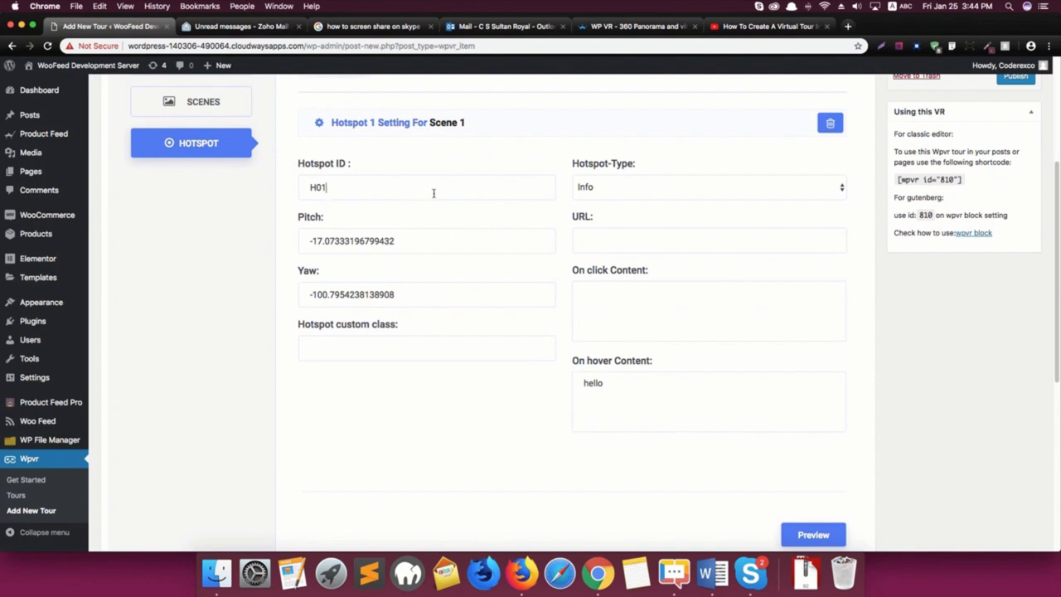
pyautogui.scroll(3)
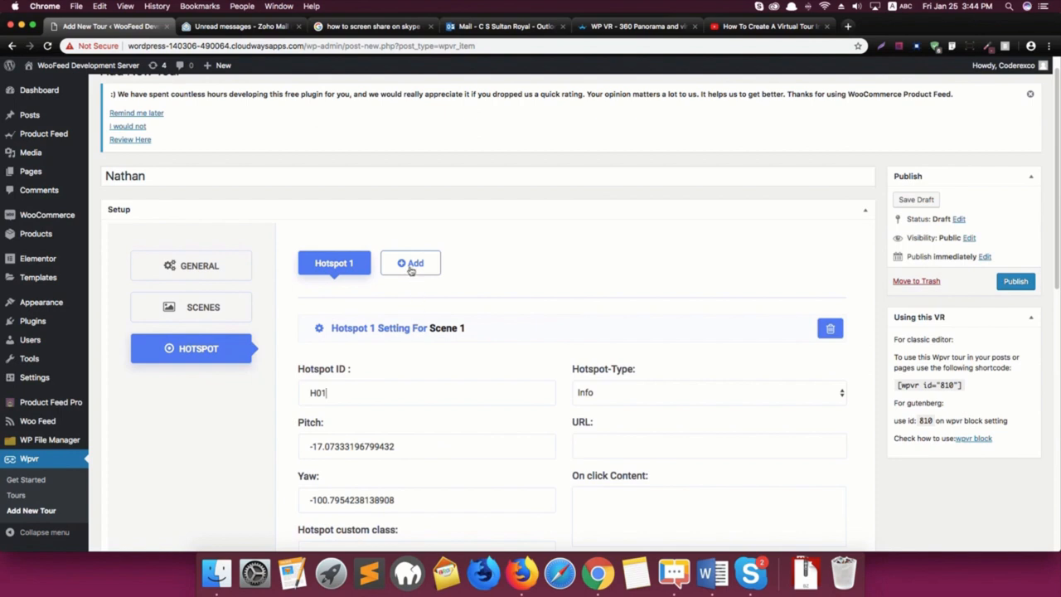
pyautogui.scroll(-3)
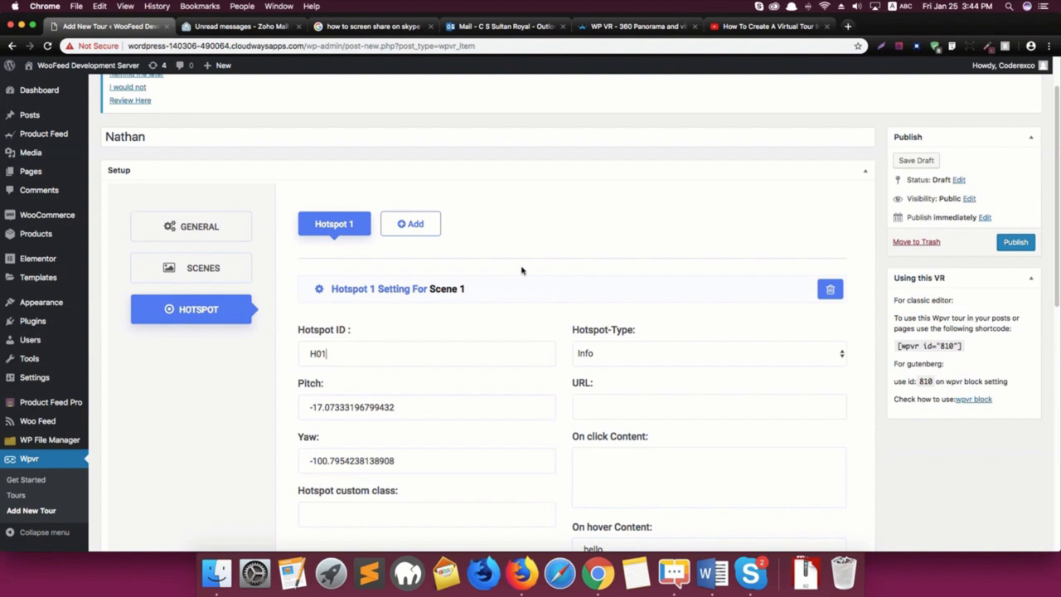
pyautogui.scroll(3)
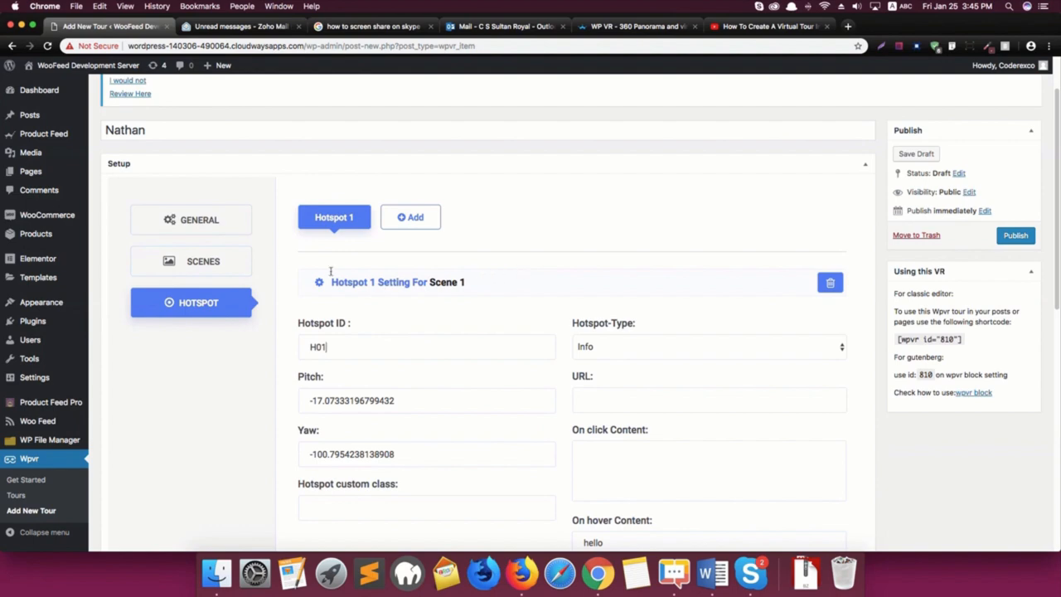
pyautogui.moveTo(311, 265)
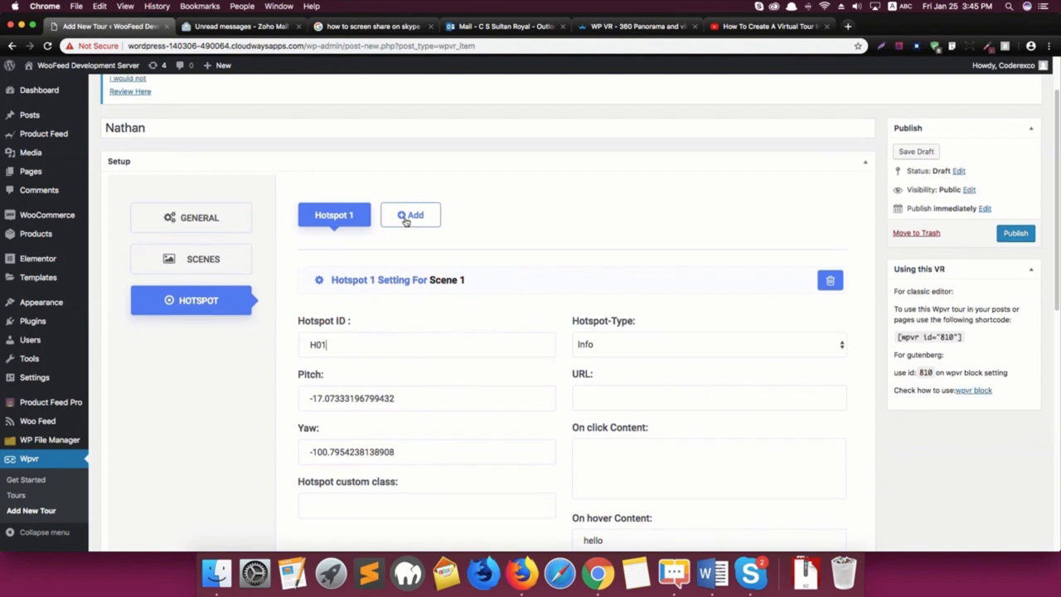
pyautogui.click(410, 215)
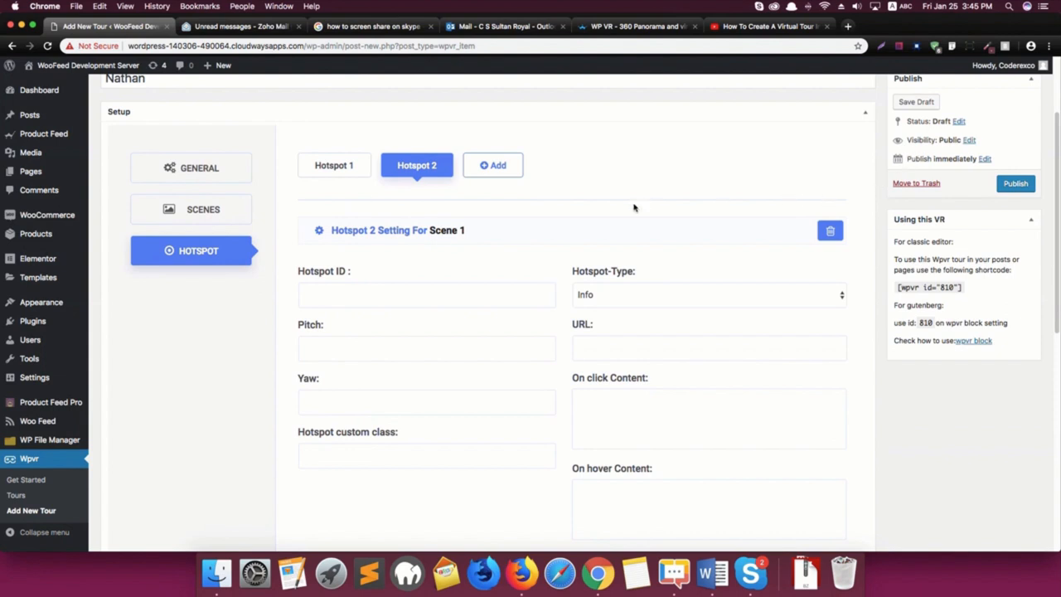
pyautogui.moveTo(320, 199)
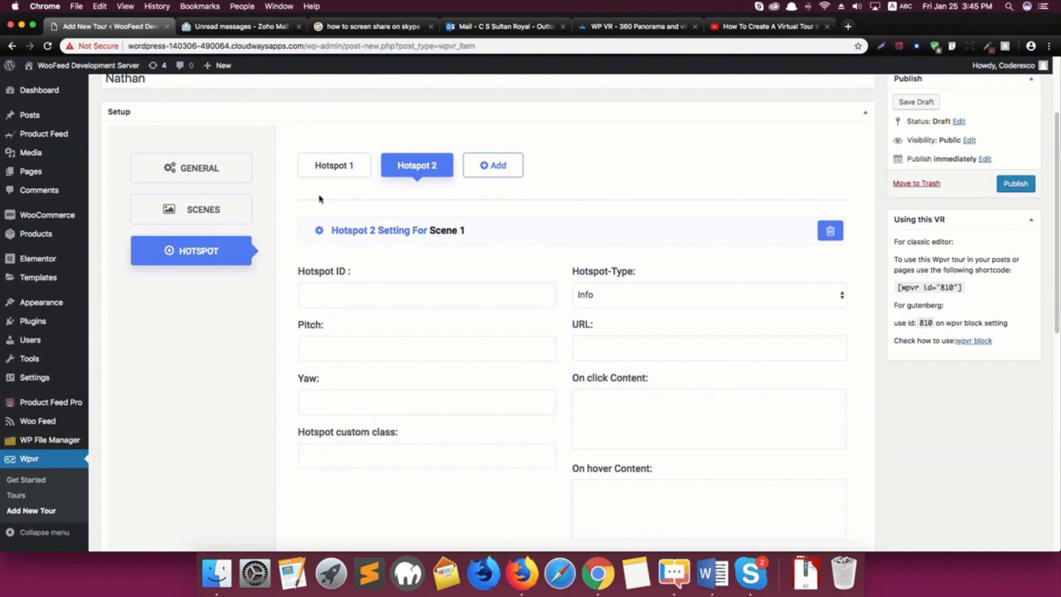
pyautogui.moveTo(284, 210)
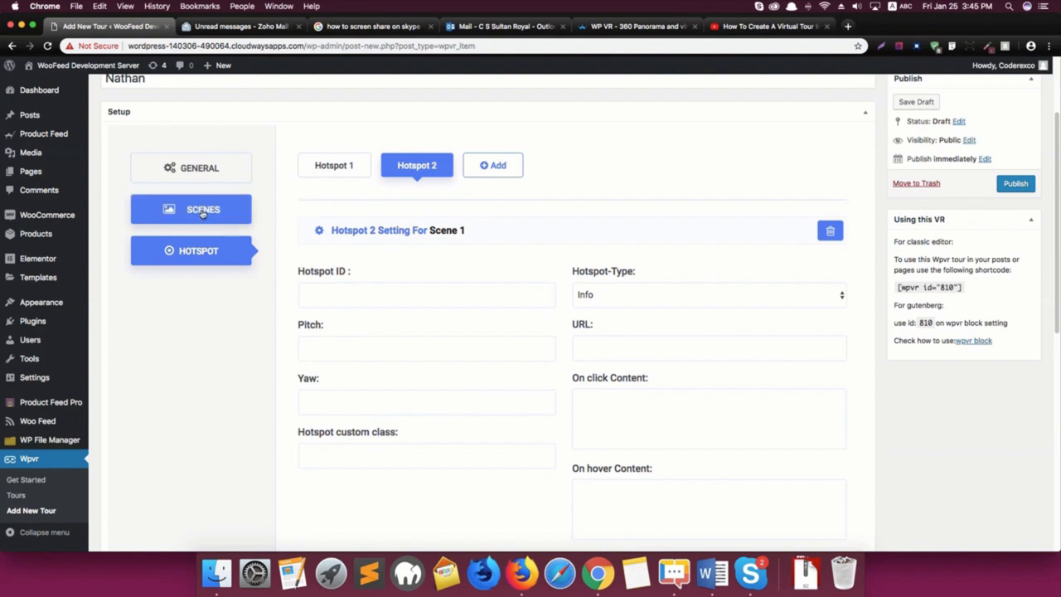
# Create Scene 2 in the Scenes settings and view its empty scene settings
pyautogui.click(191, 209)
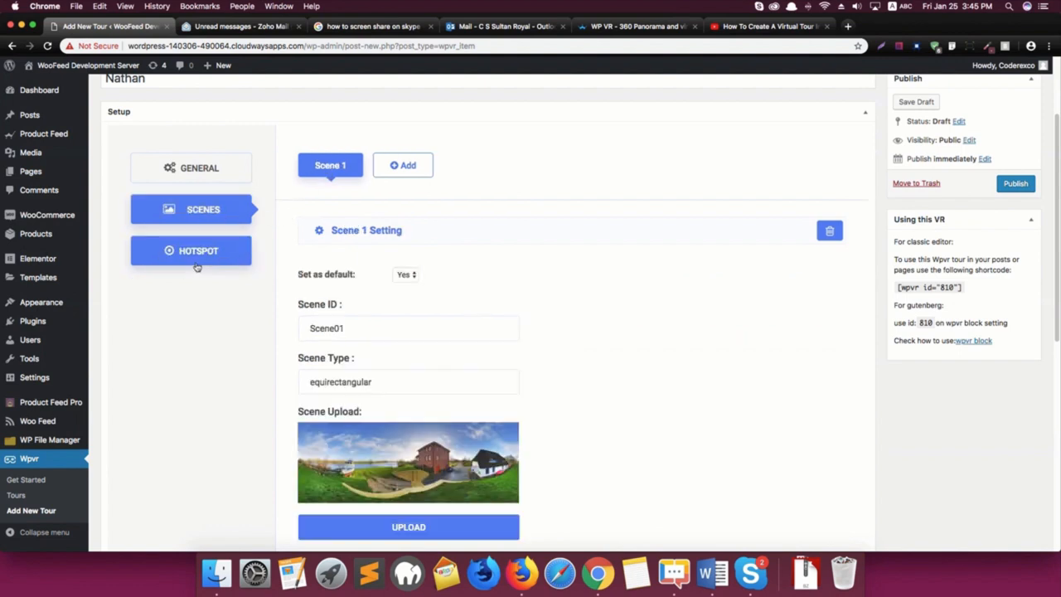
pyautogui.click(198, 251)
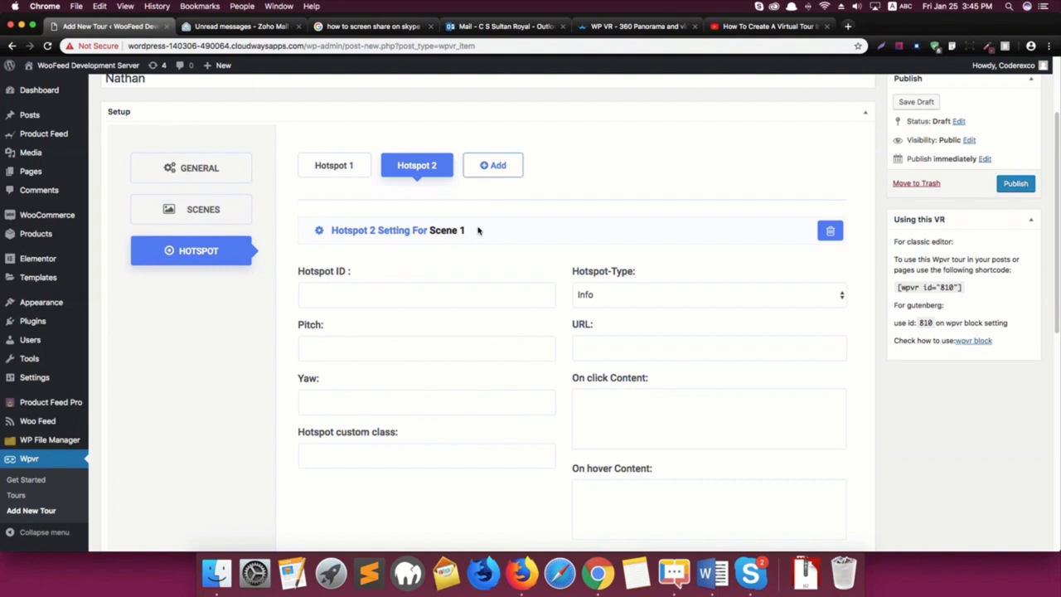
pyautogui.click(191, 209)
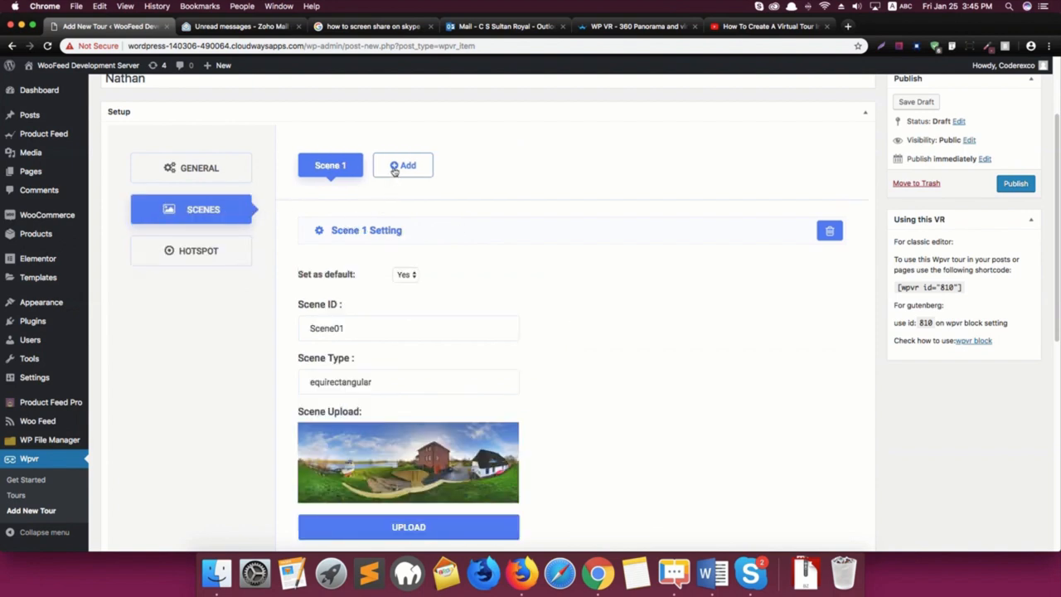
pyautogui.click(402, 165)
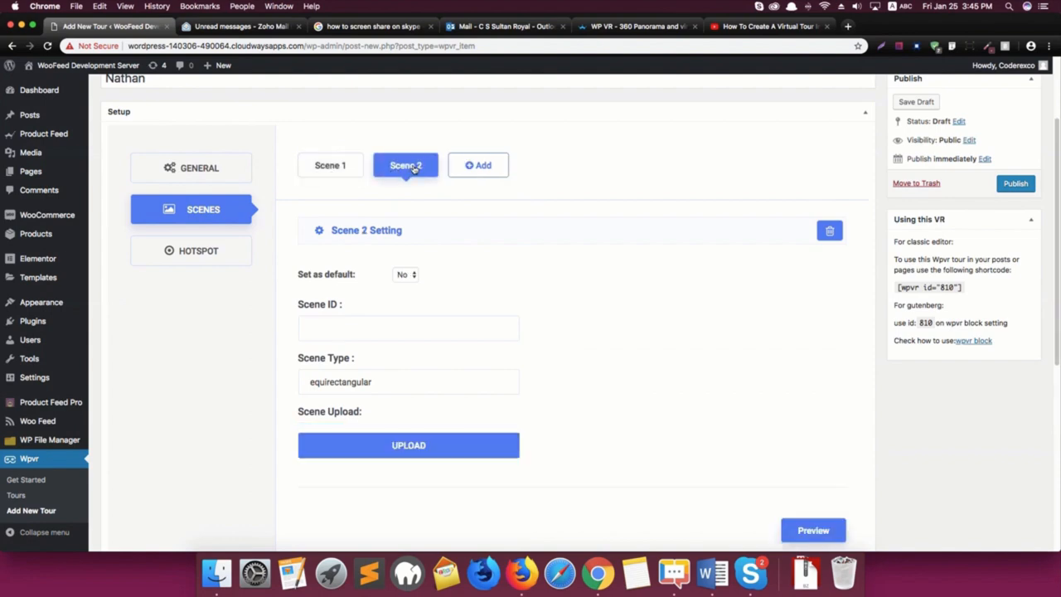
pyautogui.click(330, 165)
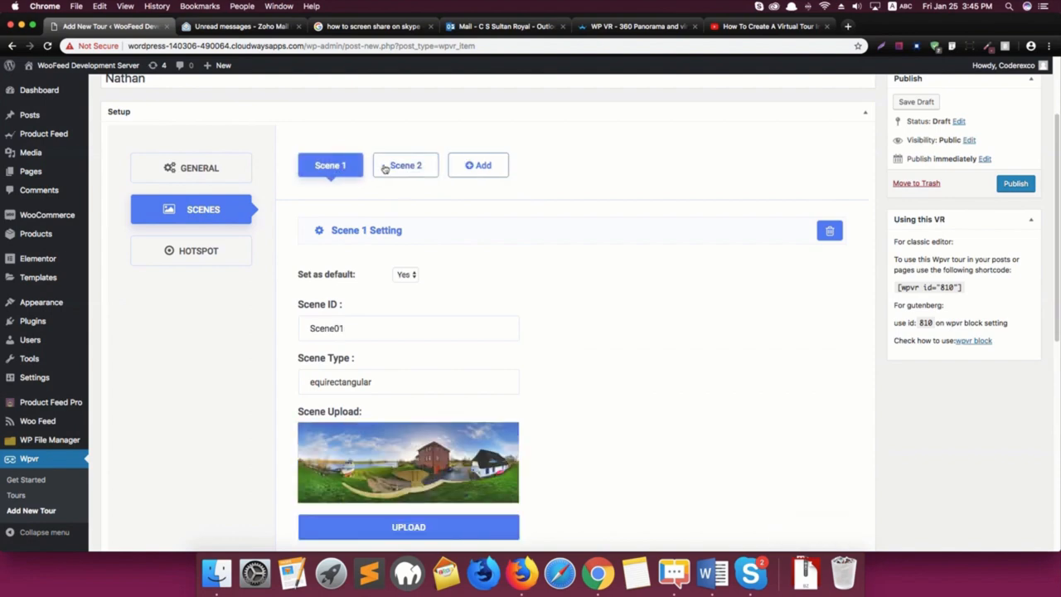
pyautogui.click(198, 250)
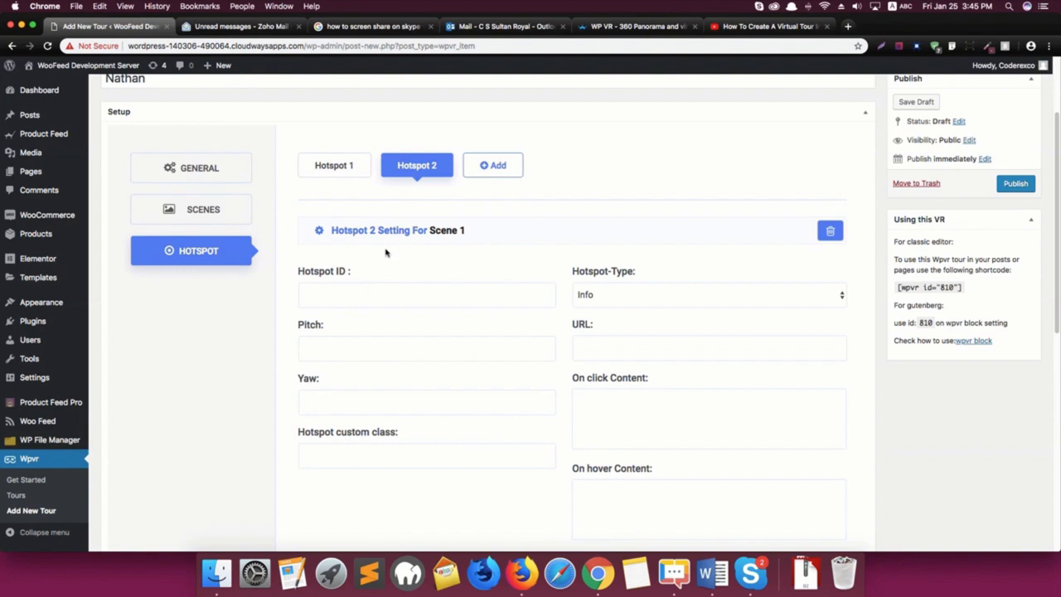
pyautogui.click(199, 209)
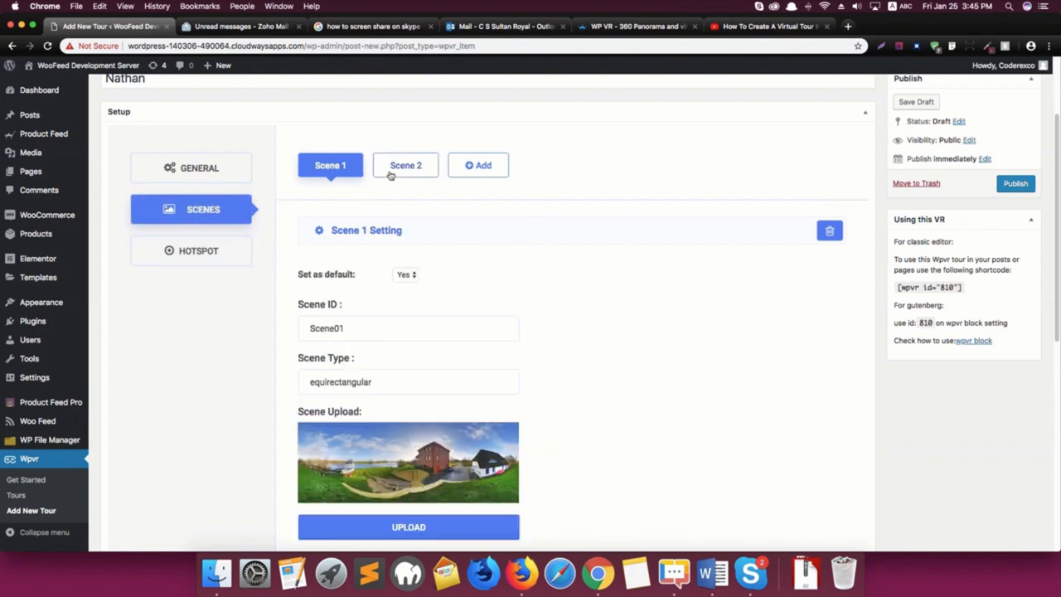
pyautogui.click(198, 250)
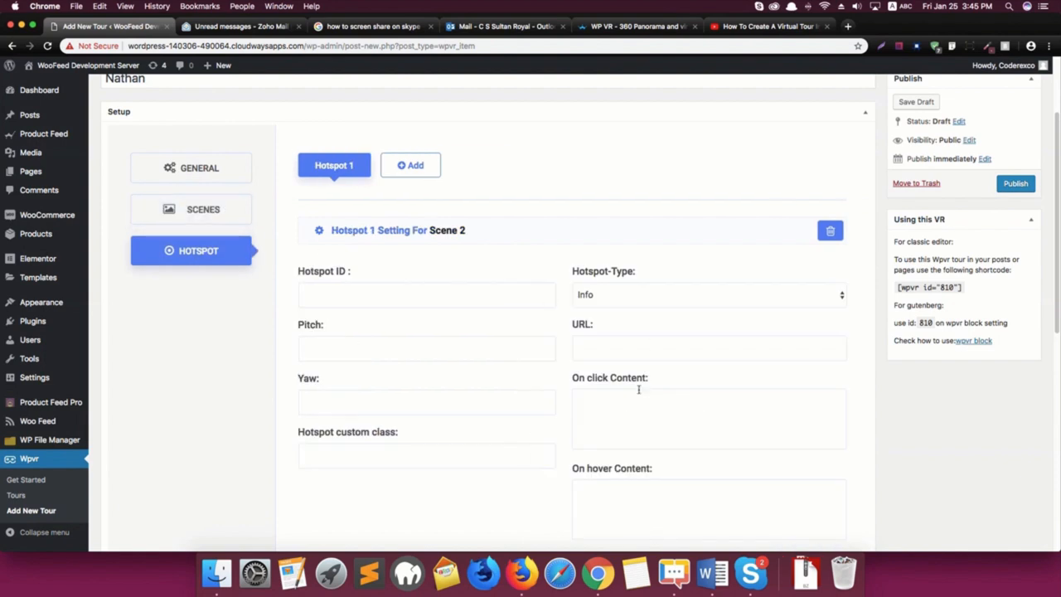
pyautogui.moveTo(307, 257)
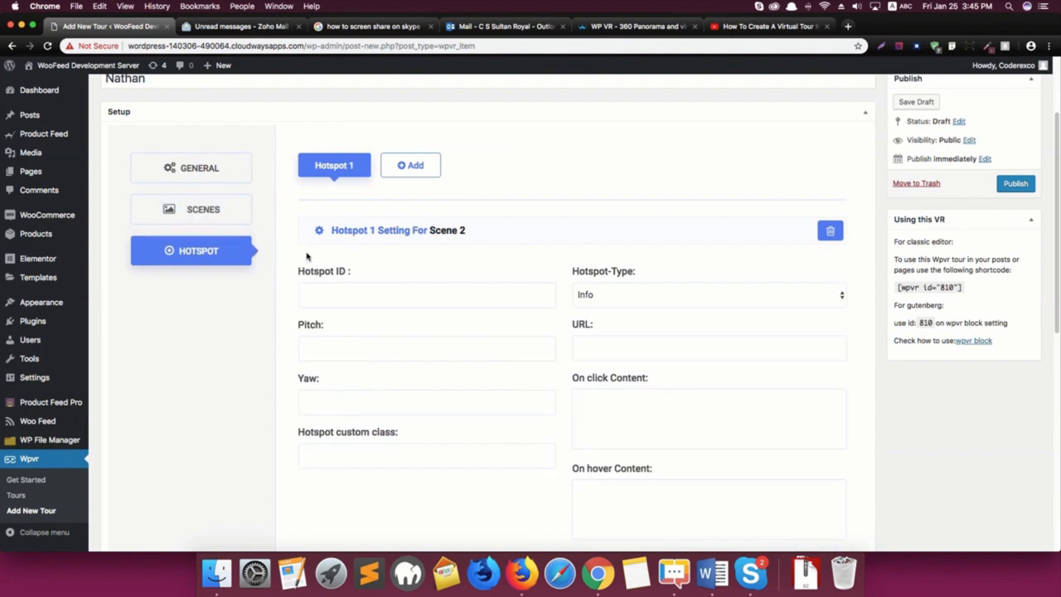
pyautogui.click(203, 209)
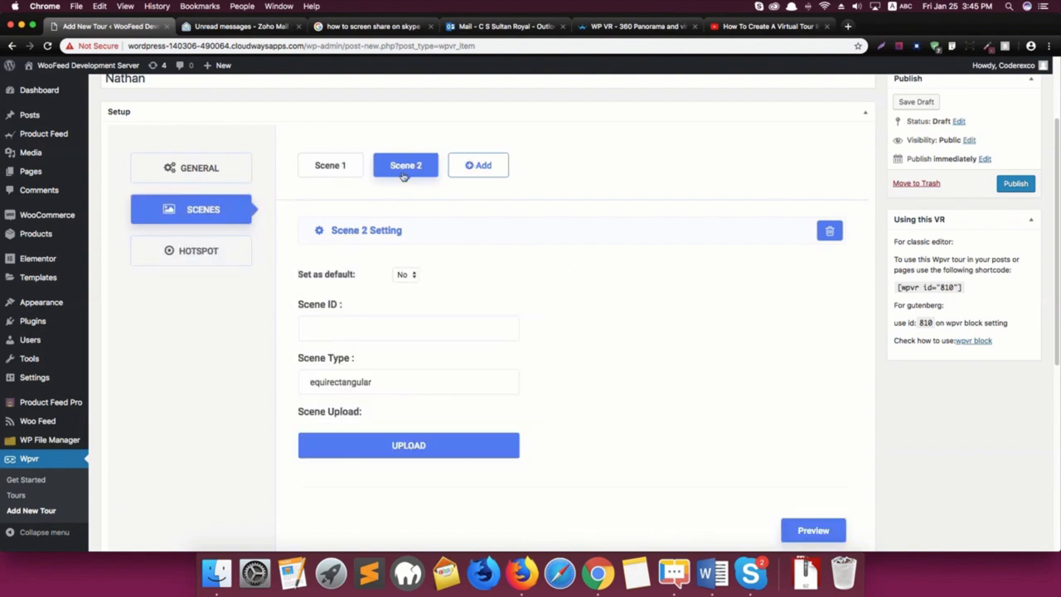
# Give Scene 2 the scene ID Scene02
pyautogui.scroll(-3)
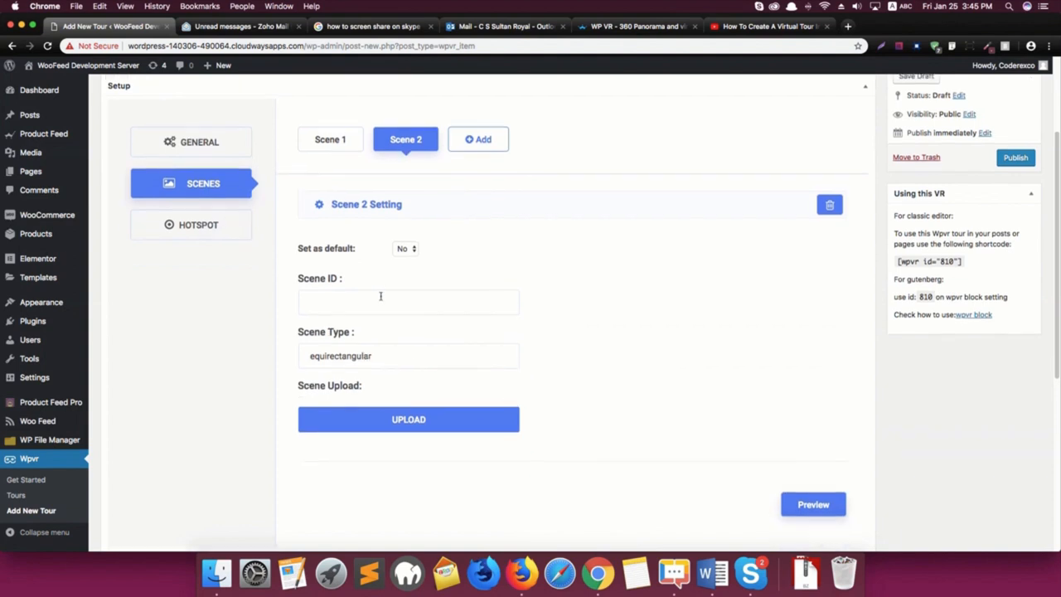
pyautogui.write('S')
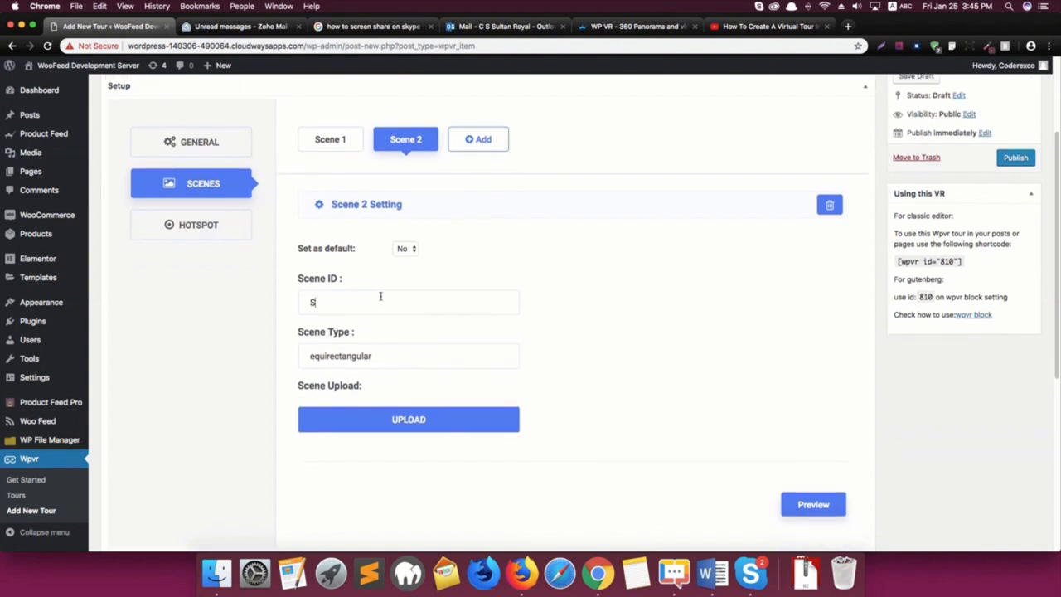
pyautogui.write('cene02')
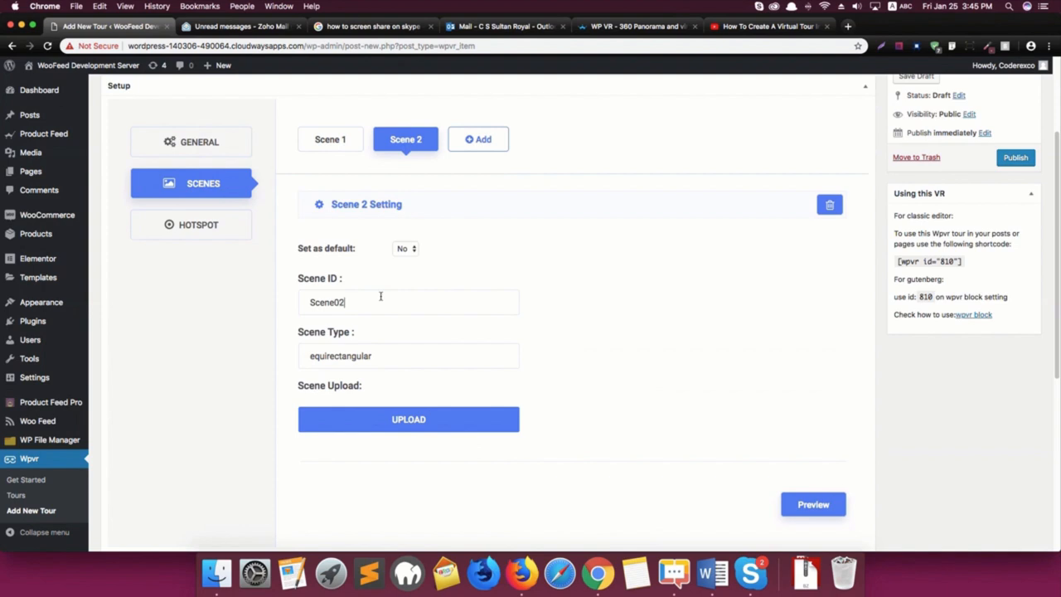
pyautogui.moveTo(370, 253)
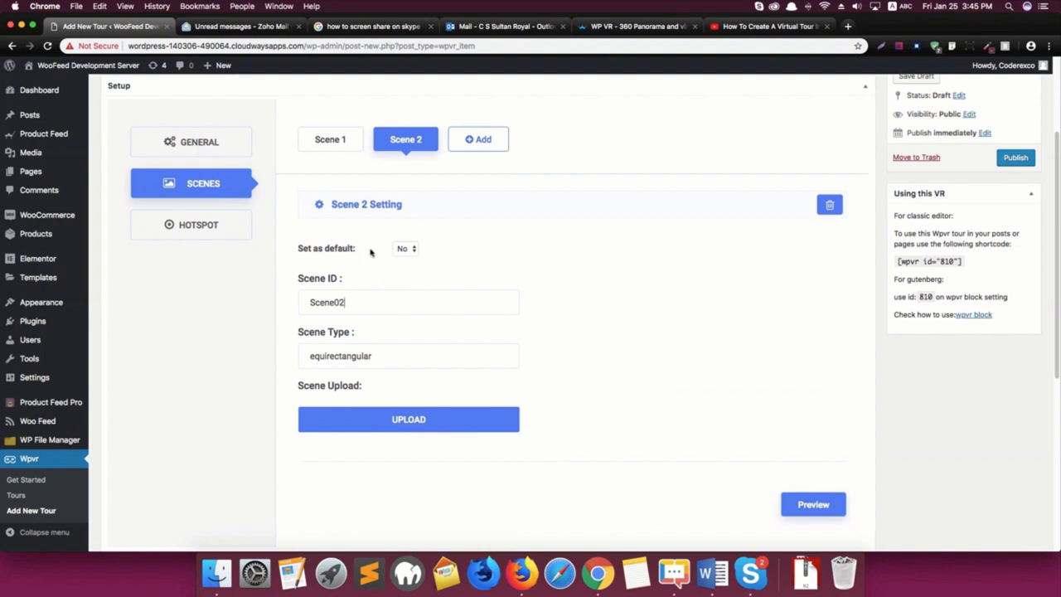
pyautogui.click(330, 139)
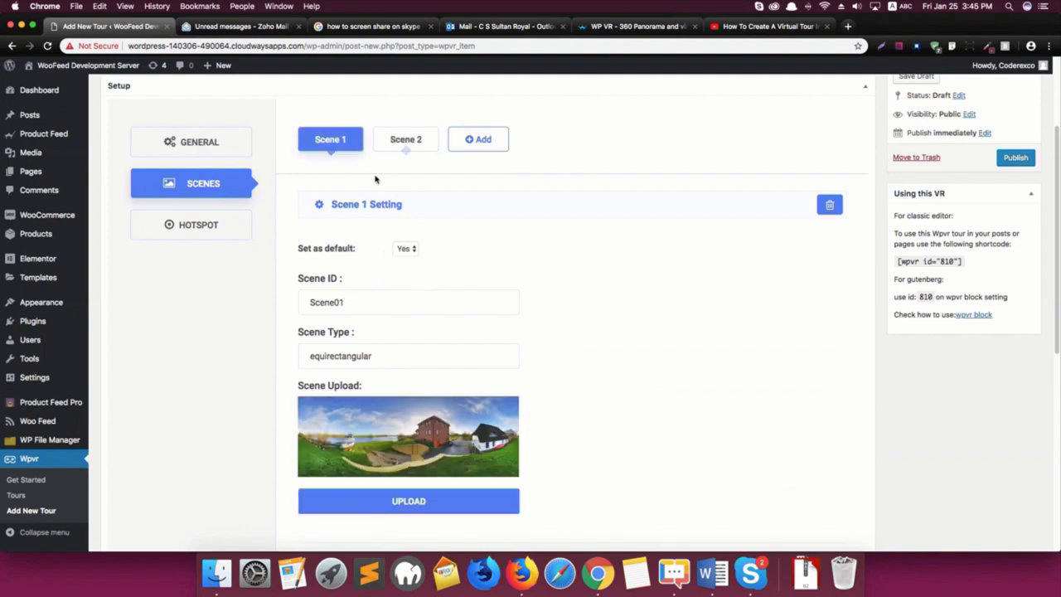
pyautogui.click(405, 138)
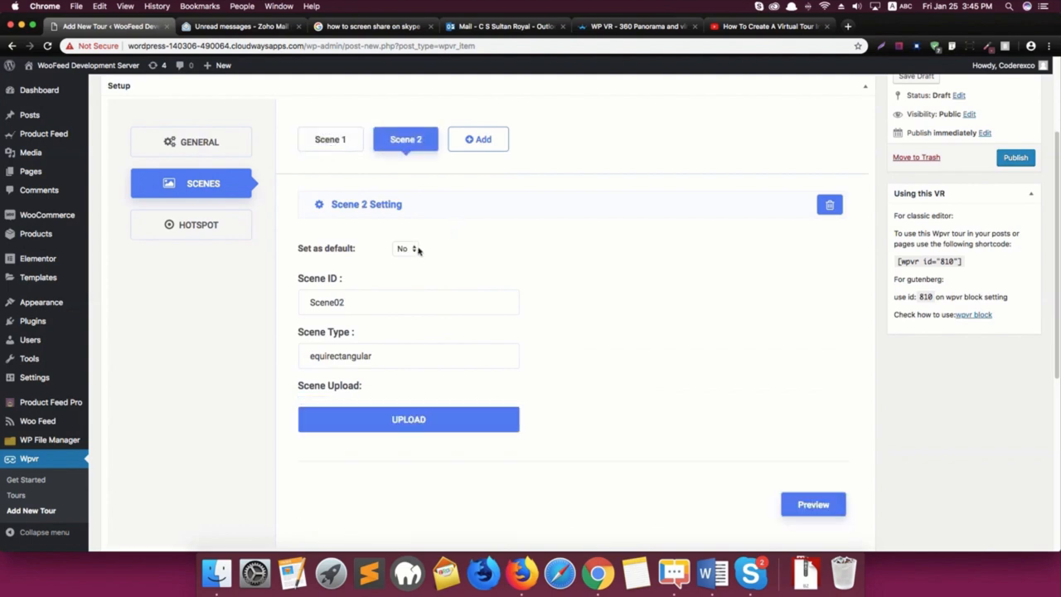
# Set Scene 1 as the default scene instead of Scene 2
pyautogui.click(405, 248)
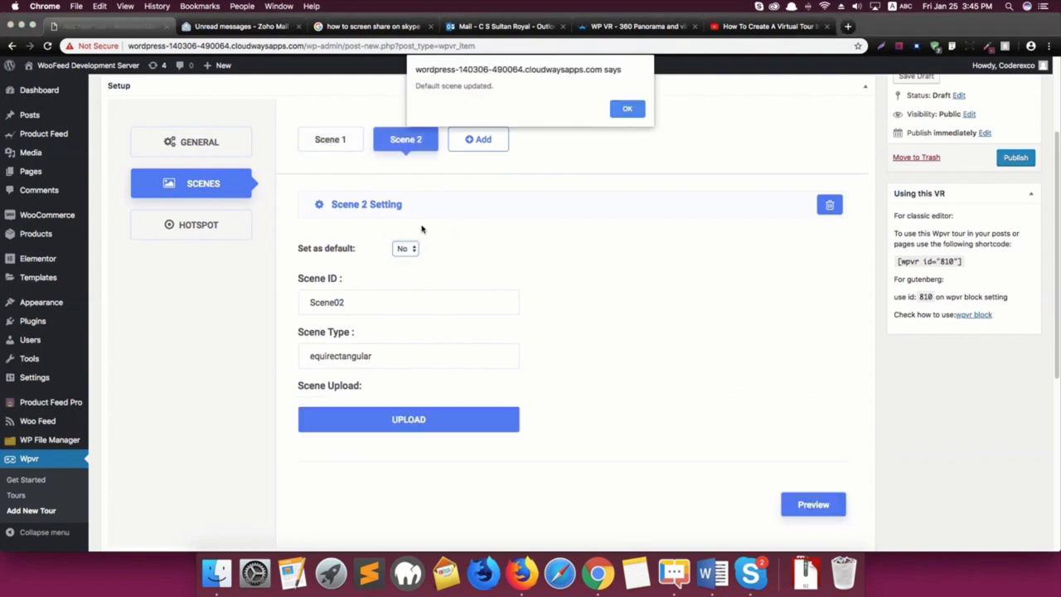
pyautogui.click(628, 108)
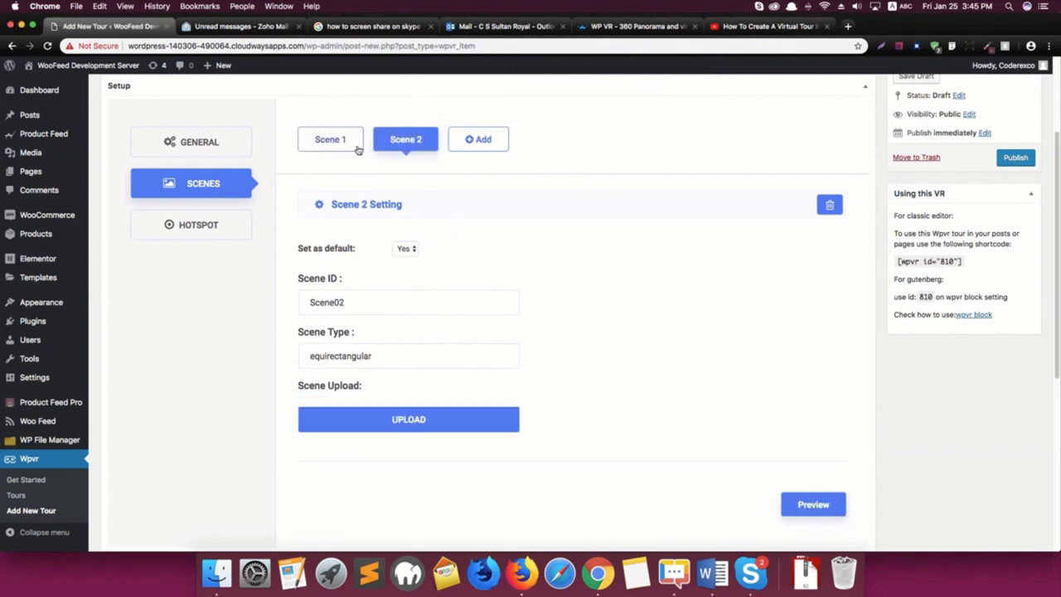
pyautogui.click(330, 138)
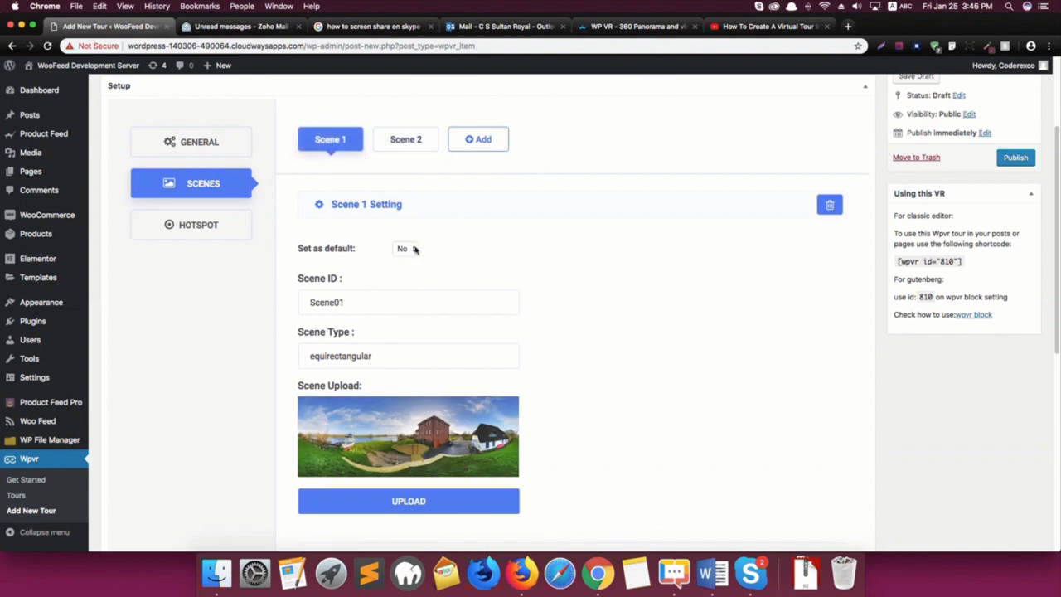
pyautogui.click(406, 249)
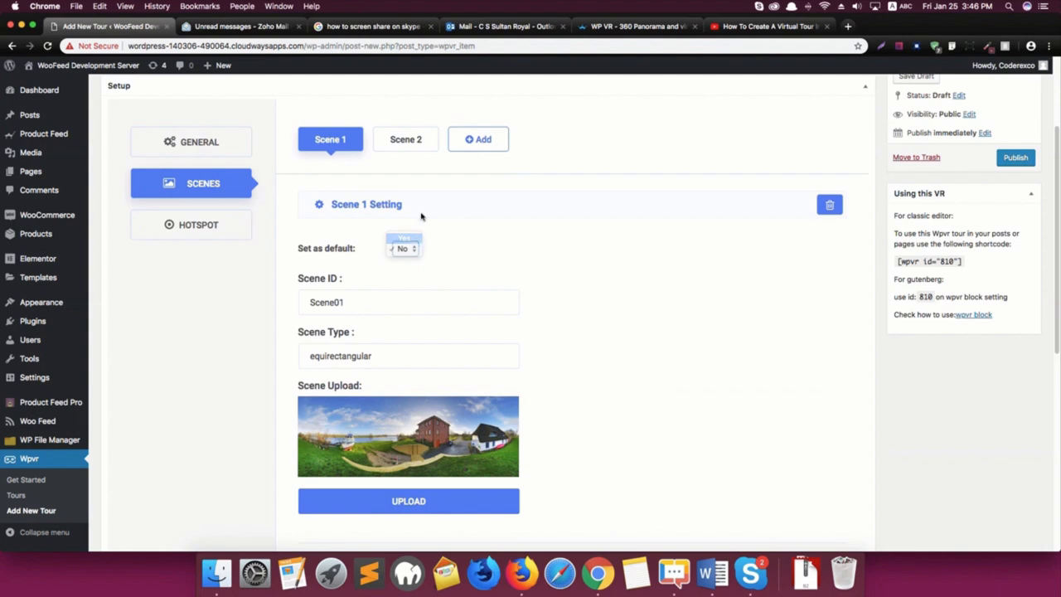
pyautogui.click(405, 248)
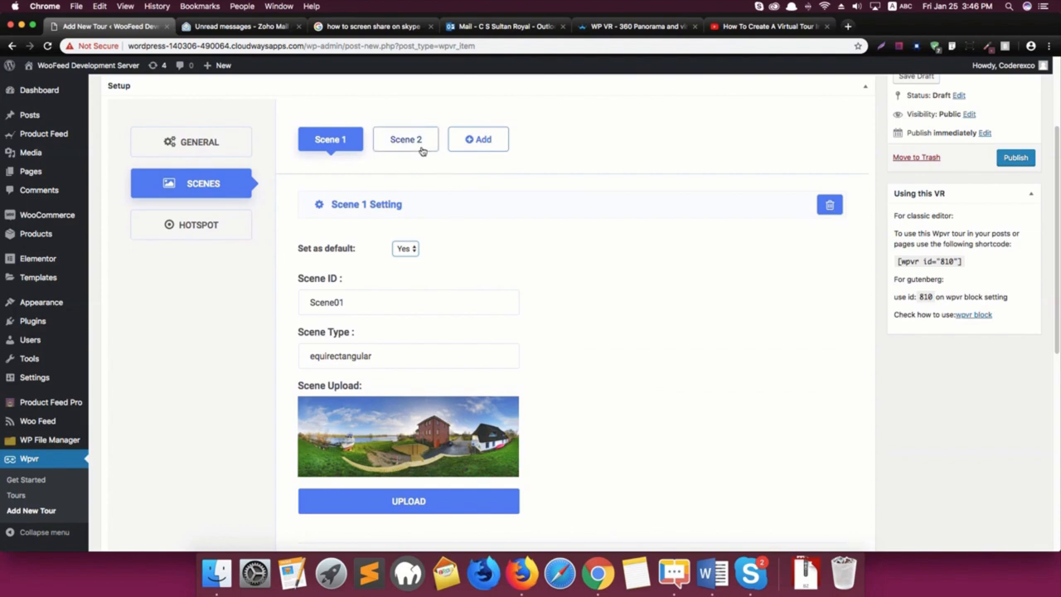
pyautogui.click(406, 139)
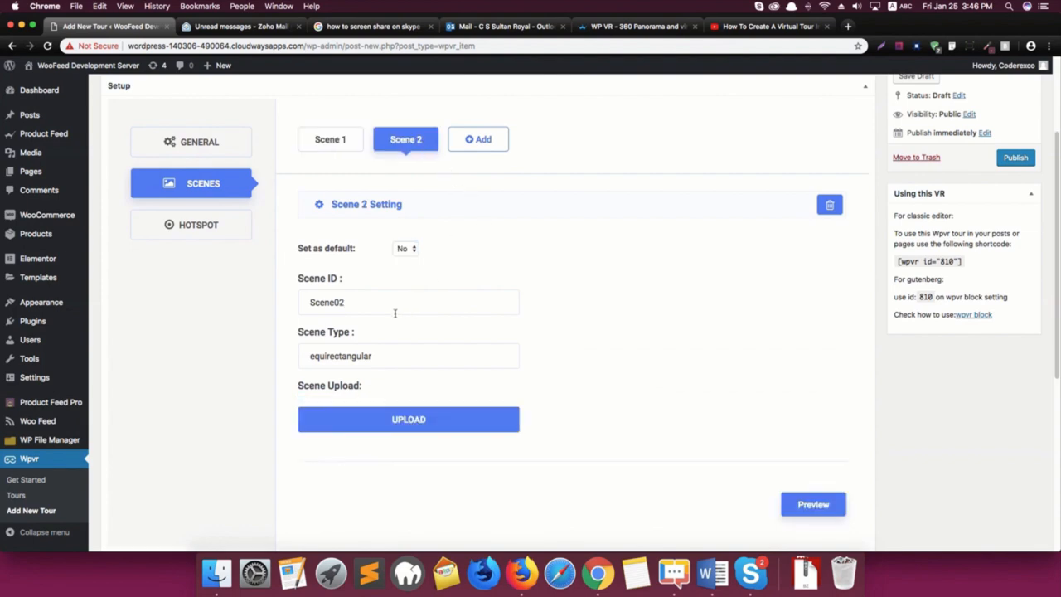
pyautogui.moveTo(408, 418)
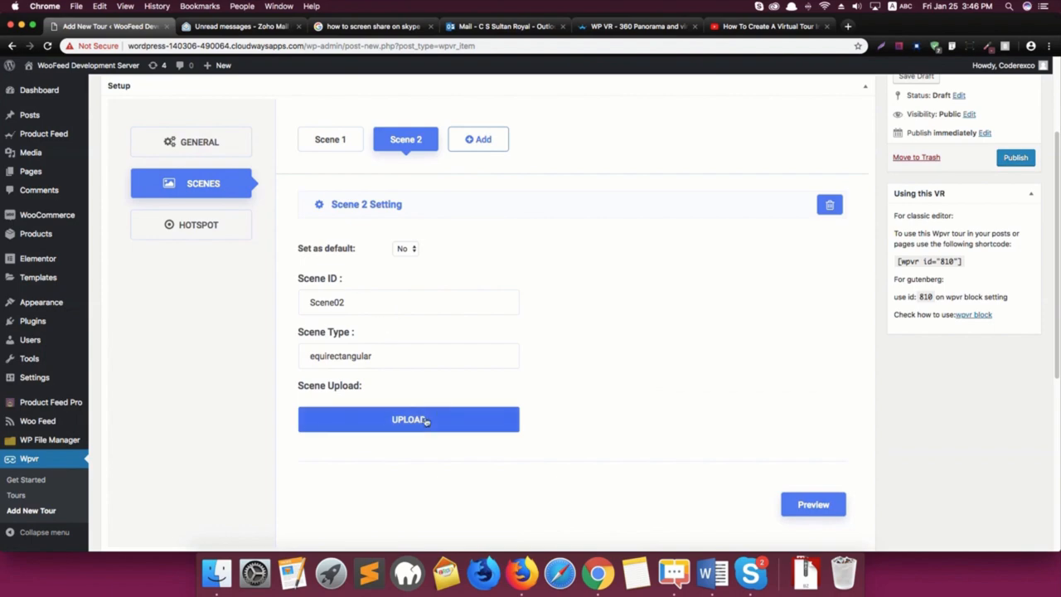
# Upload the autumn farmhouse panorama 3601.jpg as Scene 2's image
pyautogui.click(408, 419)
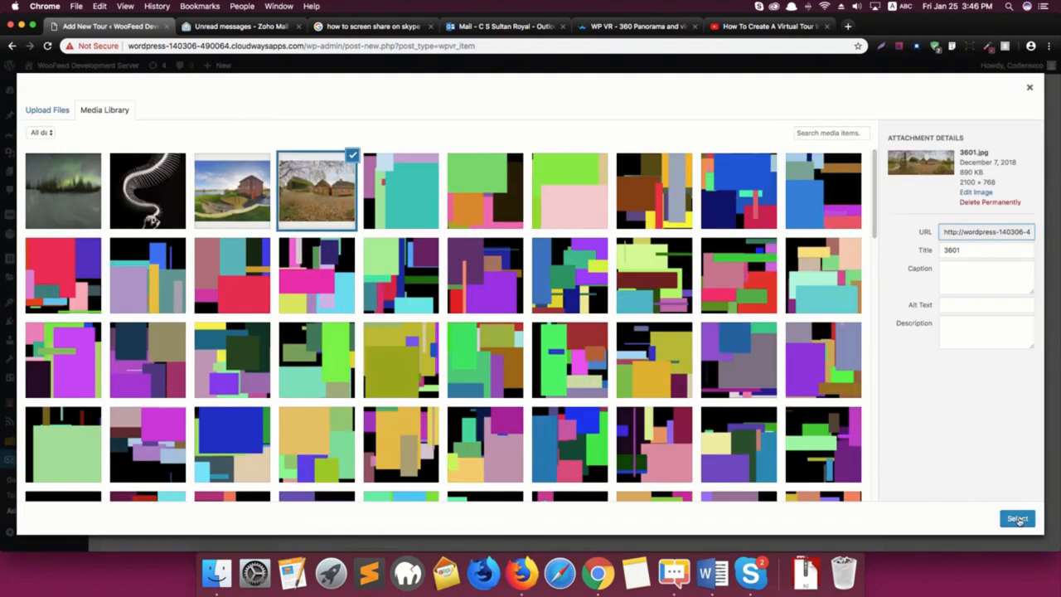
pyautogui.click(1016, 518)
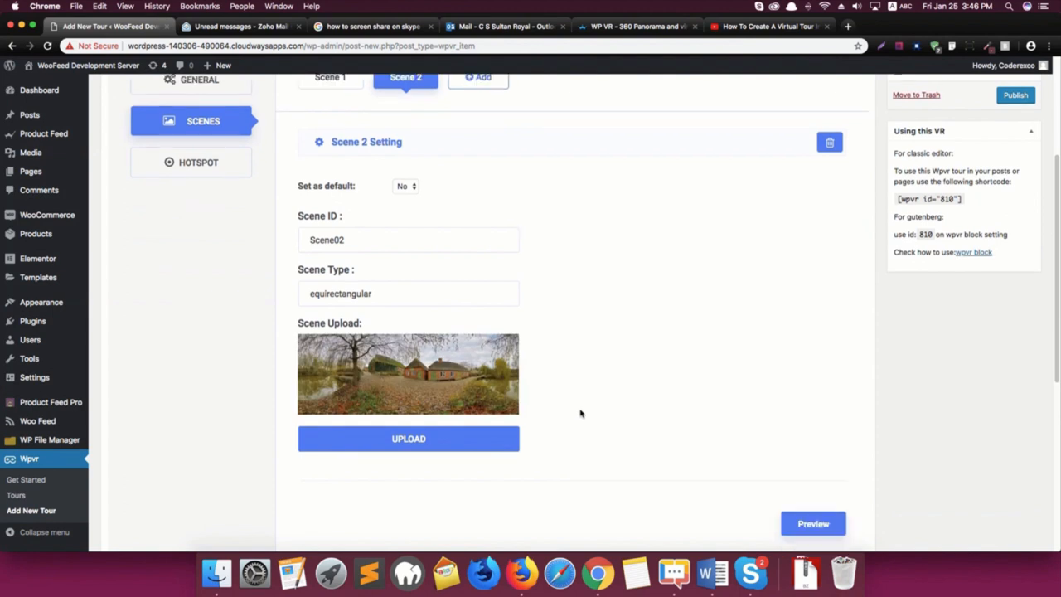
pyautogui.moveTo(572, 412)
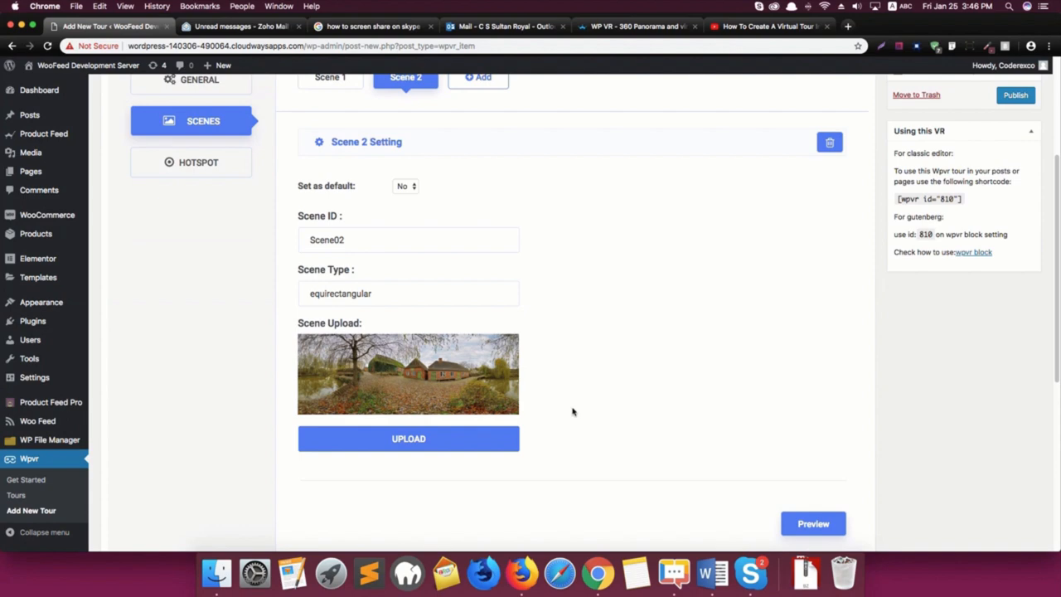
pyautogui.scroll(-3)
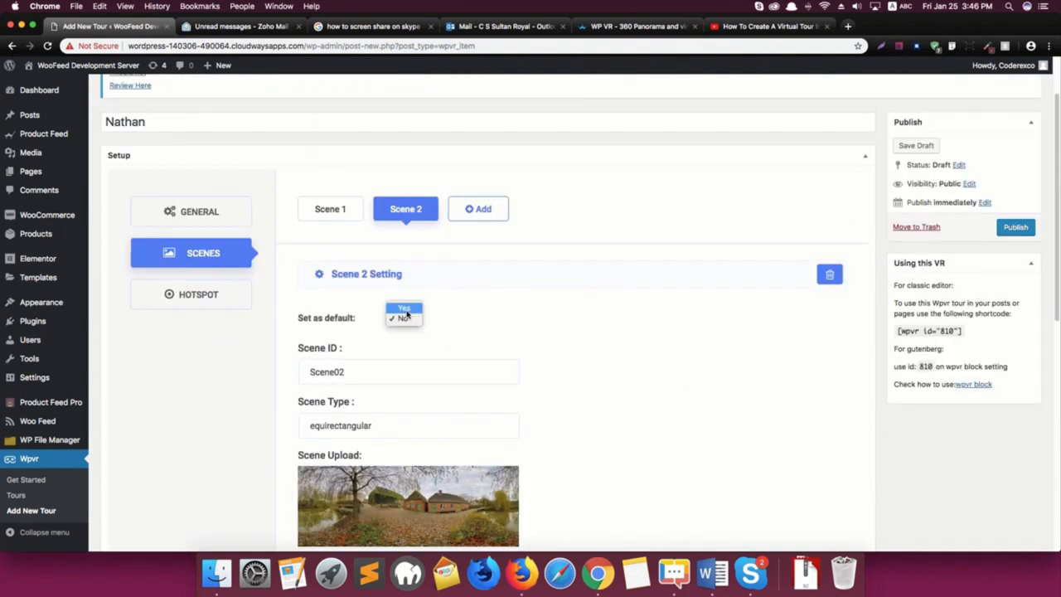
# Make Scene 2 the default and preview its autumn panorama
pyautogui.click(401, 319)
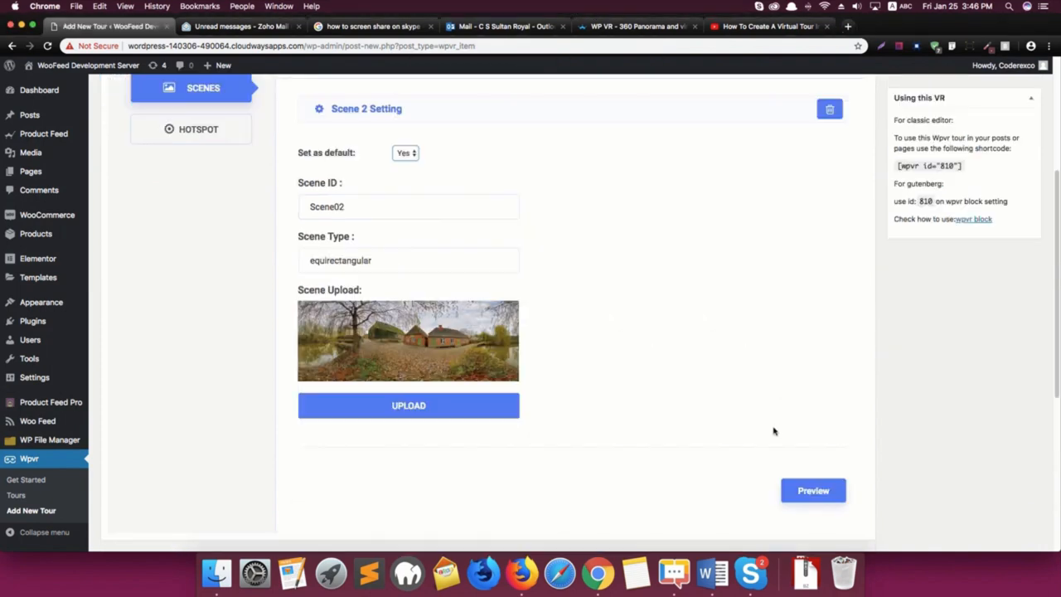
pyautogui.click(812, 490)
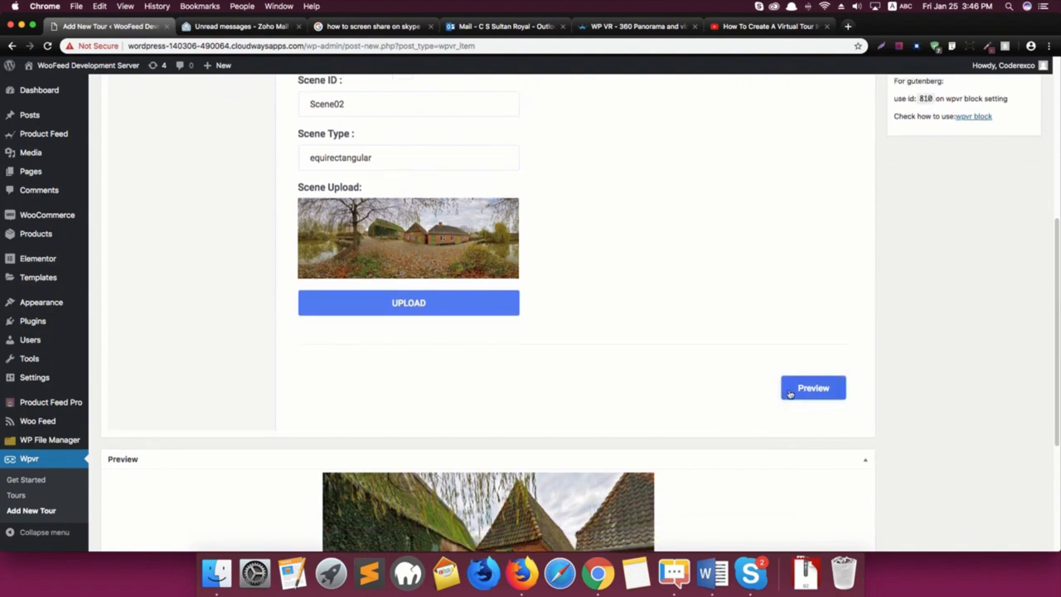
pyautogui.moveTo(712, 410)
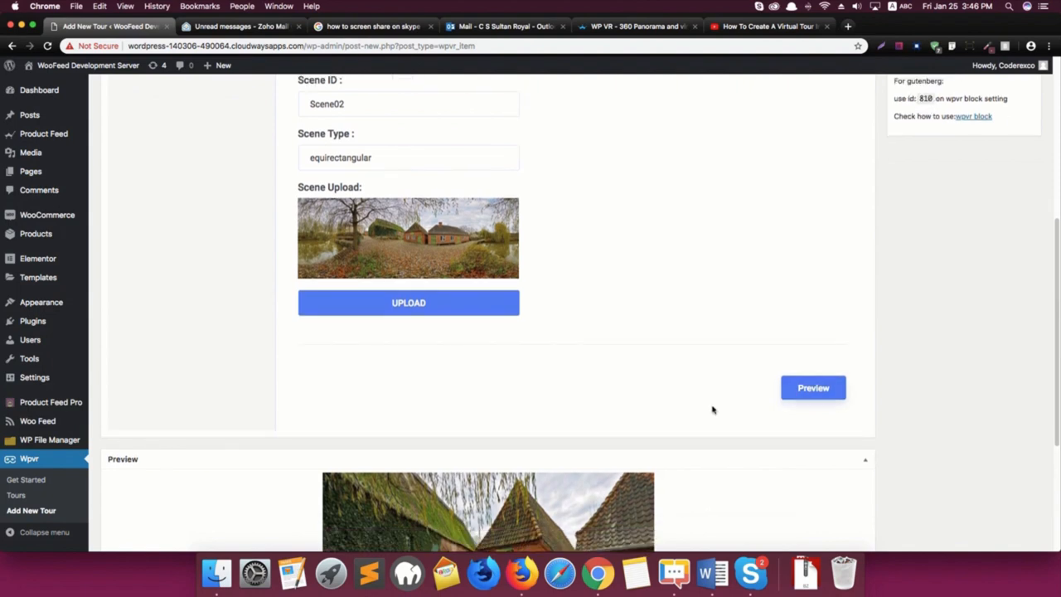
pyautogui.scroll(-3)
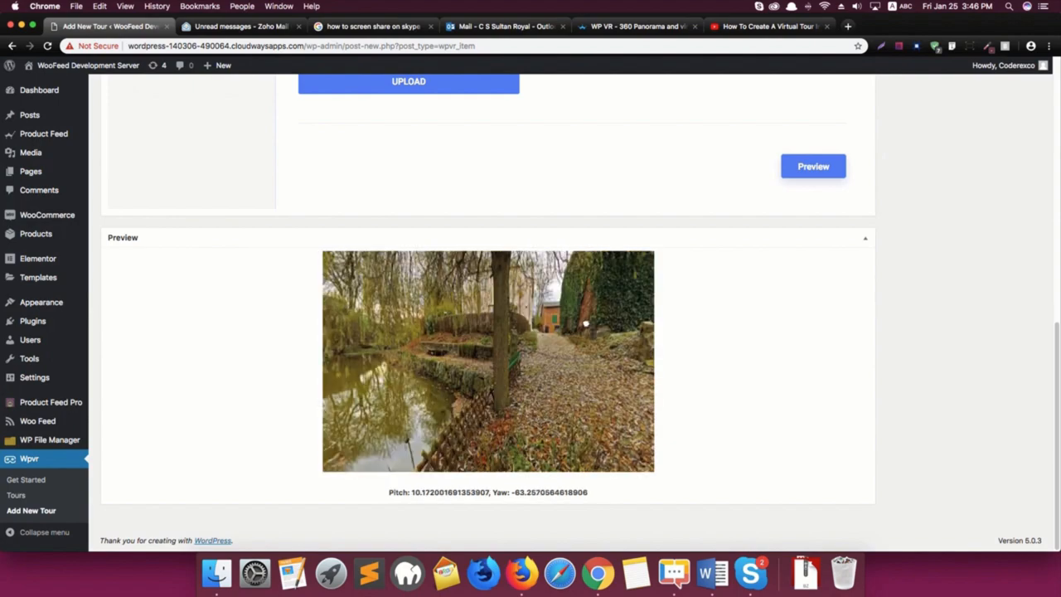
pyautogui.scroll(3)
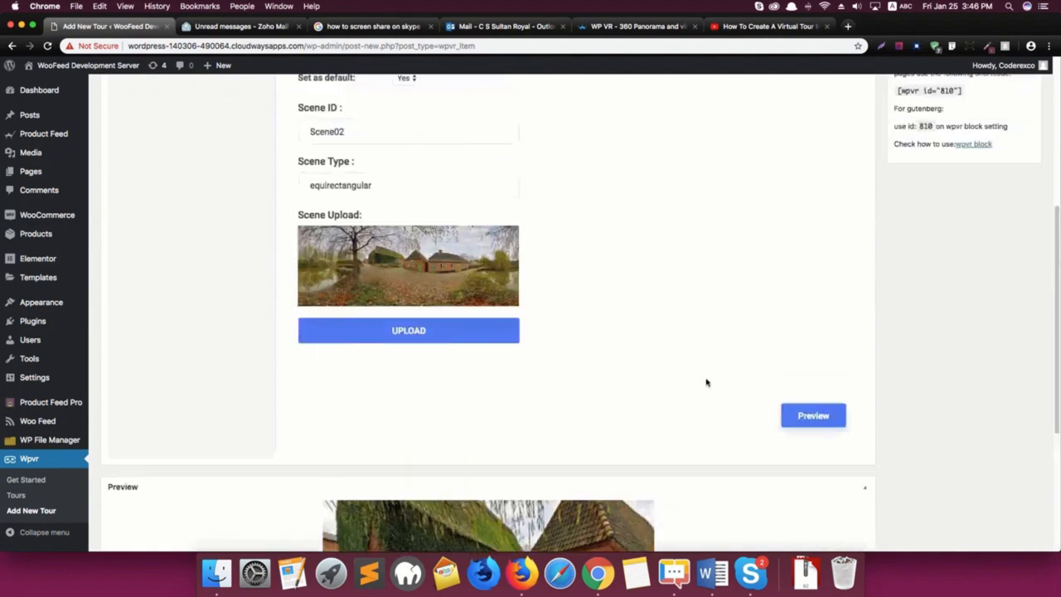
# Switch Scene 2's Hotspot 1 type to Scene
pyautogui.scroll(3)
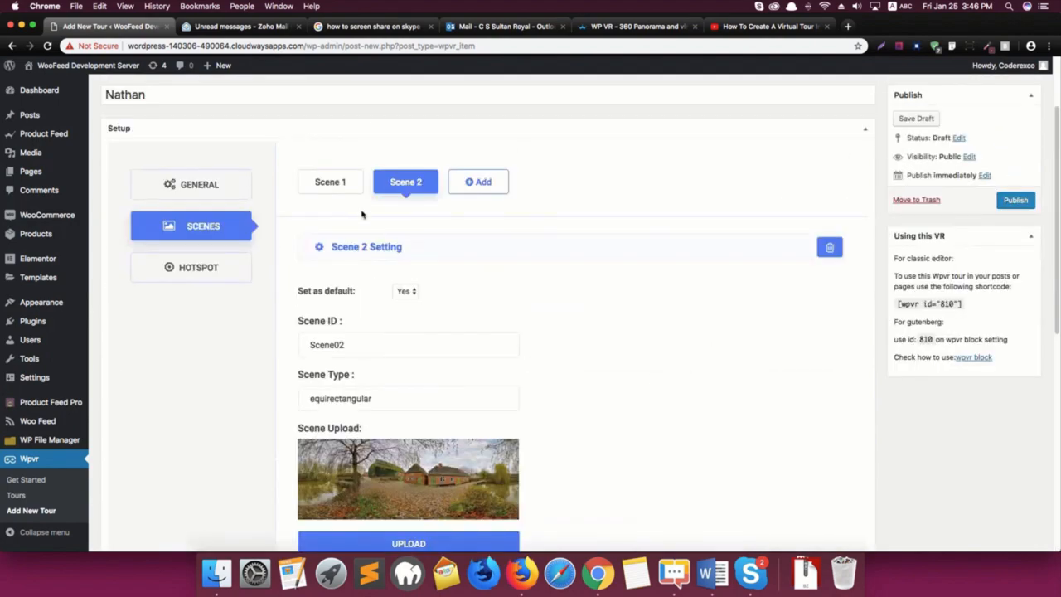
pyautogui.moveTo(290, 251)
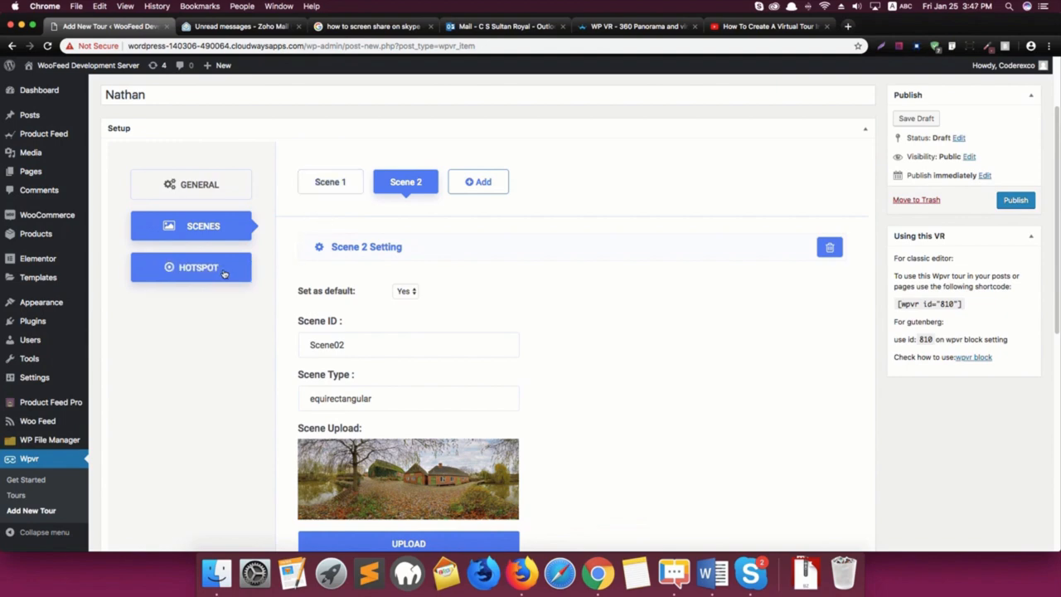
pyautogui.click(198, 267)
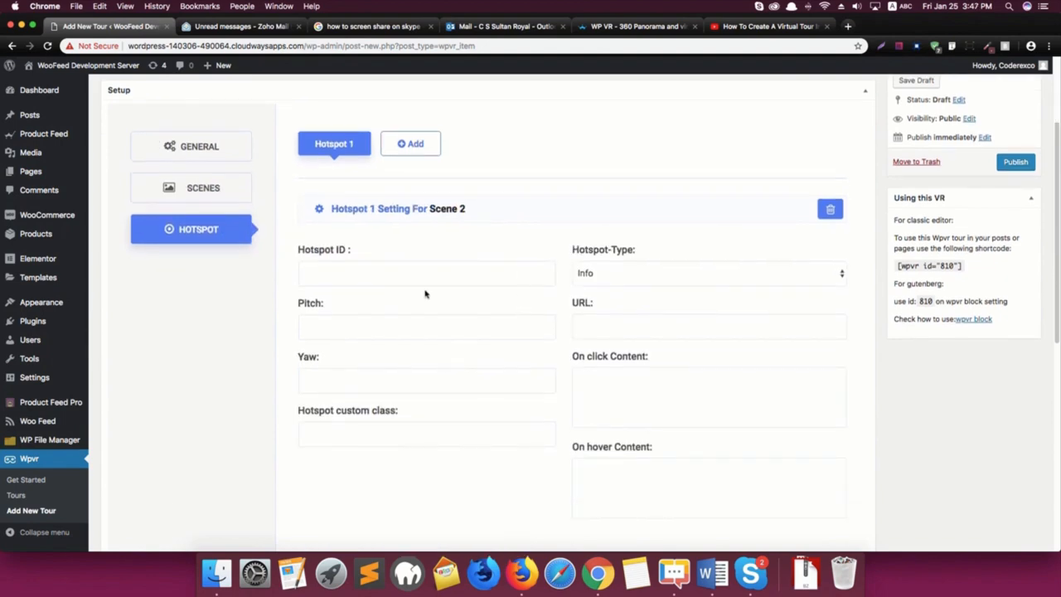
pyautogui.click(706, 272)
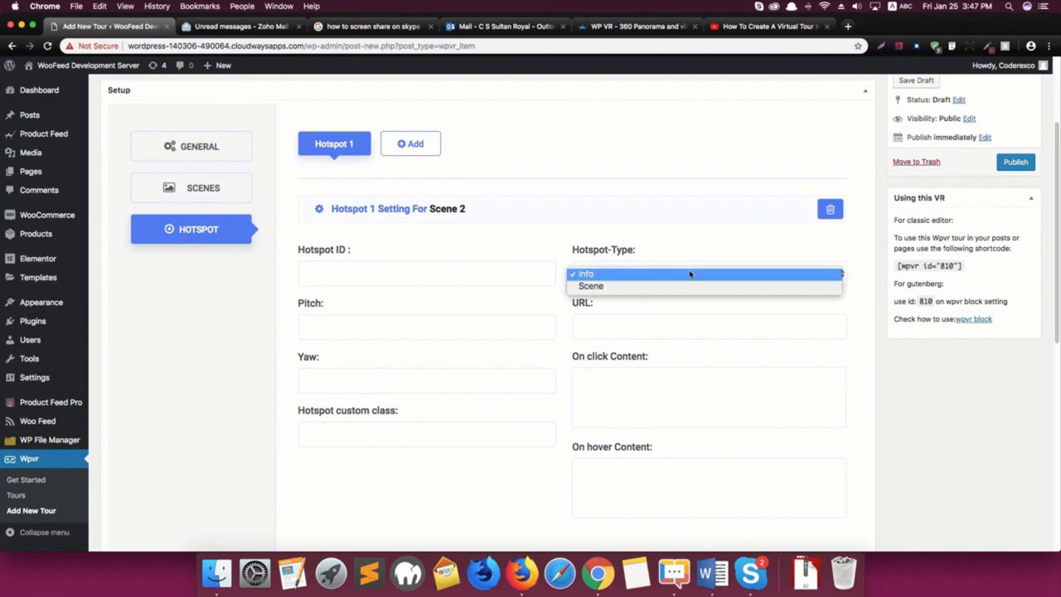
pyautogui.click(590, 285)
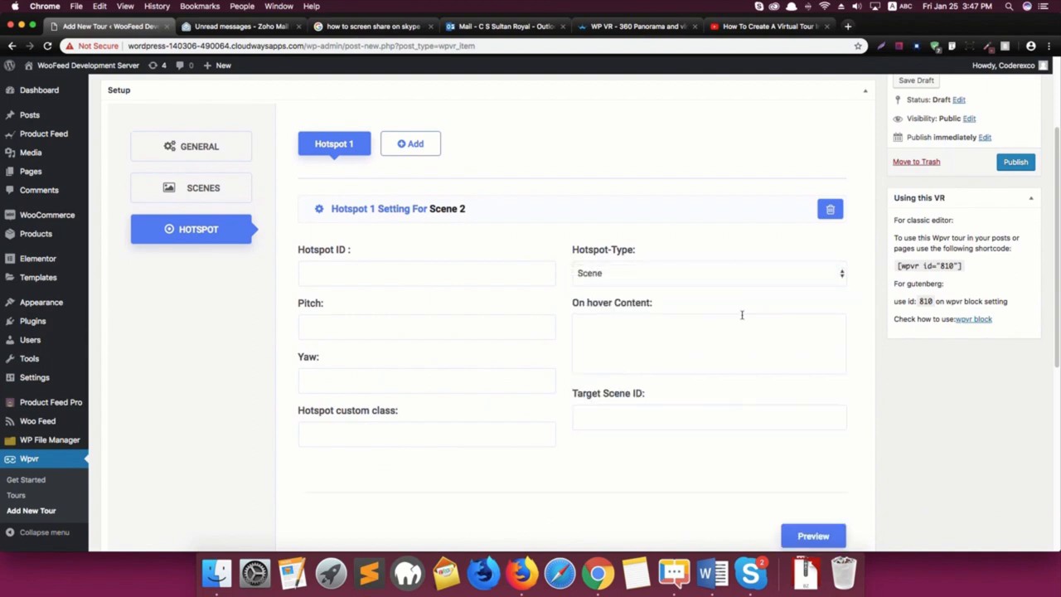
pyautogui.moveTo(705, 350)
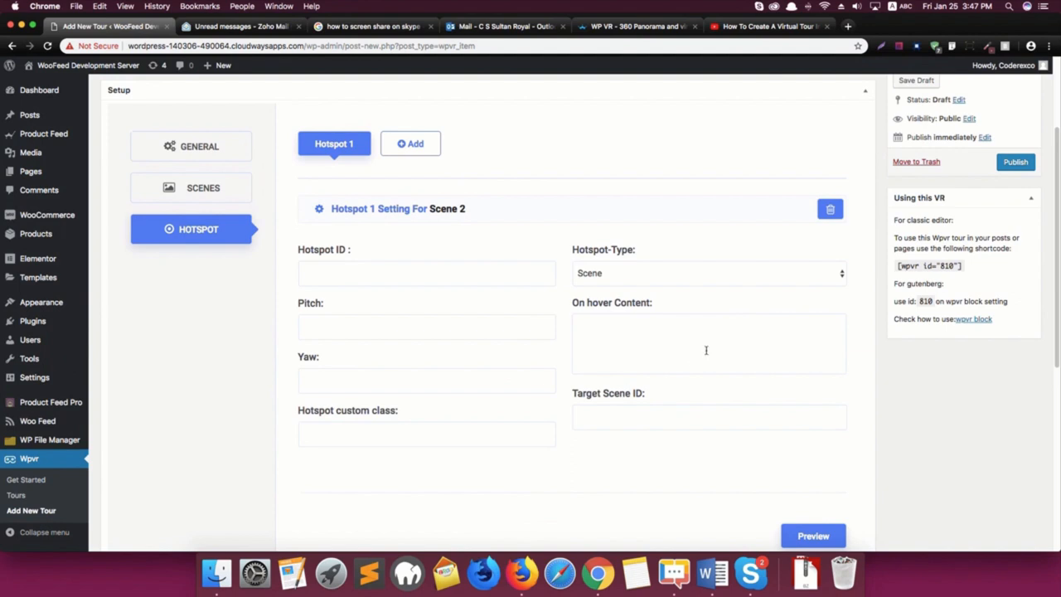
pyautogui.moveTo(569, 395)
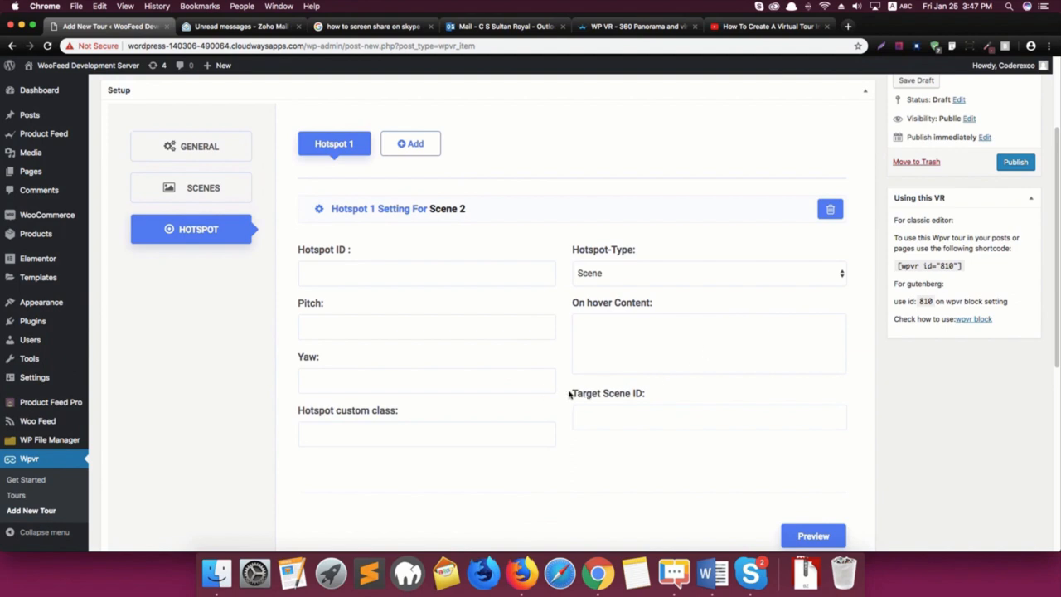
pyautogui.moveTo(654, 397)
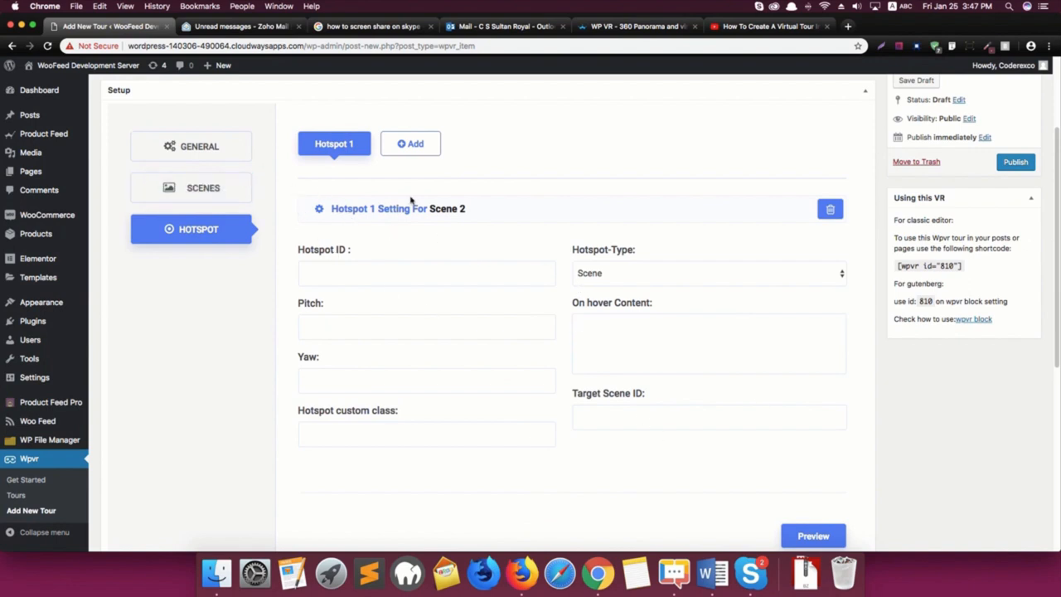
# Give Hotspot 1 ID H02, pitch 14.3175 and yaw -69.5520, then preview the tour
pyautogui.scroll(-3)
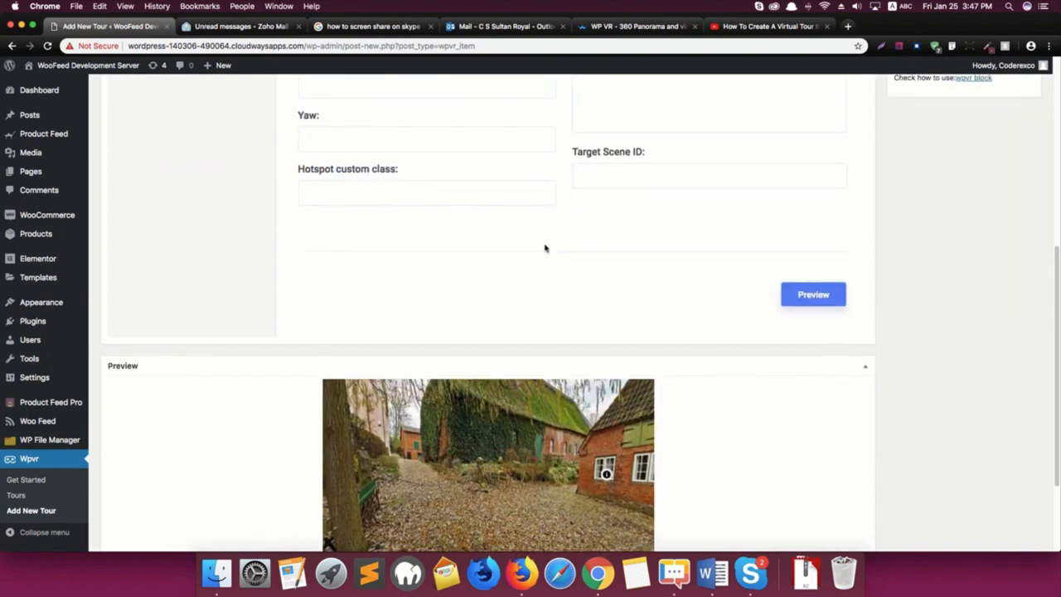
pyautogui.scroll(-3)
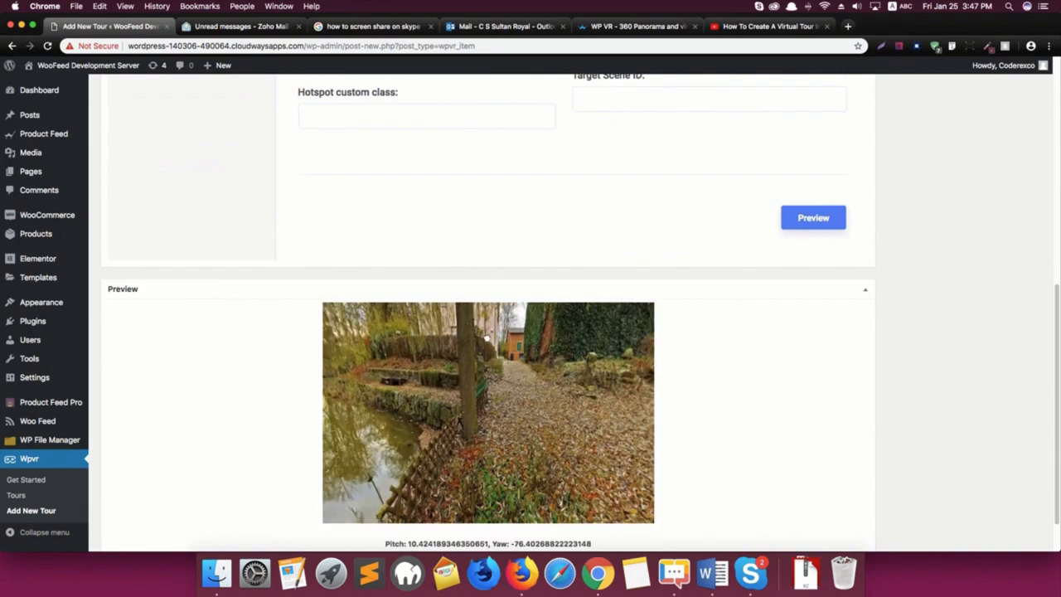
pyautogui.scroll(-3)
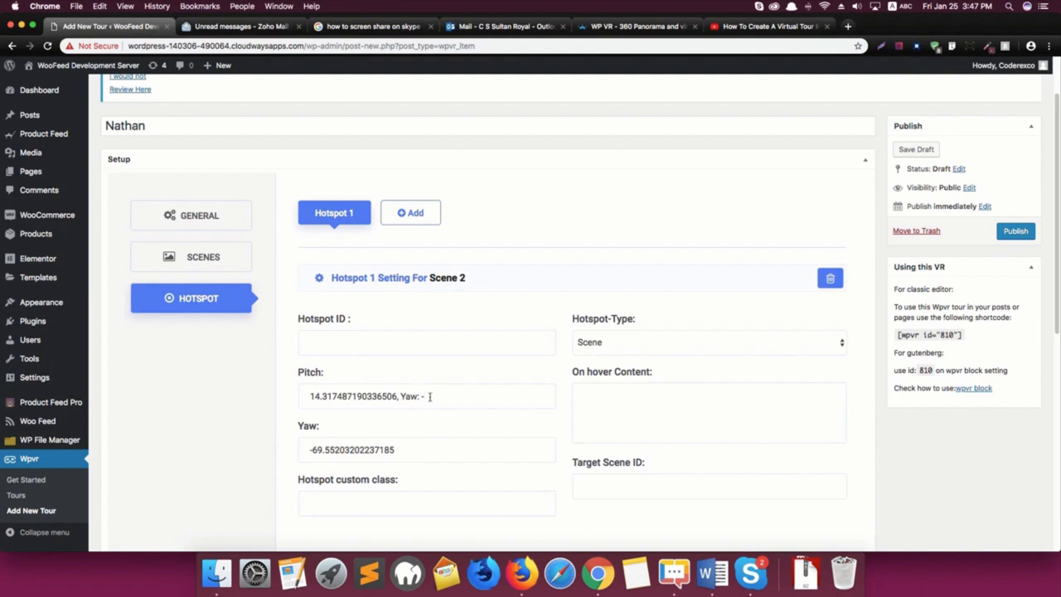
pyautogui.press('Backspace')
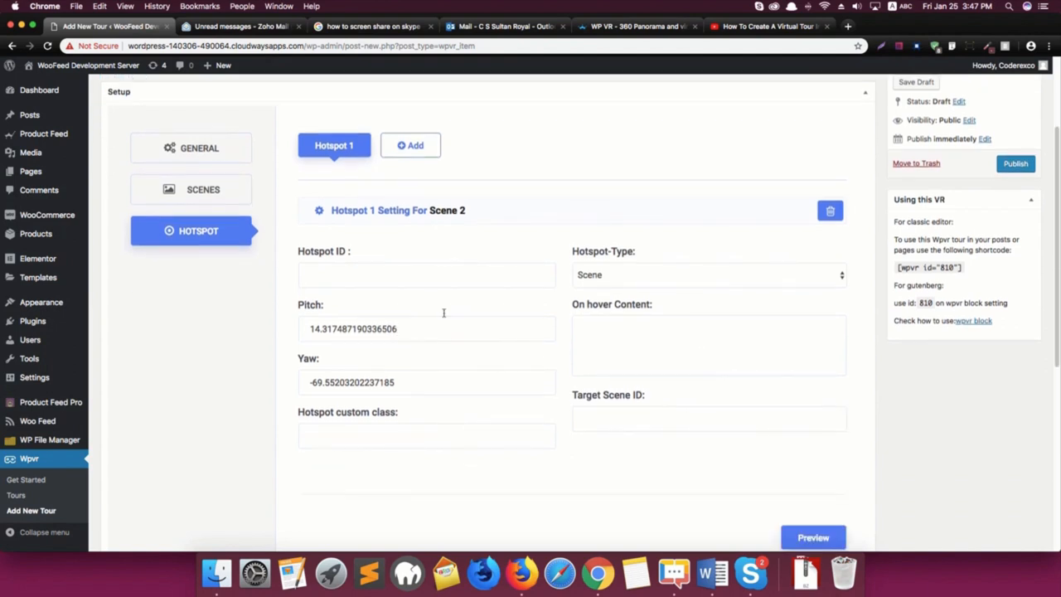
pyautogui.write('H')
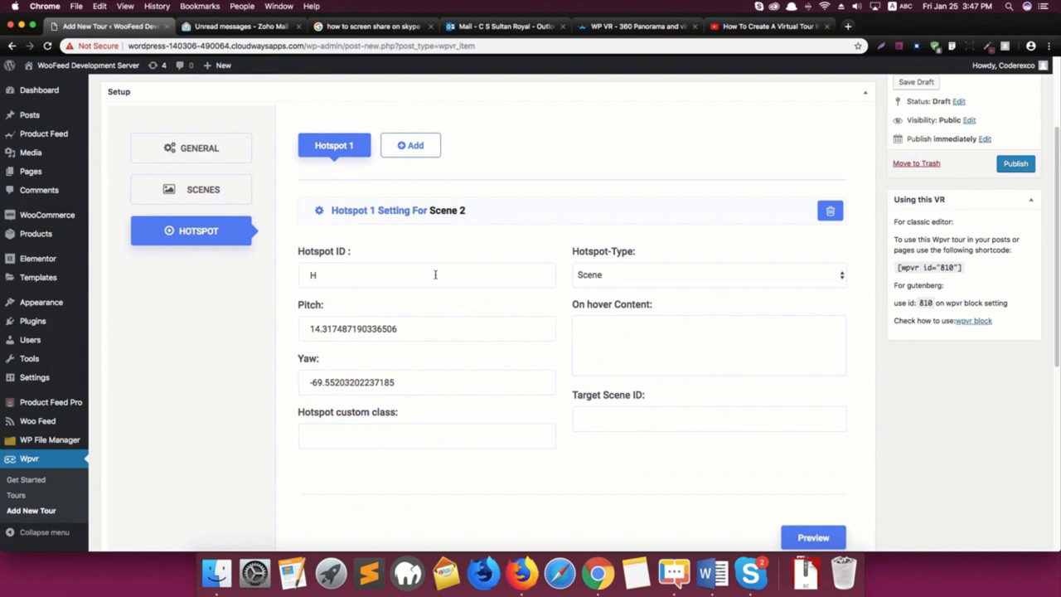
pyautogui.write('02')
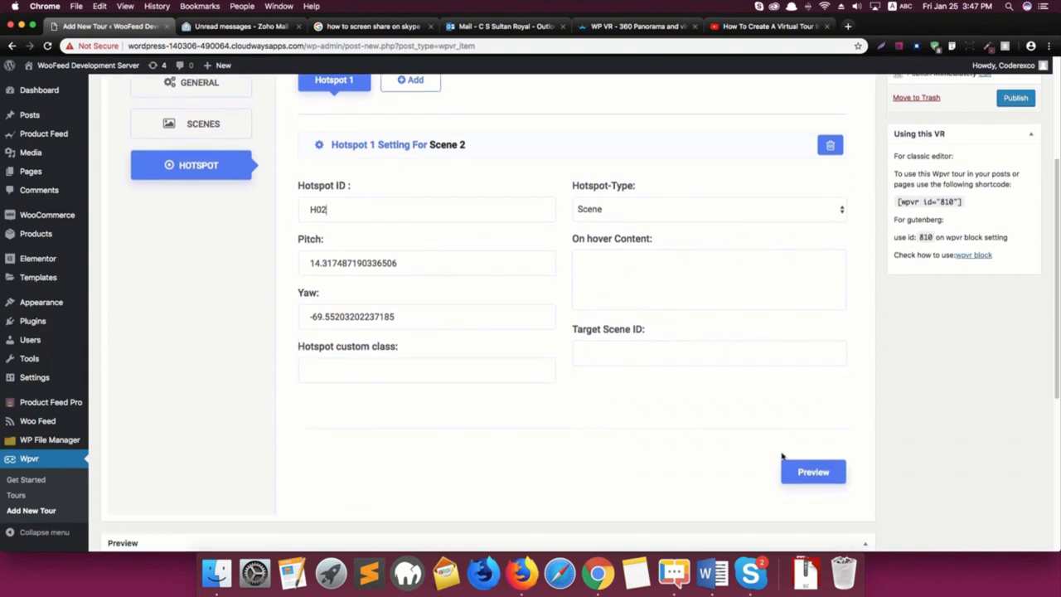
pyautogui.click(813, 471)
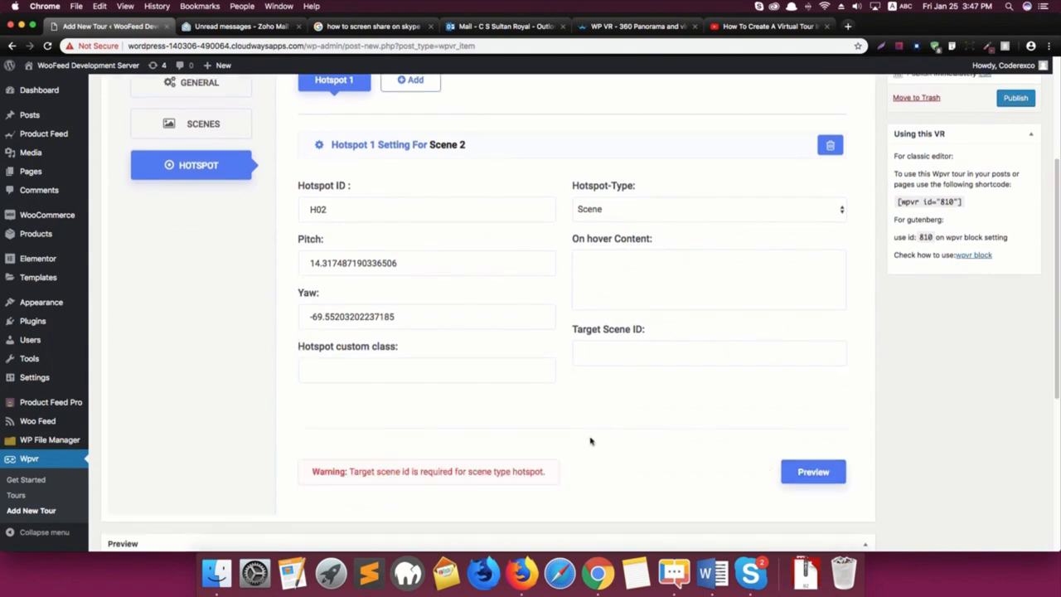
pyautogui.moveTo(479, 475)
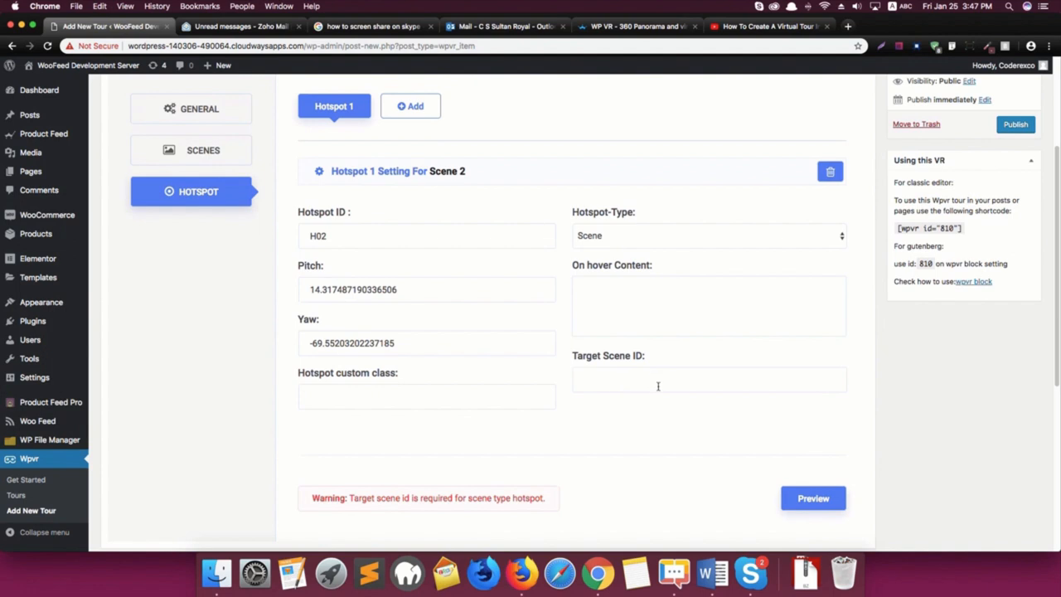
# Set hotspot H02's target scene ID to Scene01, checking the scene IDs first
pyautogui.click(659, 380)
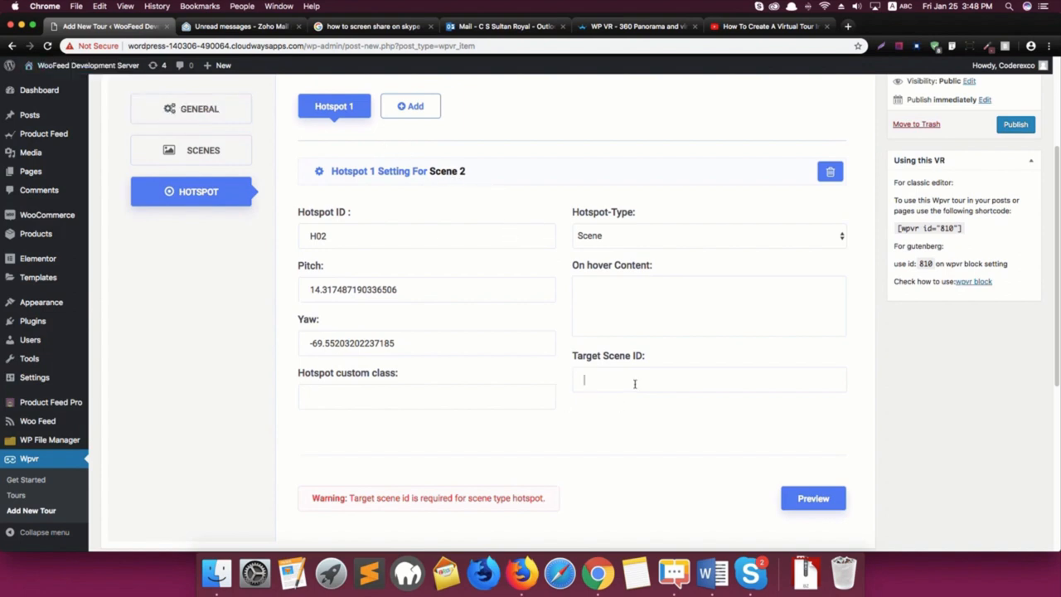
pyautogui.write('Scene')
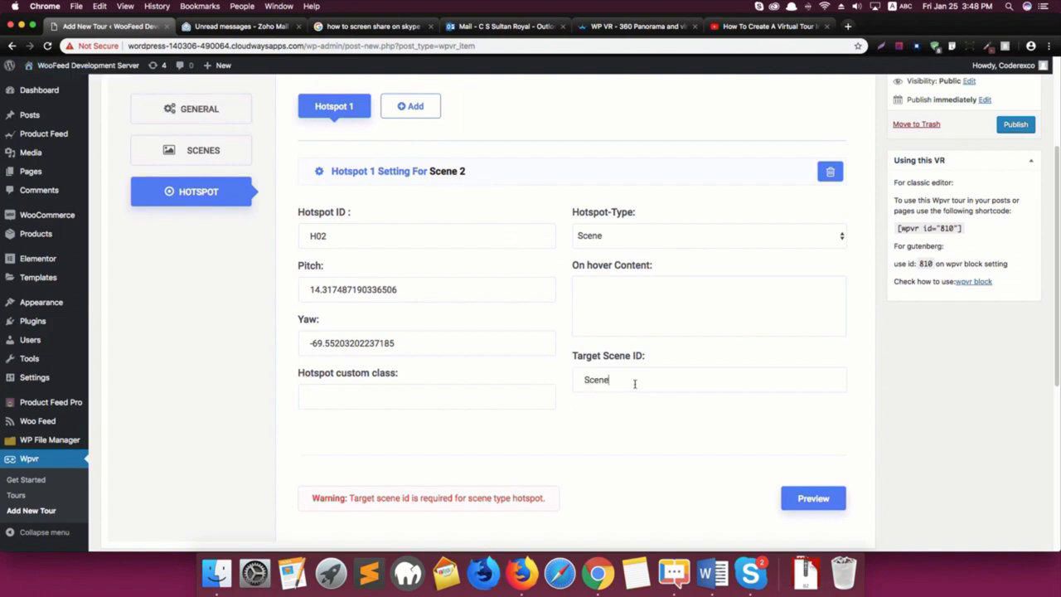
pyautogui.write('01')
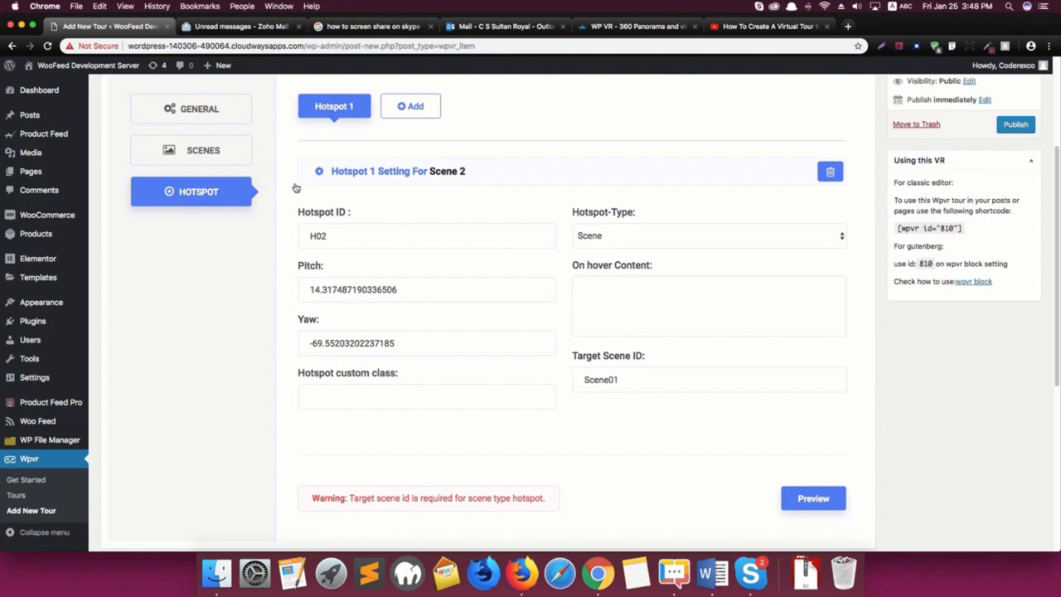
pyautogui.click(203, 150)
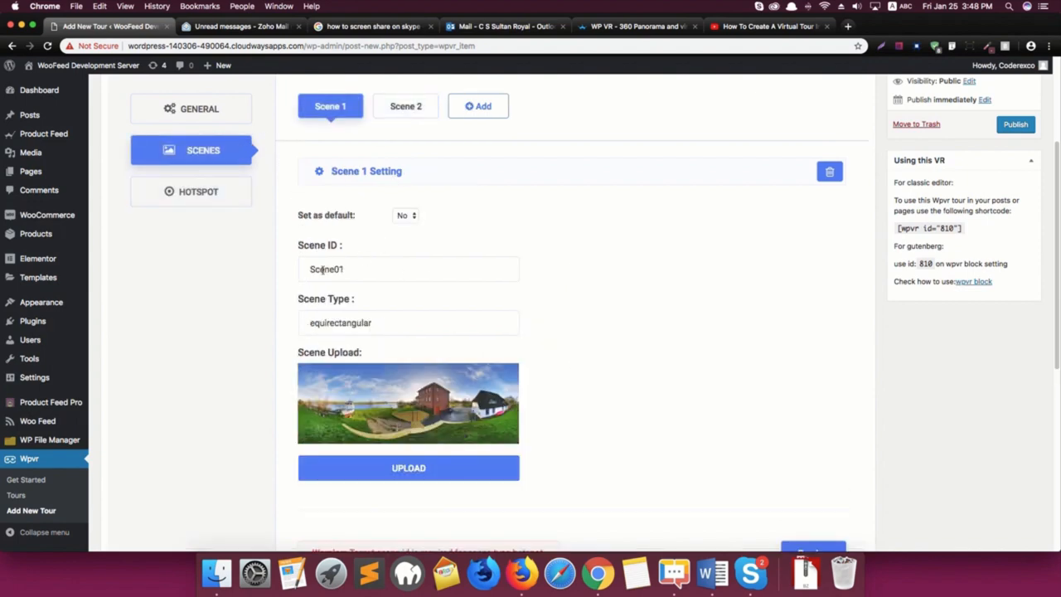
pyautogui.click(405, 106)
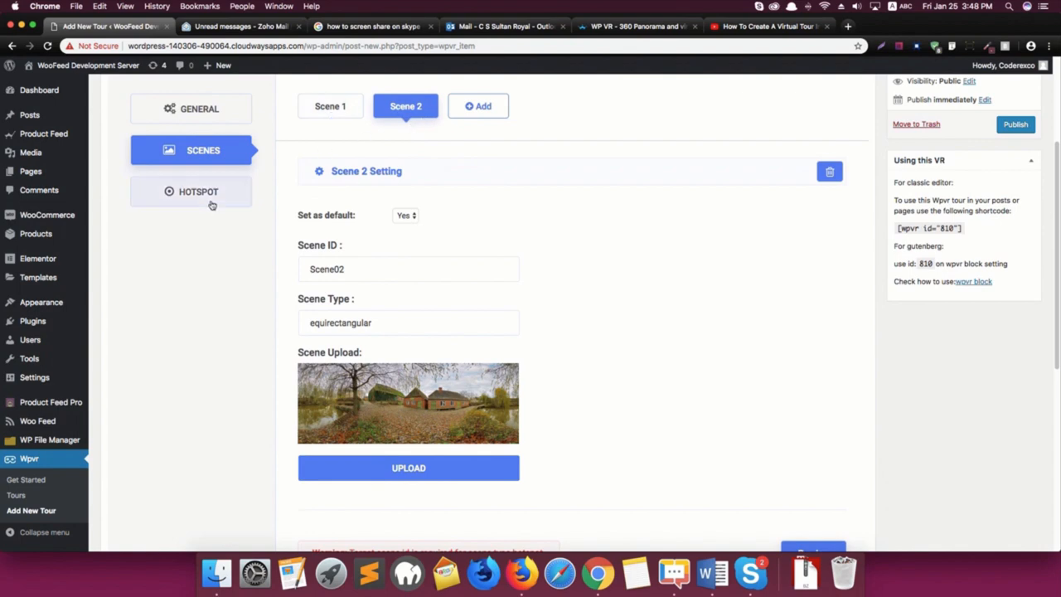
pyautogui.click(198, 192)
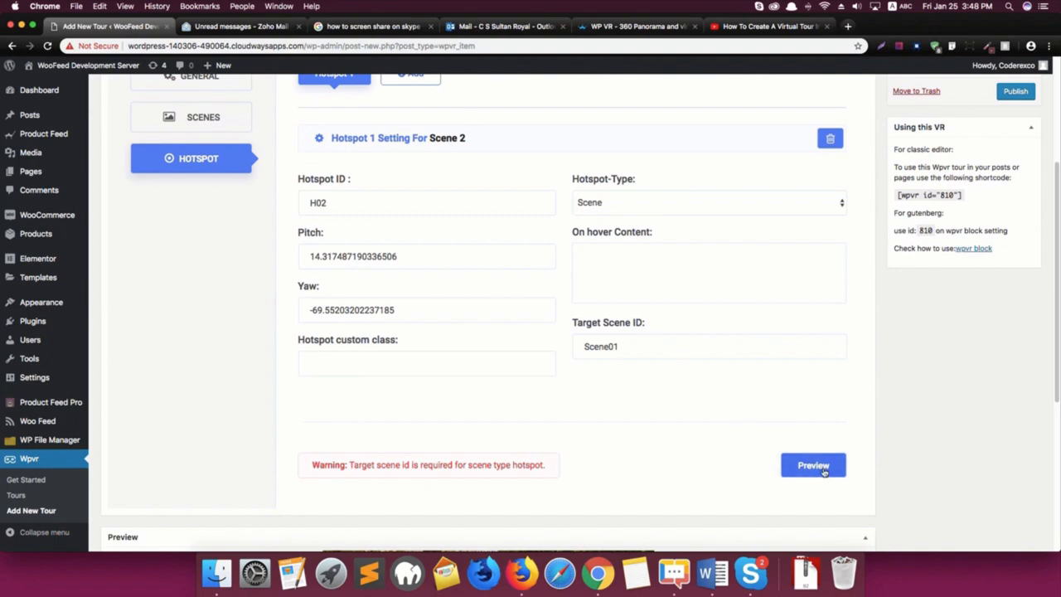
# Refresh the tour preview to show Scene 2 with the H02 hotspot marker
pyautogui.click(813, 464)
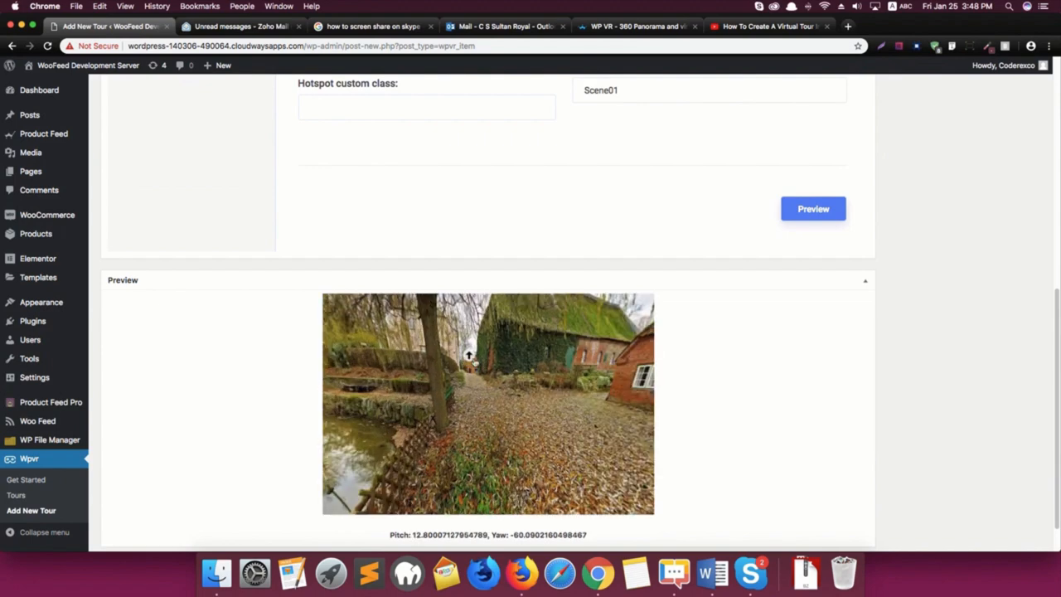
pyautogui.moveTo(817, 370)
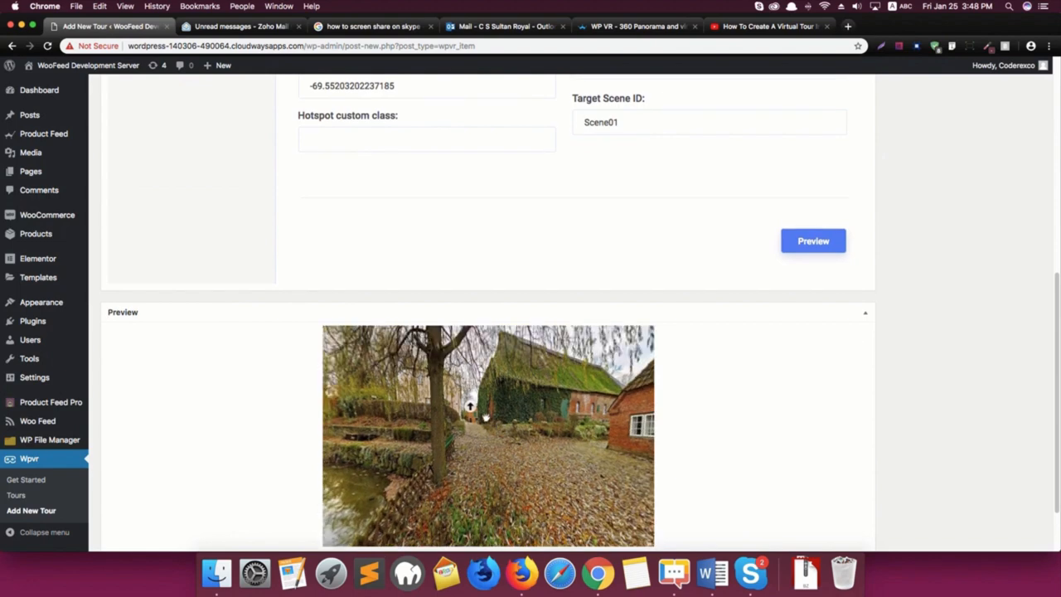
pyautogui.moveTo(470, 406)
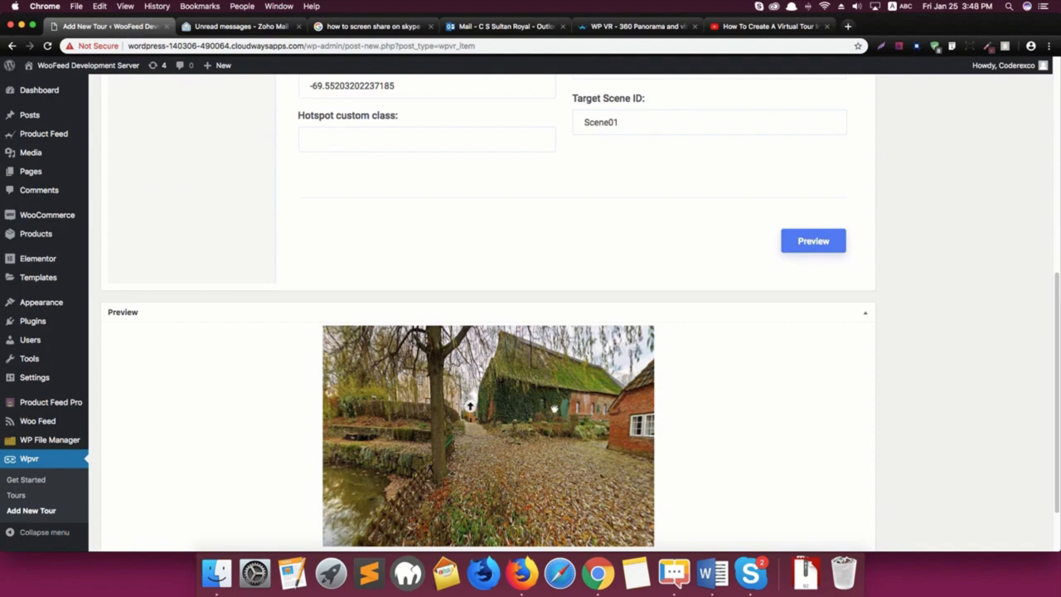
pyautogui.moveTo(470, 408)
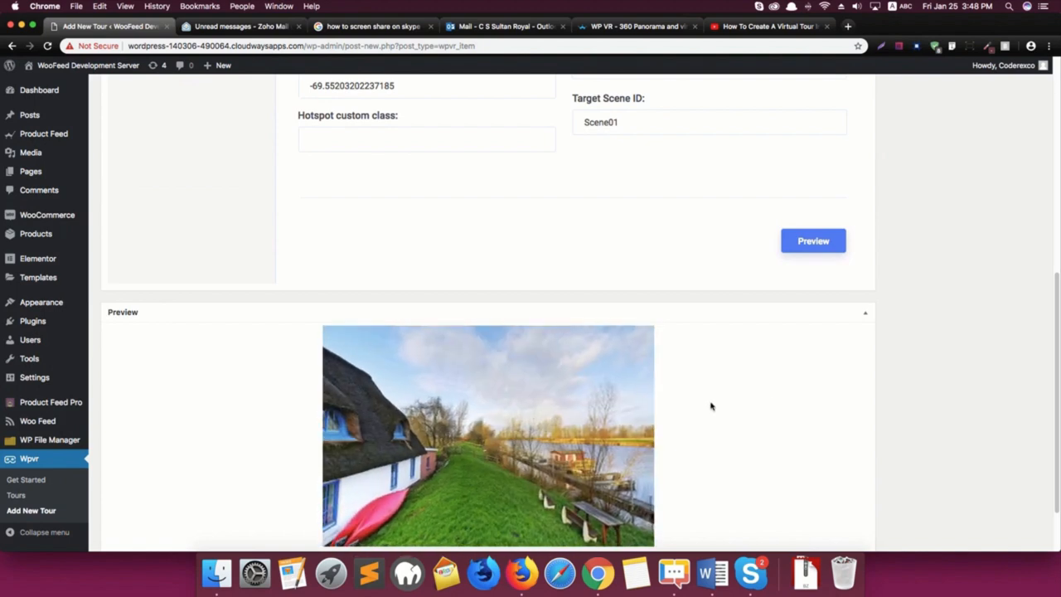
# Select the General tab's fade duration, then review Scene 2's default scene settings
pyautogui.scroll(3)
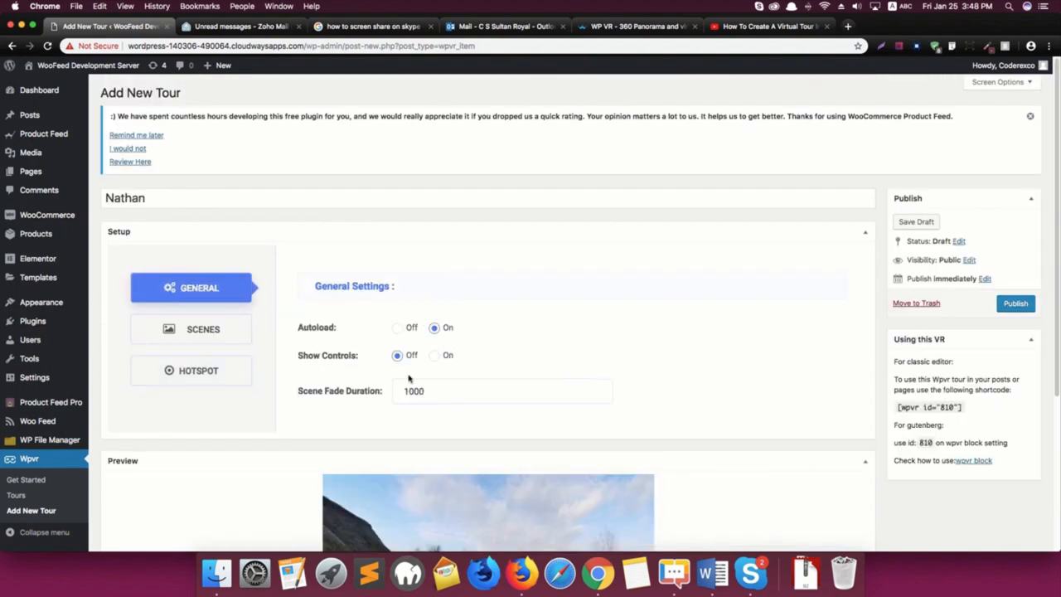
pyautogui.click(501, 391)
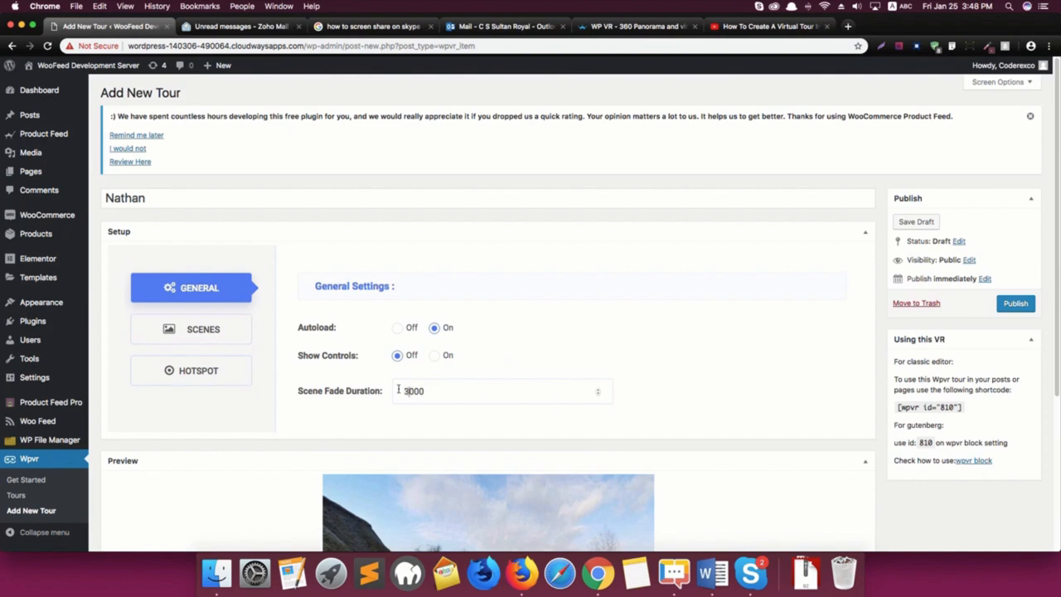
pyautogui.click(203, 329)
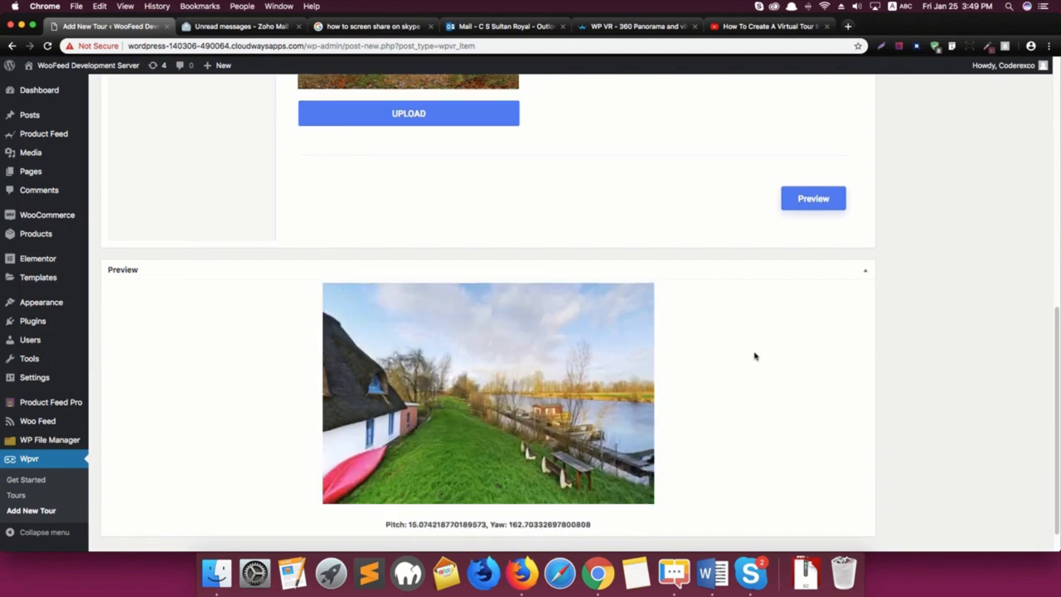
pyautogui.scroll(3)
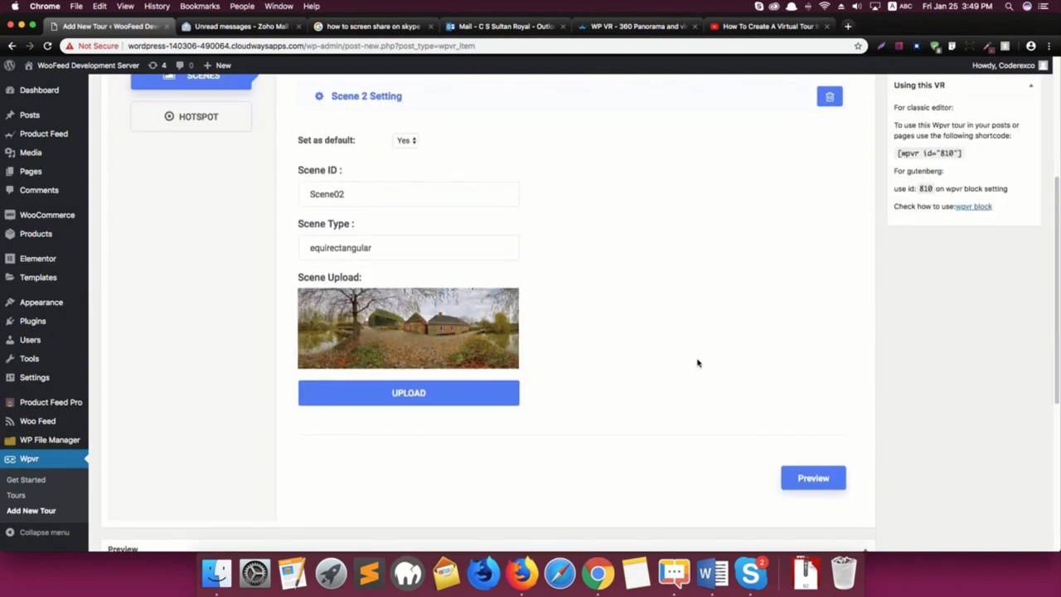
pyautogui.scroll(3)
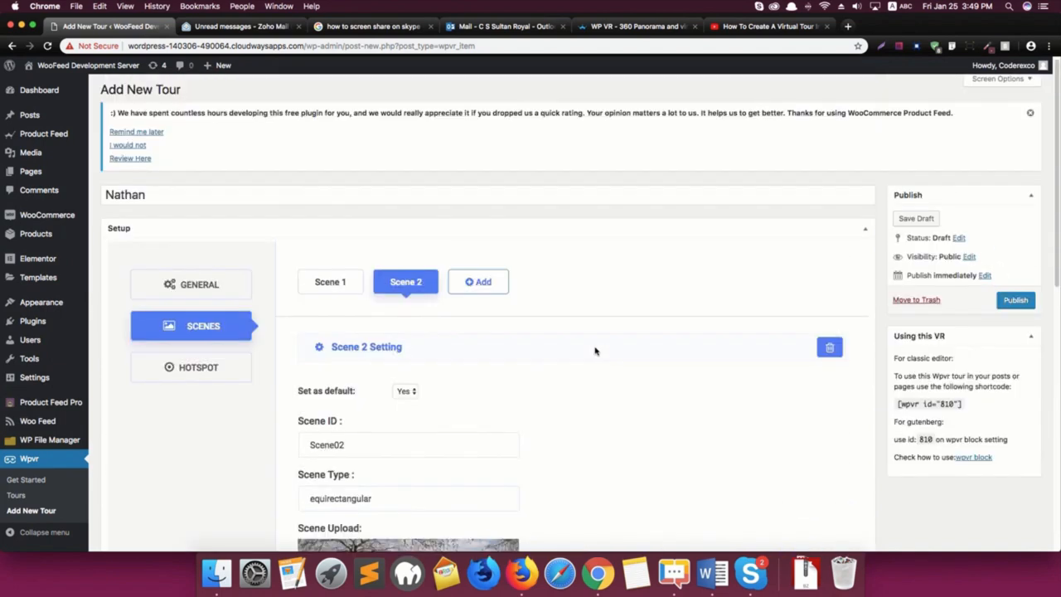
pyautogui.moveTo(252, 354)
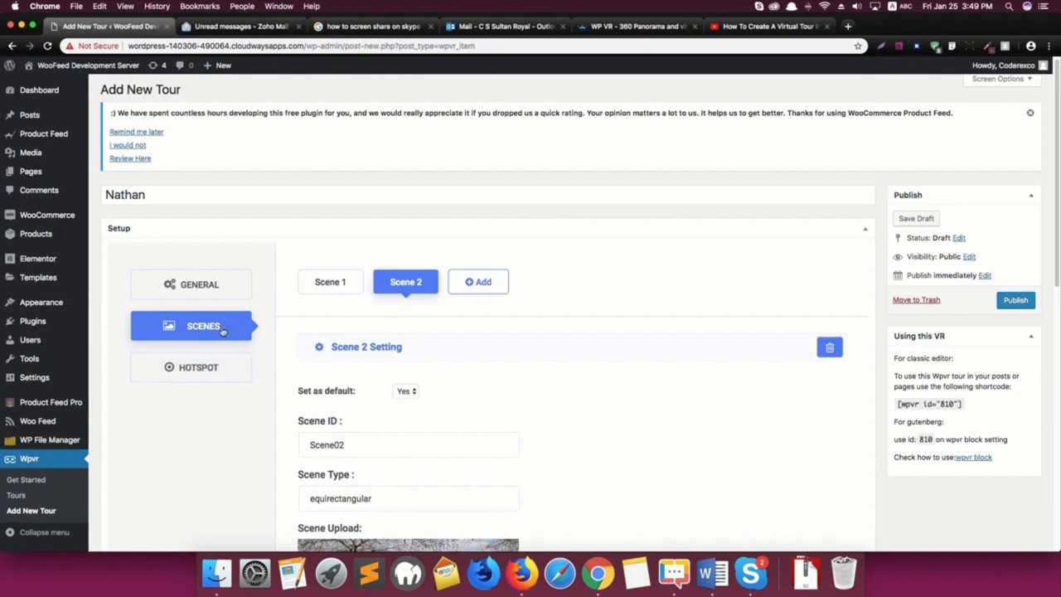
pyautogui.moveTo(319, 300)
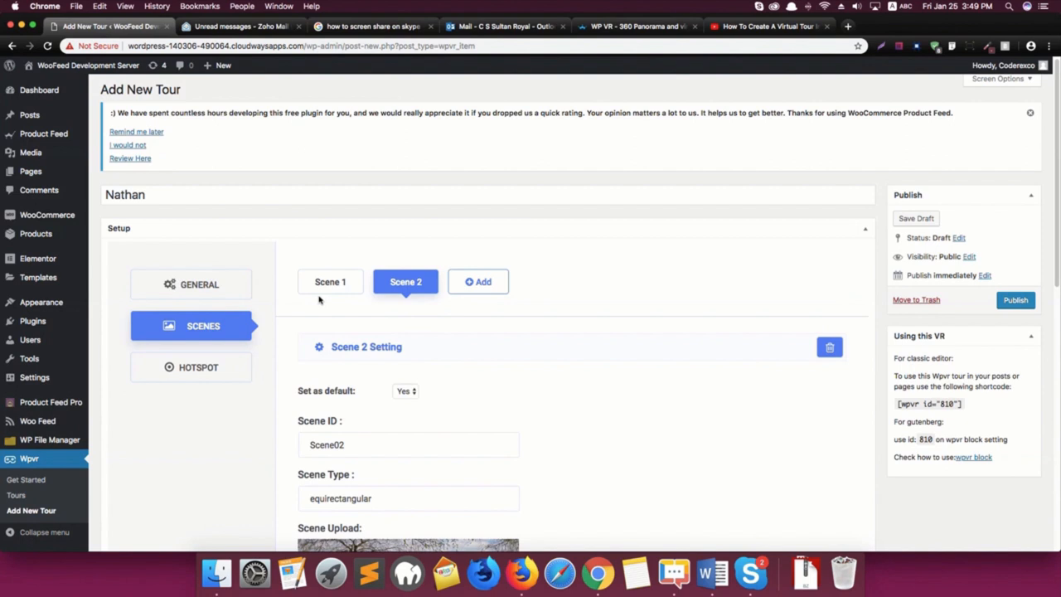
pyautogui.moveTo(295, 304)
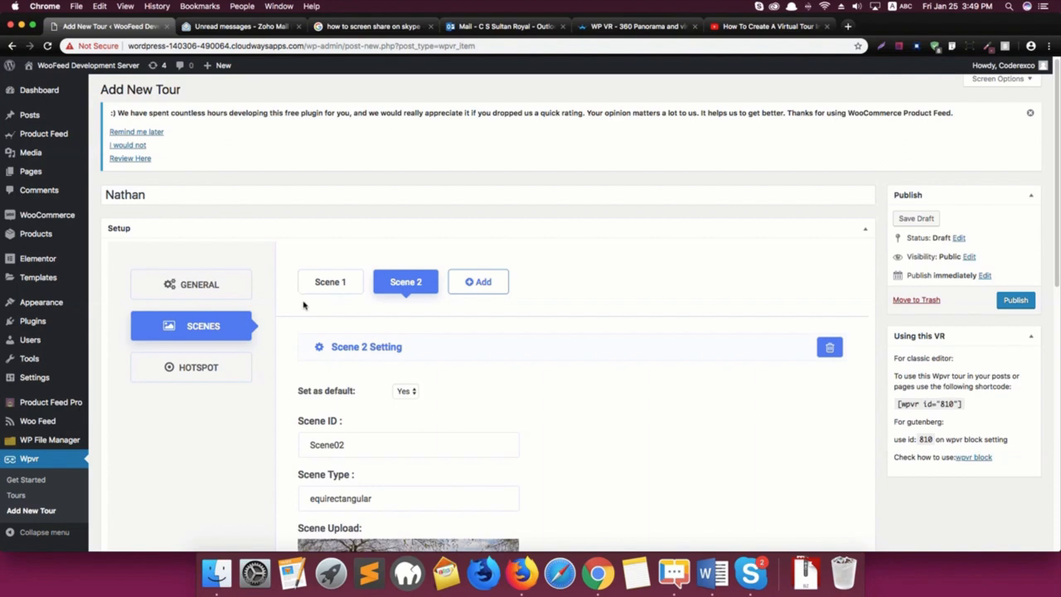
pyautogui.moveTo(392, 327)
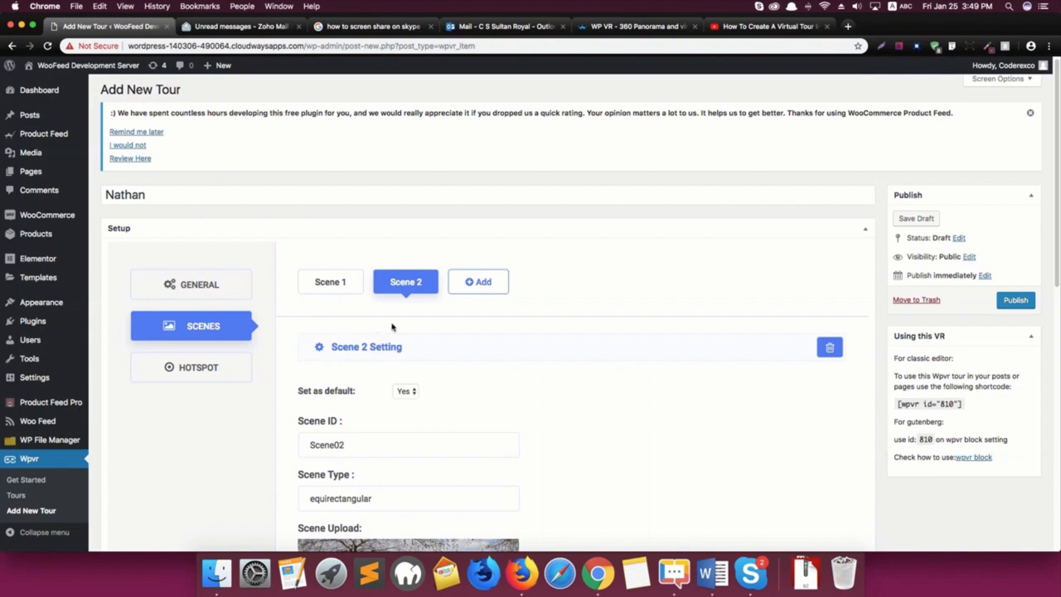
# Scroll back to the Publish box and submit the tour for publishing
pyautogui.scroll(-3)
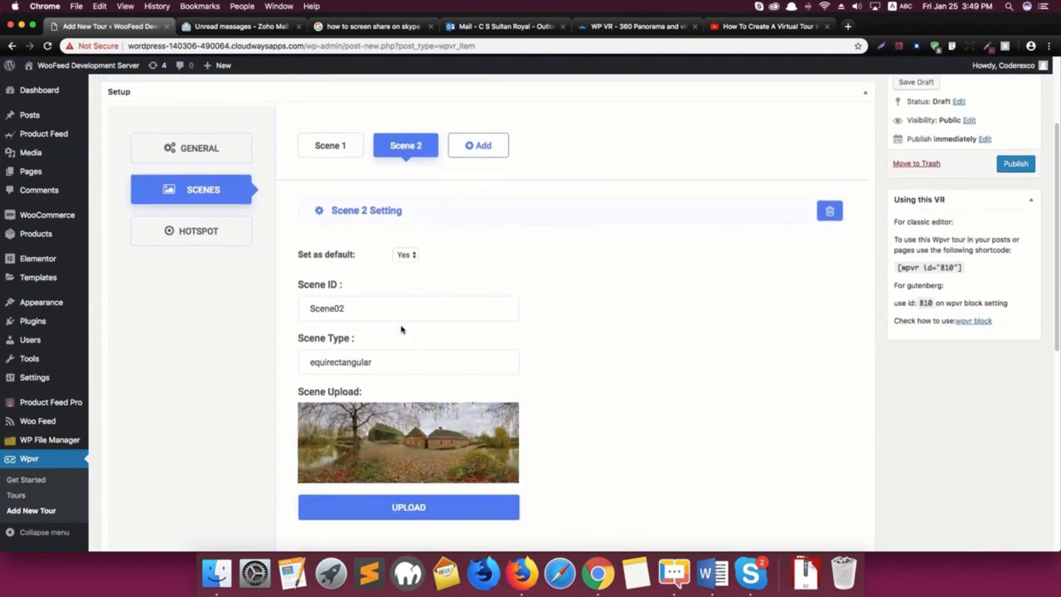
pyautogui.scroll(-3)
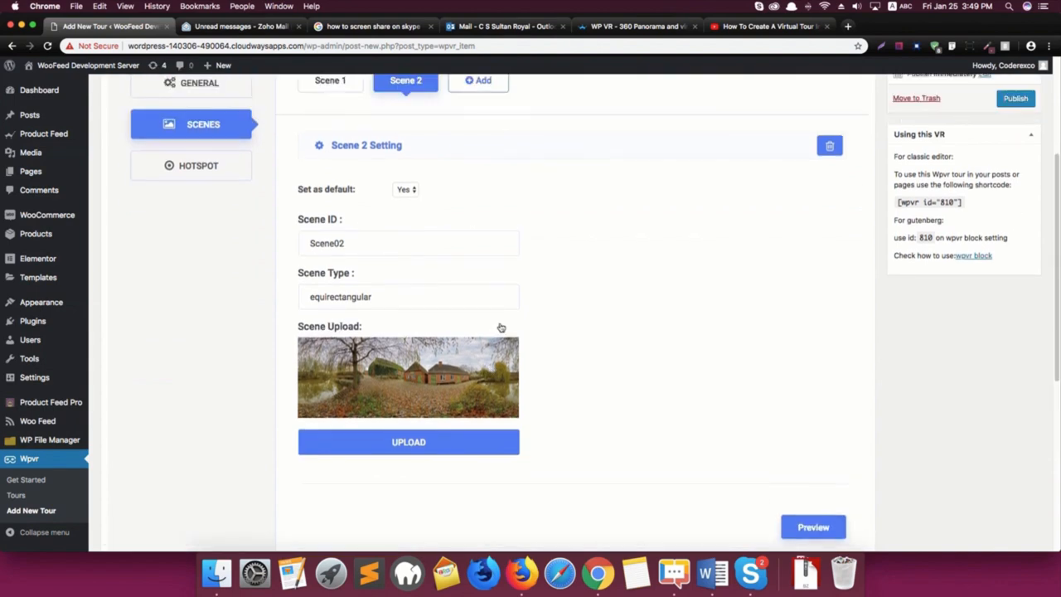
pyautogui.scroll(3)
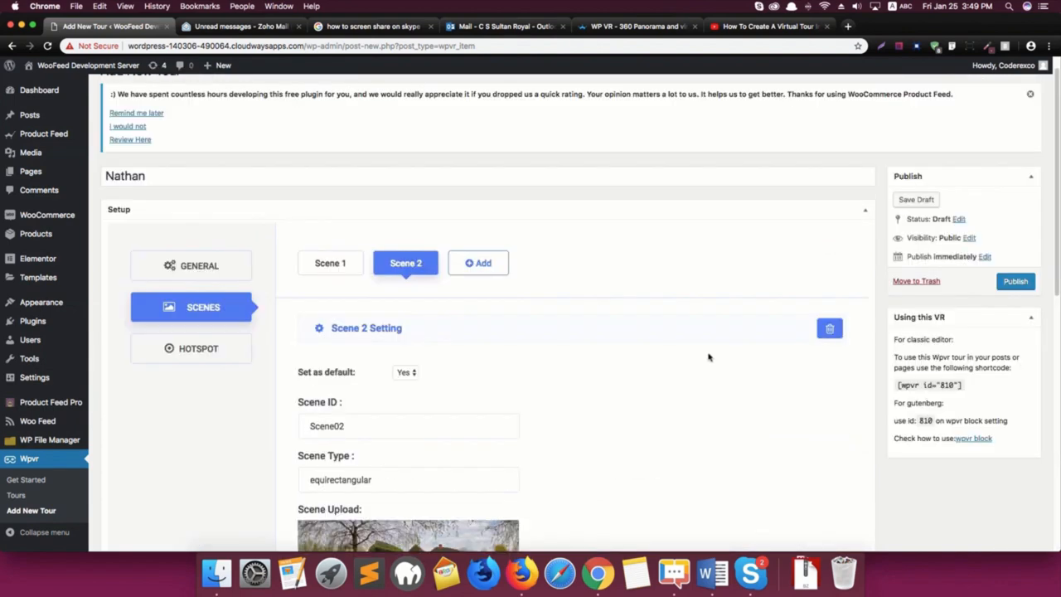
pyautogui.scroll(-3)
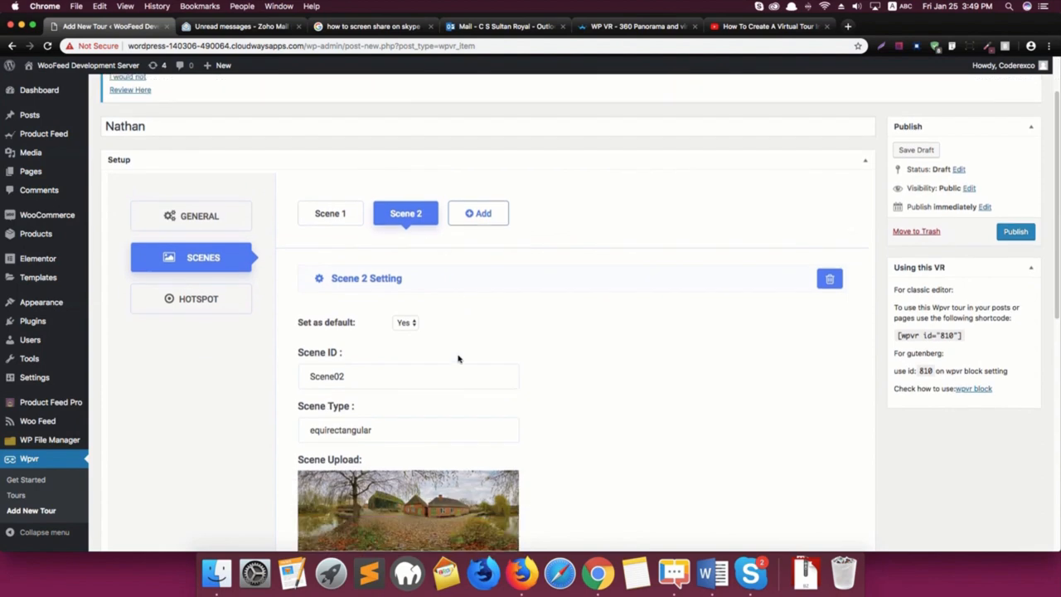
pyautogui.moveTo(675, 393)
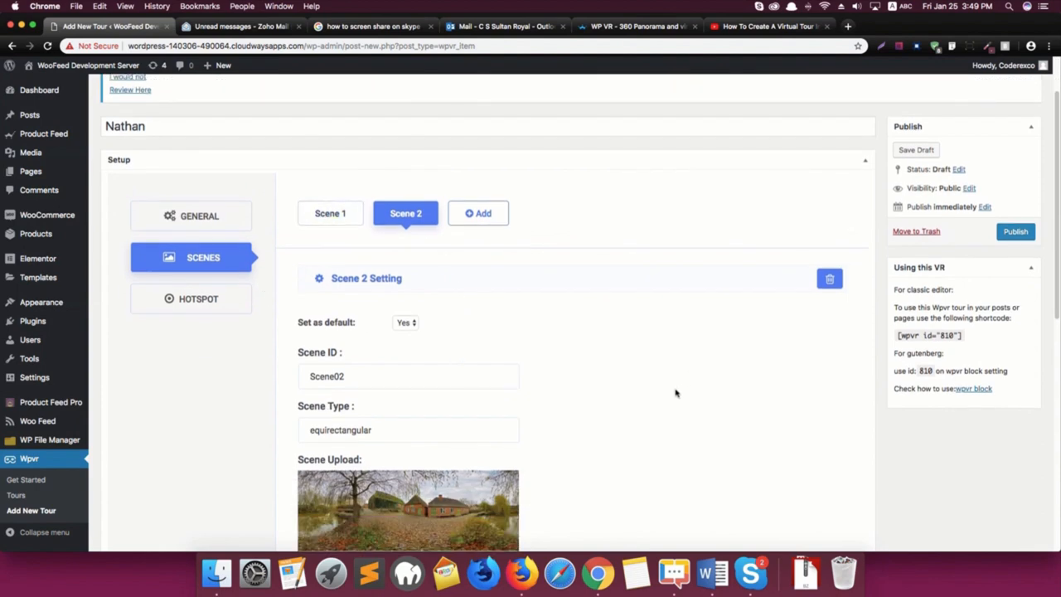
pyautogui.scroll(3)
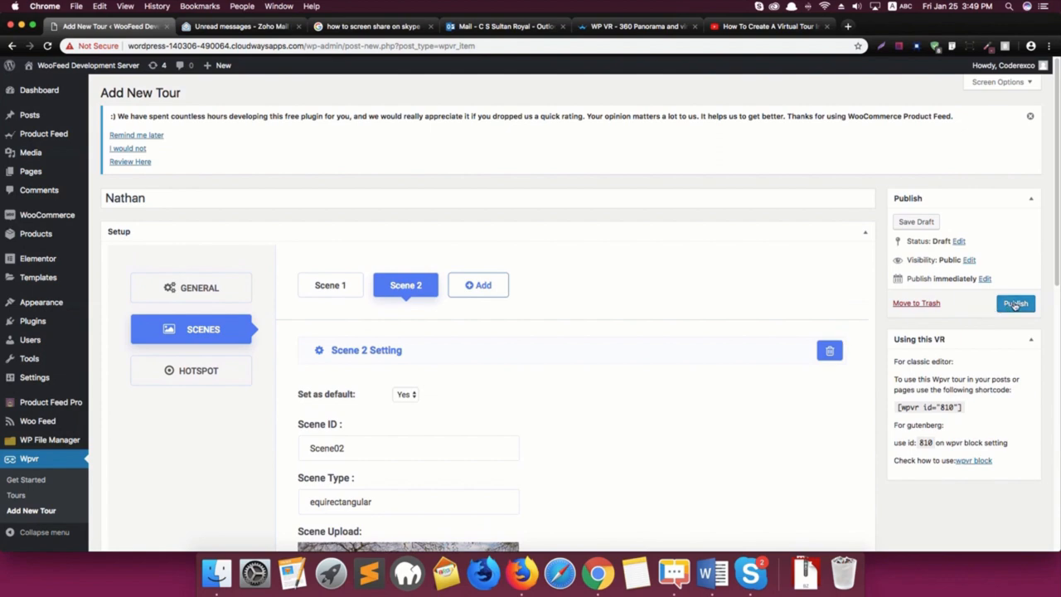
pyautogui.click(1016, 303)
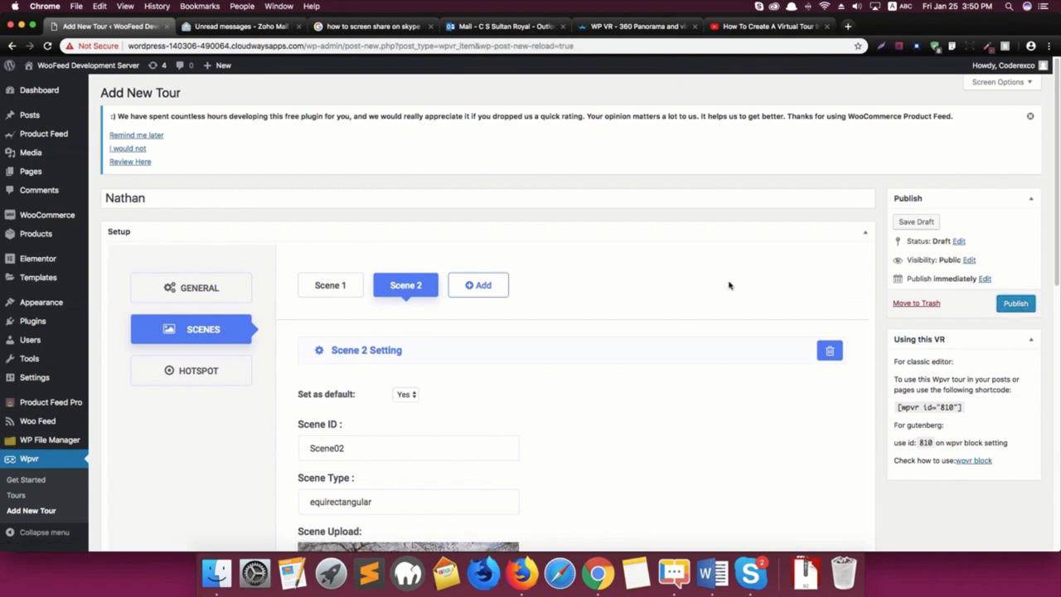
# Delete Scene 1's empty second hotspot, leaving only hotspot H01
pyautogui.scroll(-3)
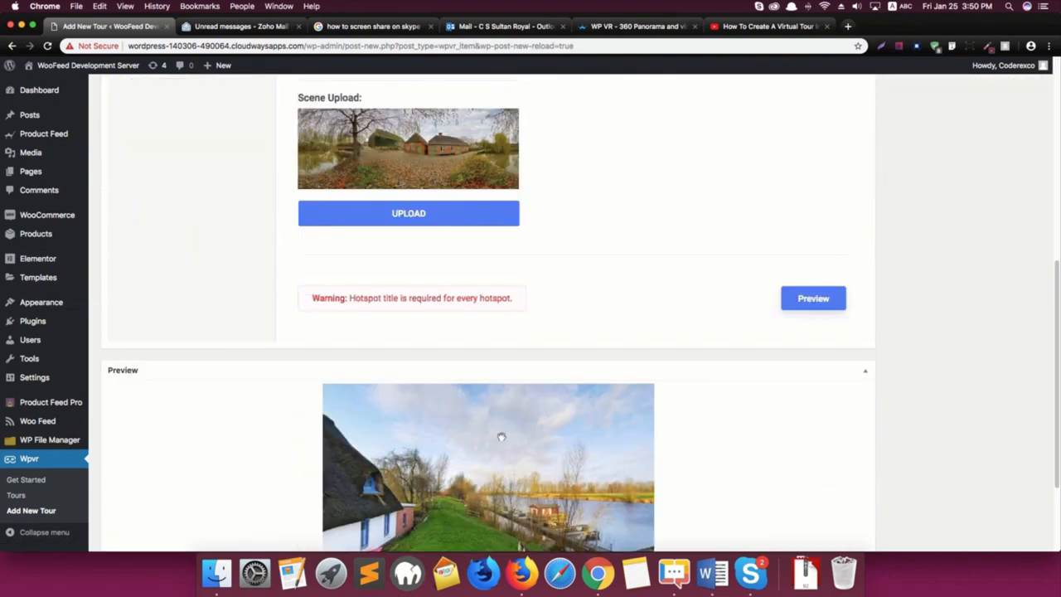
pyautogui.scroll(3)
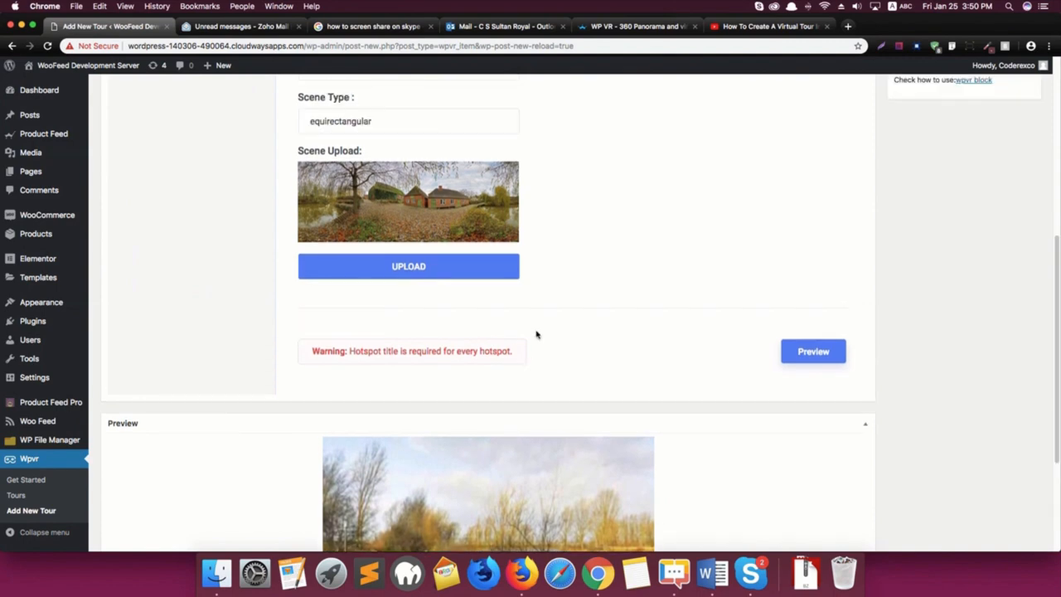
pyautogui.scroll(3)
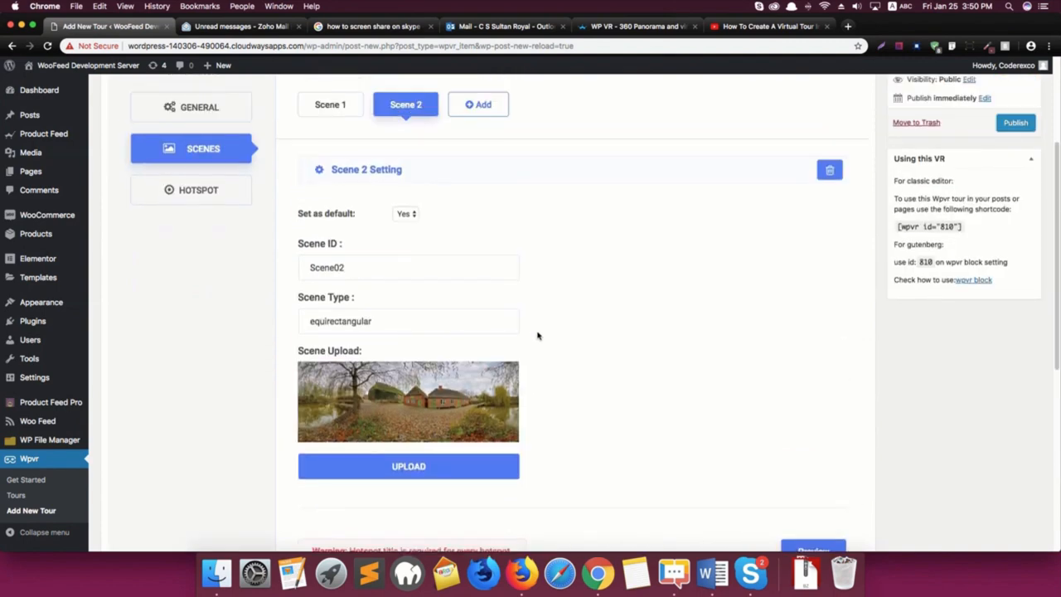
pyautogui.click(330, 105)
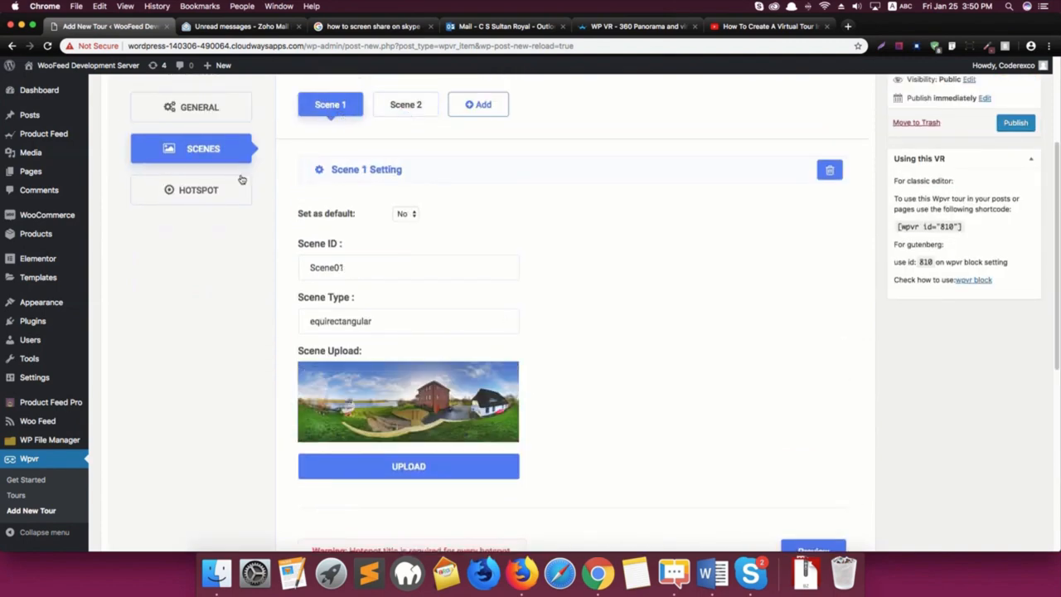
pyautogui.click(198, 190)
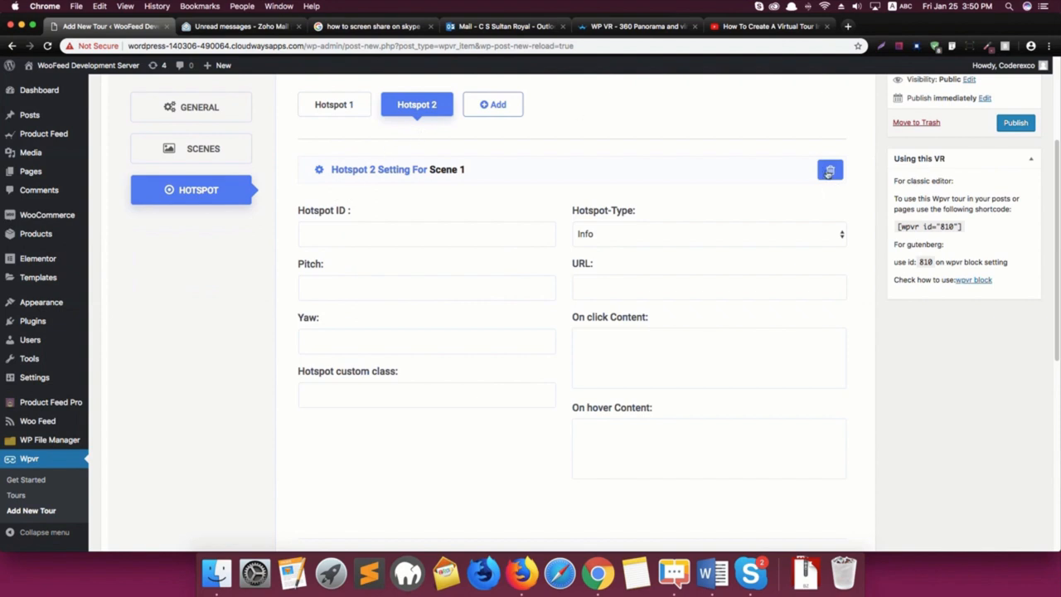
pyautogui.click(334, 104)
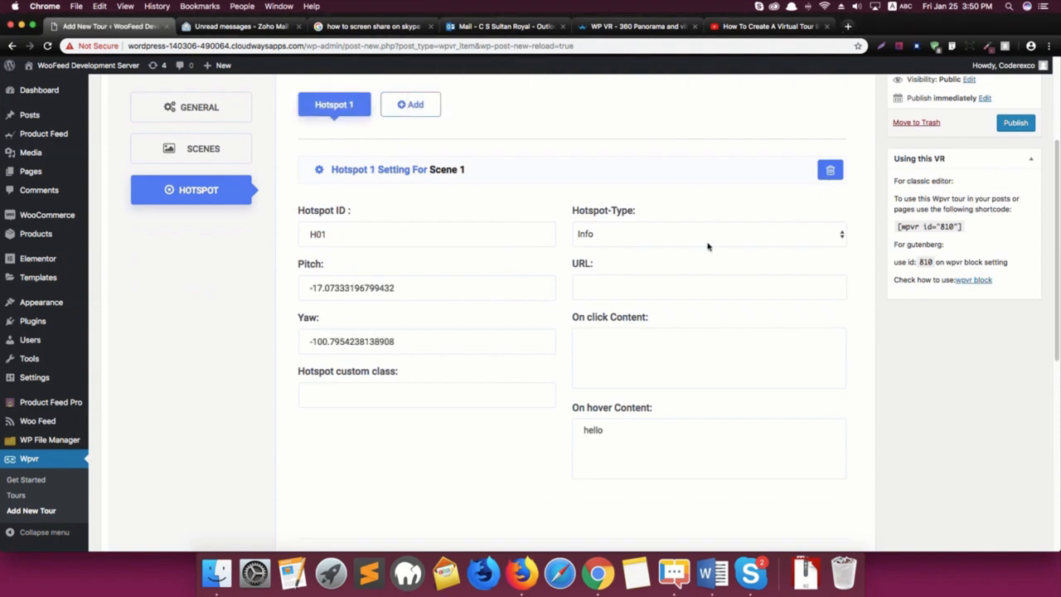
# Publish the Nathan tour, producing the shortcode [wpvr id="810"]
pyautogui.scroll(-3)
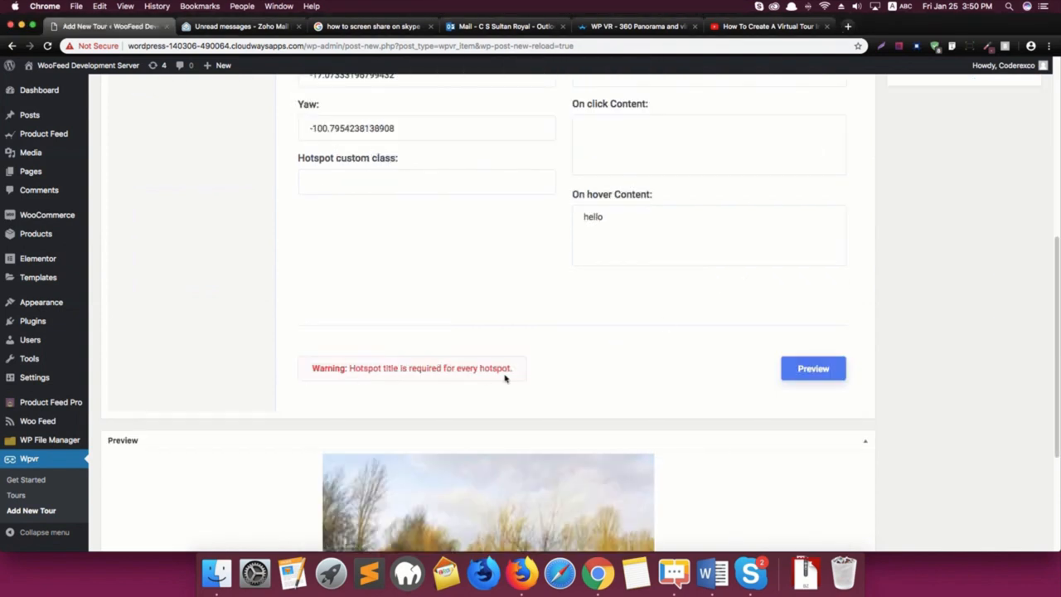
pyautogui.scroll(3)
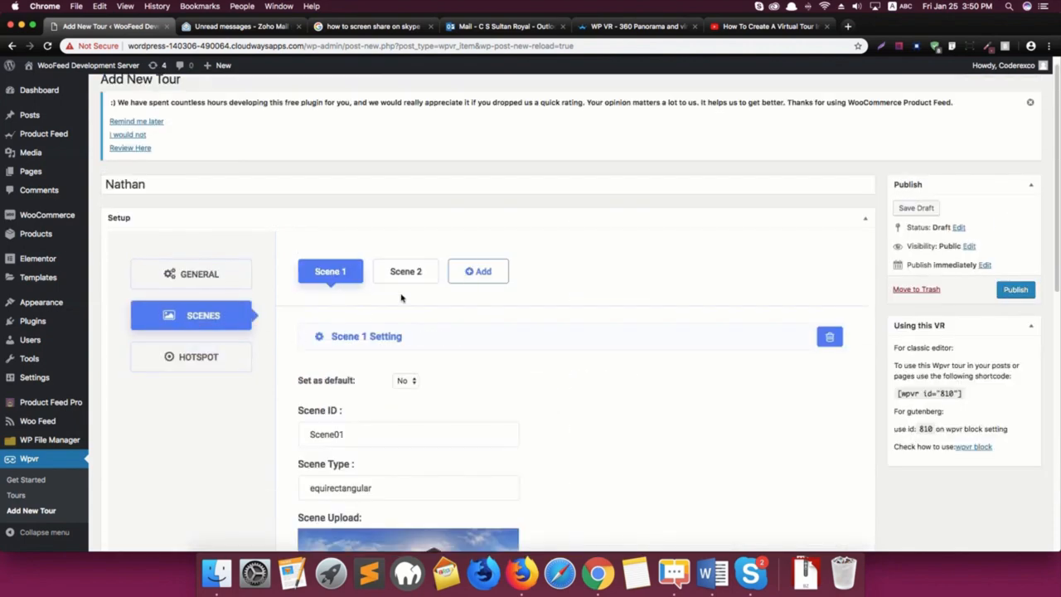
pyautogui.click(1015, 290)
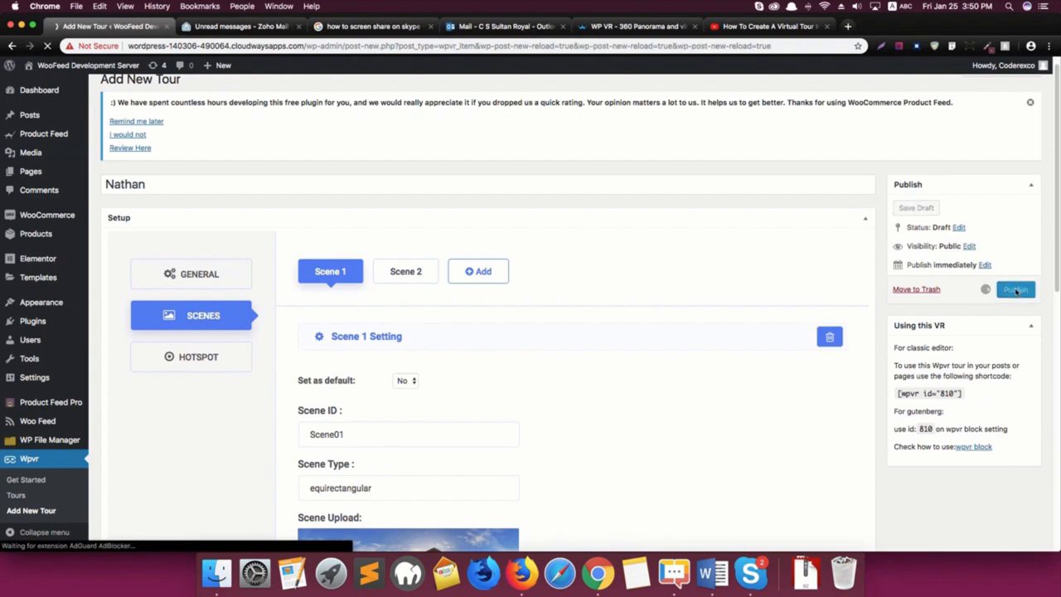
pyautogui.click(1016, 288)
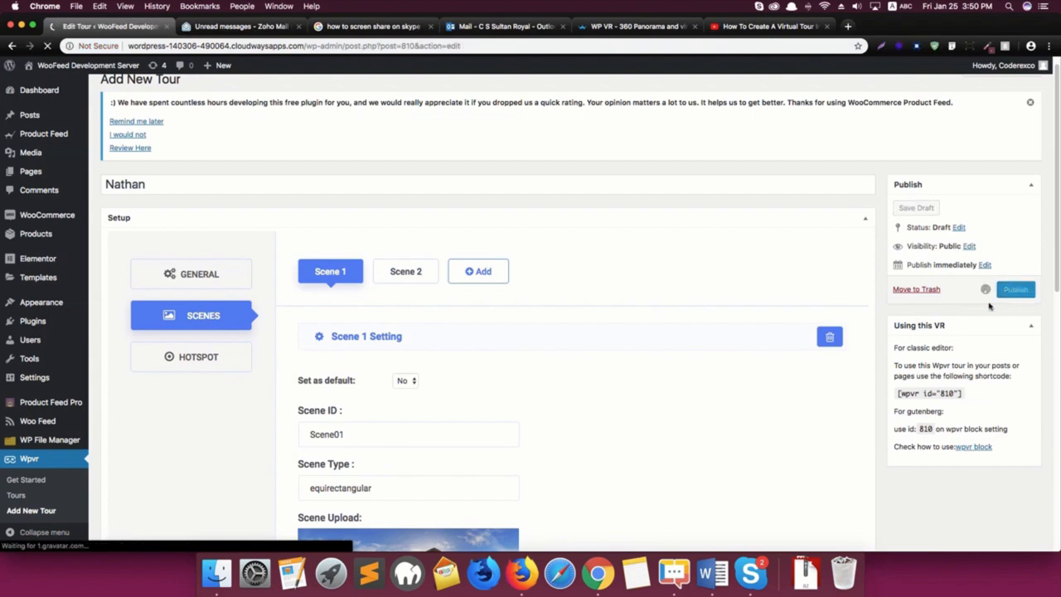
pyautogui.click(1016, 290)
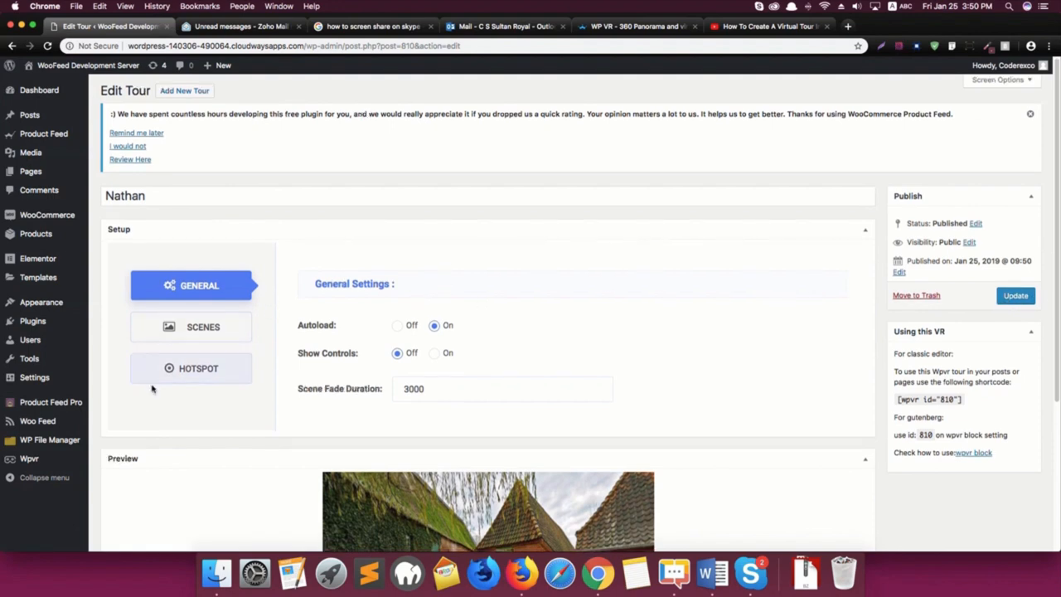
# Show the Wpvr Tours list with Nathan's shortcode [wpvr id="810"]
pyautogui.click(29, 458)
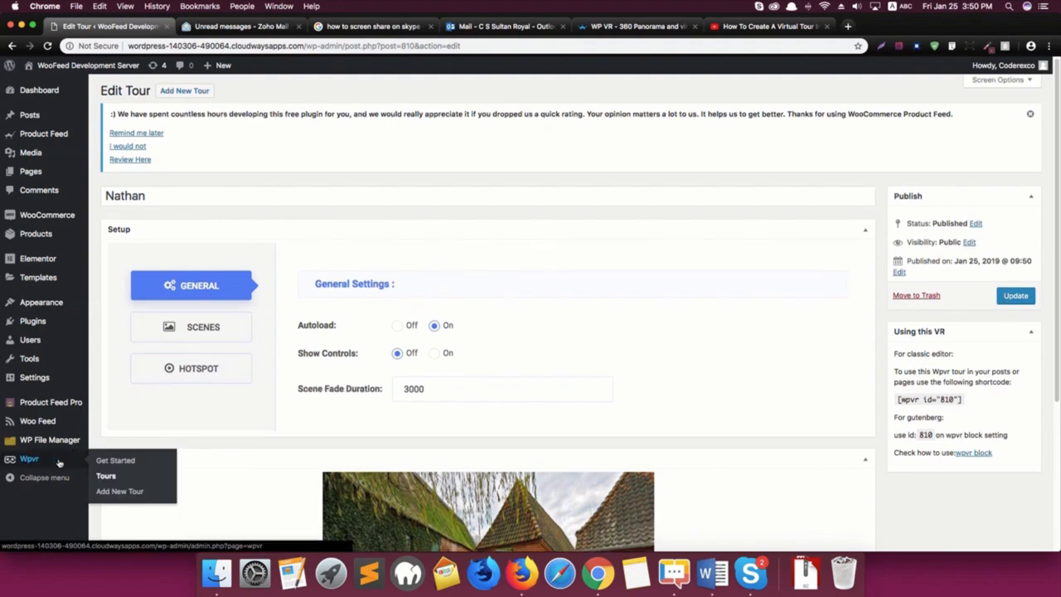
pyautogui.click(105, 475)
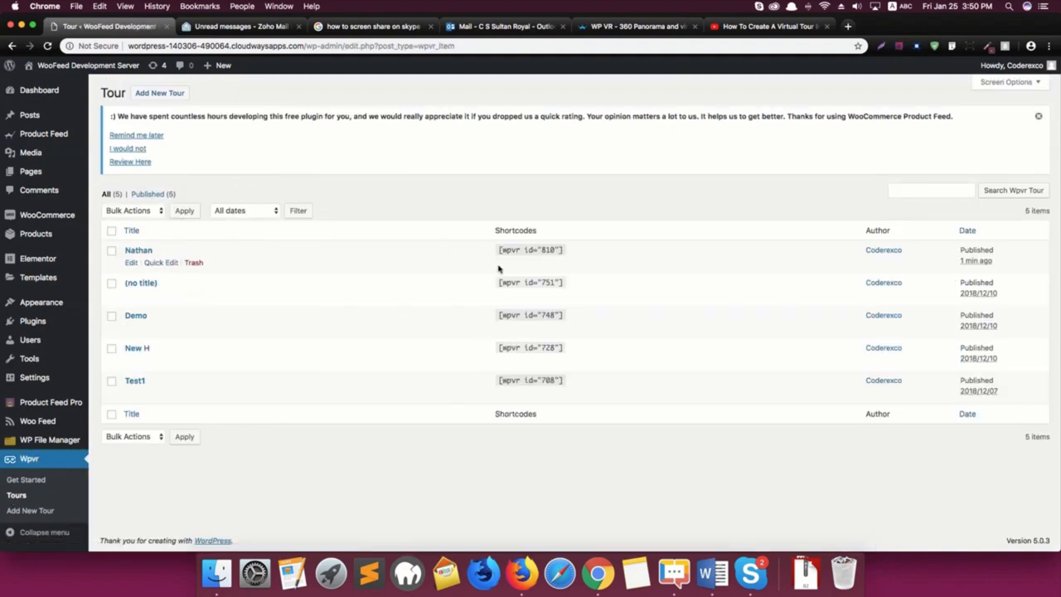
pyautogui.moveTo(138, 250)
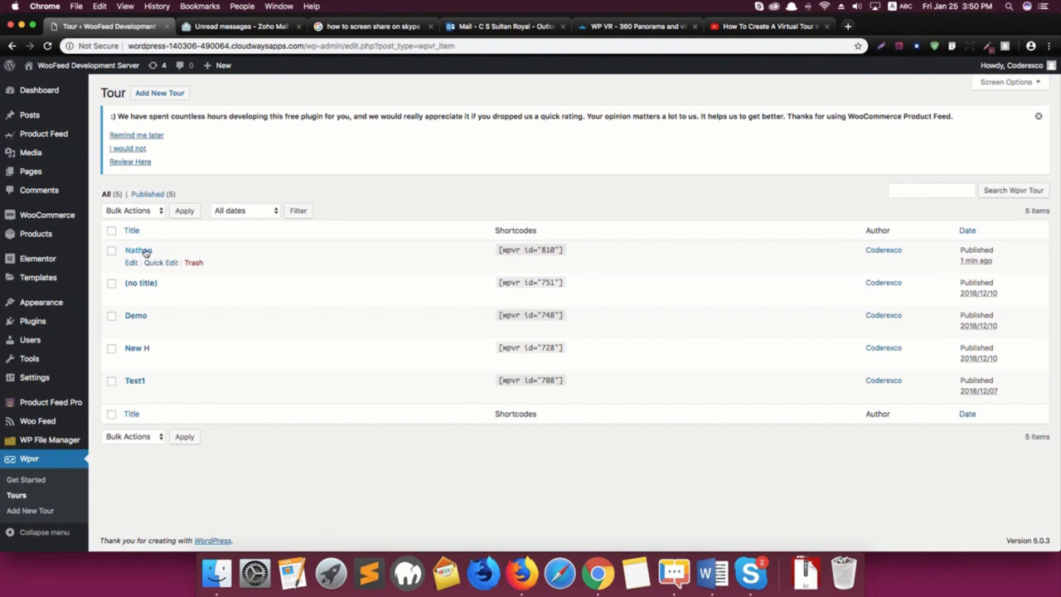
pyautogui.moveTo(525, 246)
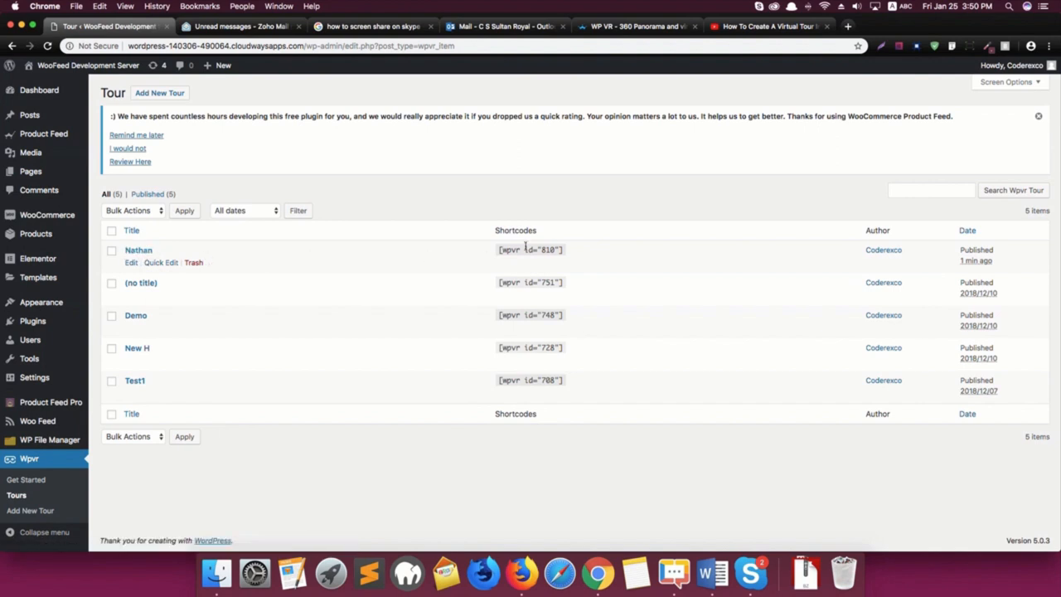
pyautogui.moveTo(223, 256)
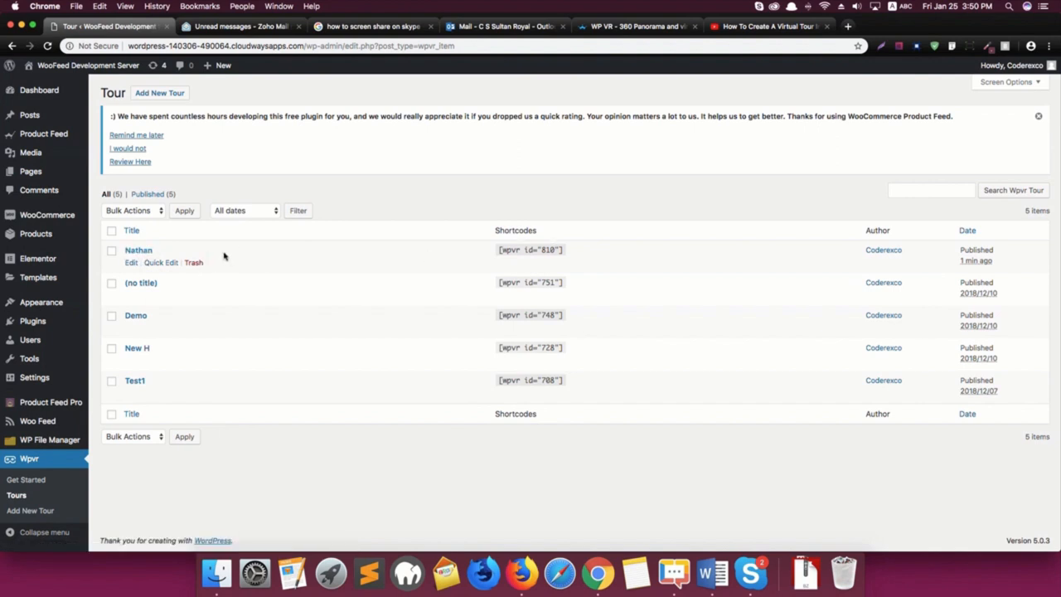
pyautogui.moveTo(266, 245)
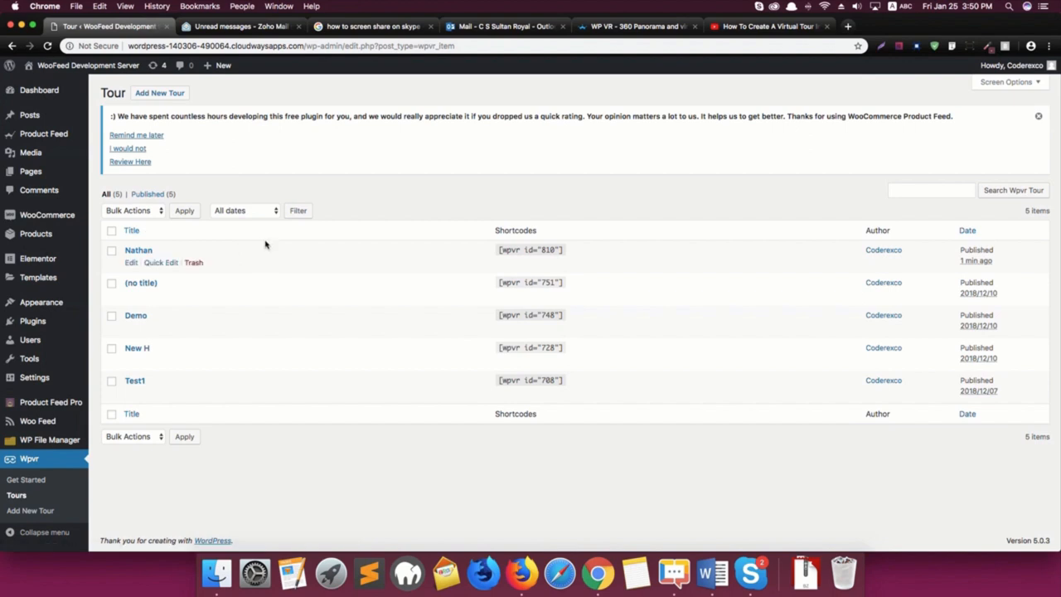
pyautogui.click(131, 230)
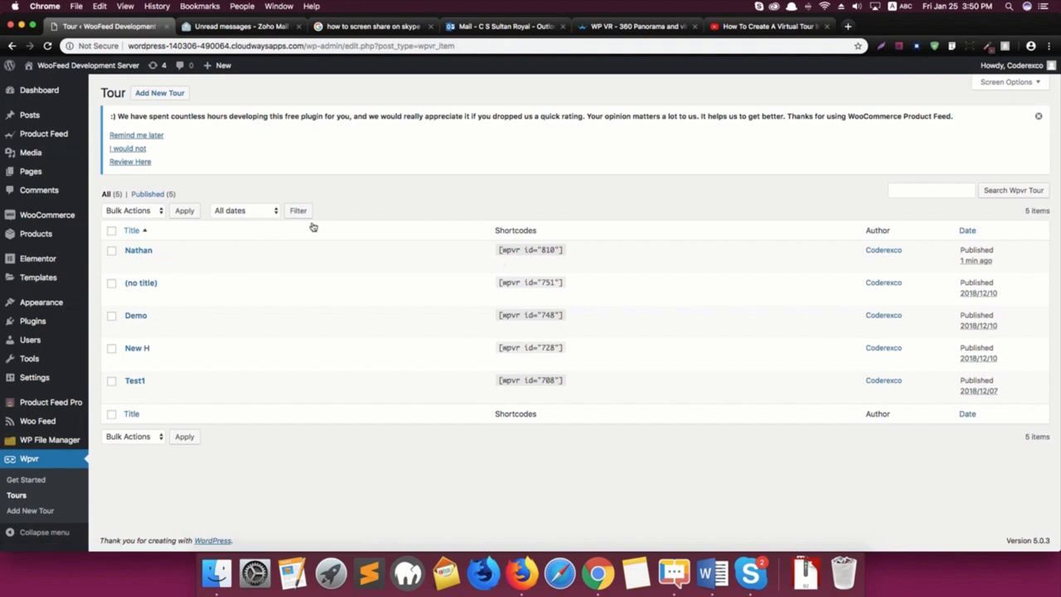
pyautogui.moveTo(360, 248)
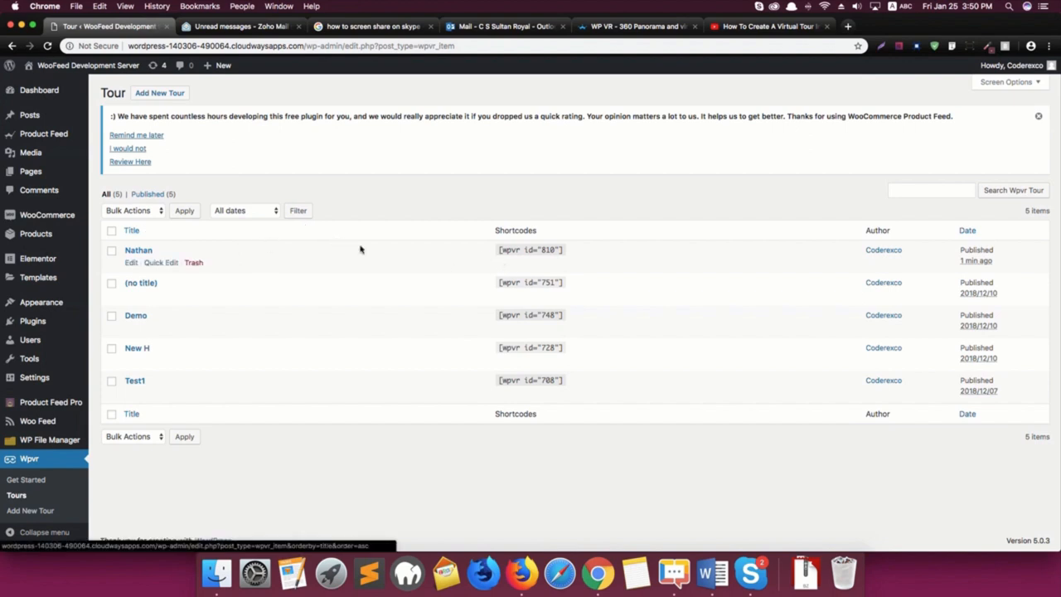
pyautogui.moveTo(33, 114)
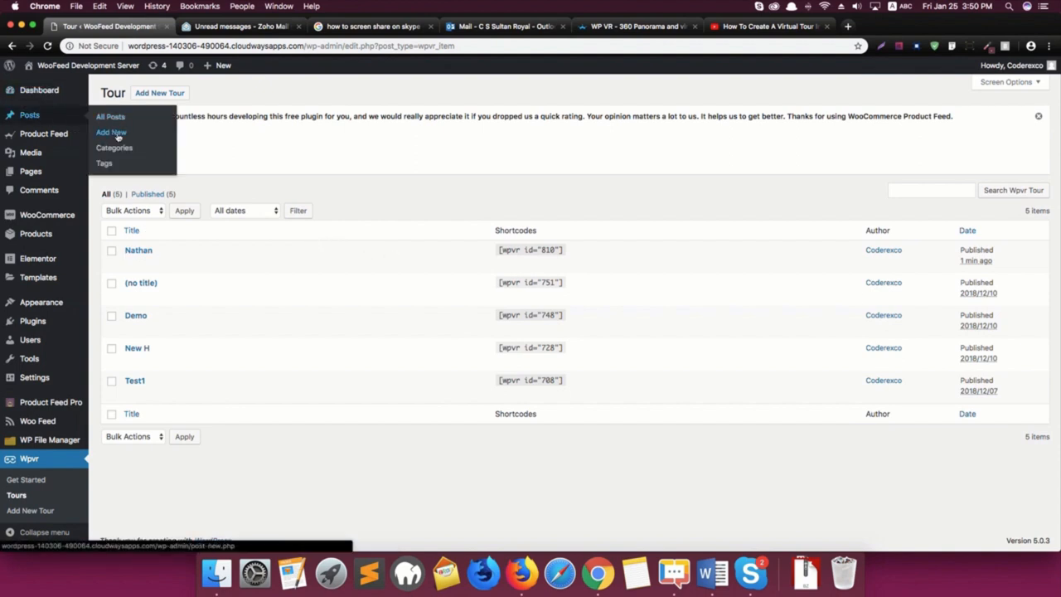
# Add shortcode [wpvr id="810"] to a new post and preview the lakeside tour
pyautogui.click(110, 132)
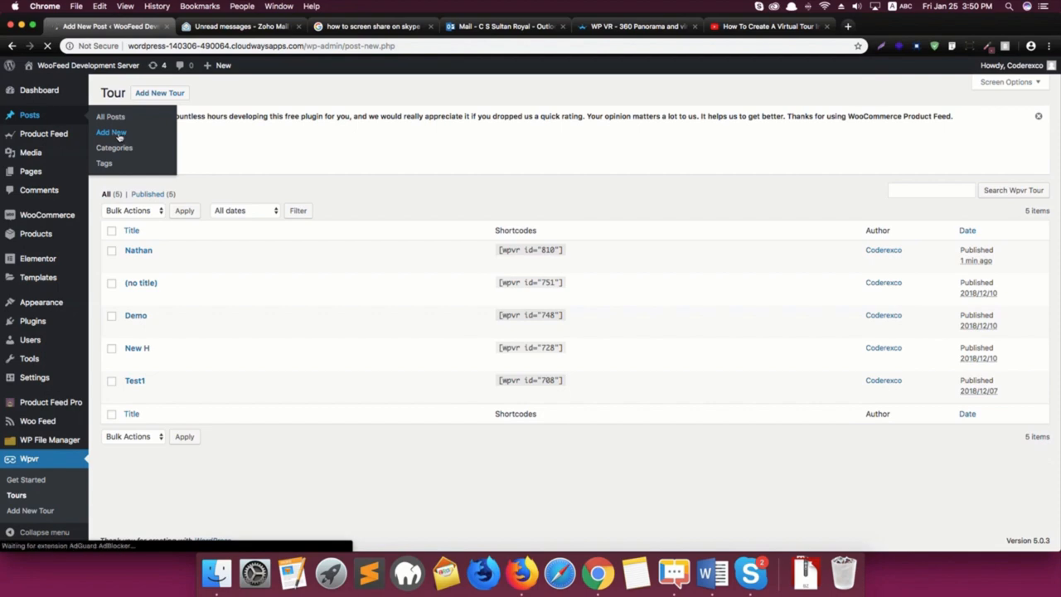
pyautogui.click(111, 132)
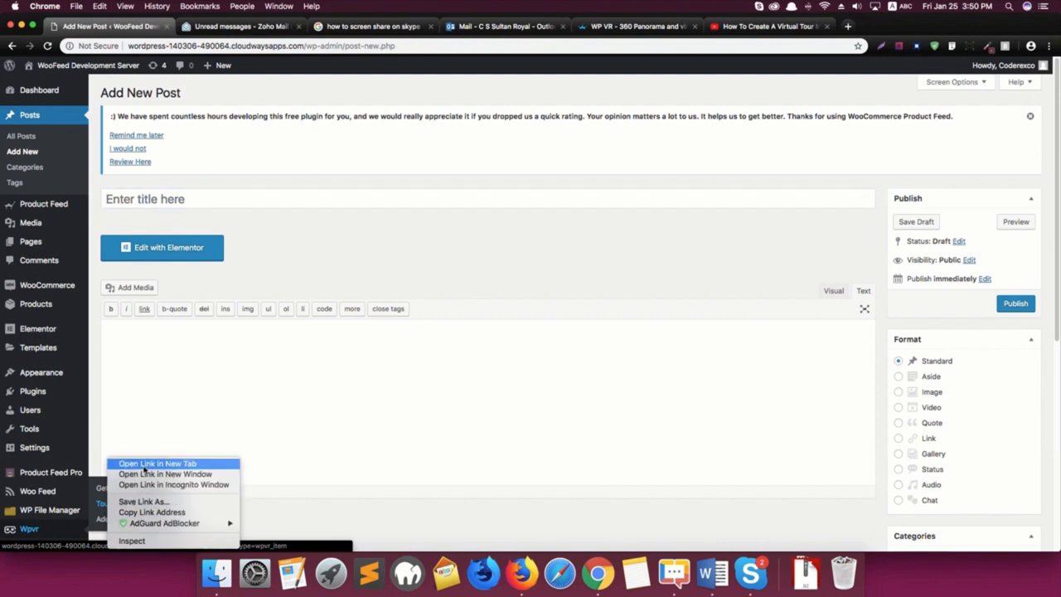
pyautogui.click(157, 463)
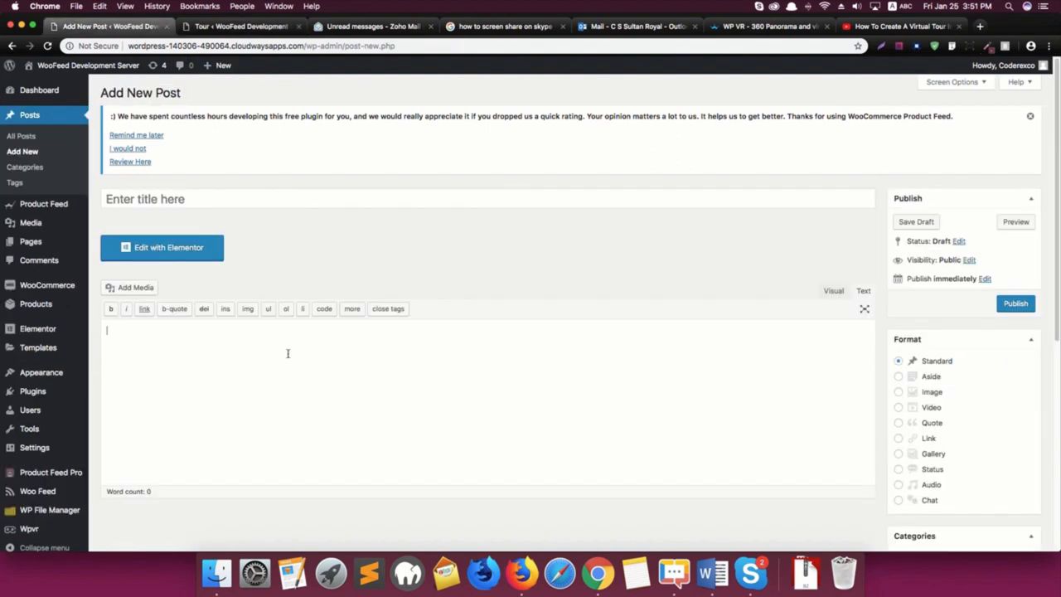
pyautogui.write('[wpvr id="810"]')
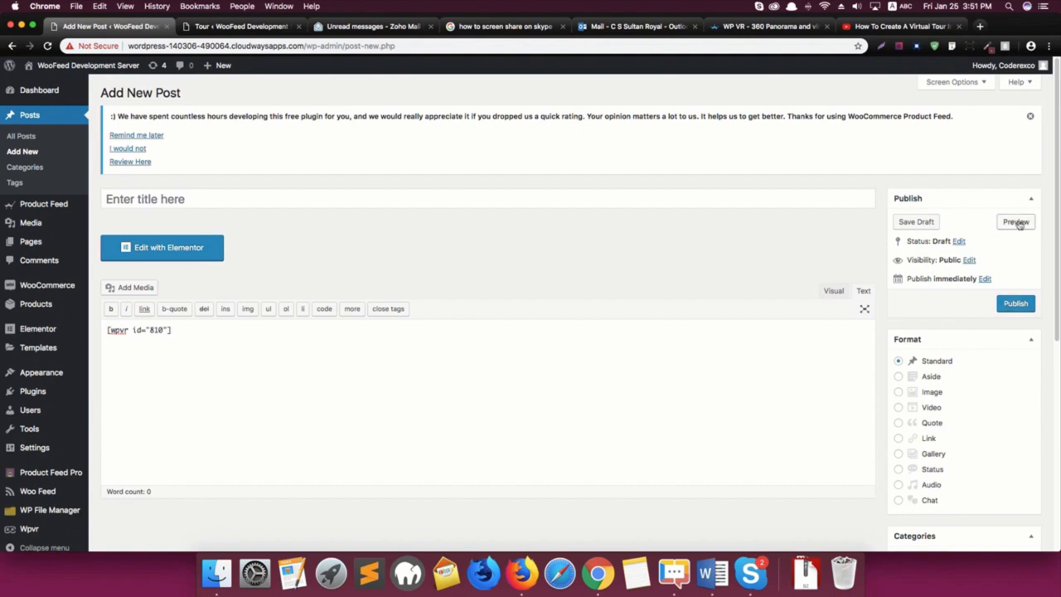
pyautogui.click(1015, 221)
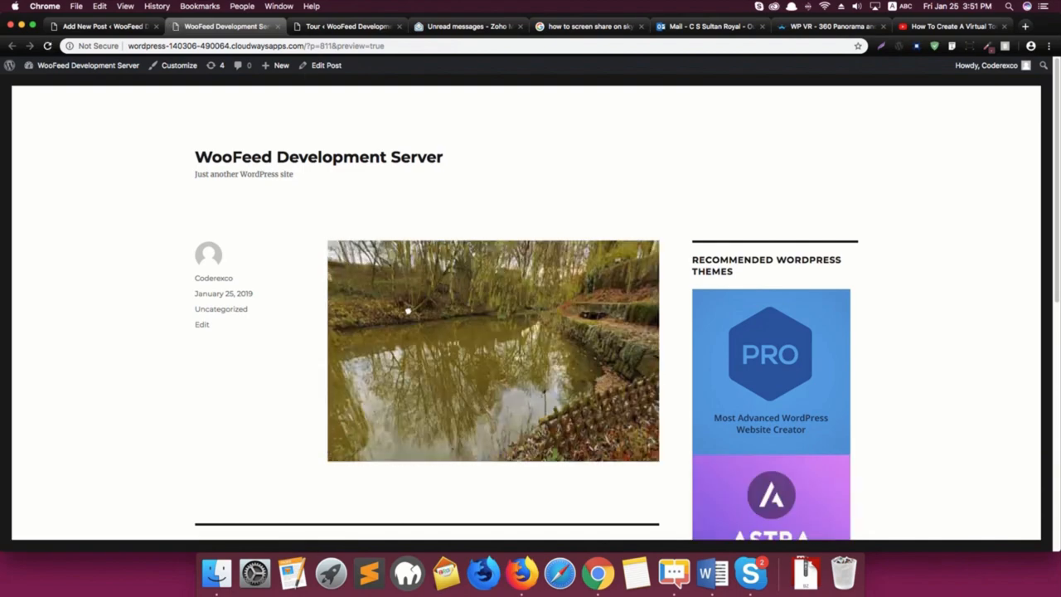
# Change the shortcode to [wpvr id="810" Width=200px Height=300px] and preview the narrow tour
pyautogui.click(99, 26)
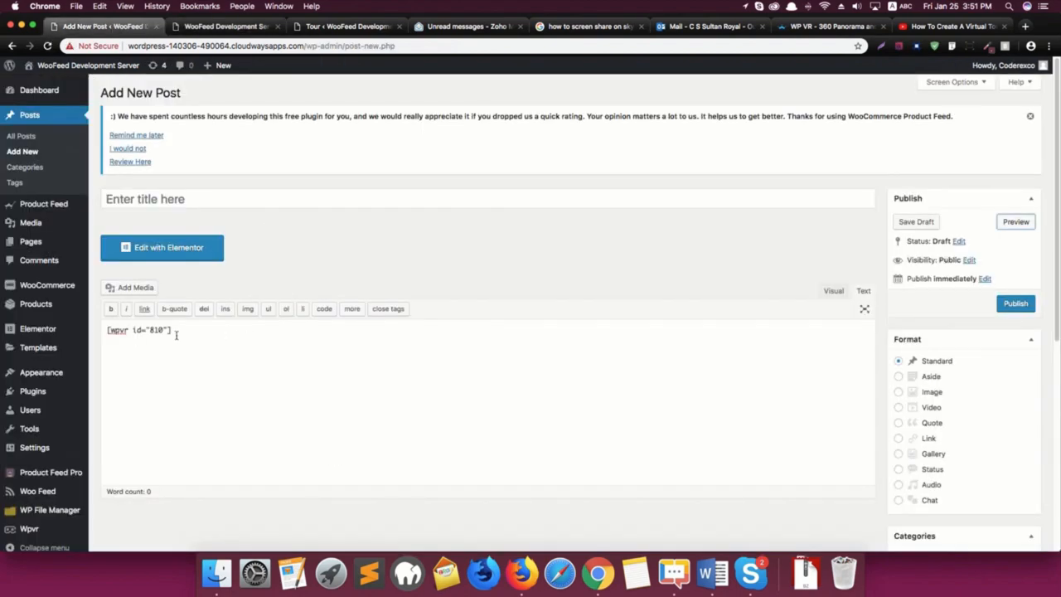
pyautogui.write('W')
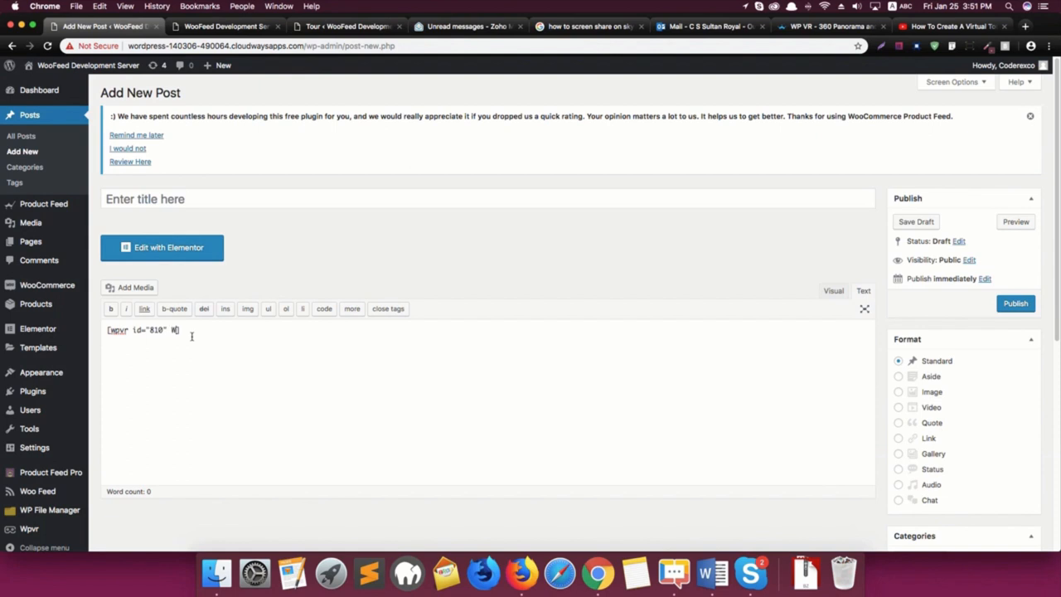
pyautogui.write('Width')
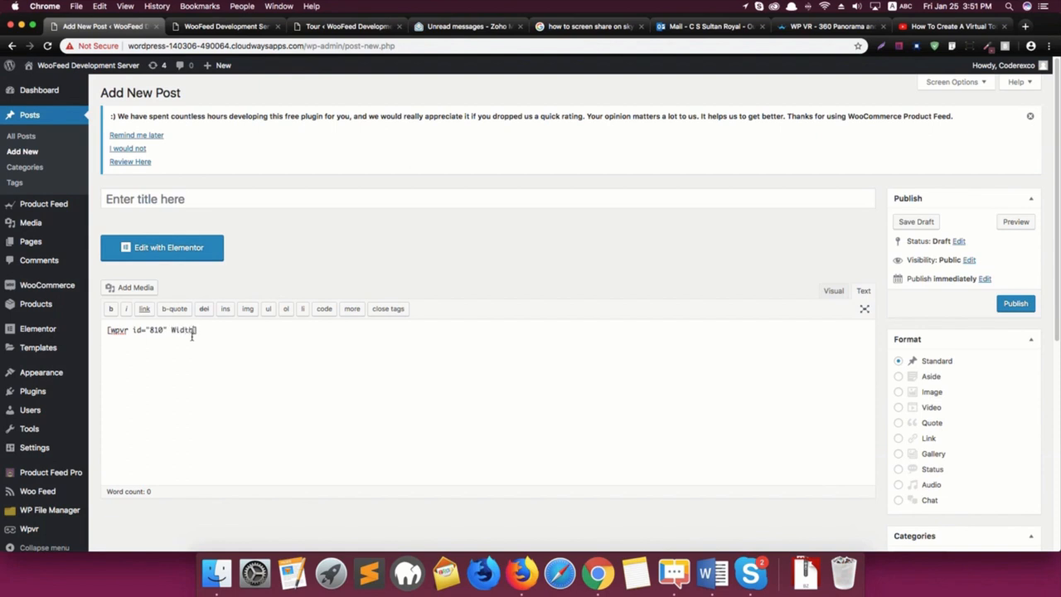
pyautogui.write('=200px')
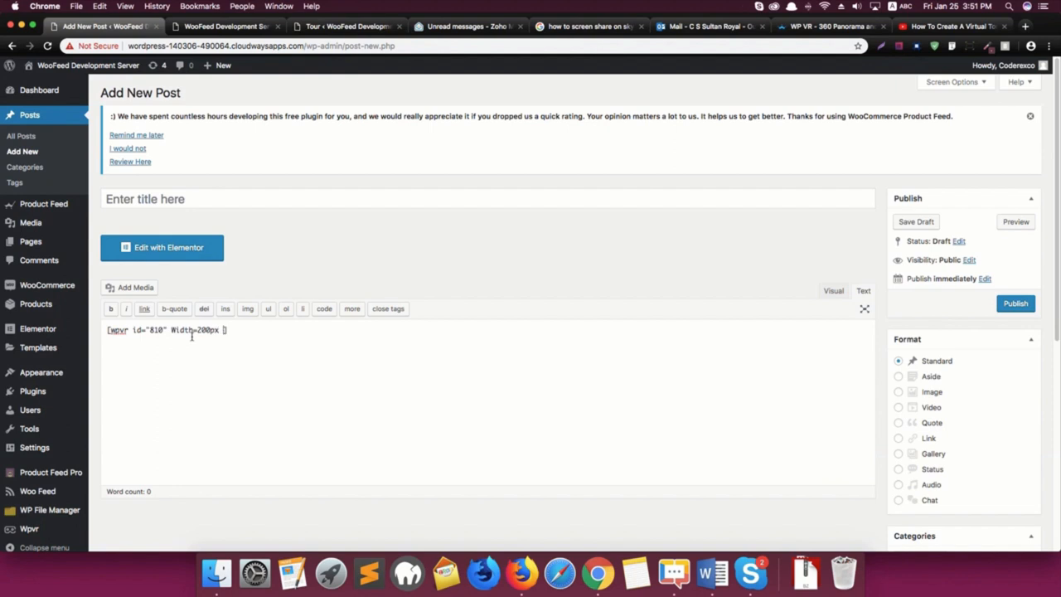
pyautogui.write('Height]')
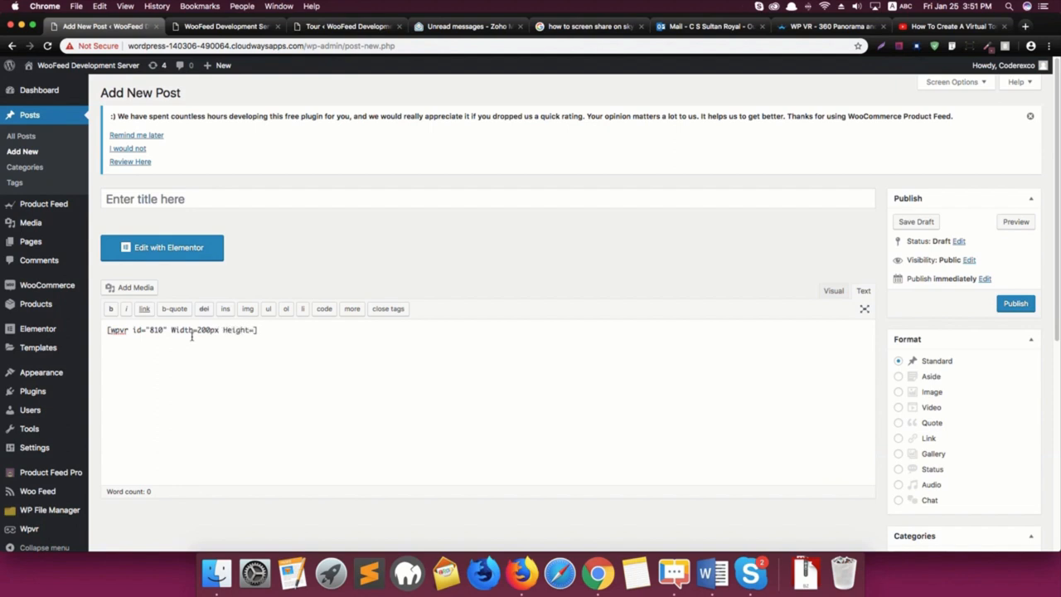
pyautogui.write('300px]')
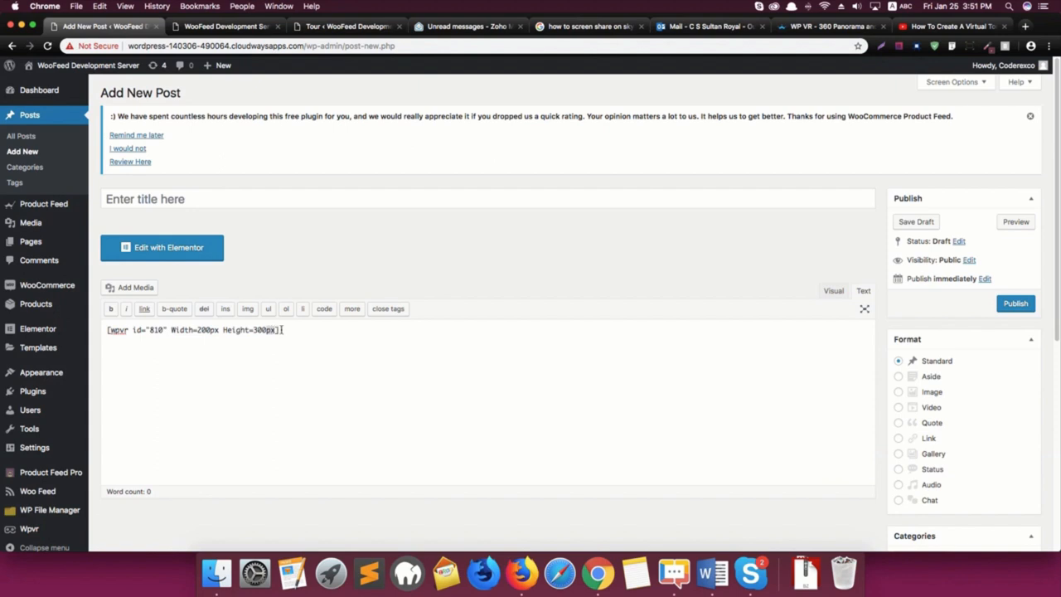
pyautogui.moveTo(1016, 235)
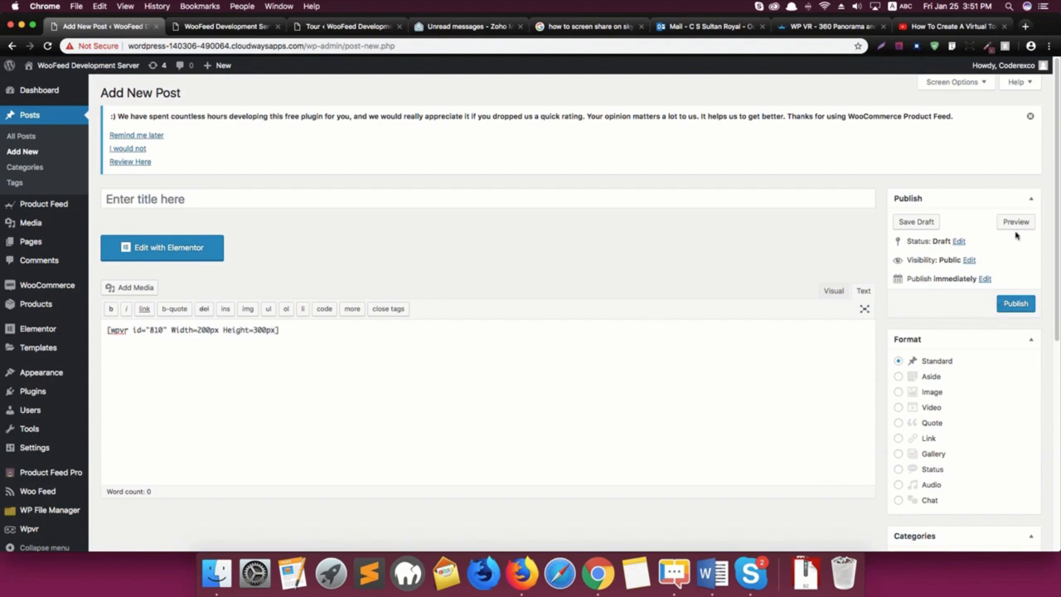
pyautogui.click(1015, 221)
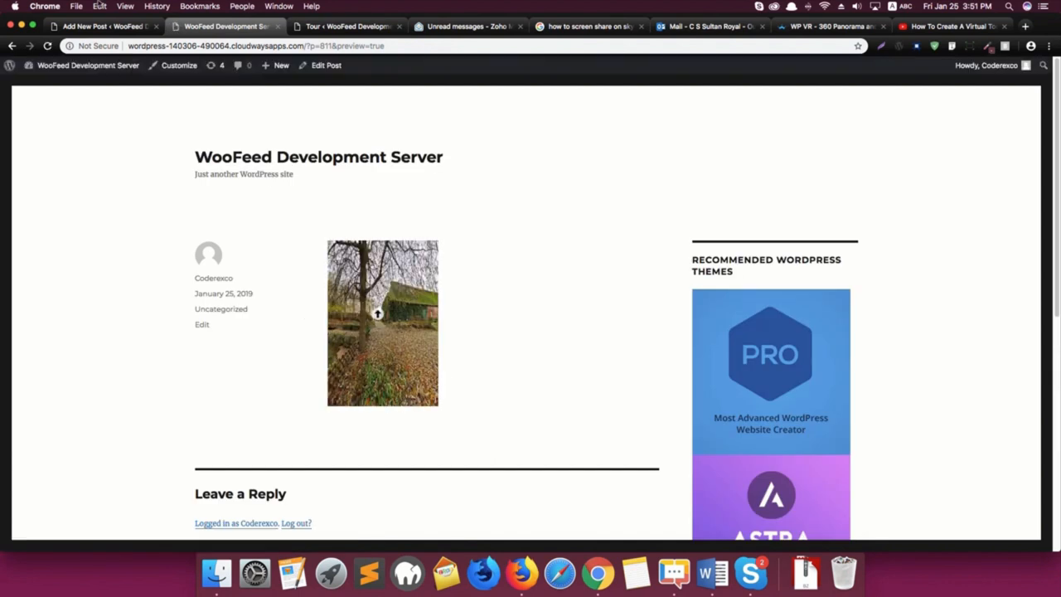
pyautogui.click(100, 26)
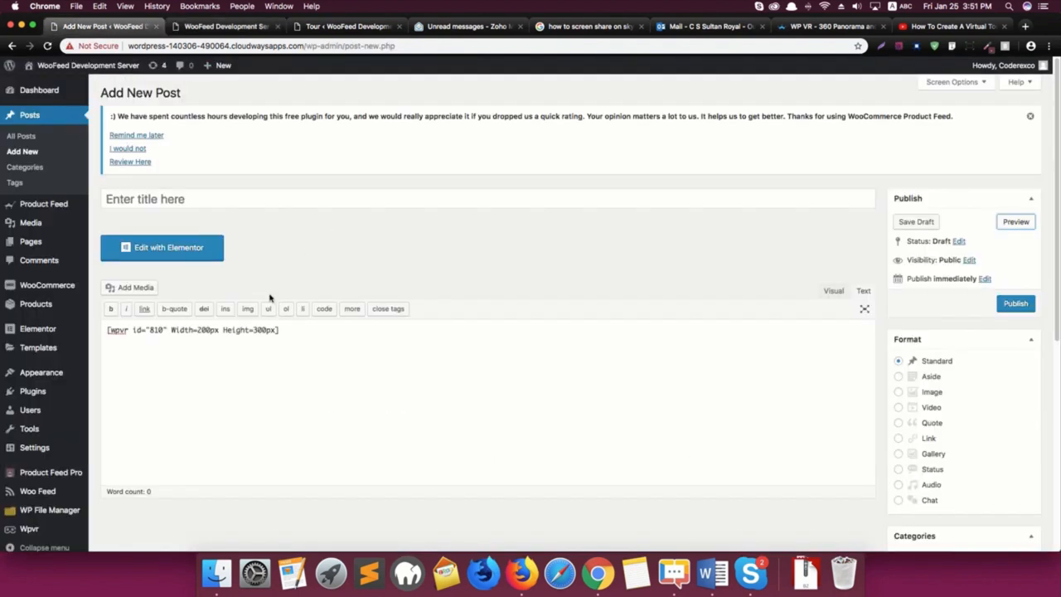
pyautogui.moveTo(30, 410)
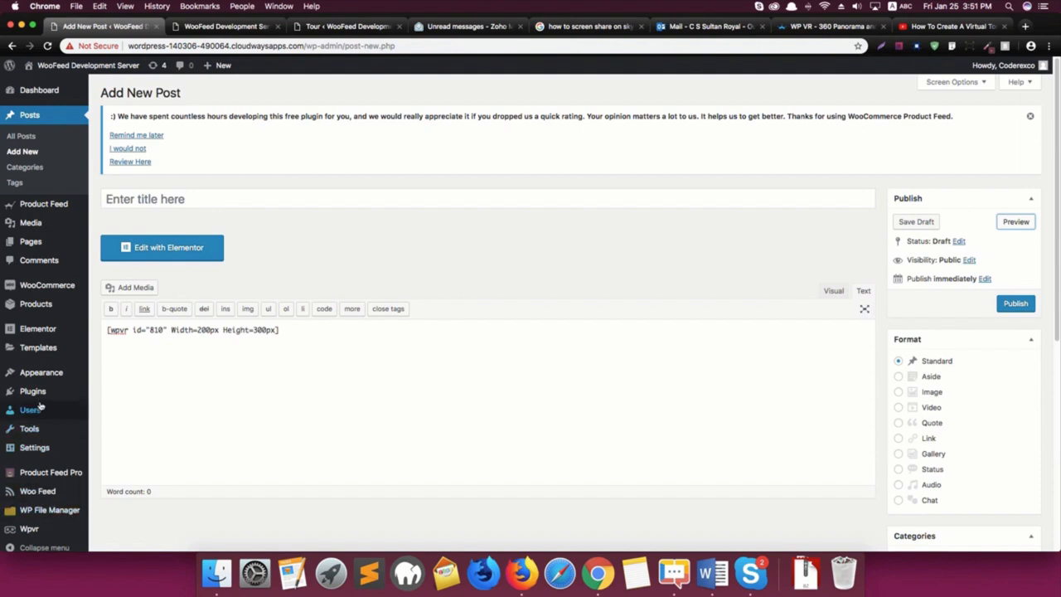
# Leave the unsaved post for the Plugins list and deactivate Classic Editor
pyautogui.click(32, 390)
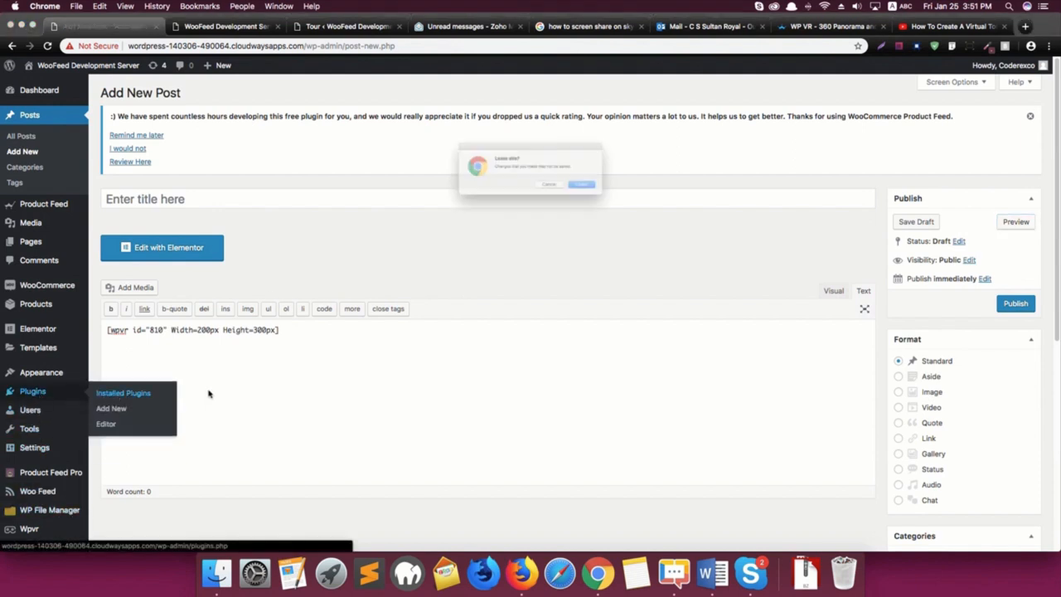
pyautogui.click(581, 184)
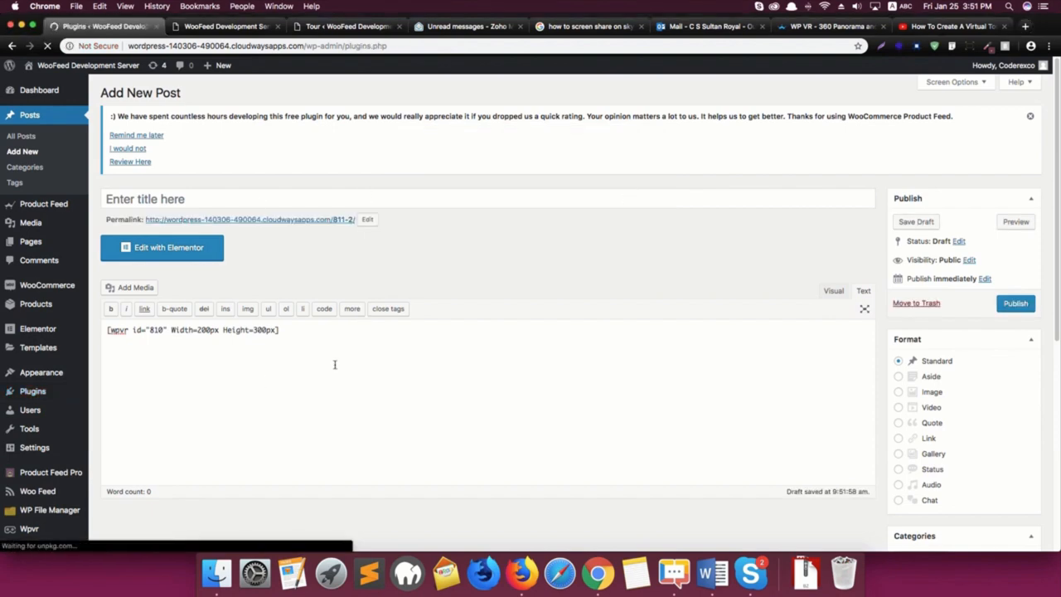
pyautogui.click(33, 390)
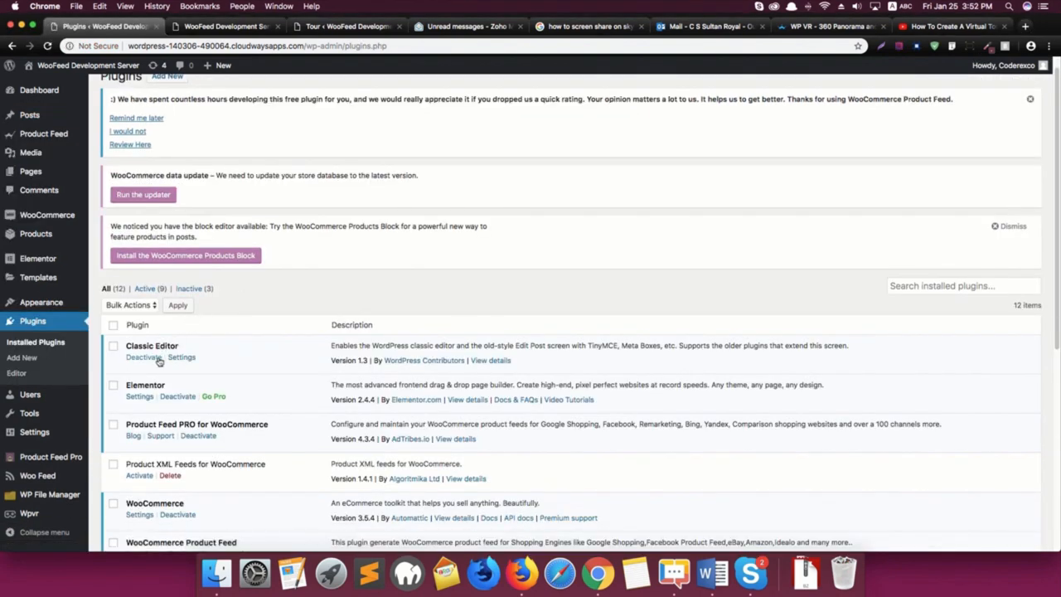
pyautogui.click(143, 357)
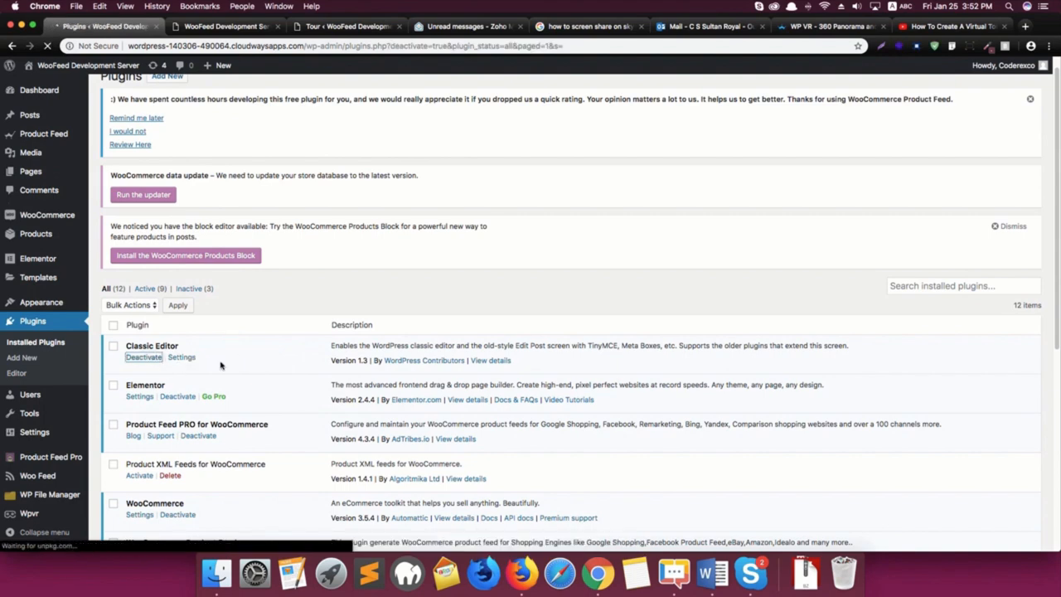
pyautogui.click(144, 356)
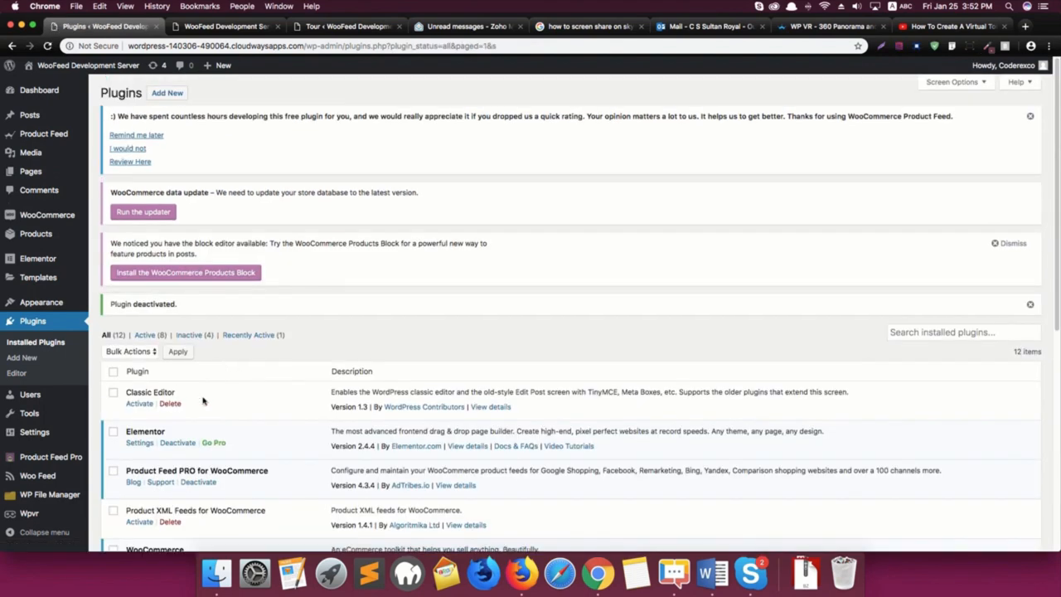
pyautogui.moveTo(332, 185)
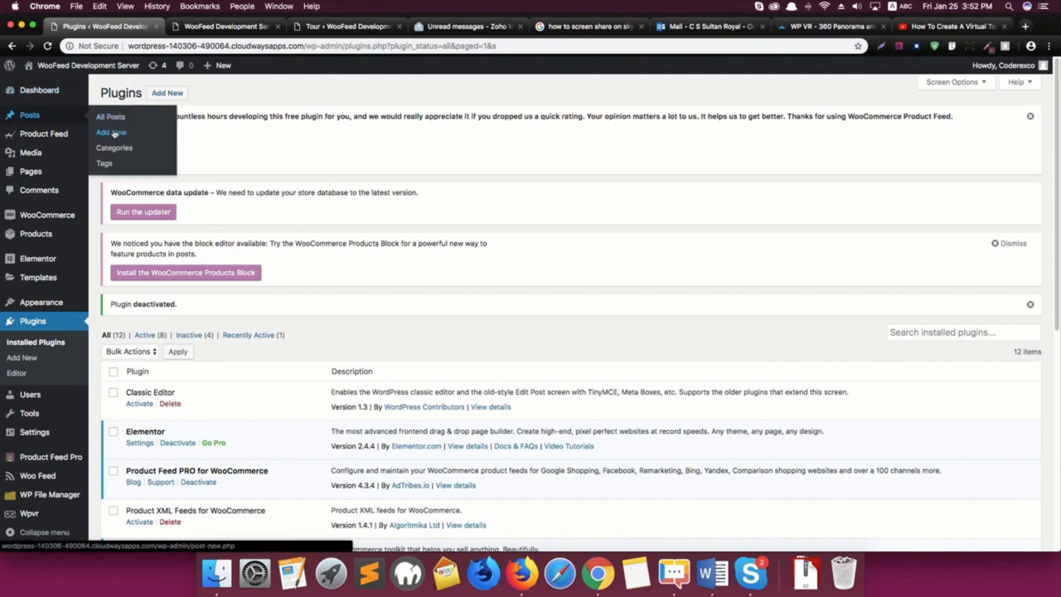
# Start a new post, dismiss the welcome tip, and insert a WPVR tour block
pyautogui.rightClick(110, 133)
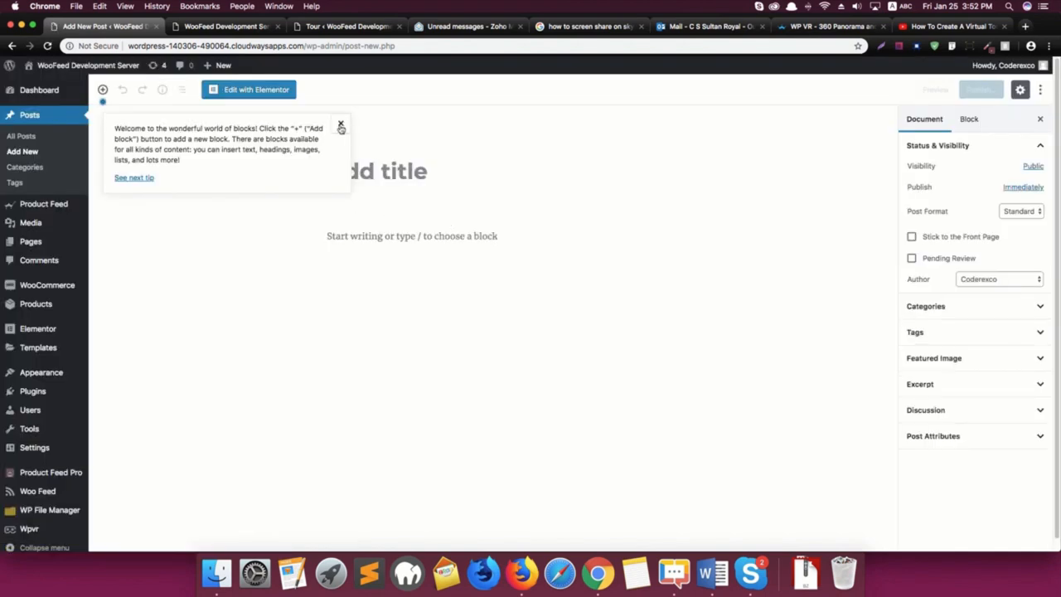
pyautogui.click(339, 124)
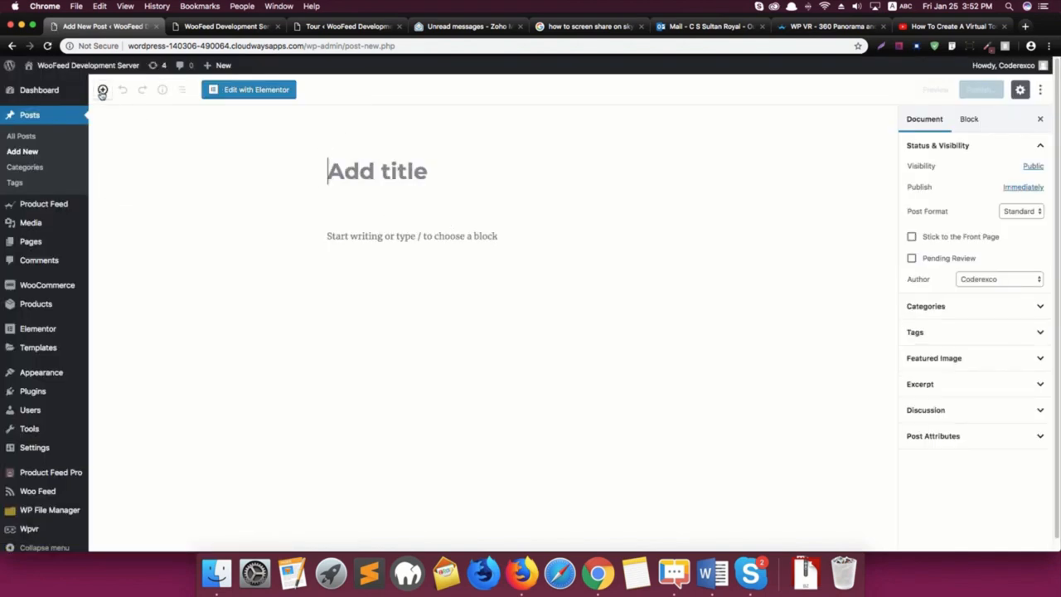
pyautogui.click(102, 89)
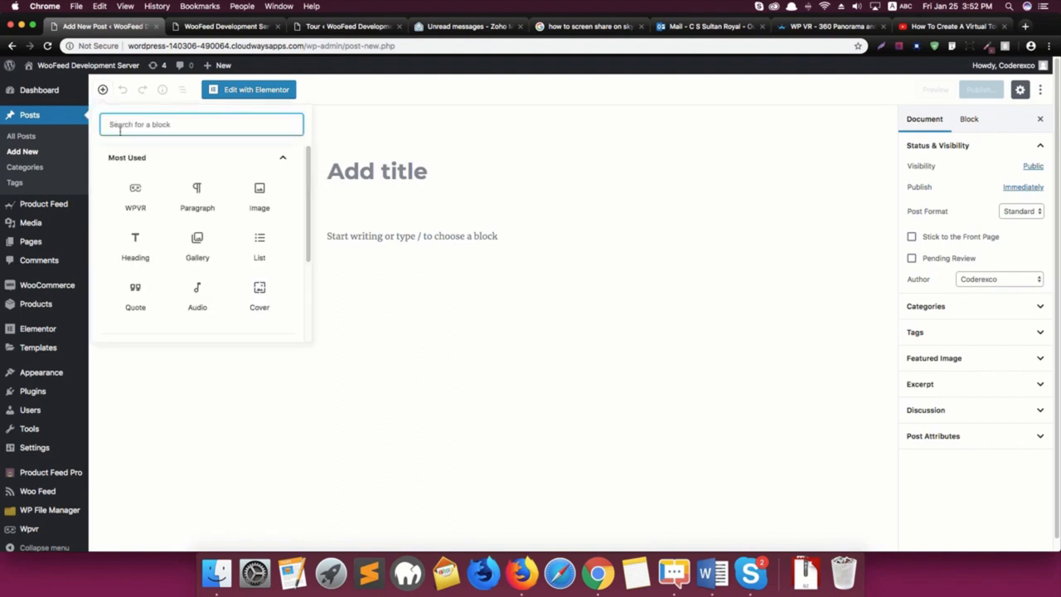
pyautogui.moveTo(135, 199)
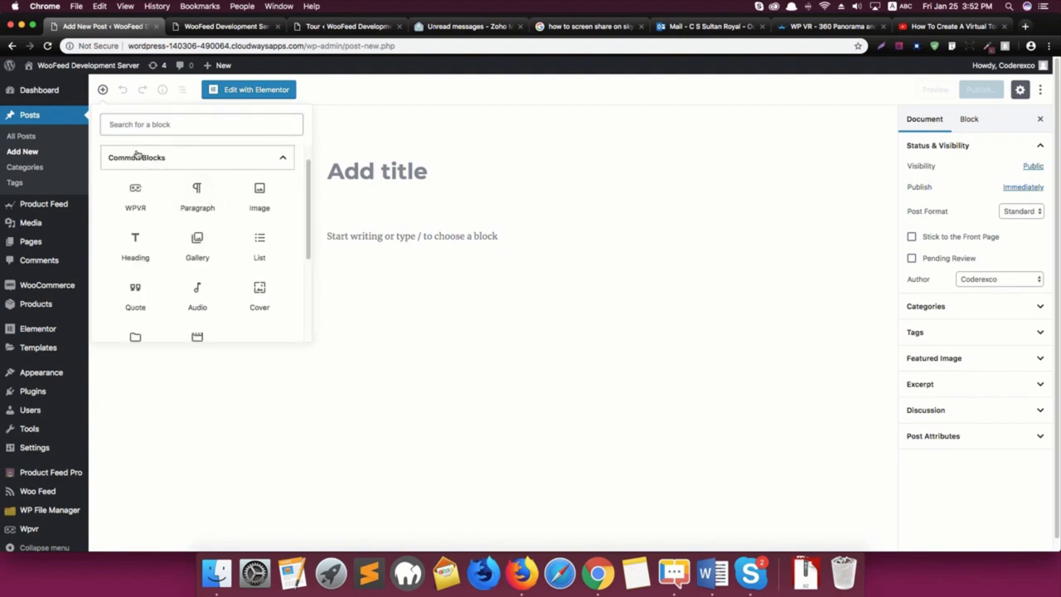
pyautogui.click(135, 197)
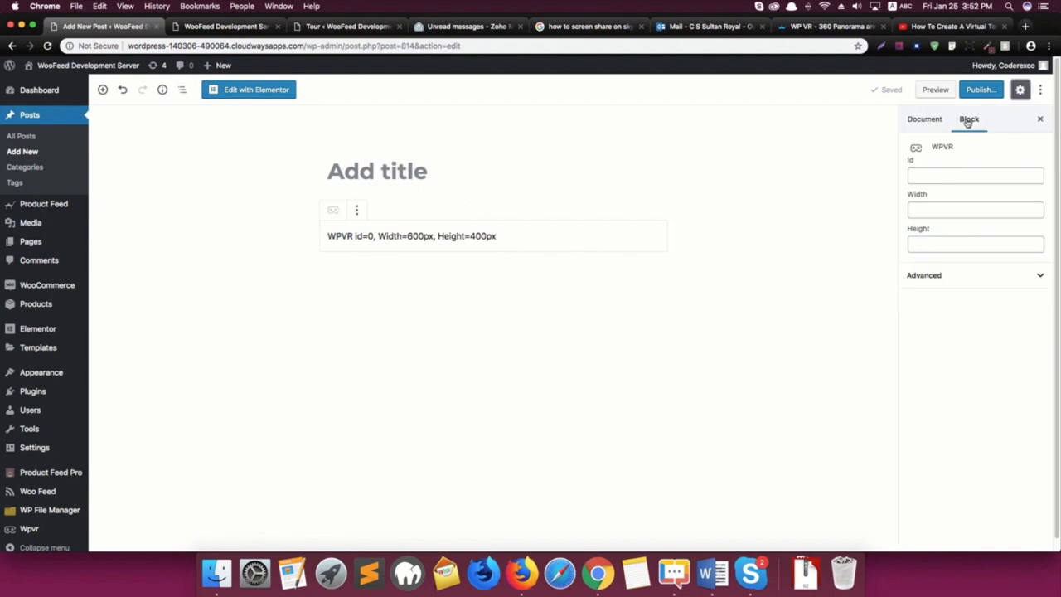
# Set the WPVR block to tour id 810, width 500, and preview the post
pyautogui.click(975, 175)
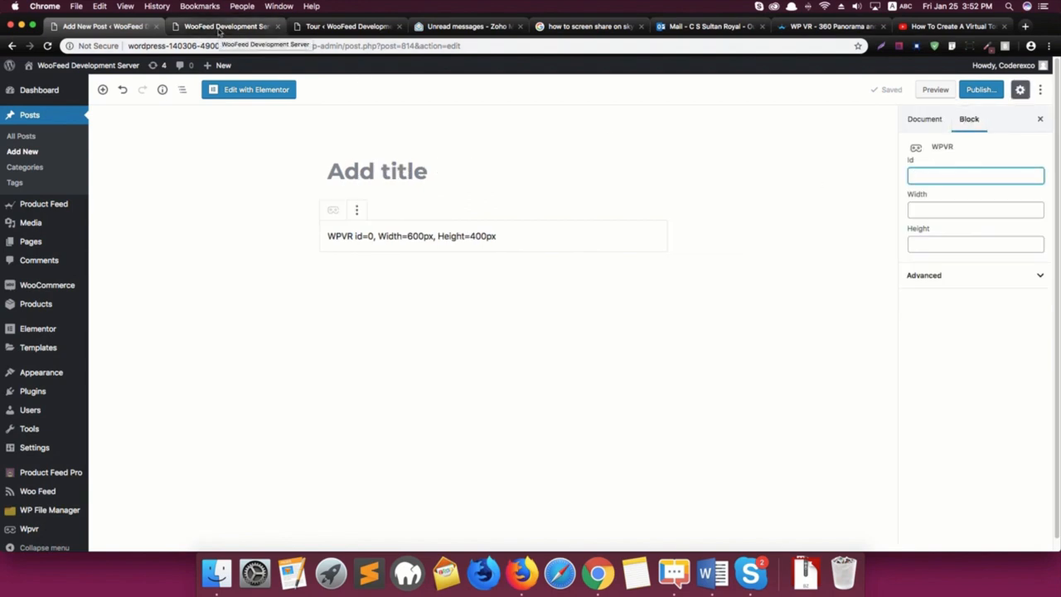
pyautogui.click(346, 26)
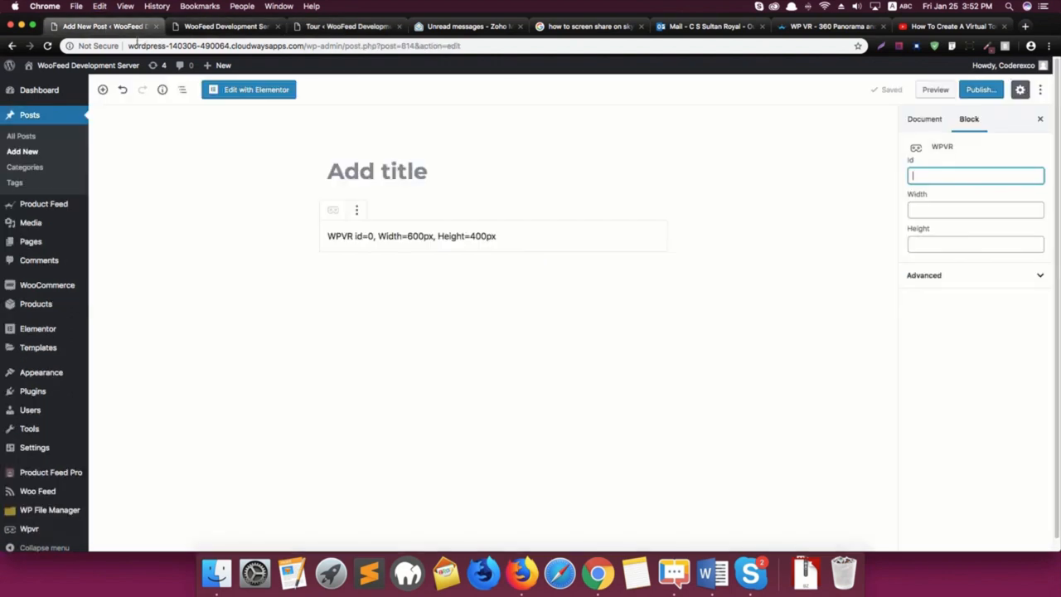
pyautogui.write('810')
pyautogui.click(975, 209)
pyautogui.write('59')
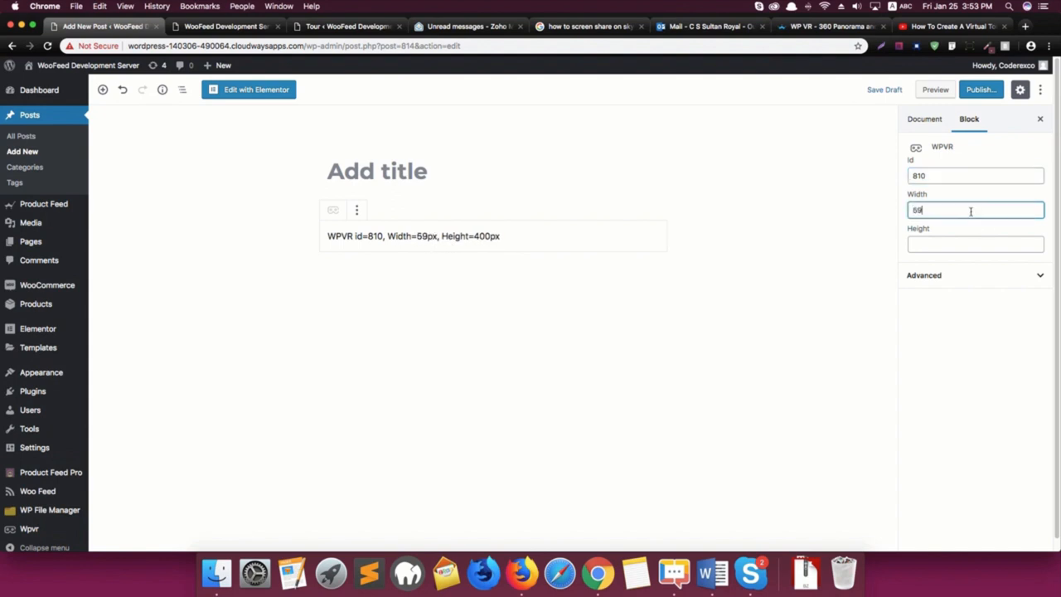
pyautogui.write('500')
pyautogui.click(976, 244)
pyautogui.write('400')
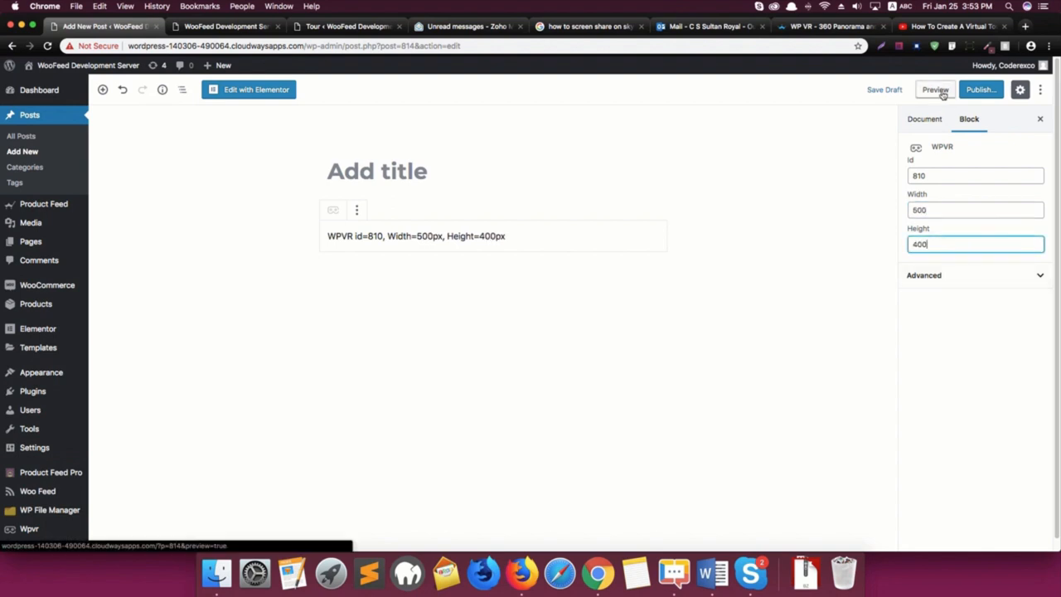
pyautogui.click(935, 90)
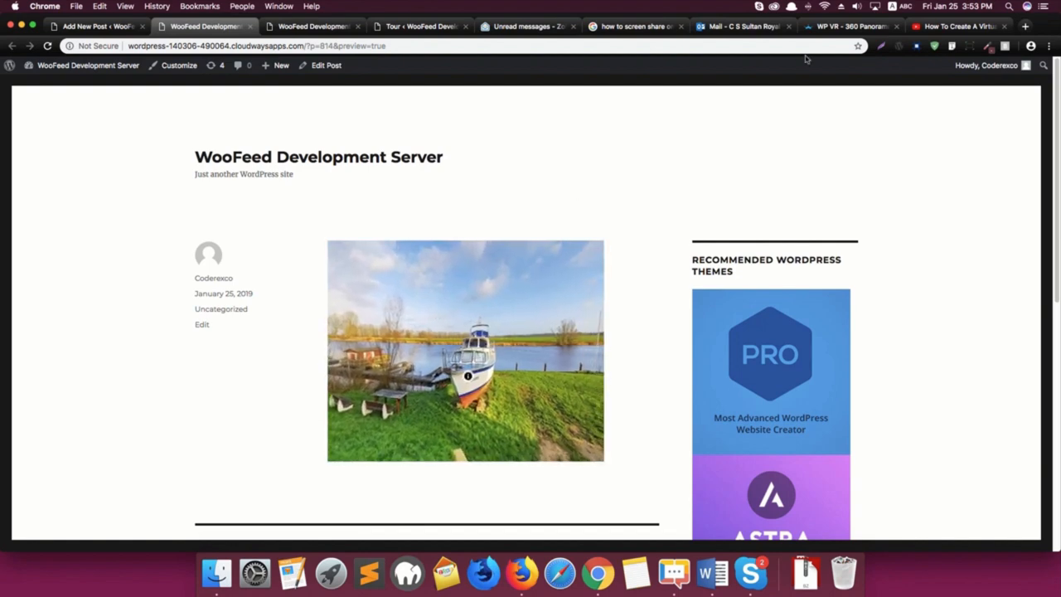
pyautogui.click(94, 25)
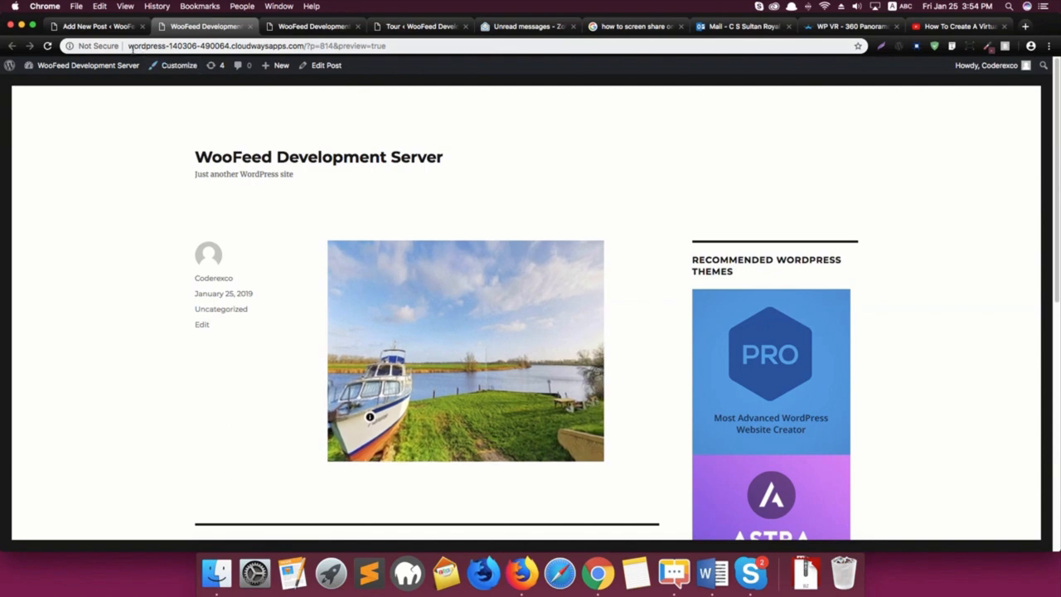
pyautogui.moveTo(560, 573)
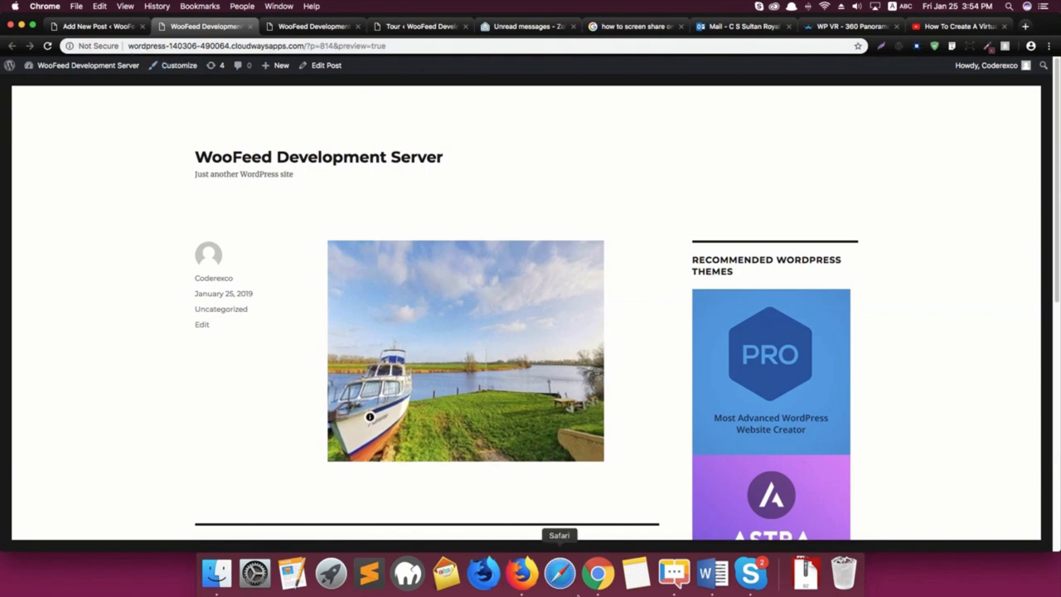
pyautogui.click(750, 573)
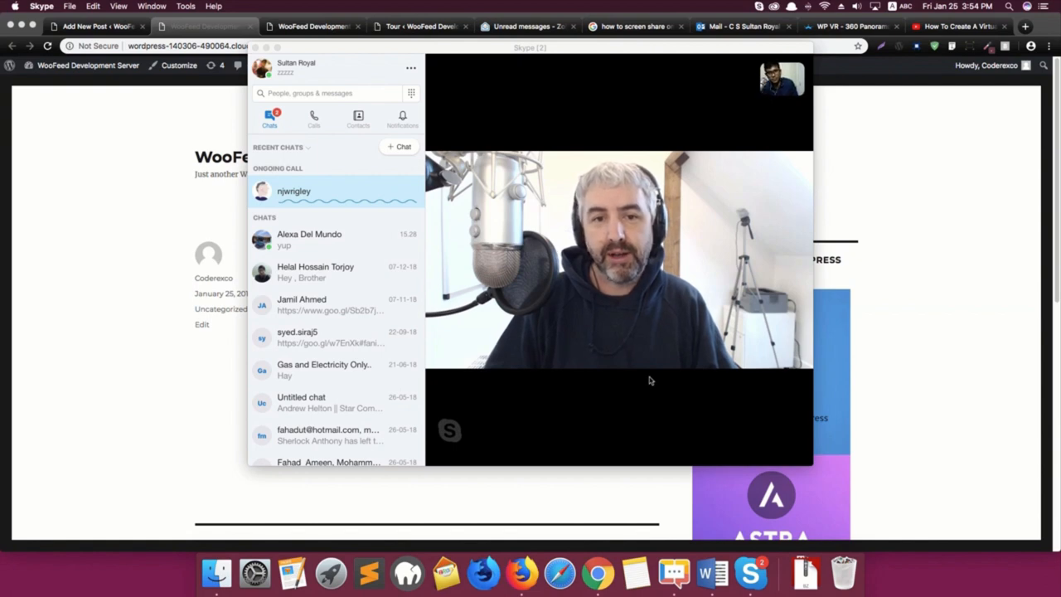
pyautogui.moveTo(630, 382)
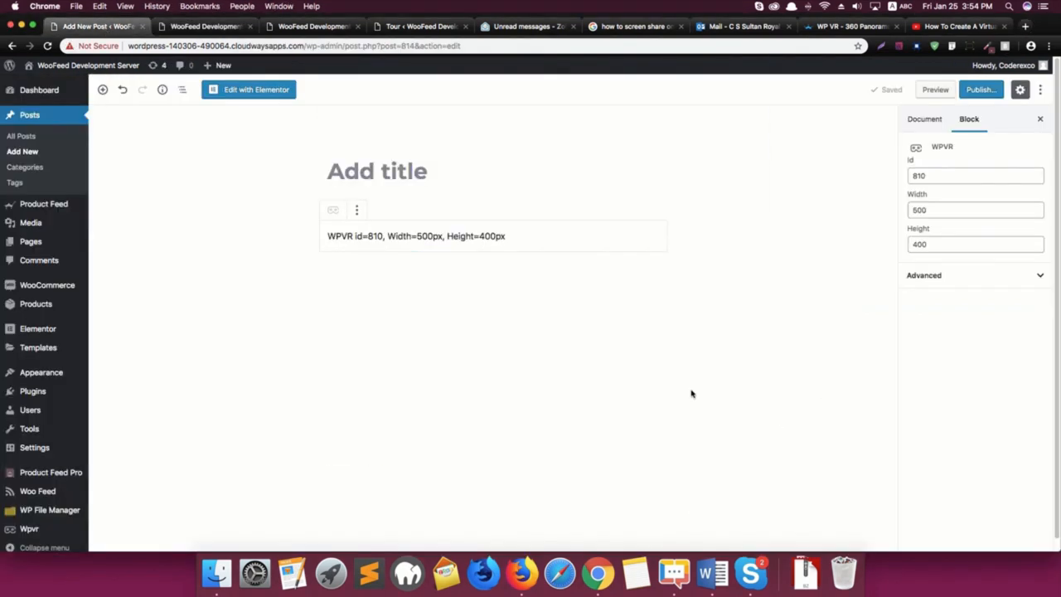
pyautogui.moveTo(369, 117)
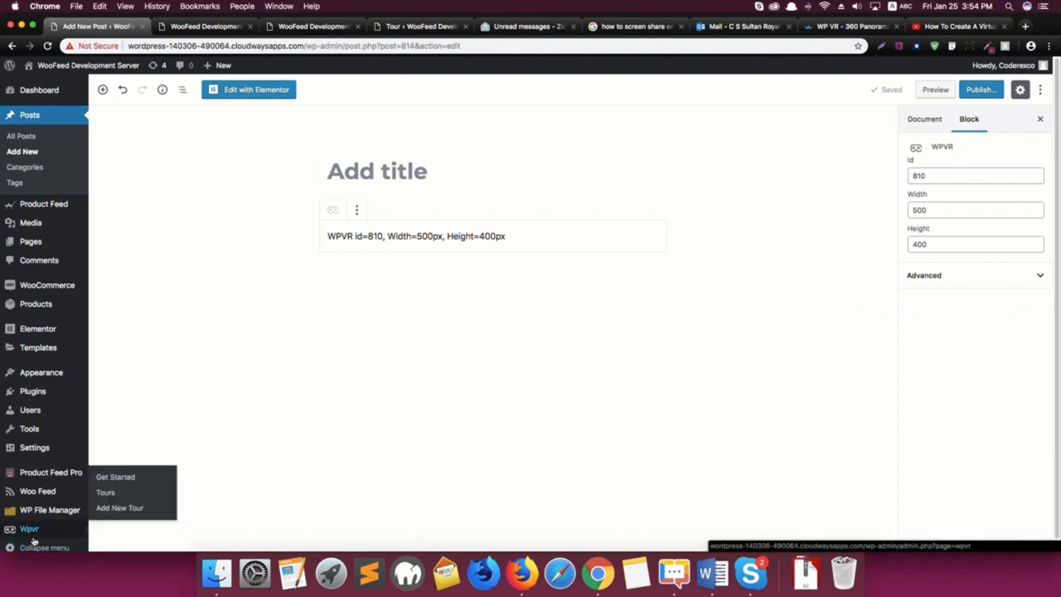
pyautogui.click(934, 90)
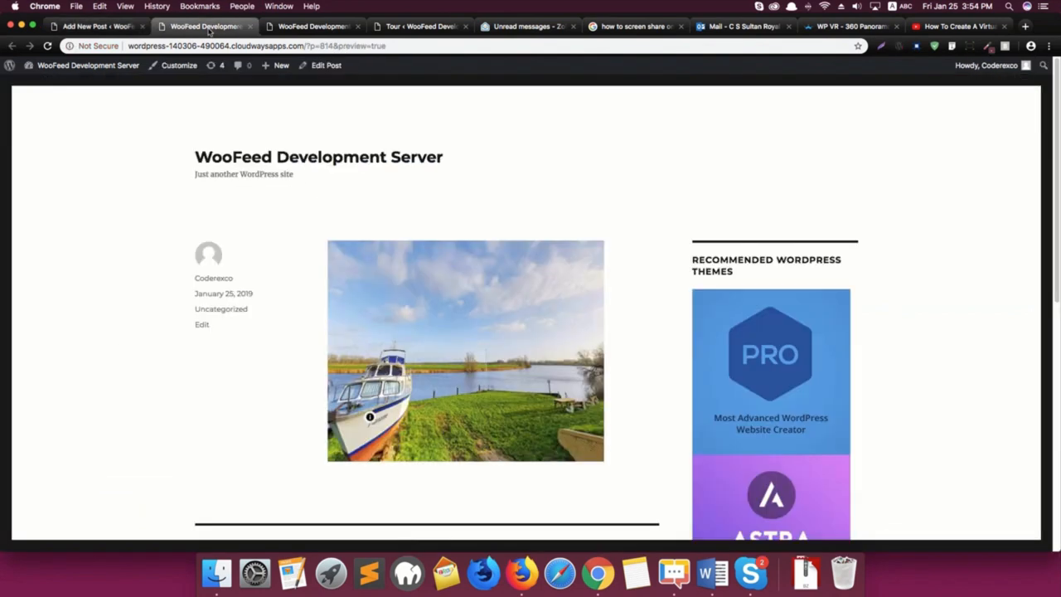
pyautogui.moveTo(444, 199)
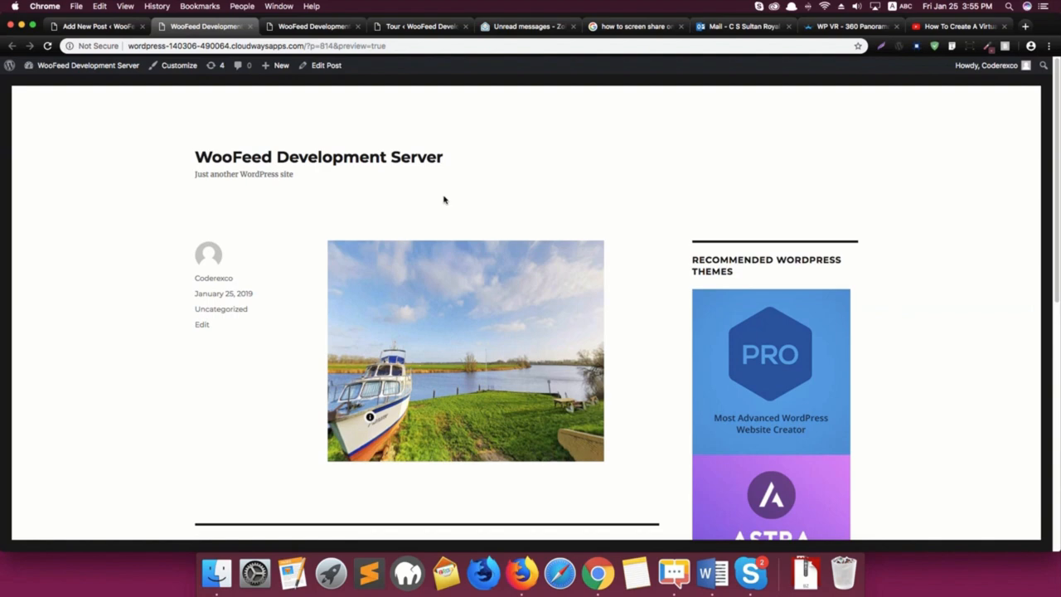
pyautogui.moveTo(428, 377)
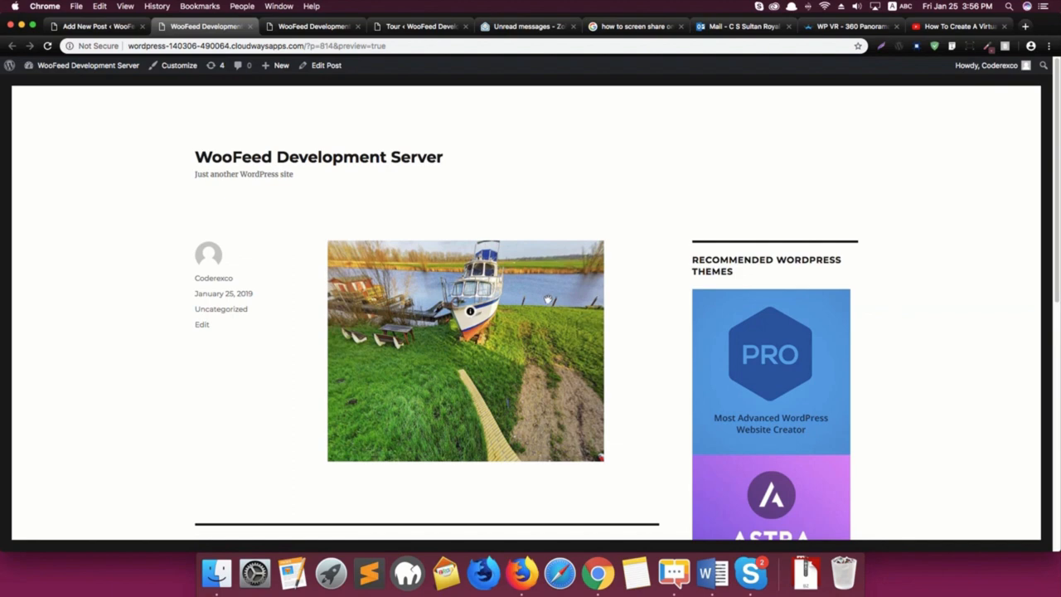
pyautogui.moveTo(532, 307)
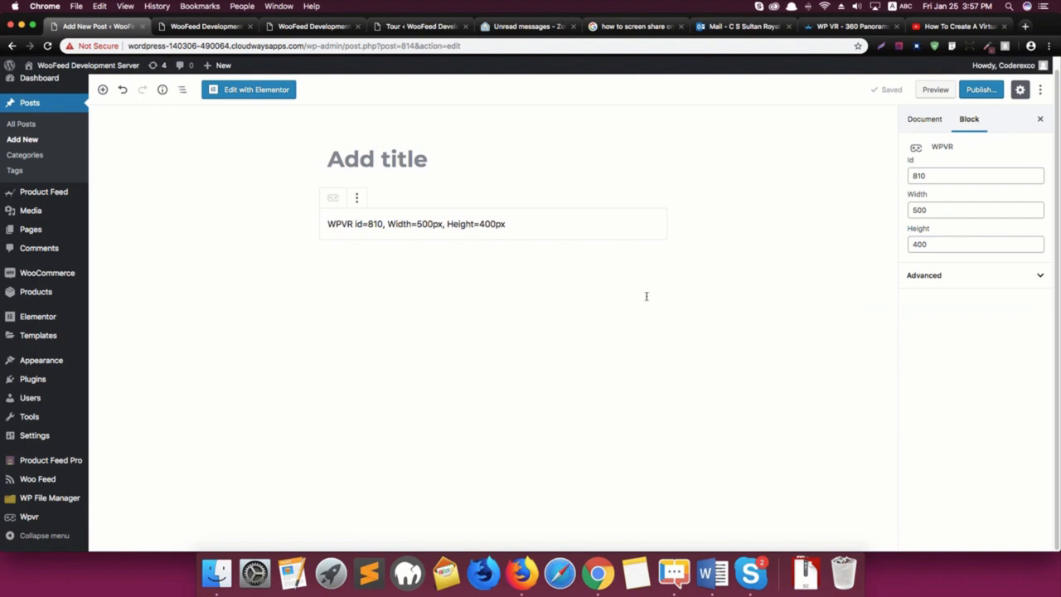
pyautogui.moveTo(781, 85)
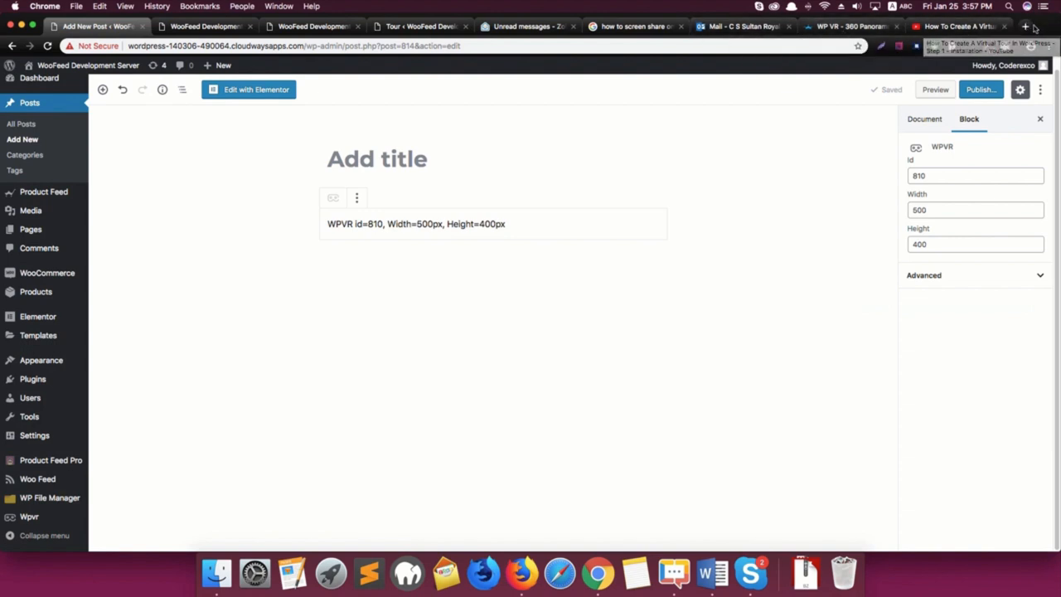
# Open a new tab on the WordPress.org plugin directory
pyautogui.click(1025, 25)
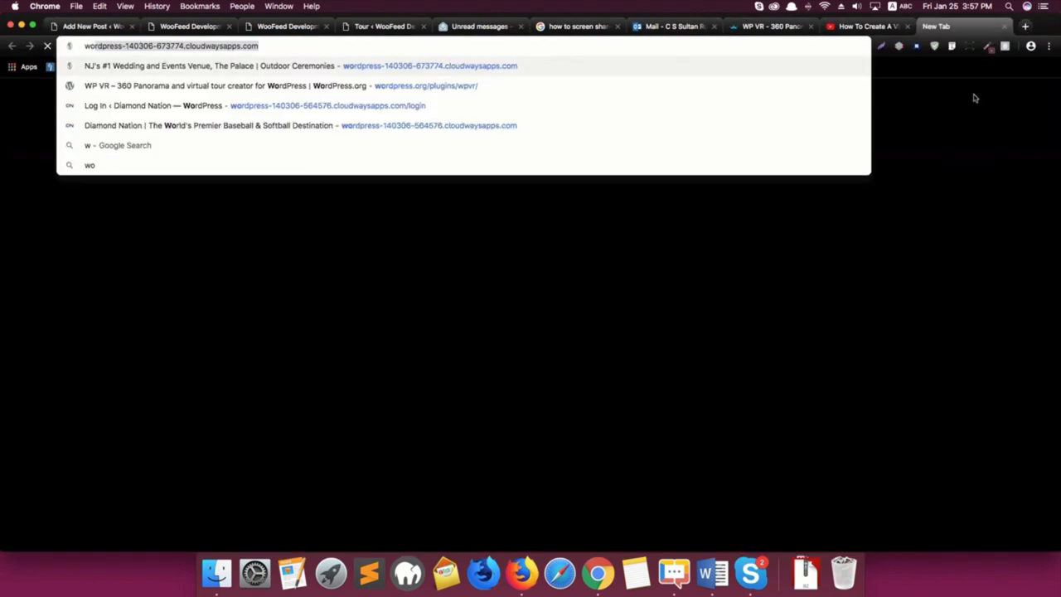
pyautogui.write('rdpress.org')
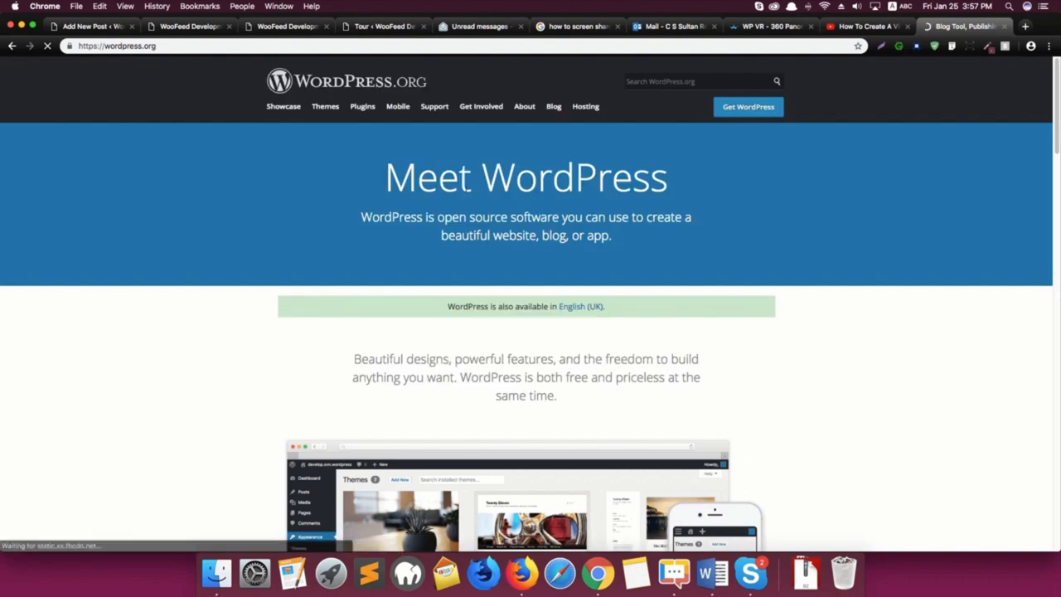
pyautogui.click(362, 106)
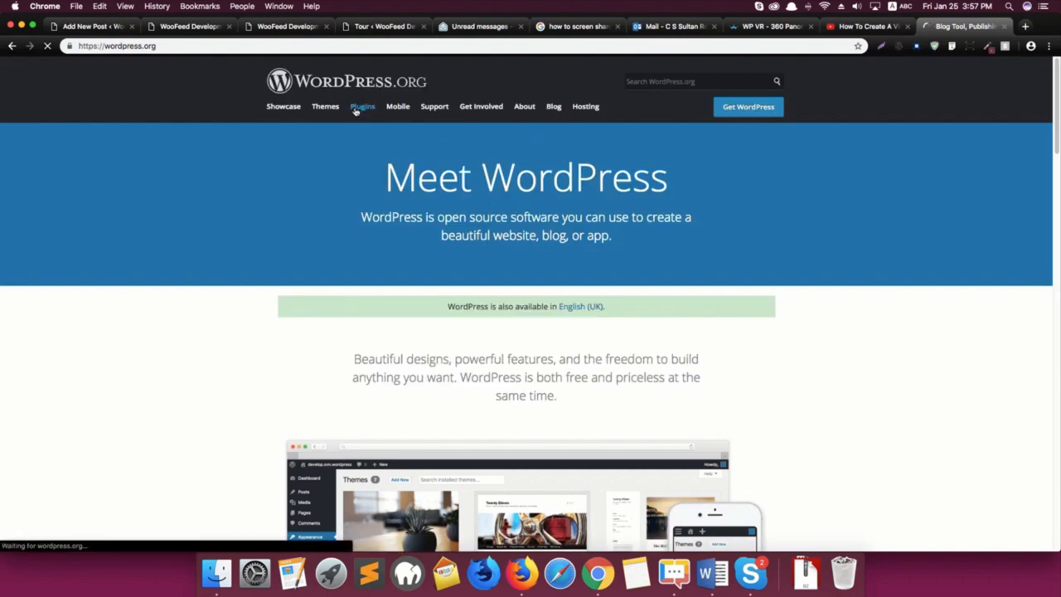
pyautogui.click(362, 106)
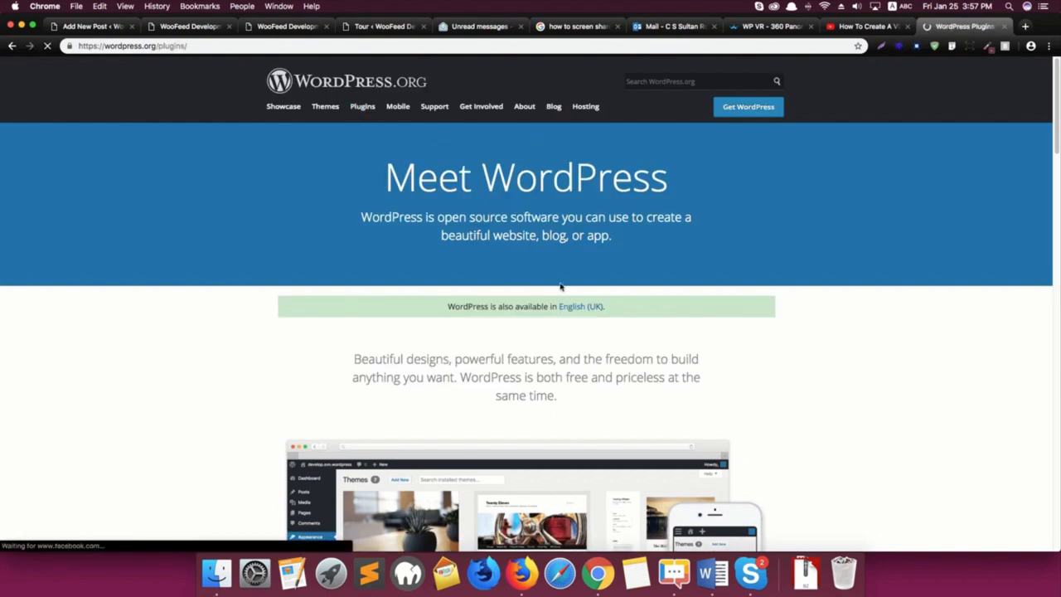
# Search the plugin directory for "wpvr"
pyautogui.click(362, 106)
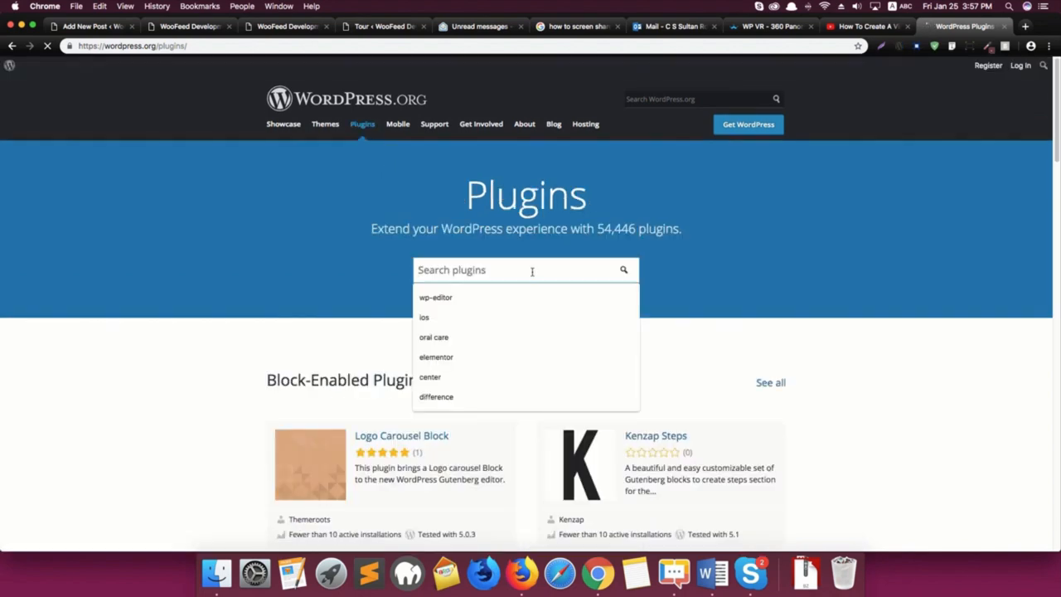
pyautogui.write('wpvr')
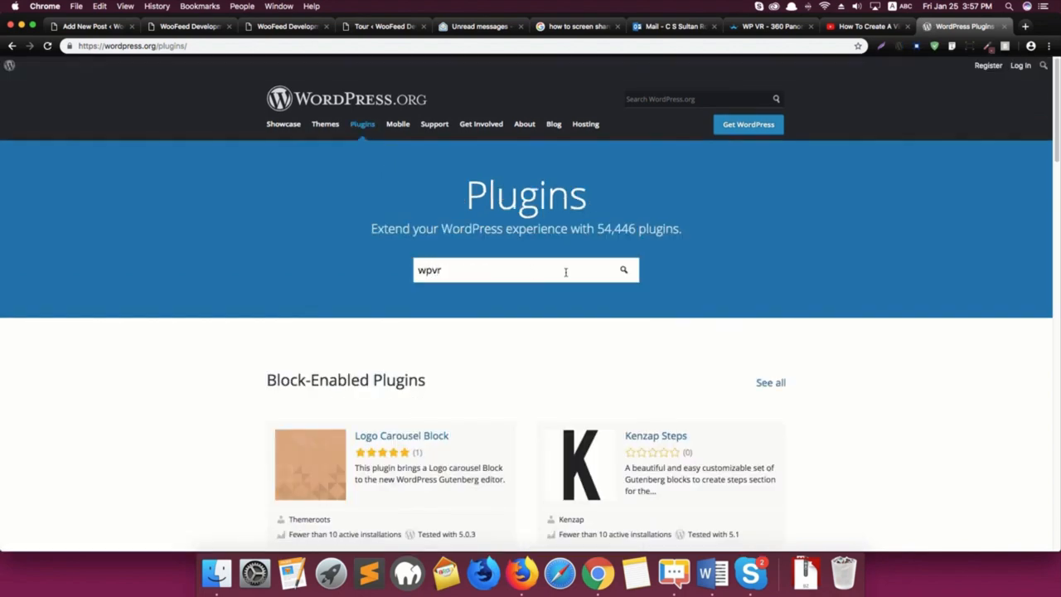
pyautogui.click(623, 270)
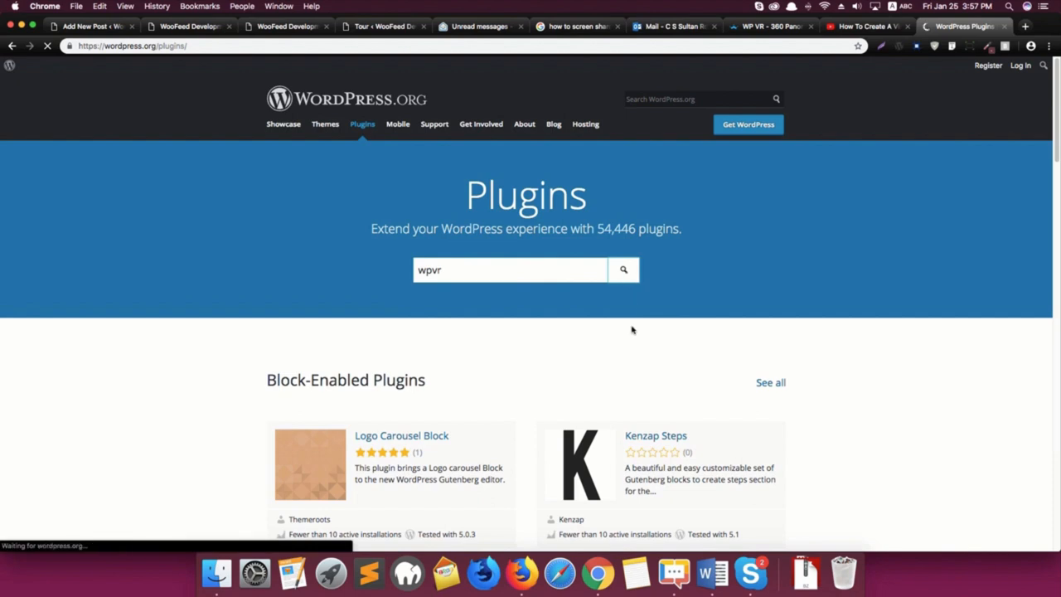
pyautogui.click(624, 269)
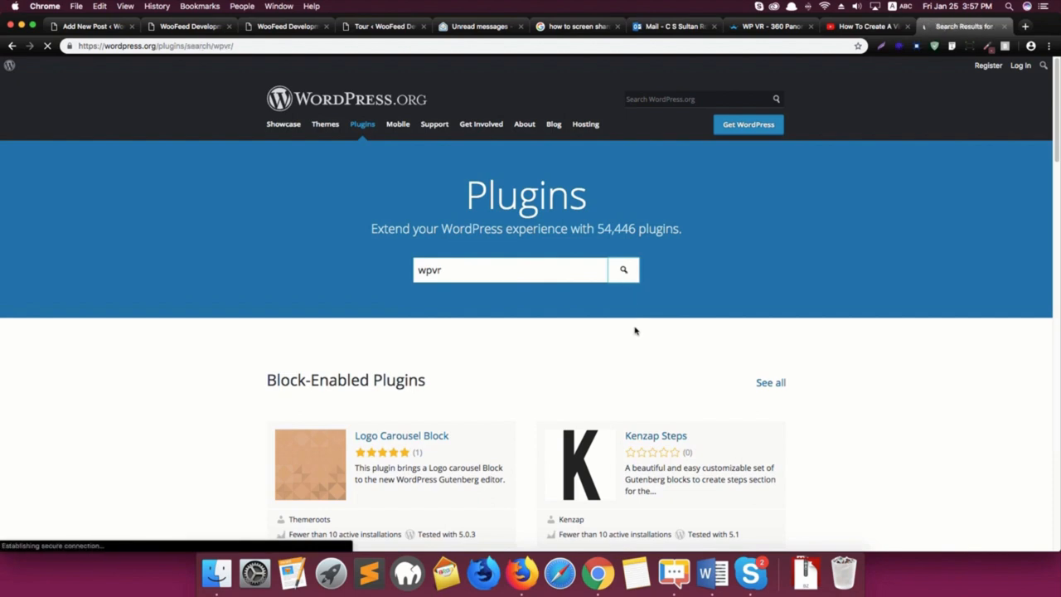
# Open the WP VR – 360 Panorama plugin page by Rextheme and scroll to its details
pyautogui.click(623, 270)
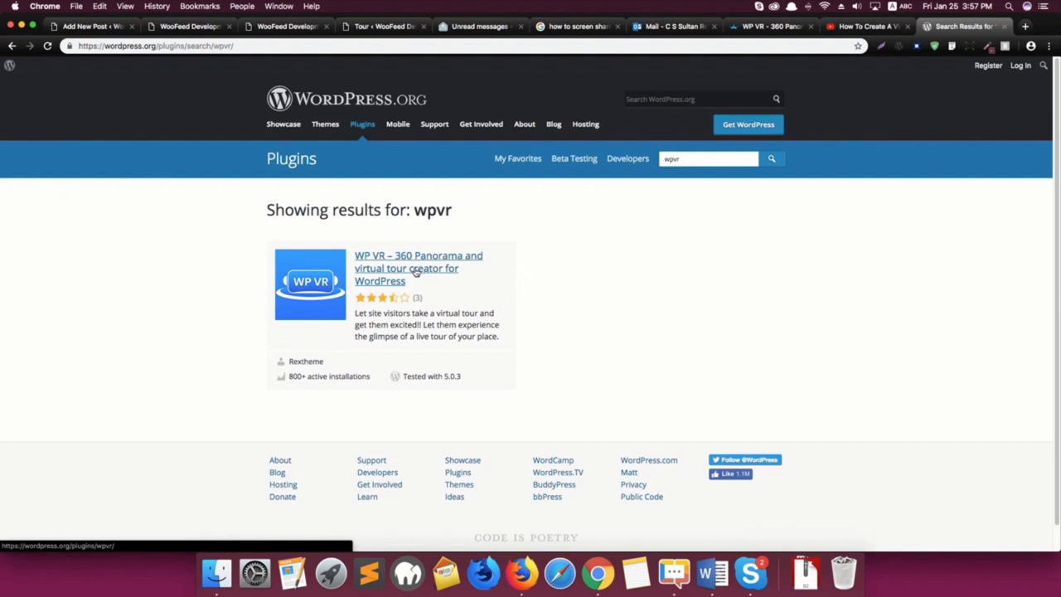
pyautogui.click(418, 268)
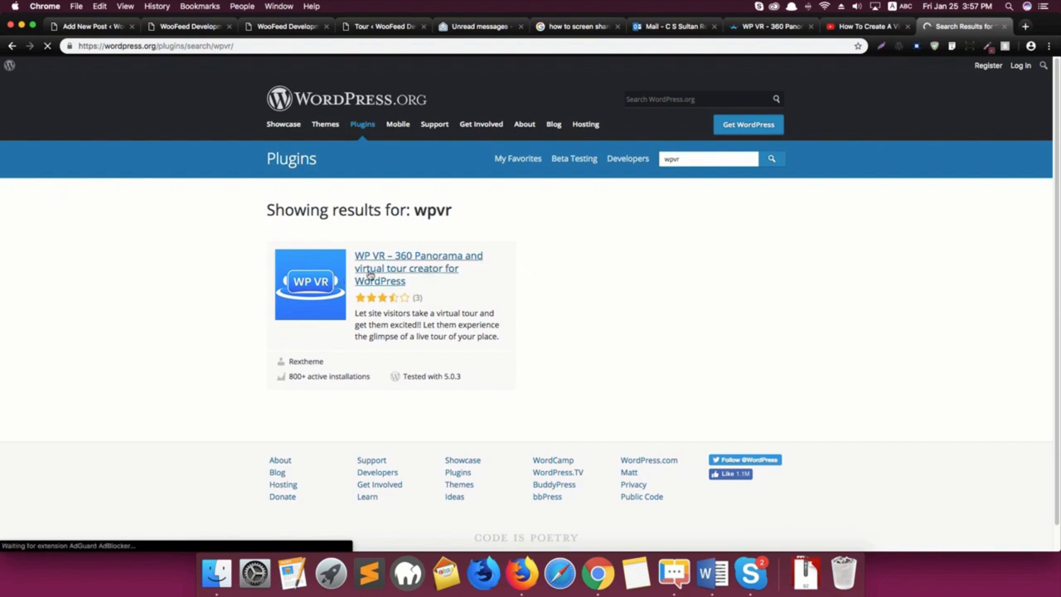
pyautogui.click(418, 267)
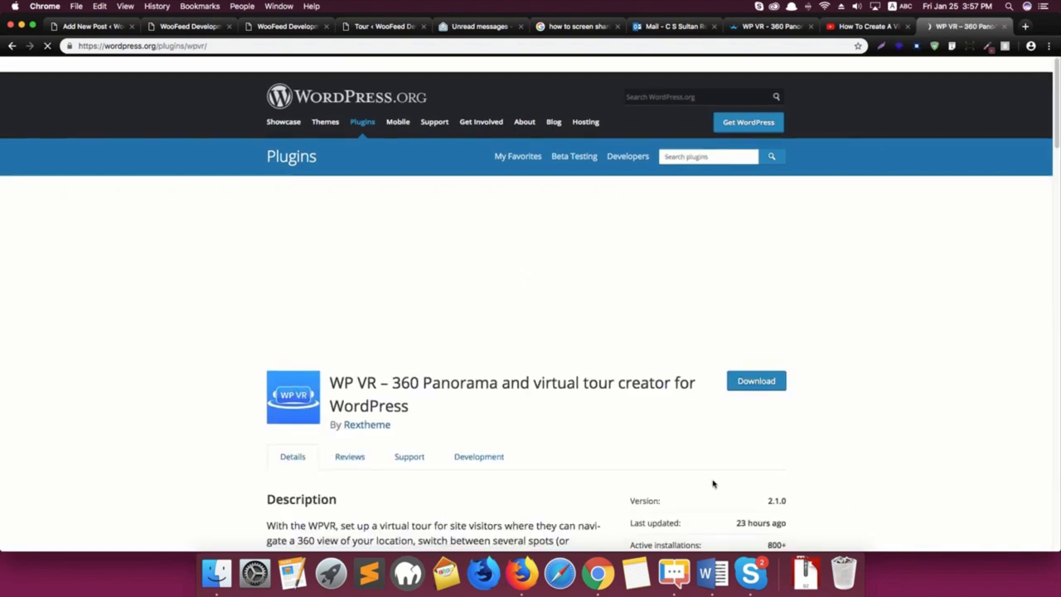
pyautogui.scroll(-3)
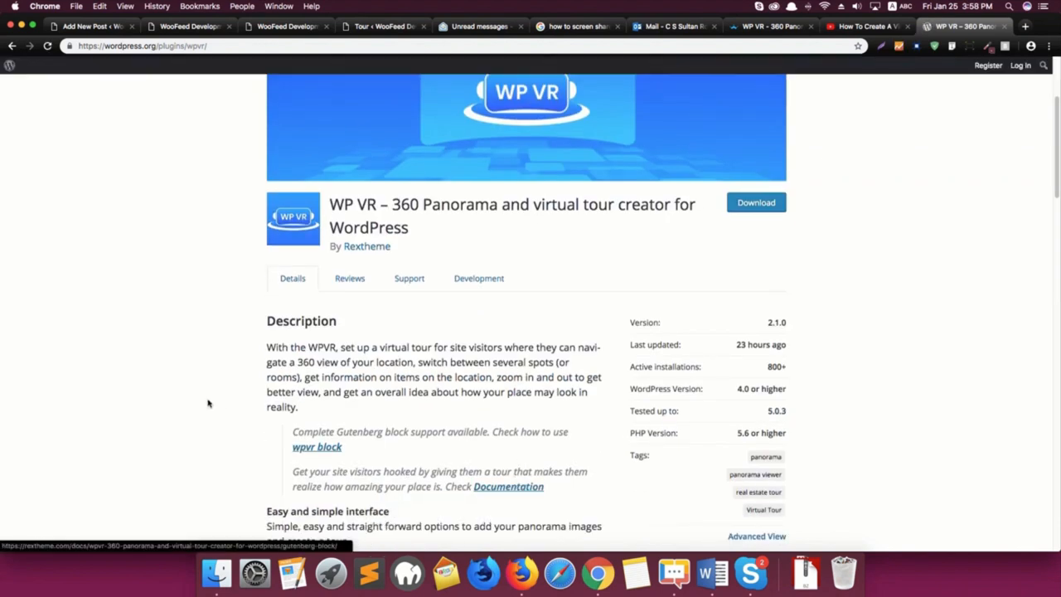
pyautogui.moveTo(744, 133)
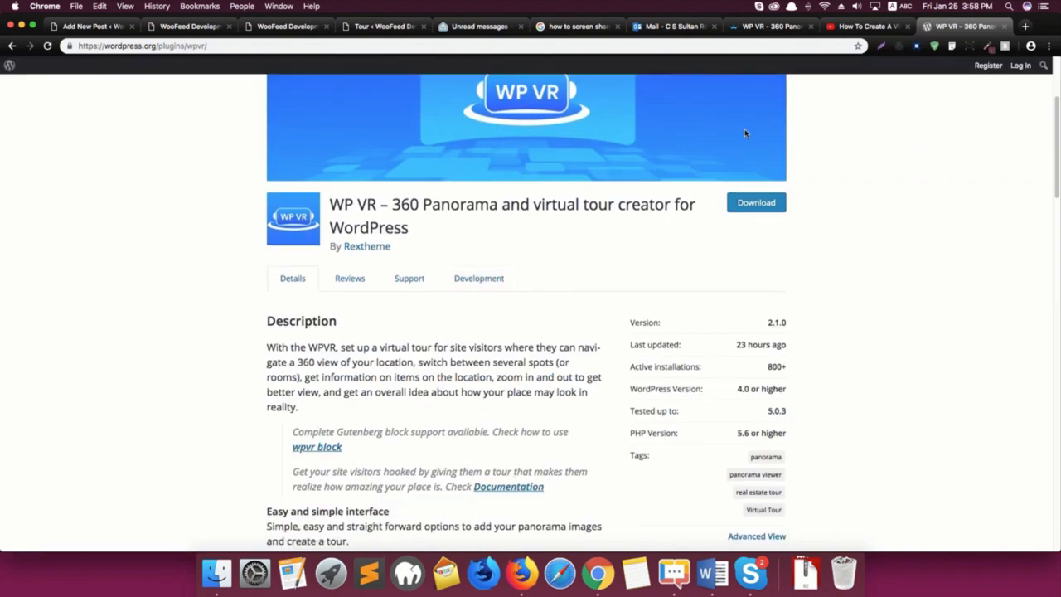
pyautogui.moveTo(740, 42)
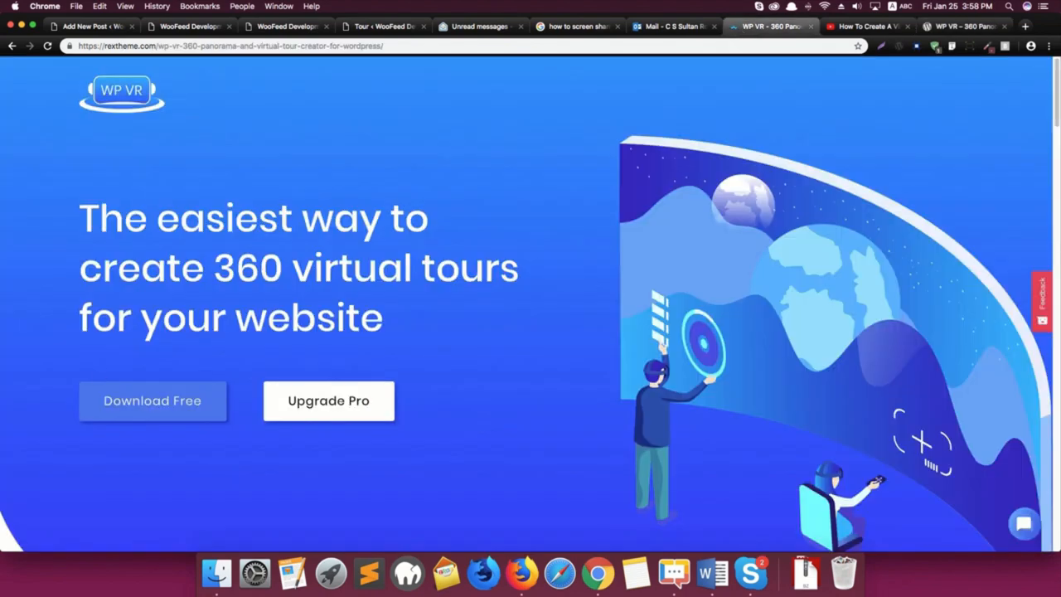
pyautogui.moveTo(183, 64)
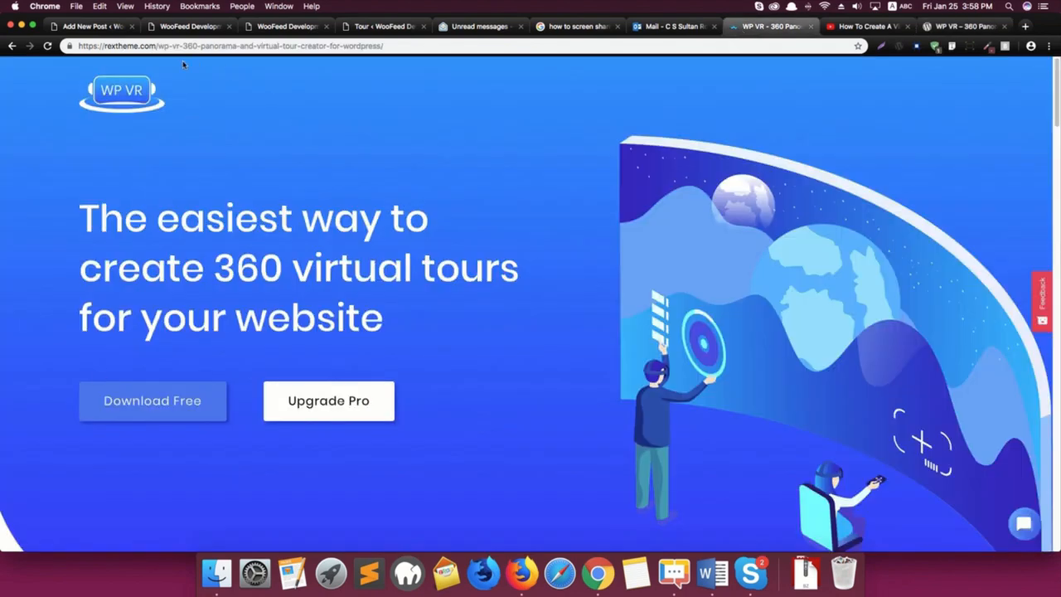
# Load the rextheme.com home page and reopen the WP VR product page
pyautogui.click(234, 46)
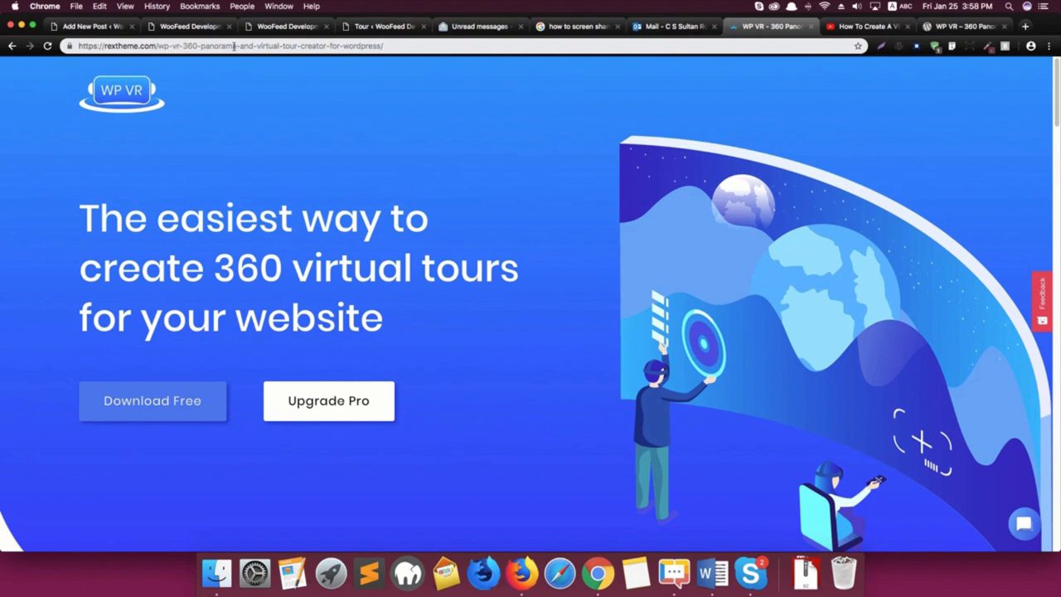
pyautogui.moveTo(367, 79)
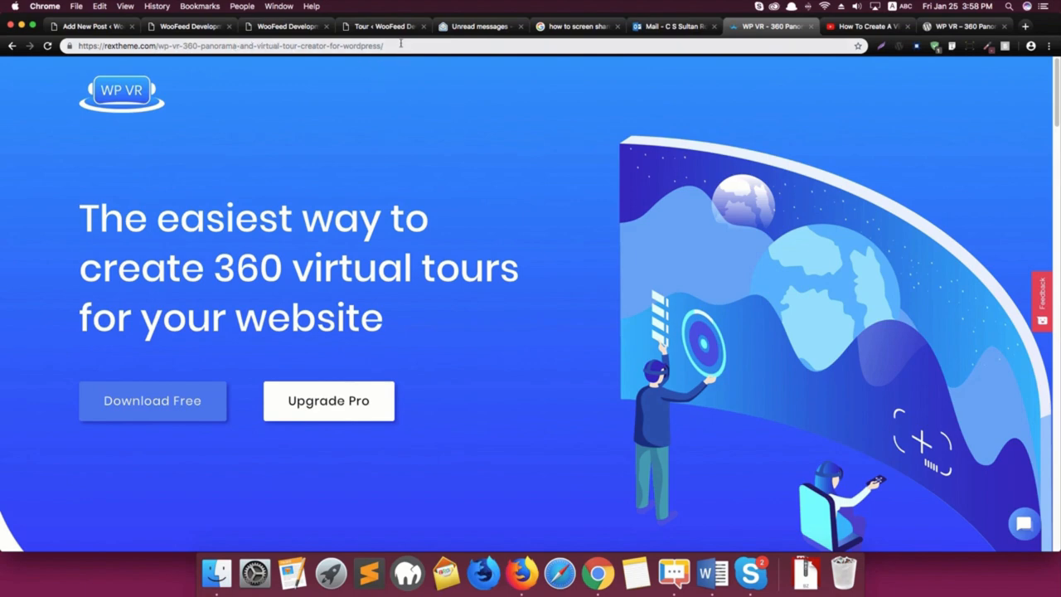
pyautogui.moveTo(437, 146)
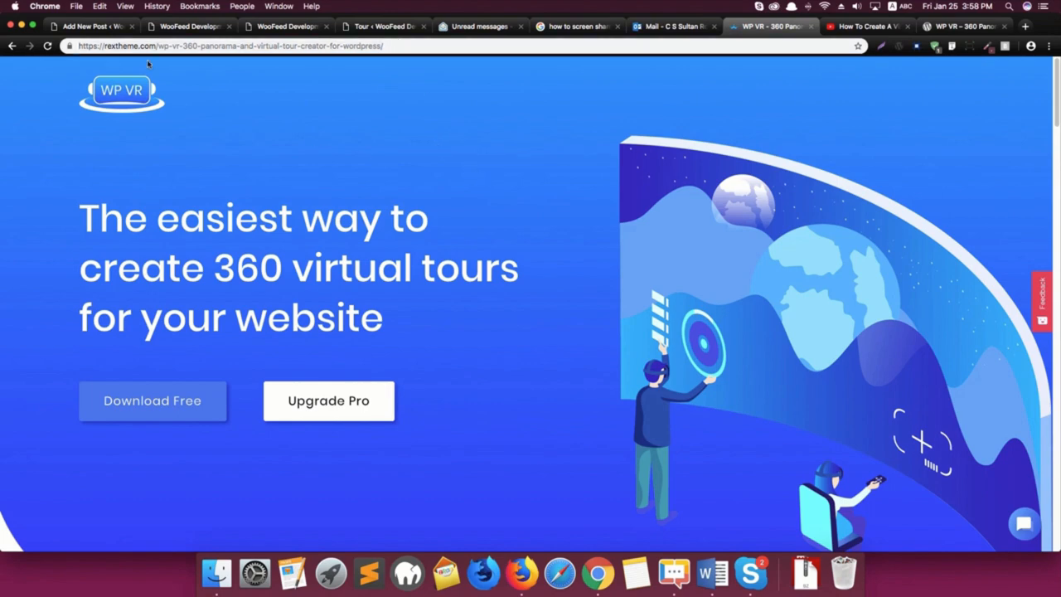
pyautogui.moveTo(468, 60)
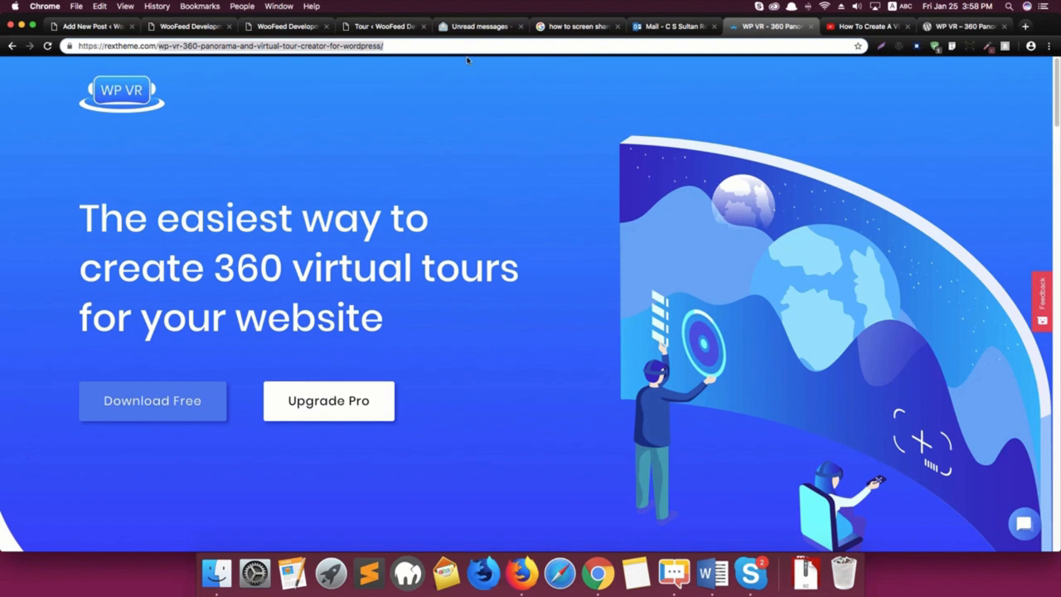
pyautogui.click(121, 90)
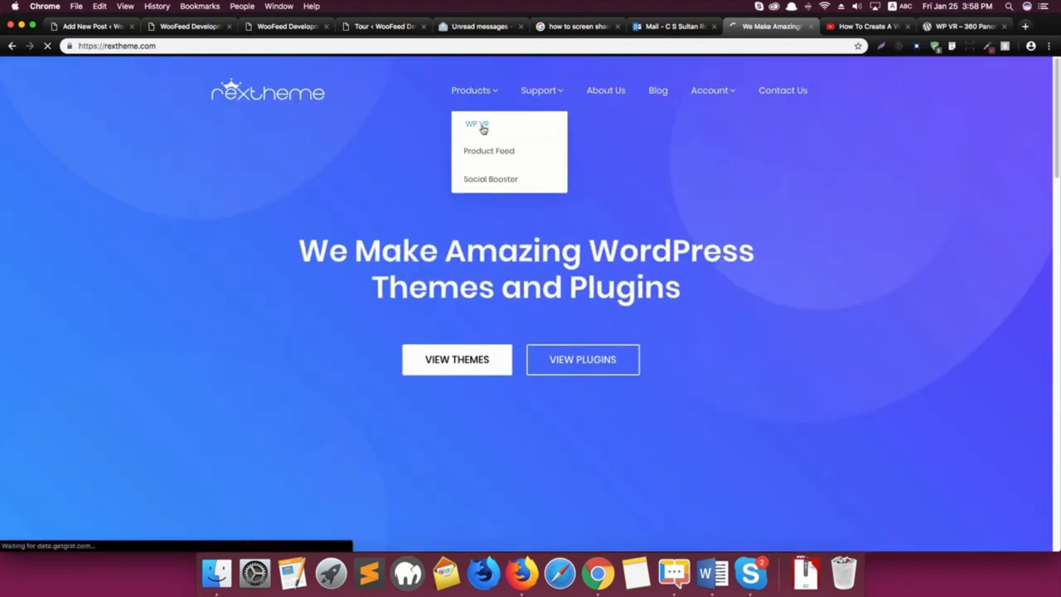
pyautogui.click(477, 124)
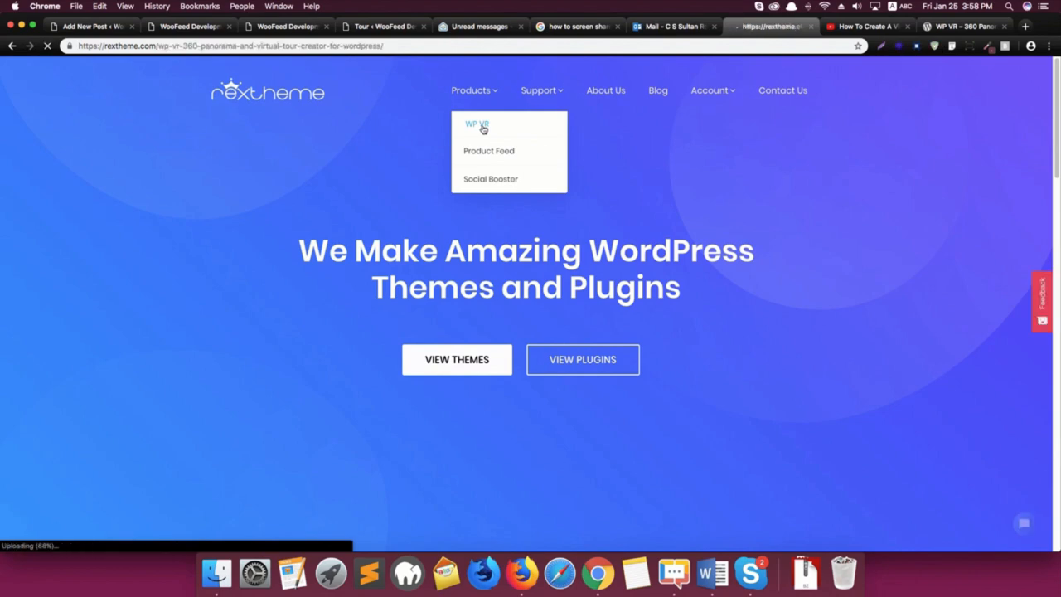
pyautogui.click(476, 123)
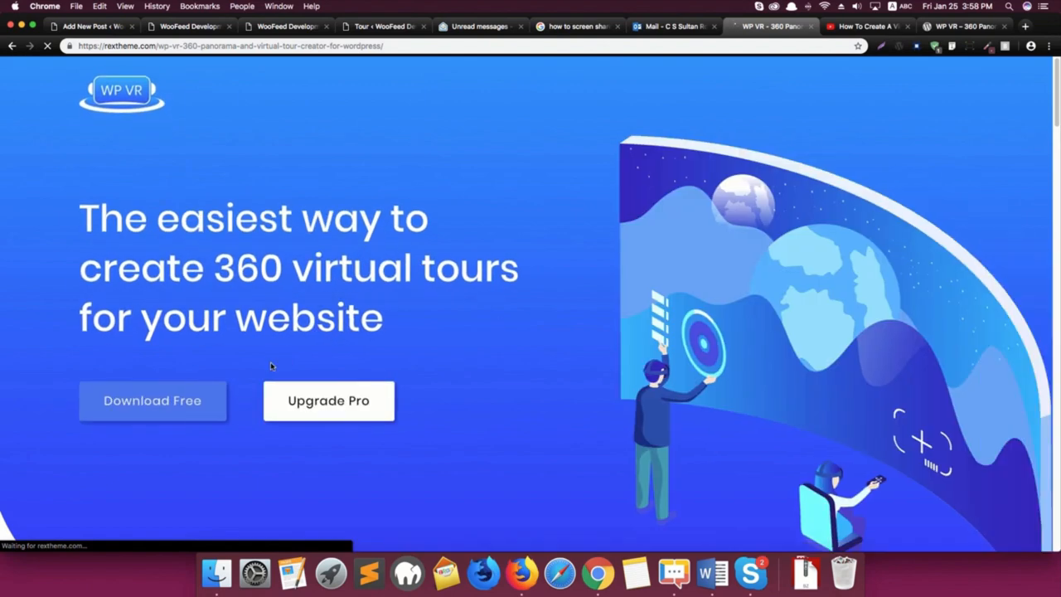
pyautogui.moveTo(328, 406)
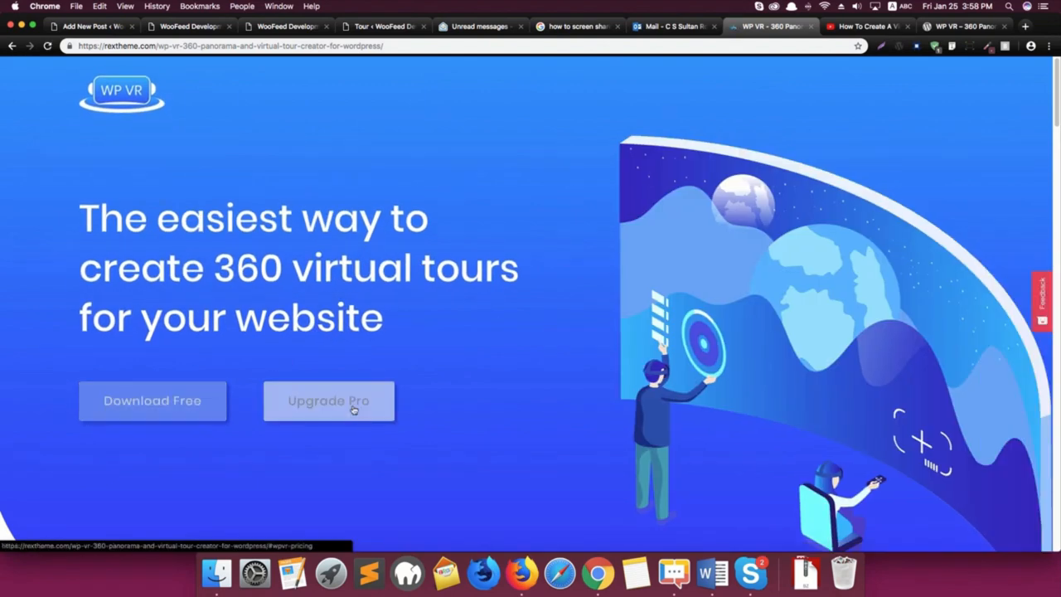
pyautogui.moveTo(475, 394)
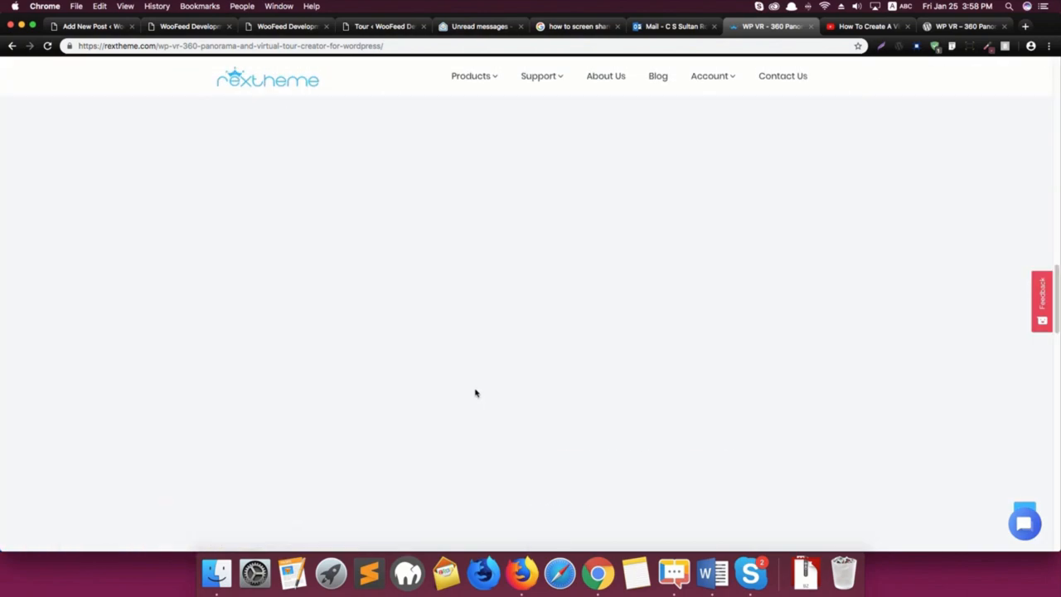
# Scroll through the WP VR Basic, Pro and Unlimited pricing plans and back to top
pyautogui.scroll(-3)
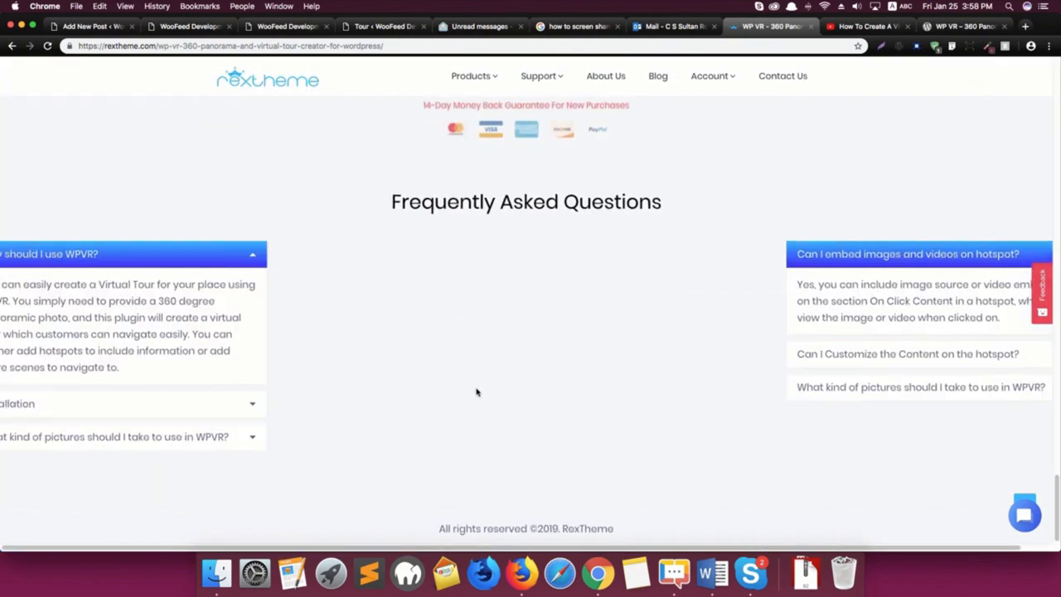
pyautogui.scroll(3)
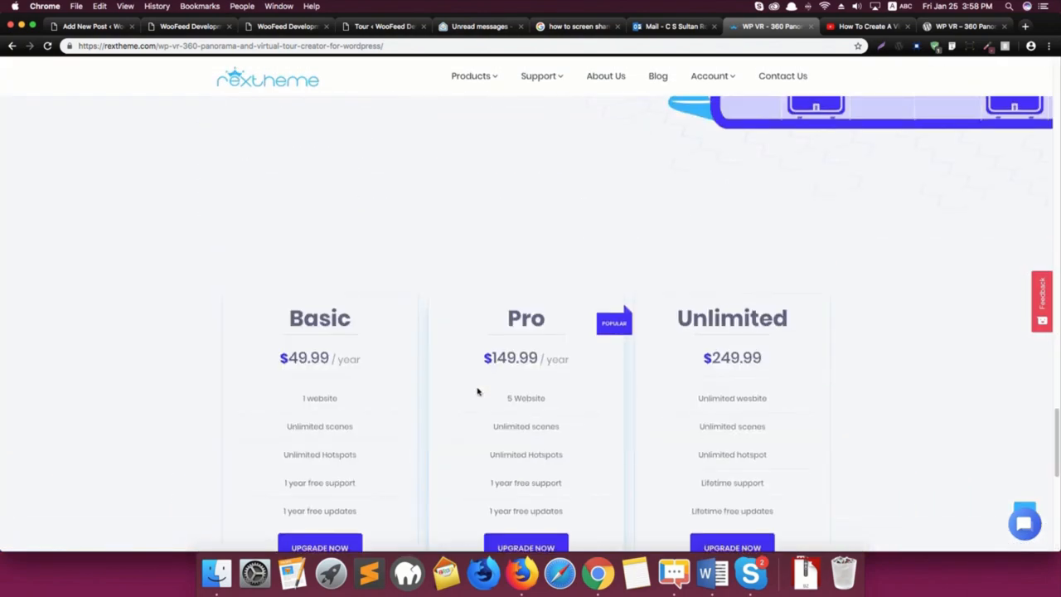
pyautogui.scroll(-3)
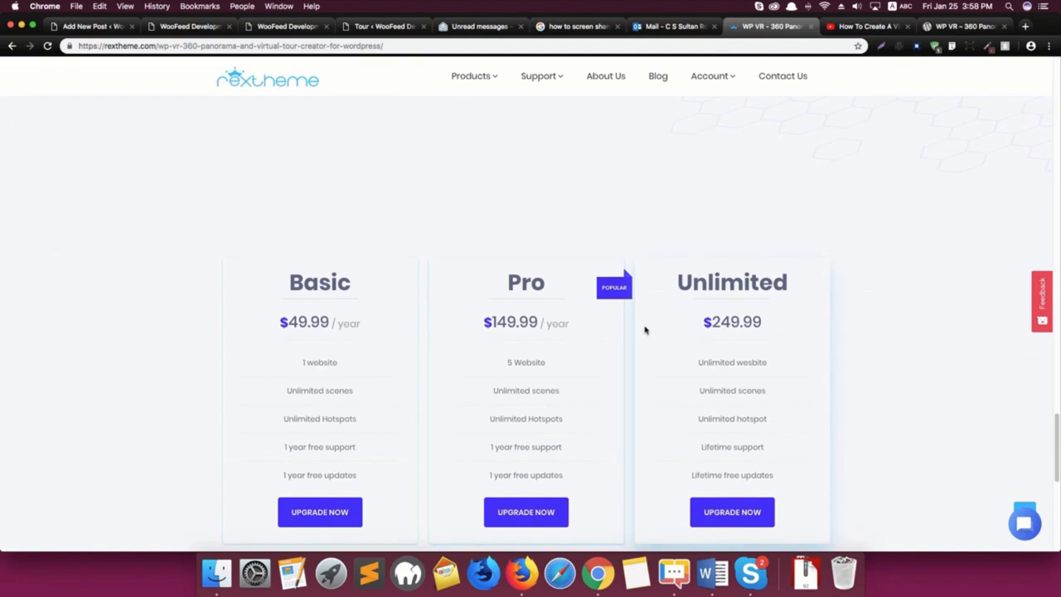
pyautogui.moveTo(721, 340)
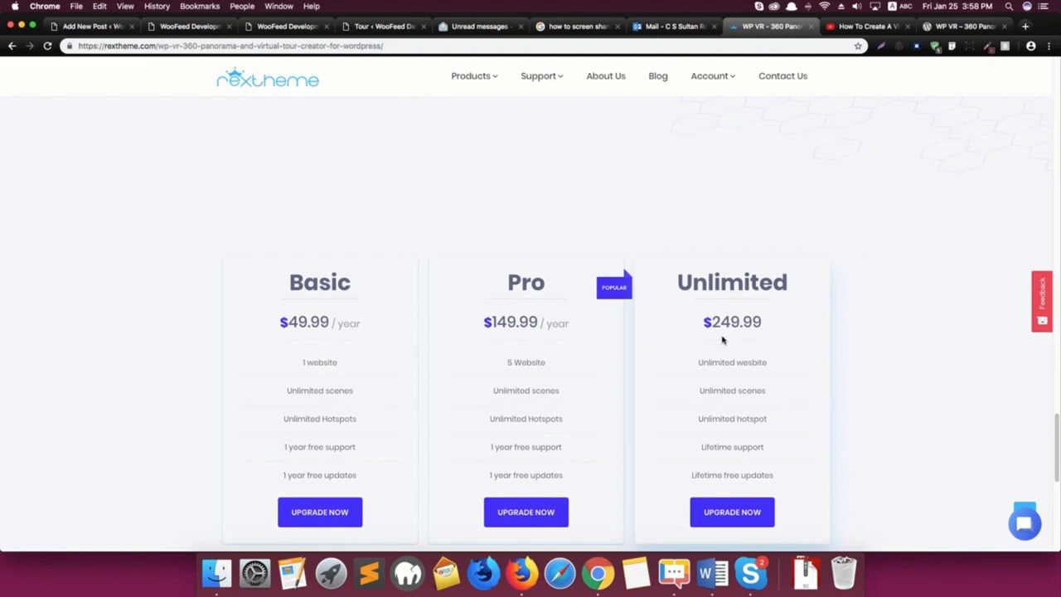
pyautogui.scroll(-3)
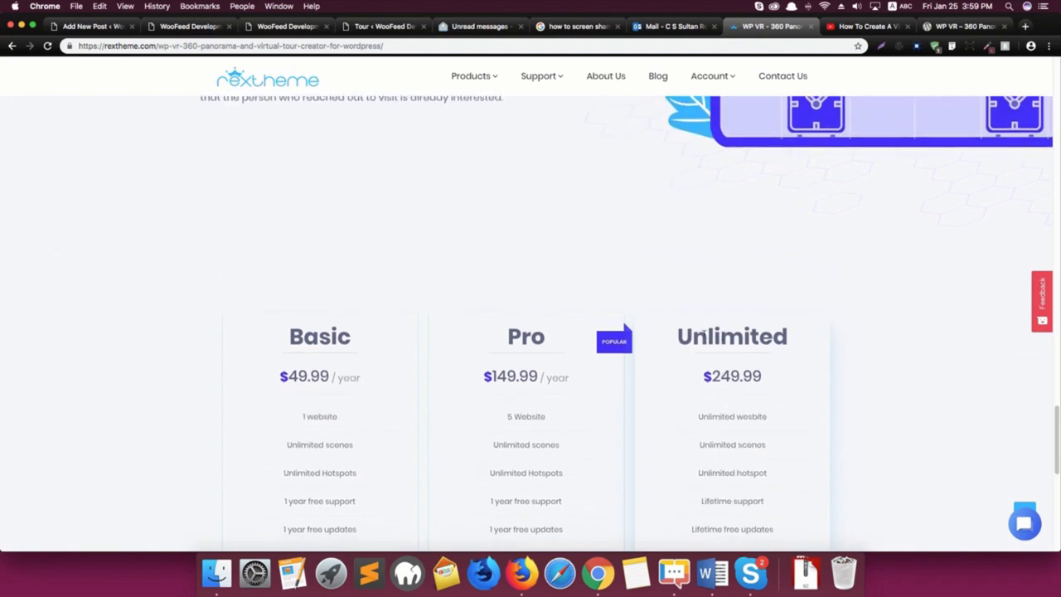
pyautogui.moveTo(644, 357)
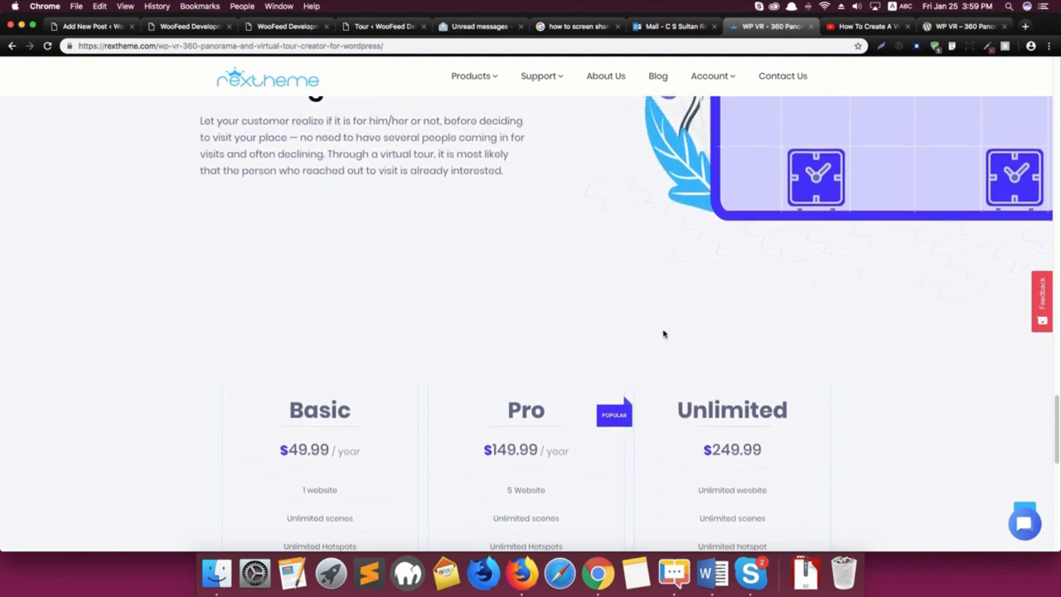
pyautogui.scroll(3)
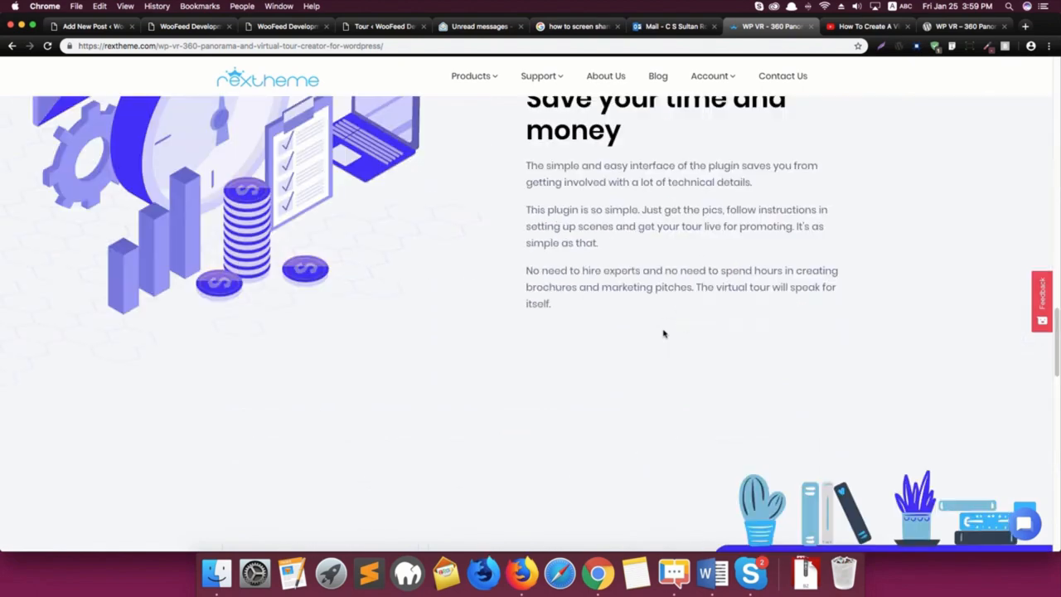
pyautogui.scroll(3)
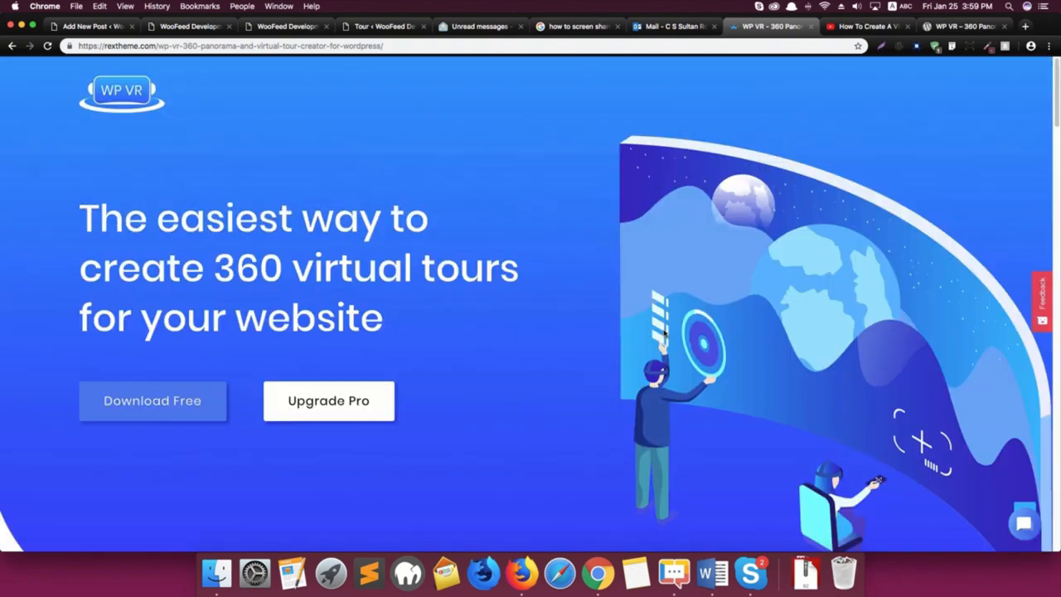
pyautogui.moveTo(654, 257)
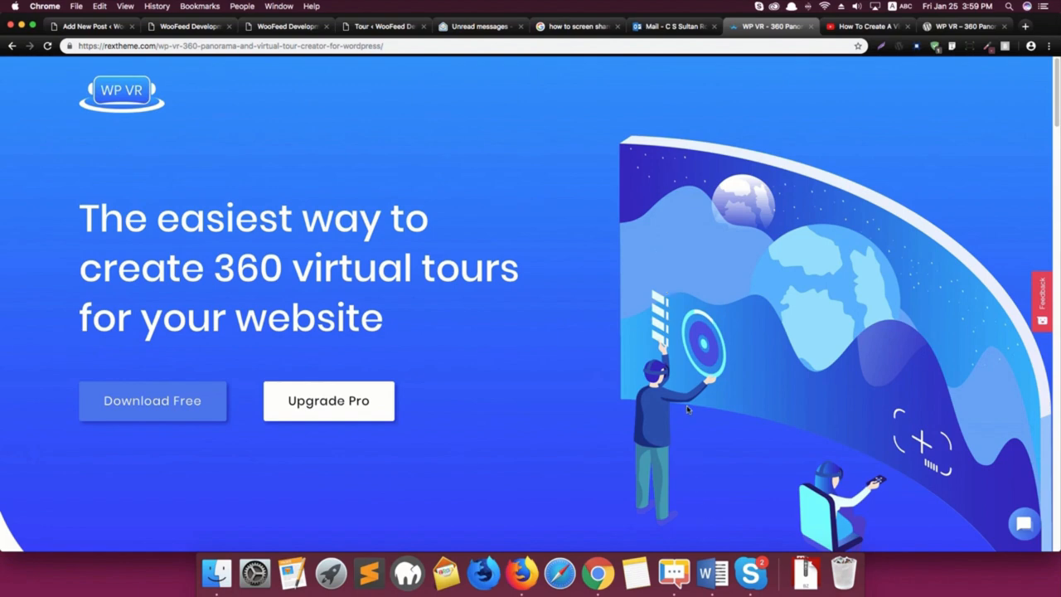
pyautogui.moveTo(661, 468)
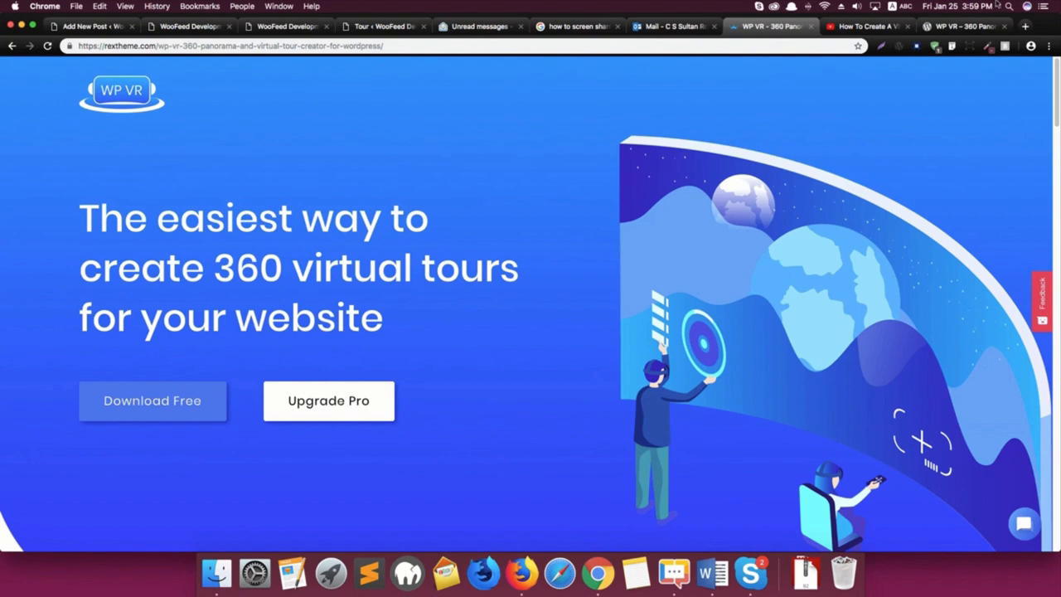
# Open a new Chrome tab on the Google start page
pyautogui.click(1025, 26)
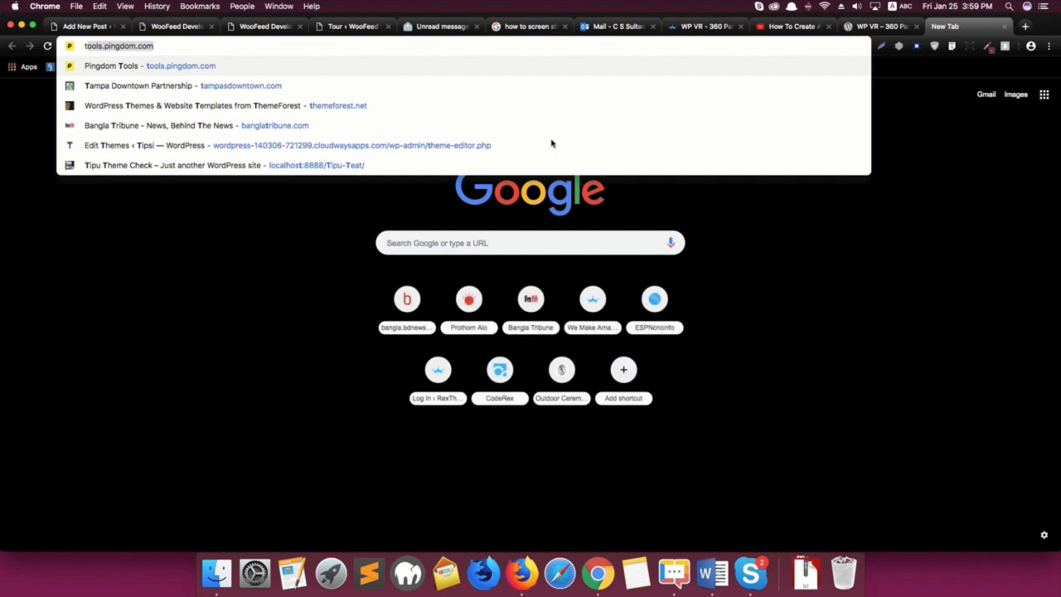
pyautogui.write('t')
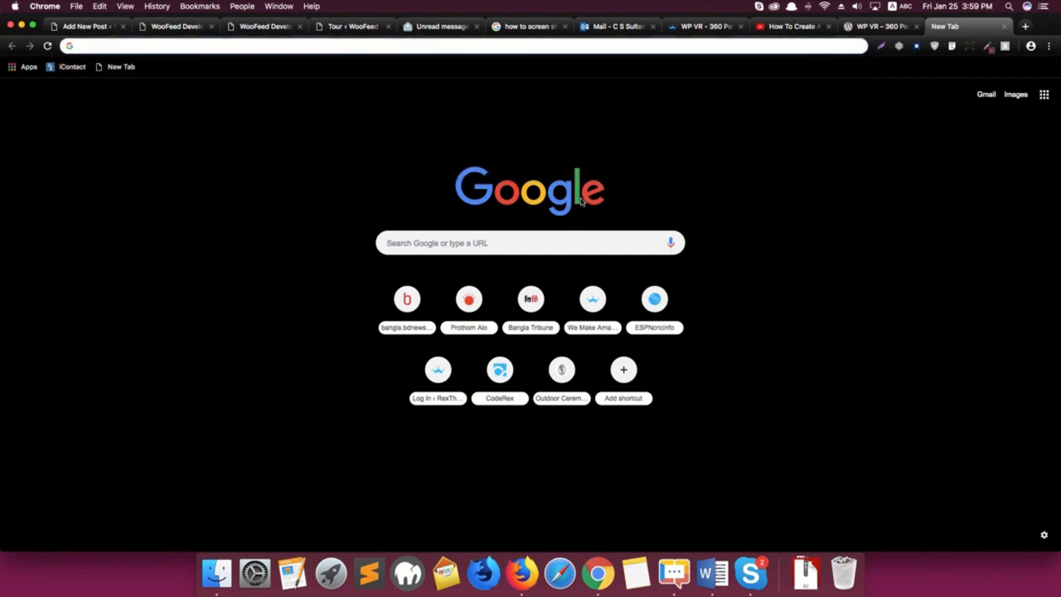
pyautogui.moveTo(580, 199)
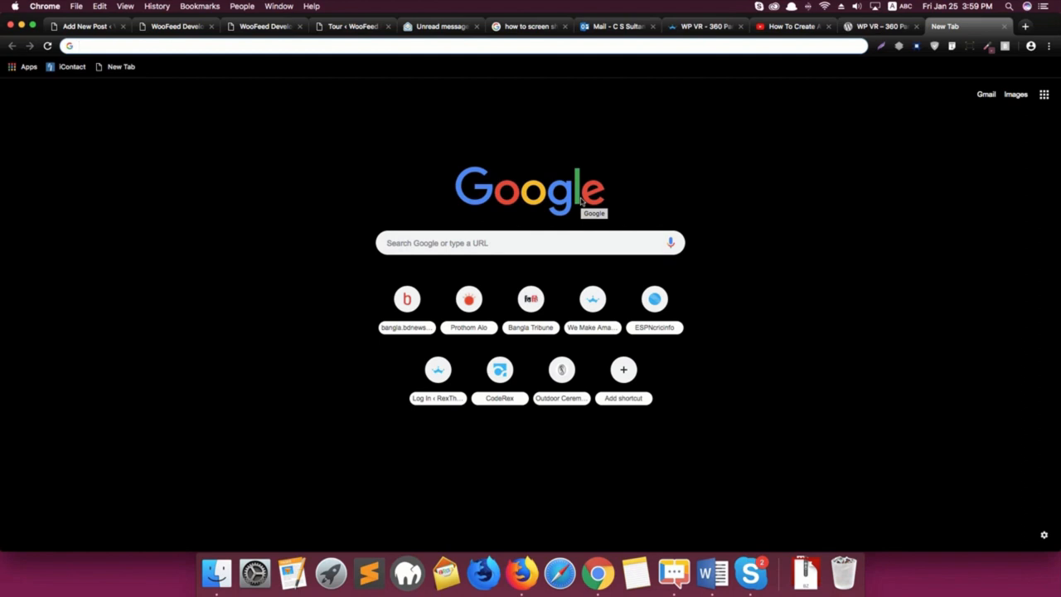
pyautogui.moveTo(561, 196)
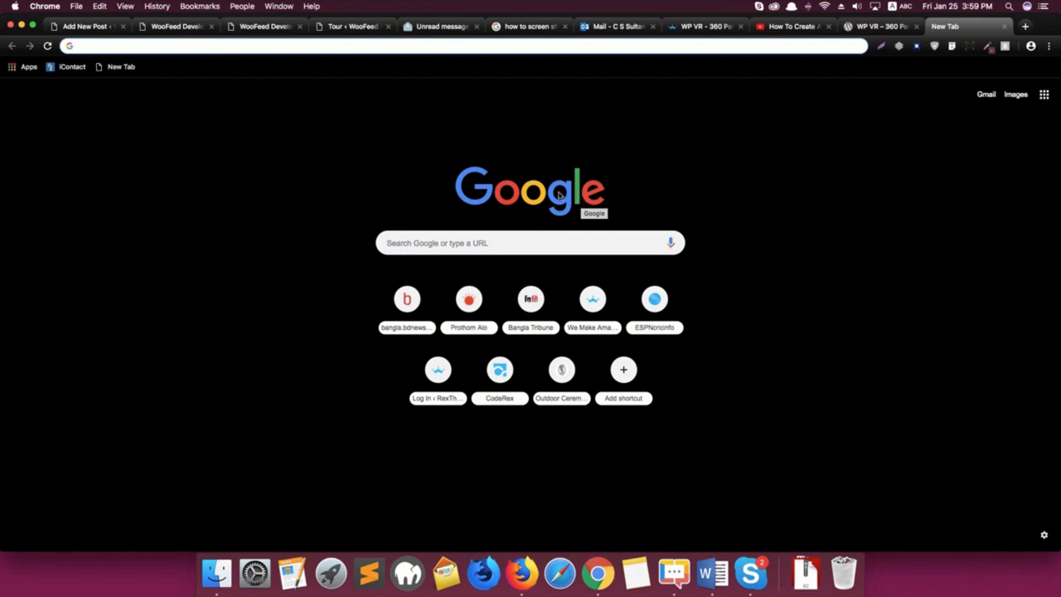
pyautogui.moveTo(609, 192)
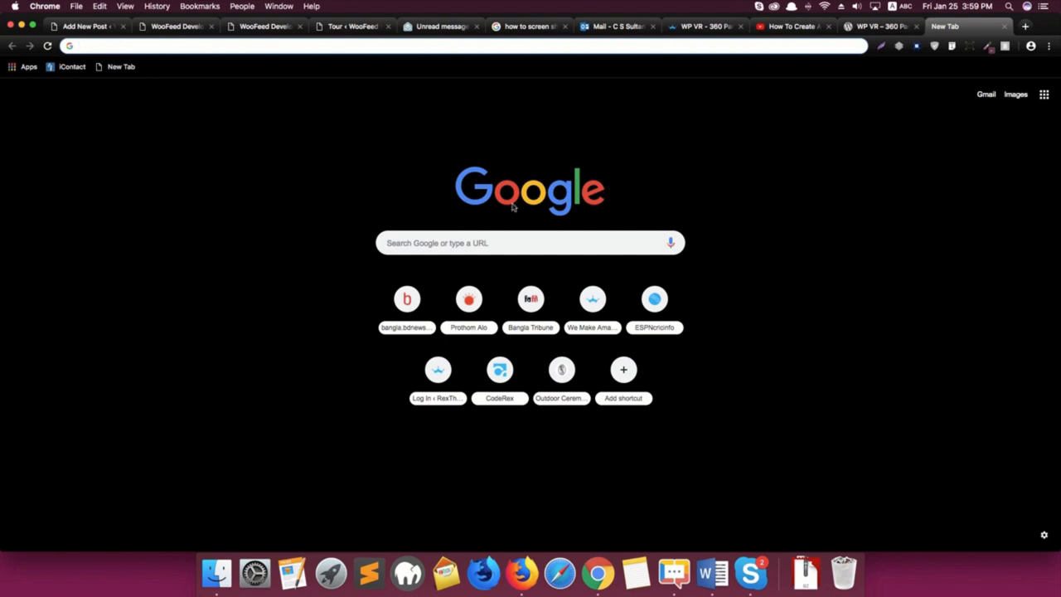
pyautogui.moveTo(617, 182)
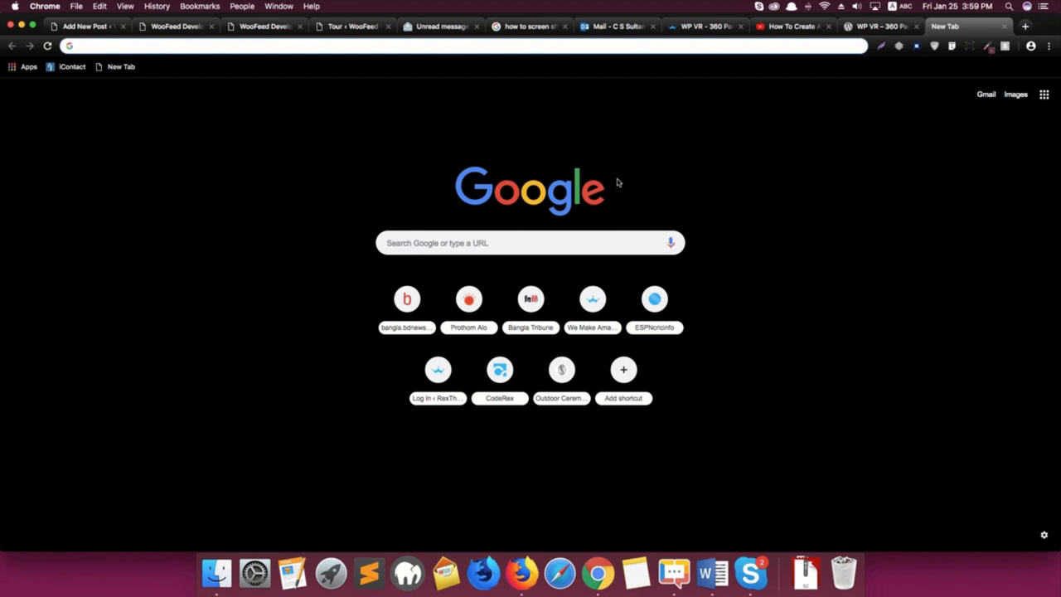